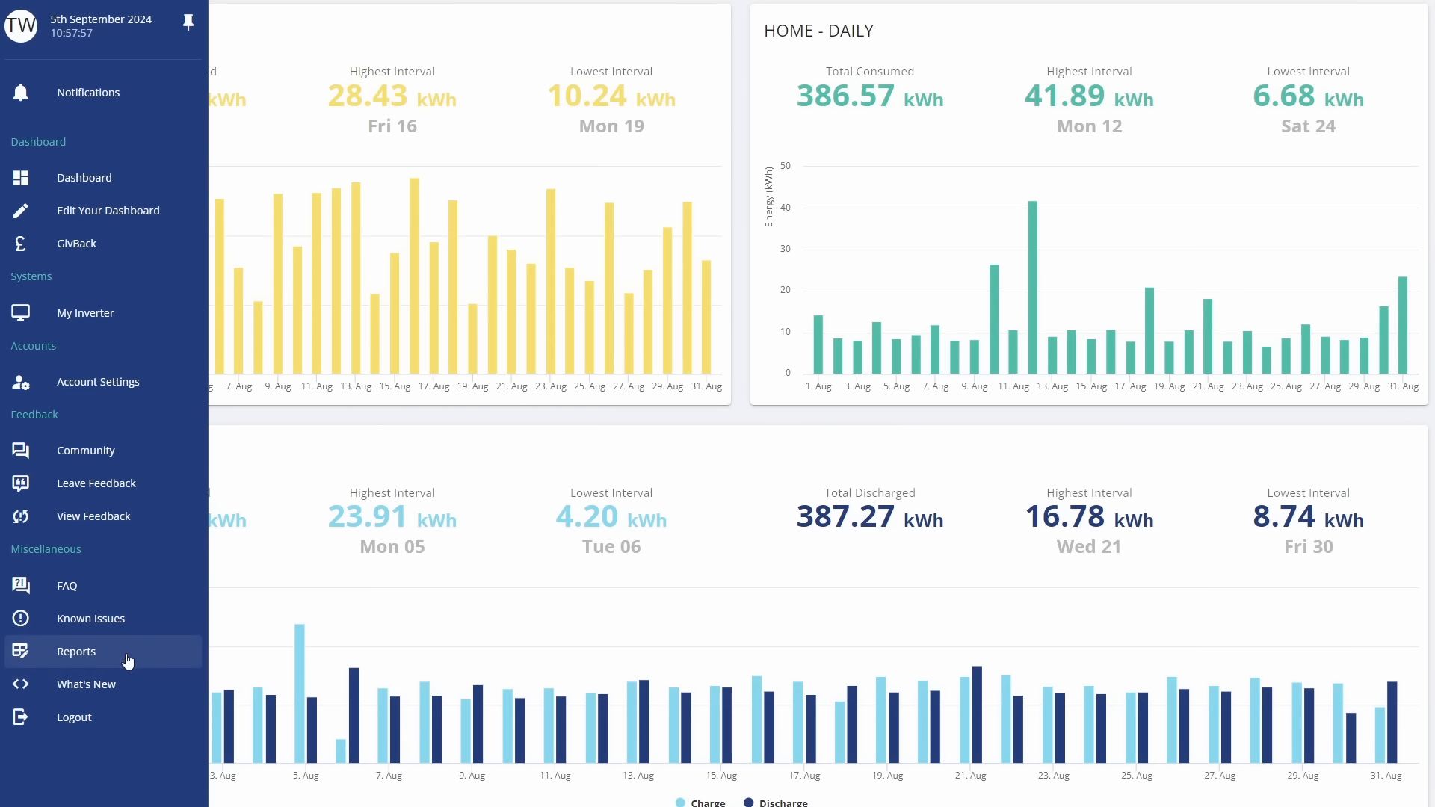
{"action": "mouse_move", "coordinate": [98, 528]}
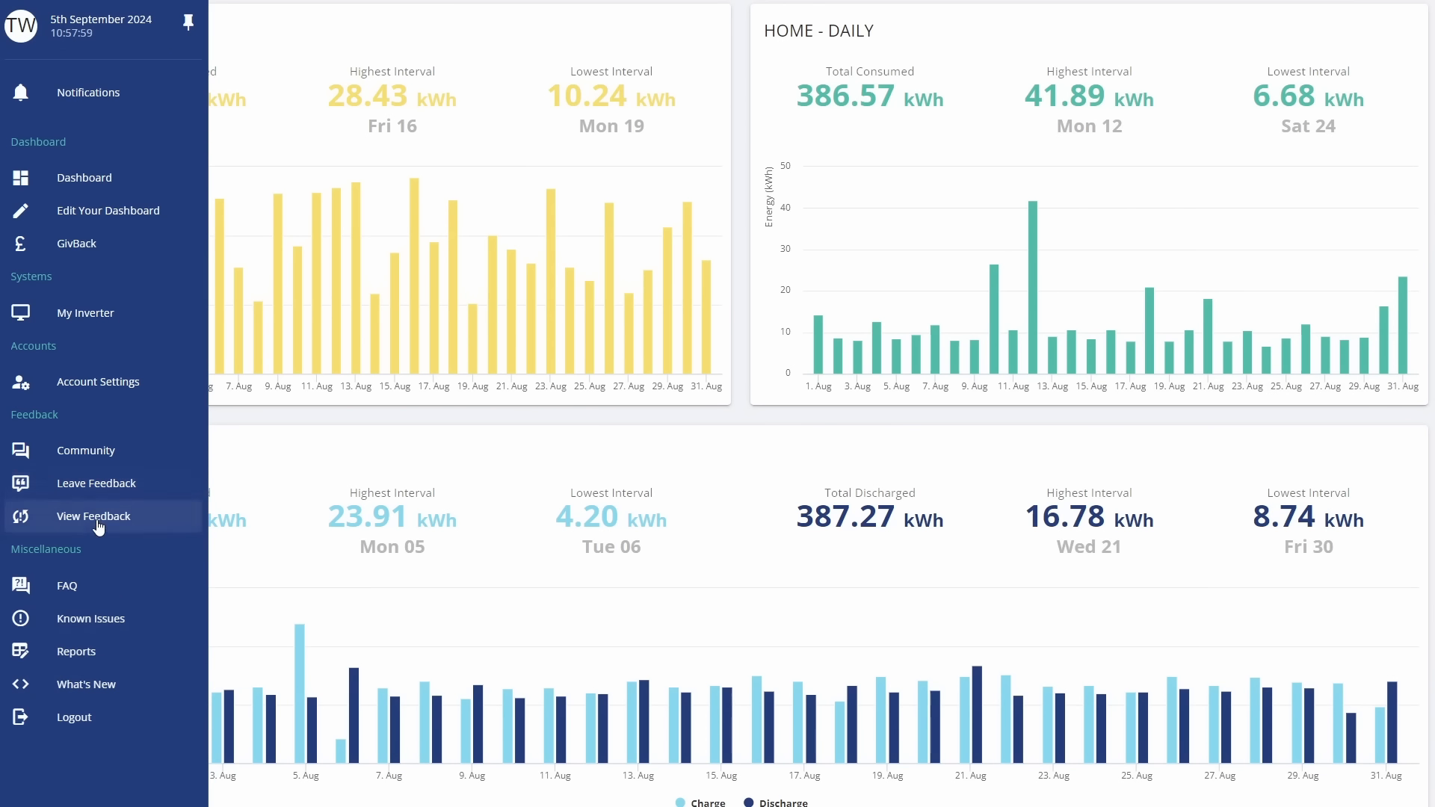
{"action": "mouse_move", "coordinate": [77, 650]}
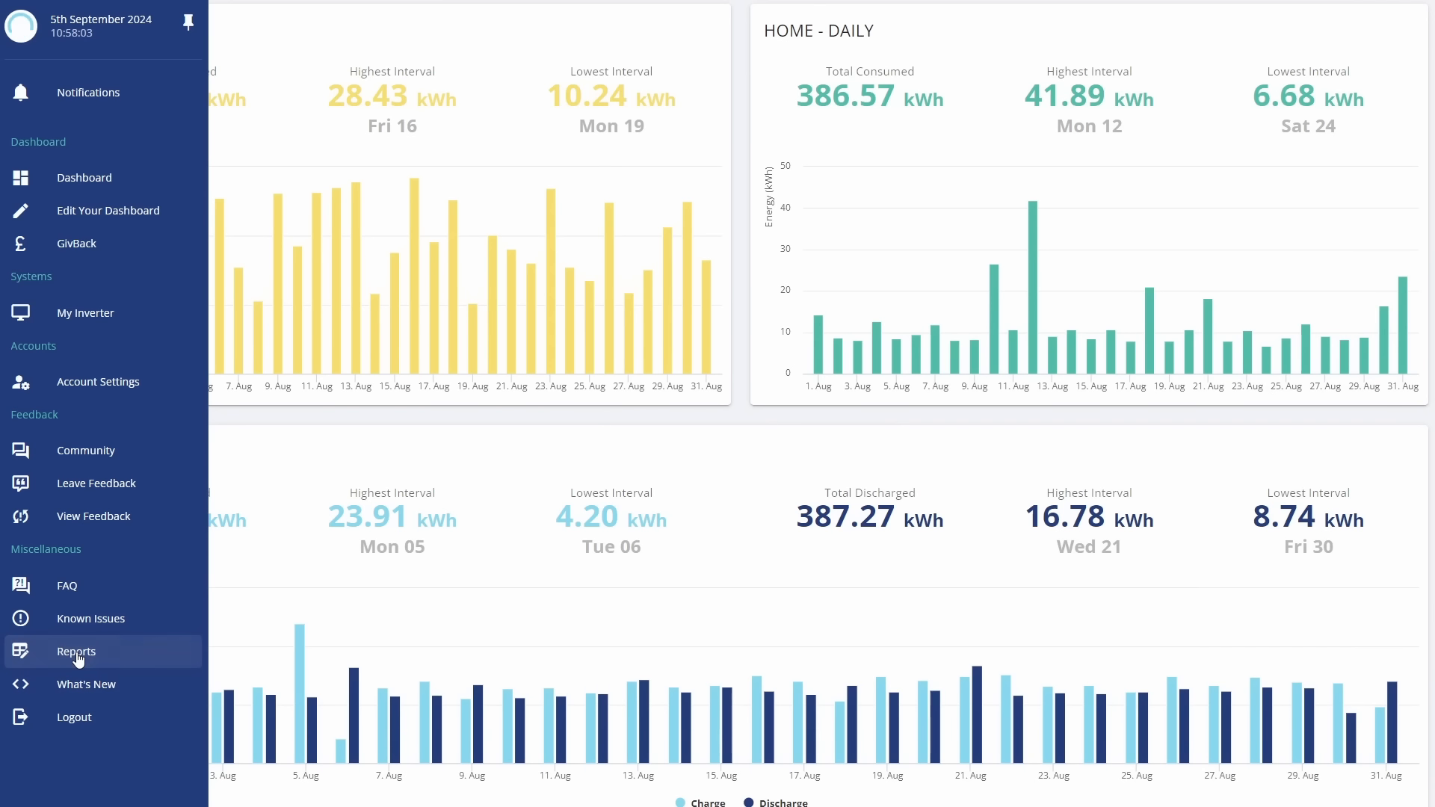
Step: Show the Monthly report for AUG 2024 from the Reports page
{"action": "left_click", "coordinate": [76, 652]}
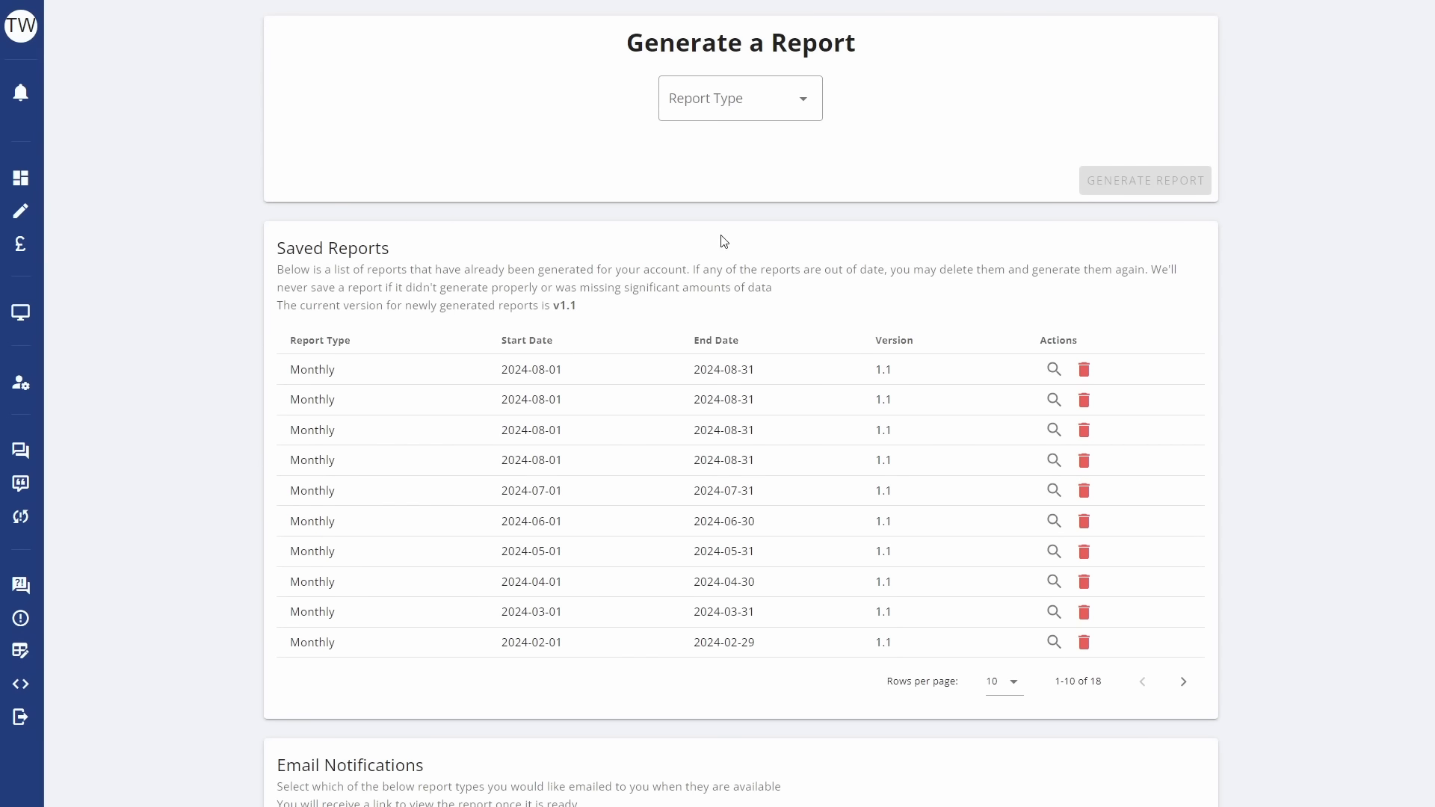
{"action": "left_click", "coordinate": [740, 99]}
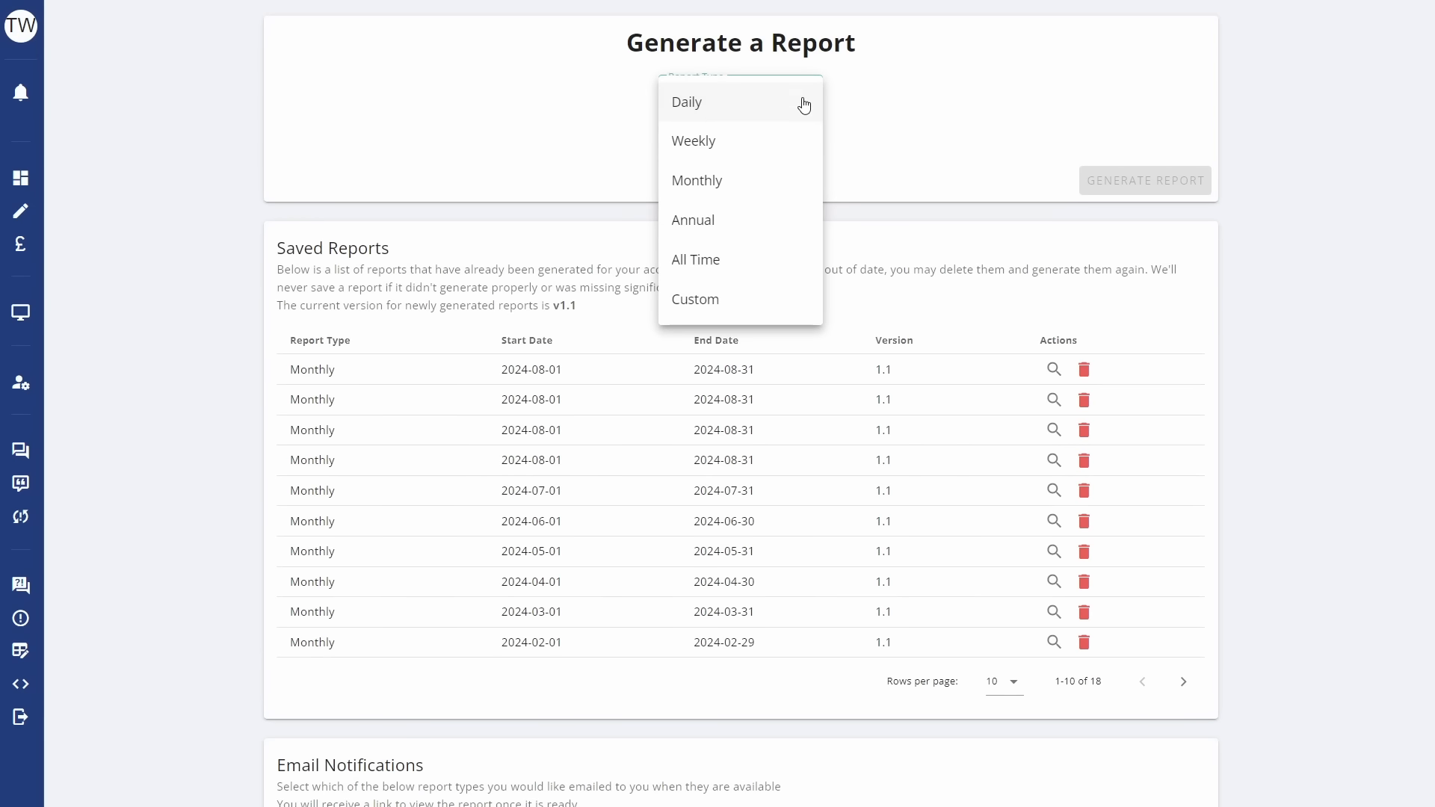
{"action": "left_click", "coordinate": [697, 181]}
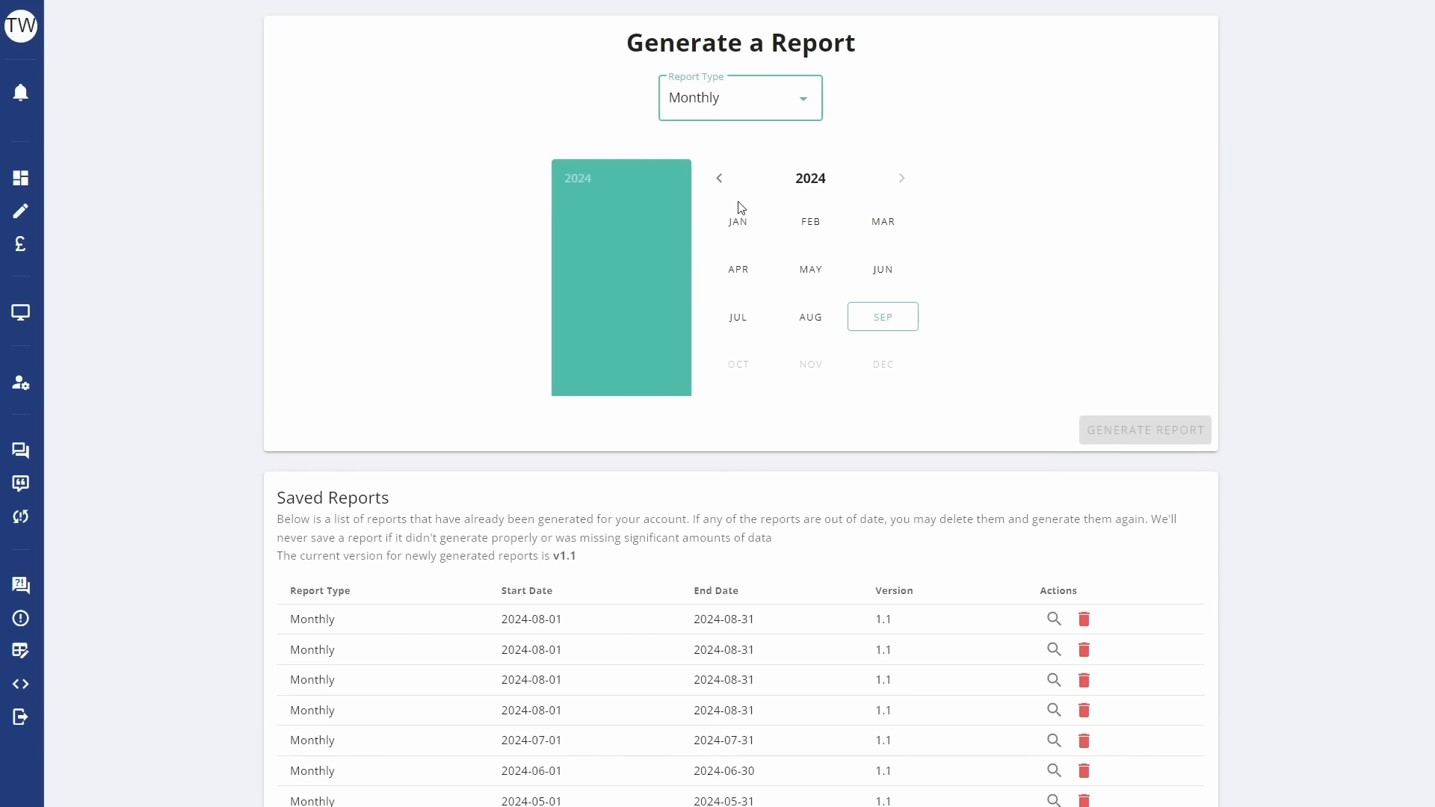
{"action": "left_click", "coordinate": [808, 317]}
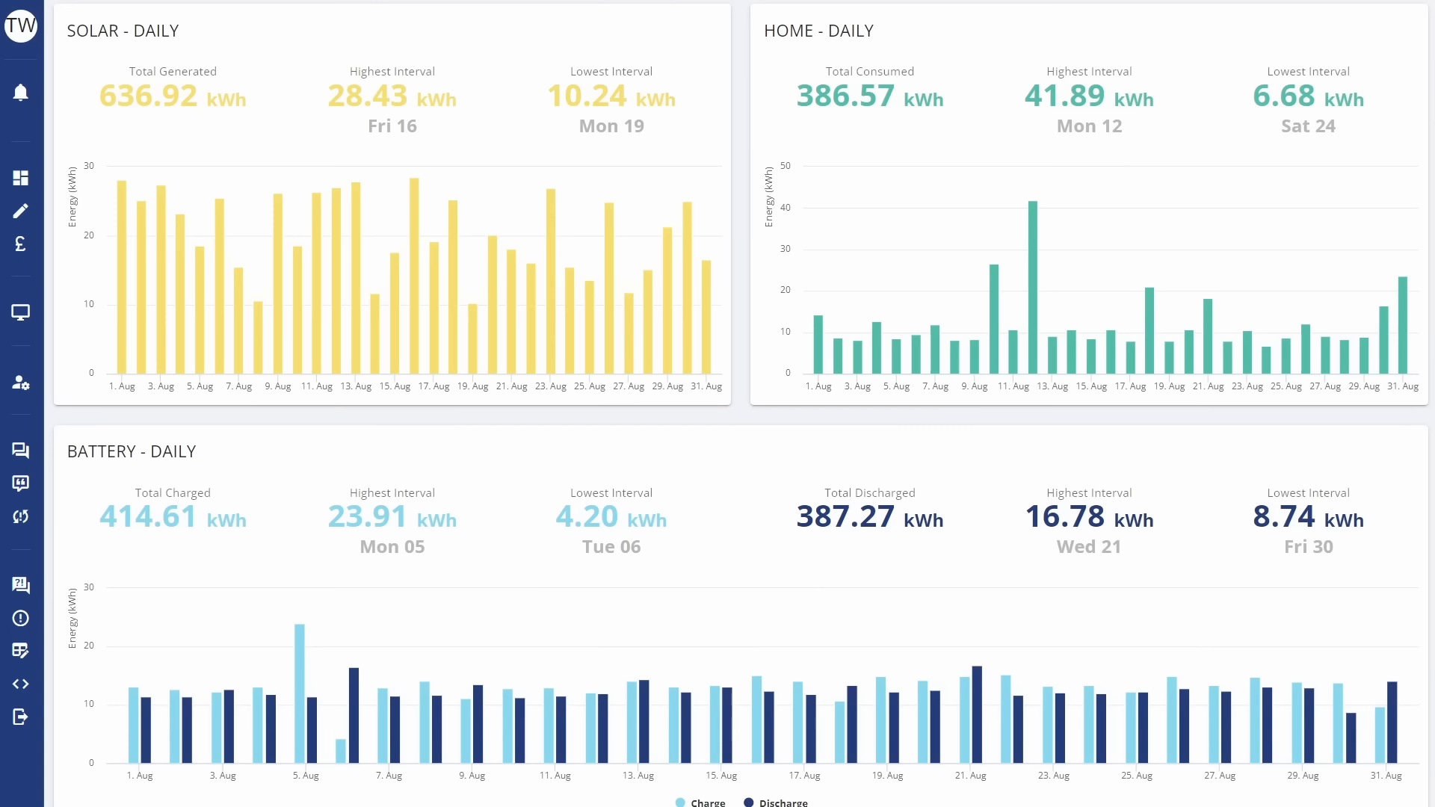
{"action": "mouse_move", "coordinate": [1311, 442]}
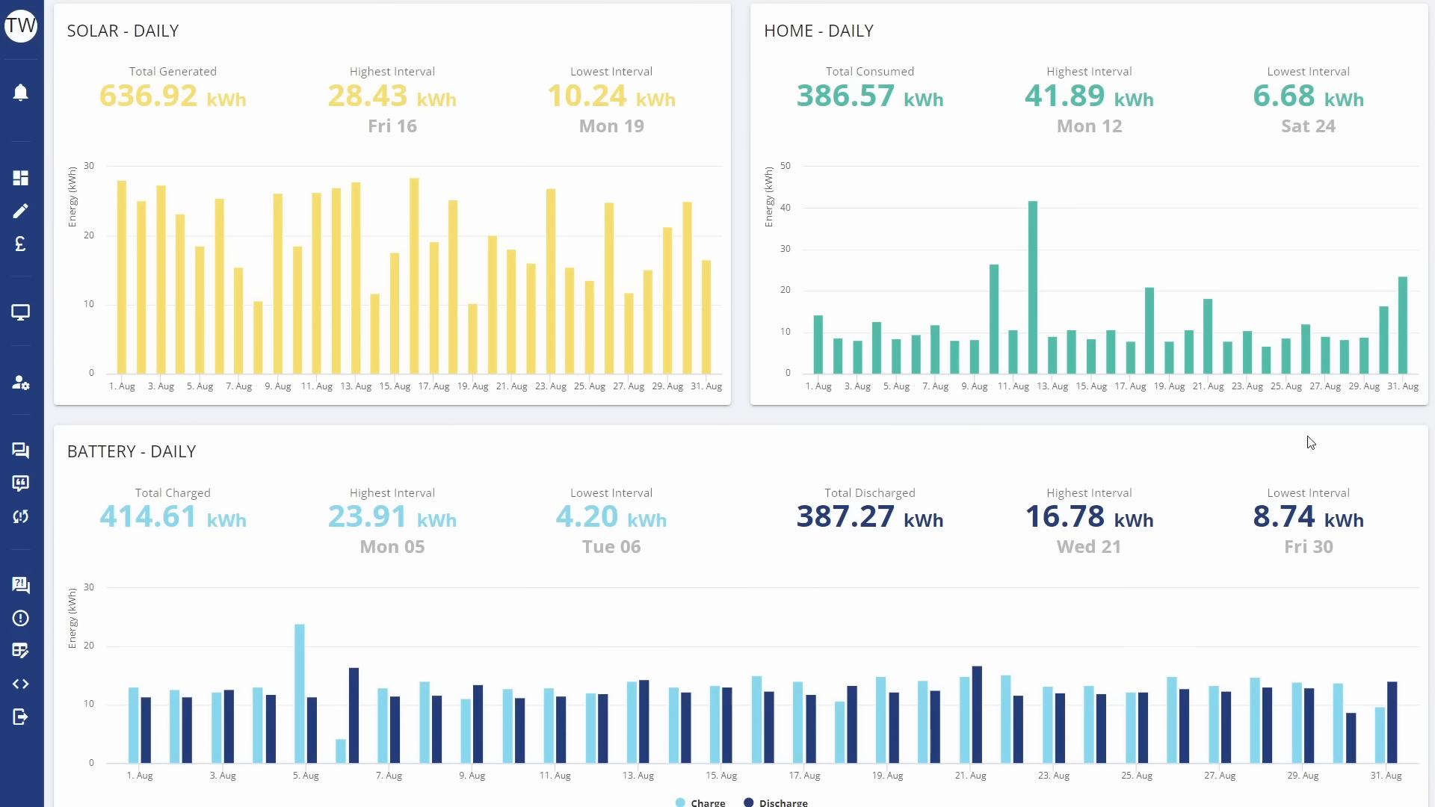
{"action": "mouse_move", "coordinate": [908, 409]}
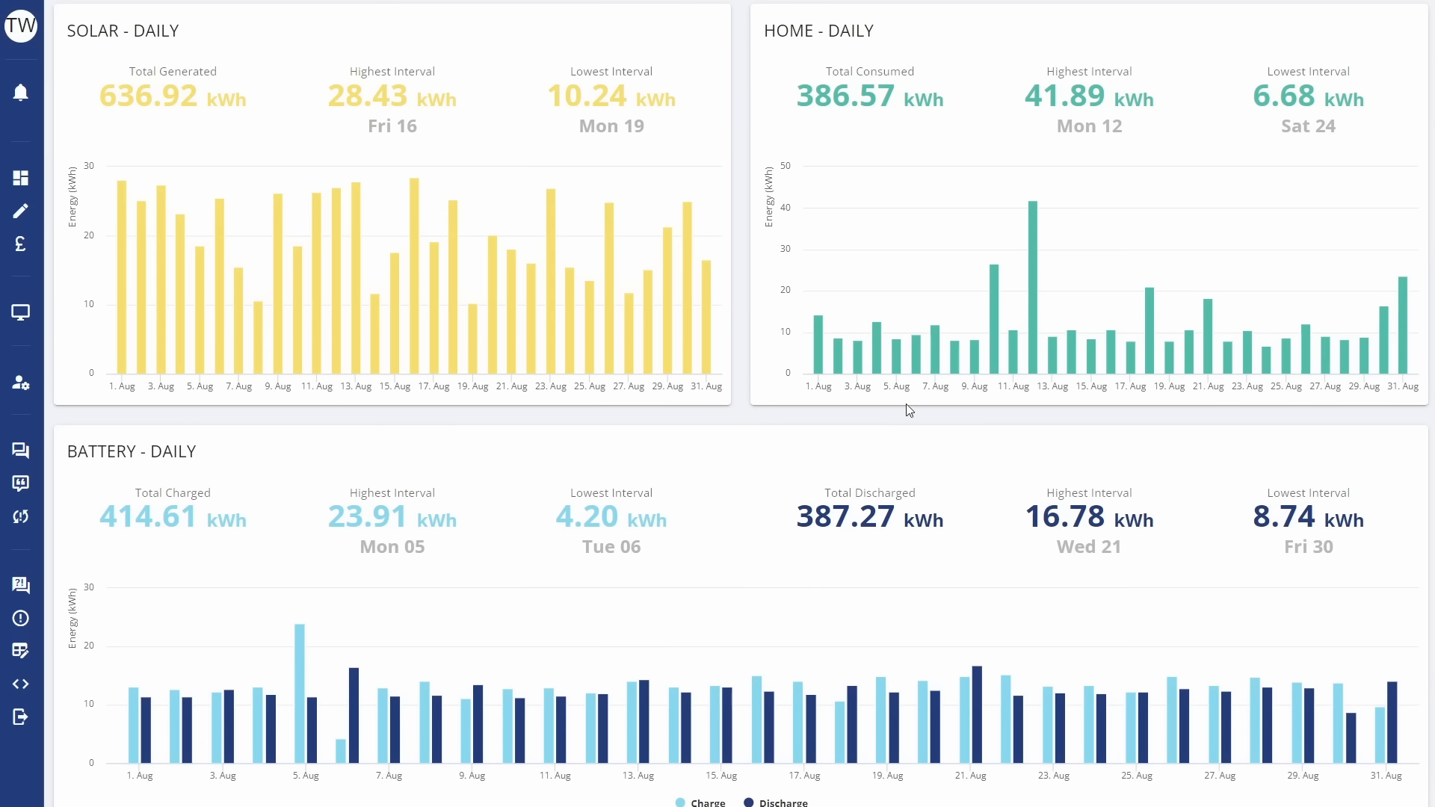
{"action": "mouse_move", "coordinate": [317, 209]}
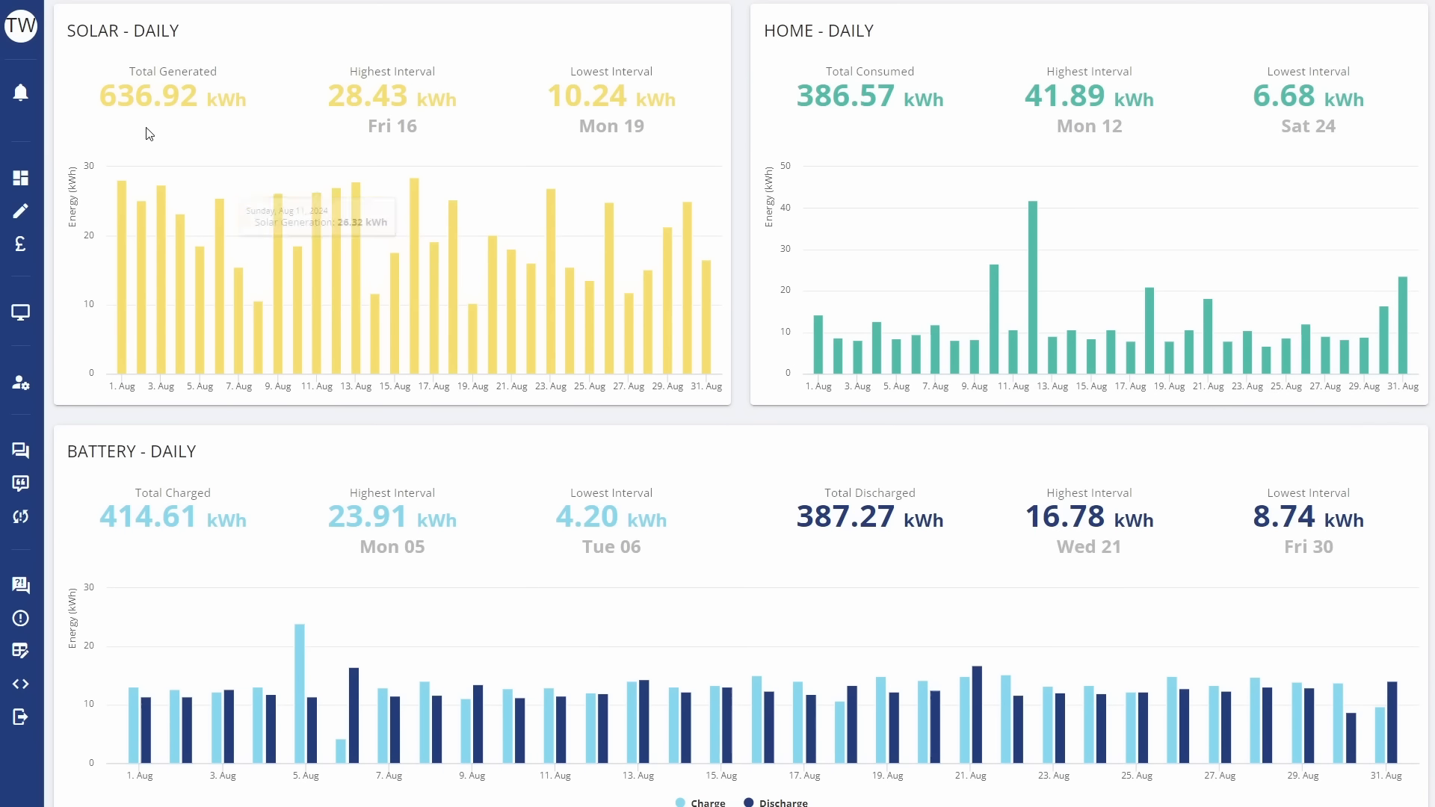
{"action": "mouse_move", "coordinate": [109, 124]}
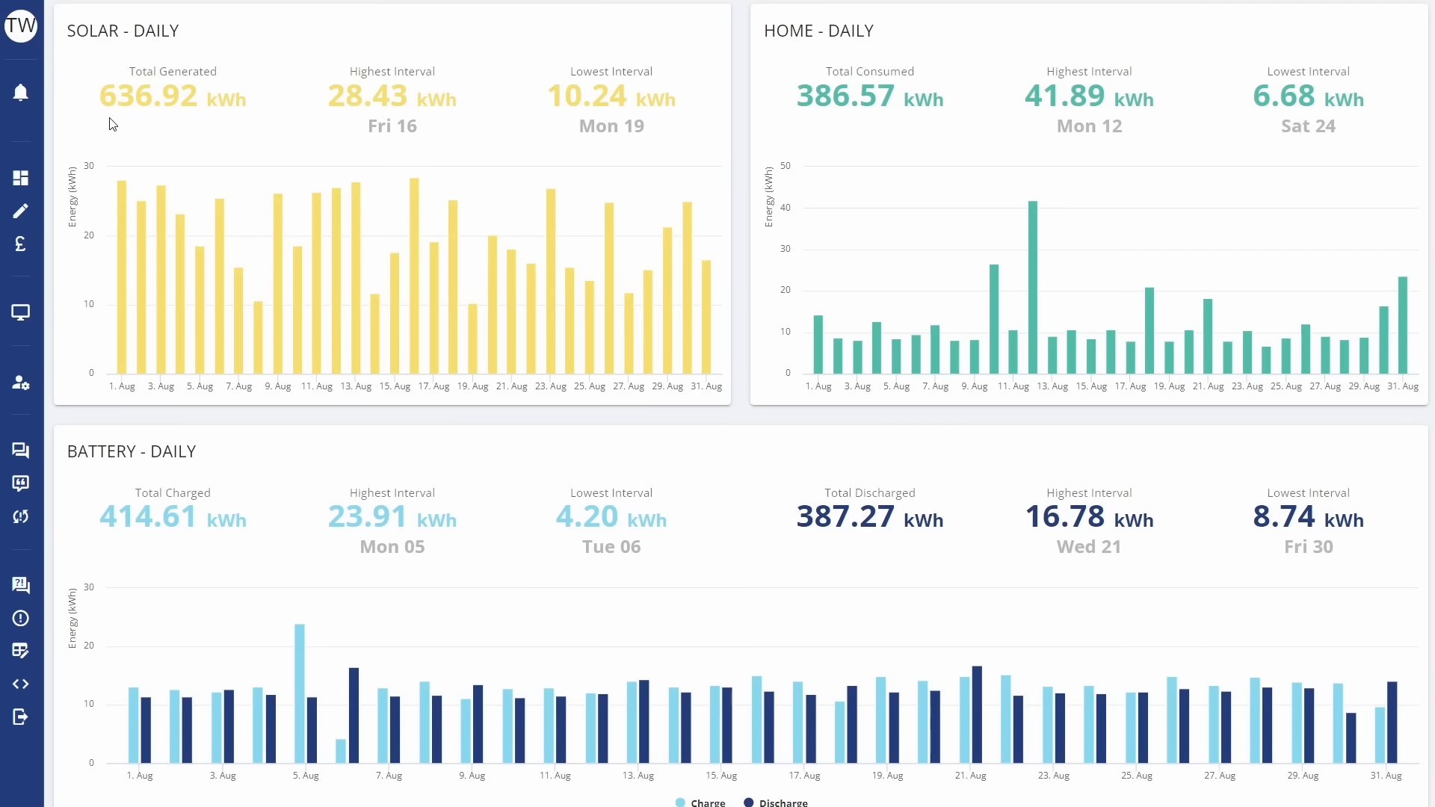
{"action": "mouse_move", "coordinate": [169, 124]}
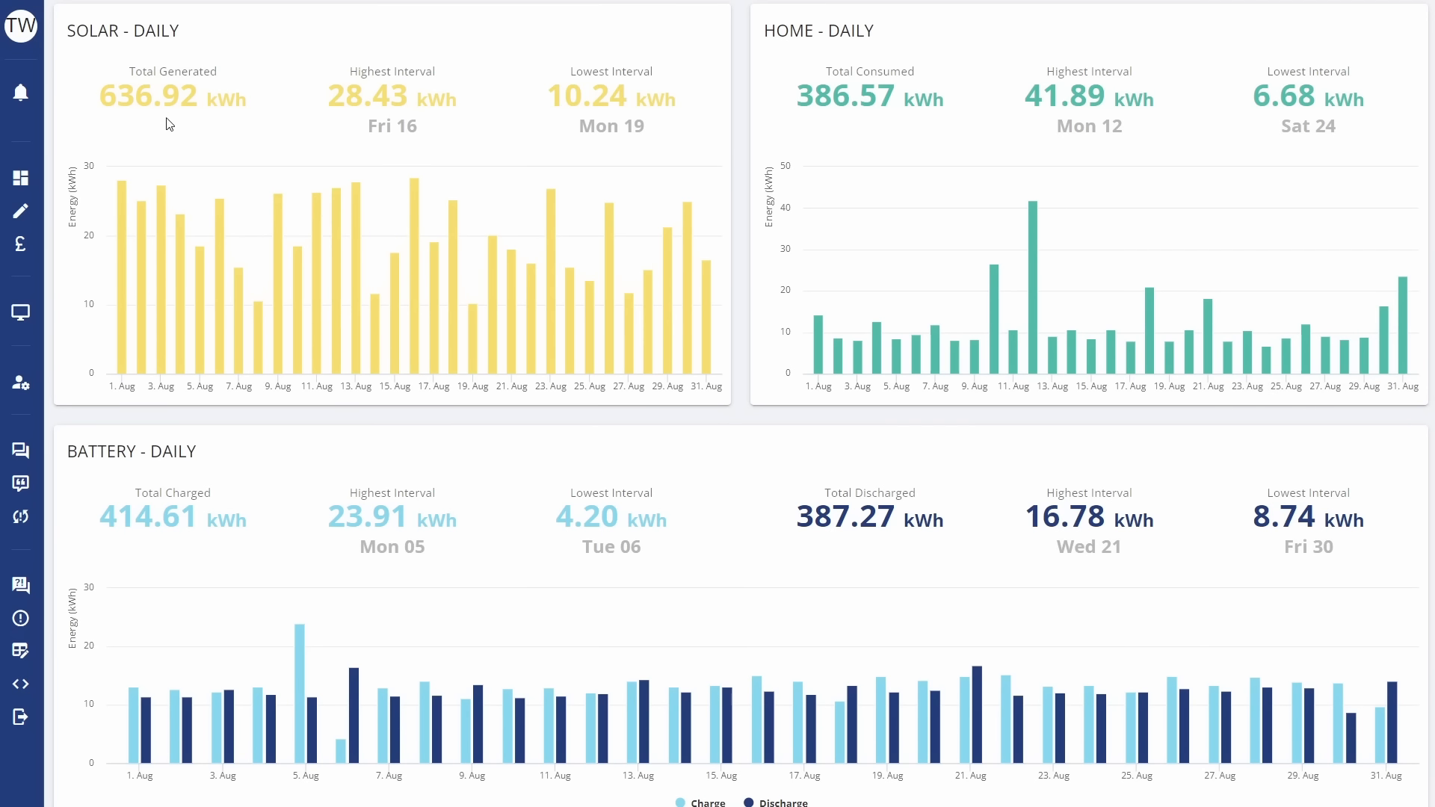
{"action": "mouse_move", "coordinate": [238, 143]}
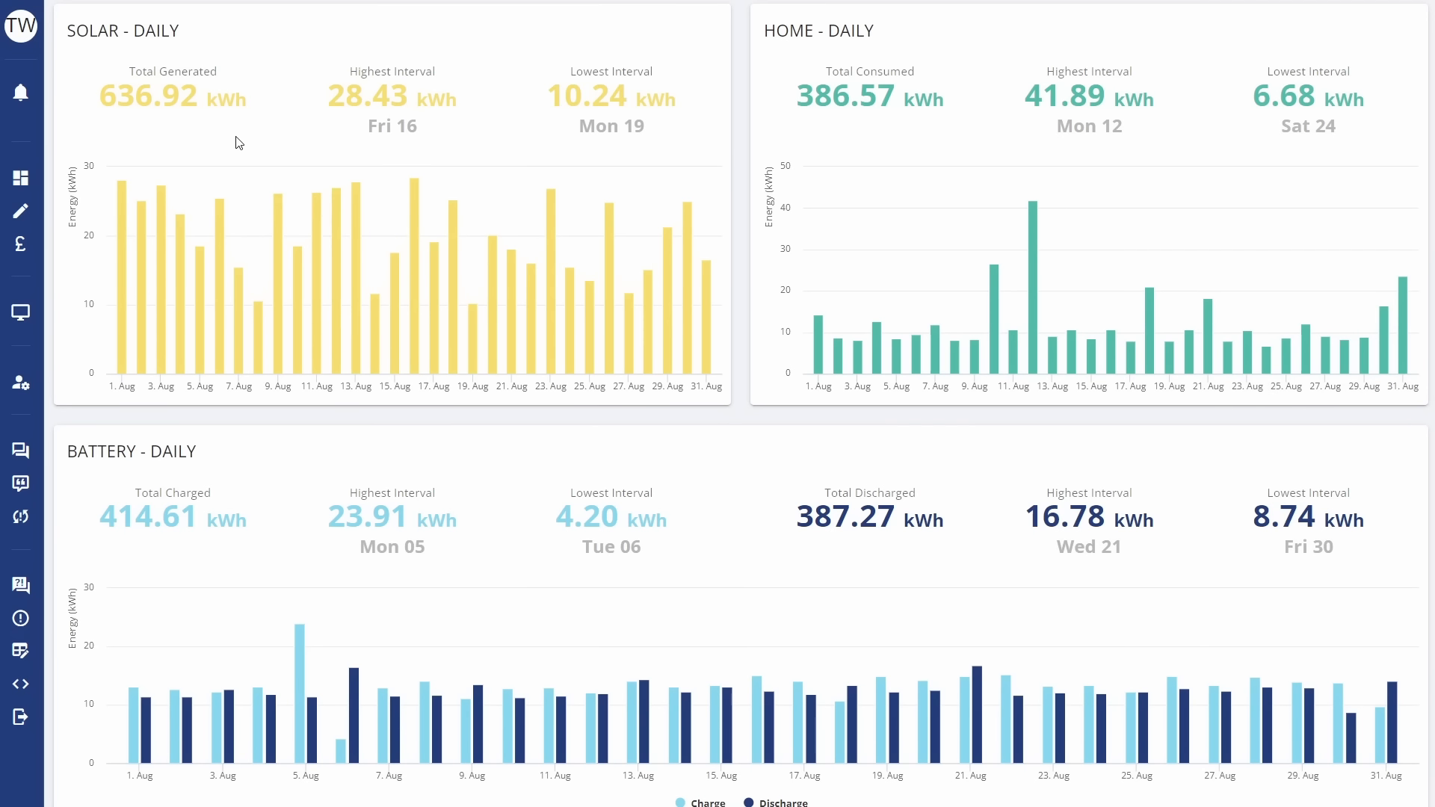
{"action": "mouse_move", "coordinate": [142, 229]}
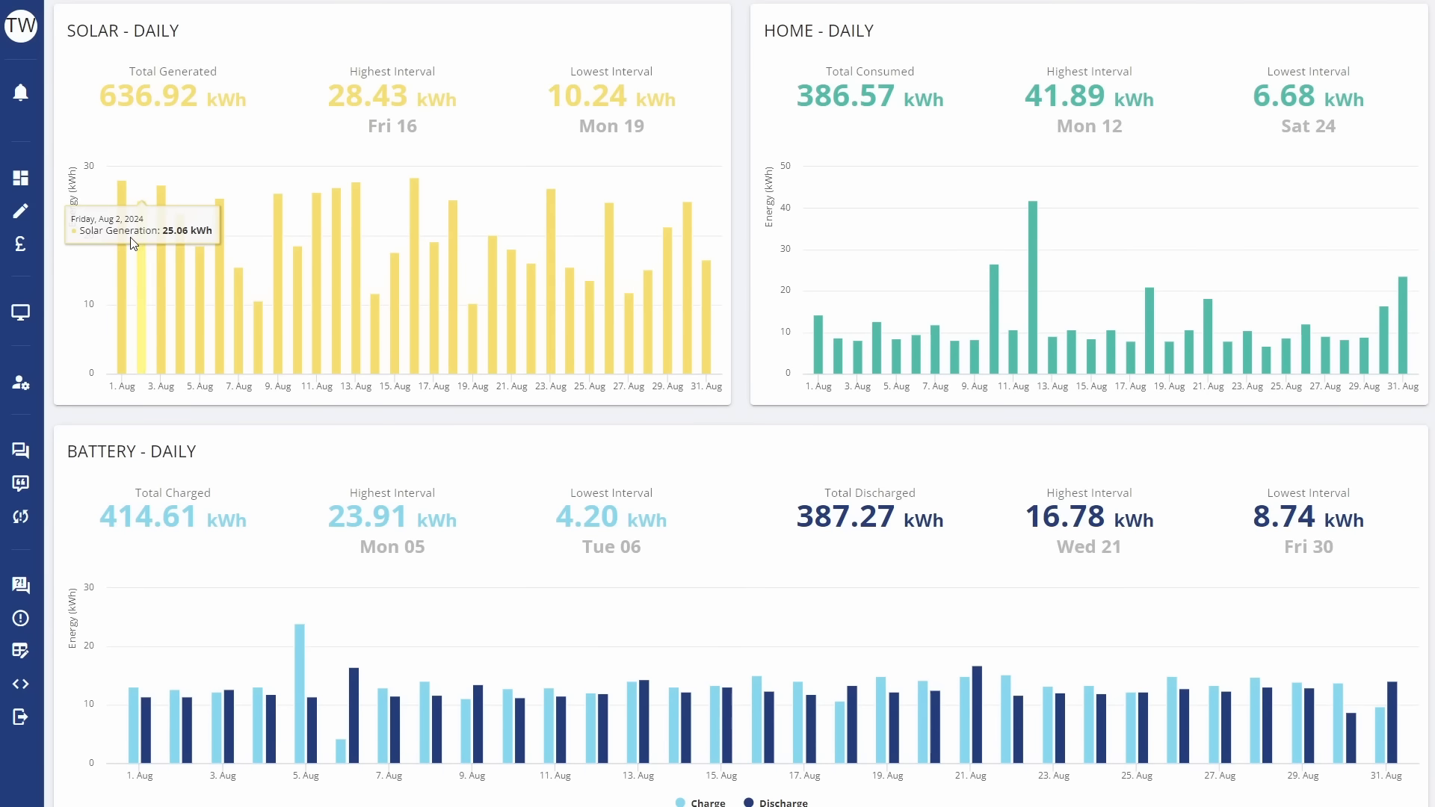
{"action": "mouse_move", "coordinate": [417, 223]}
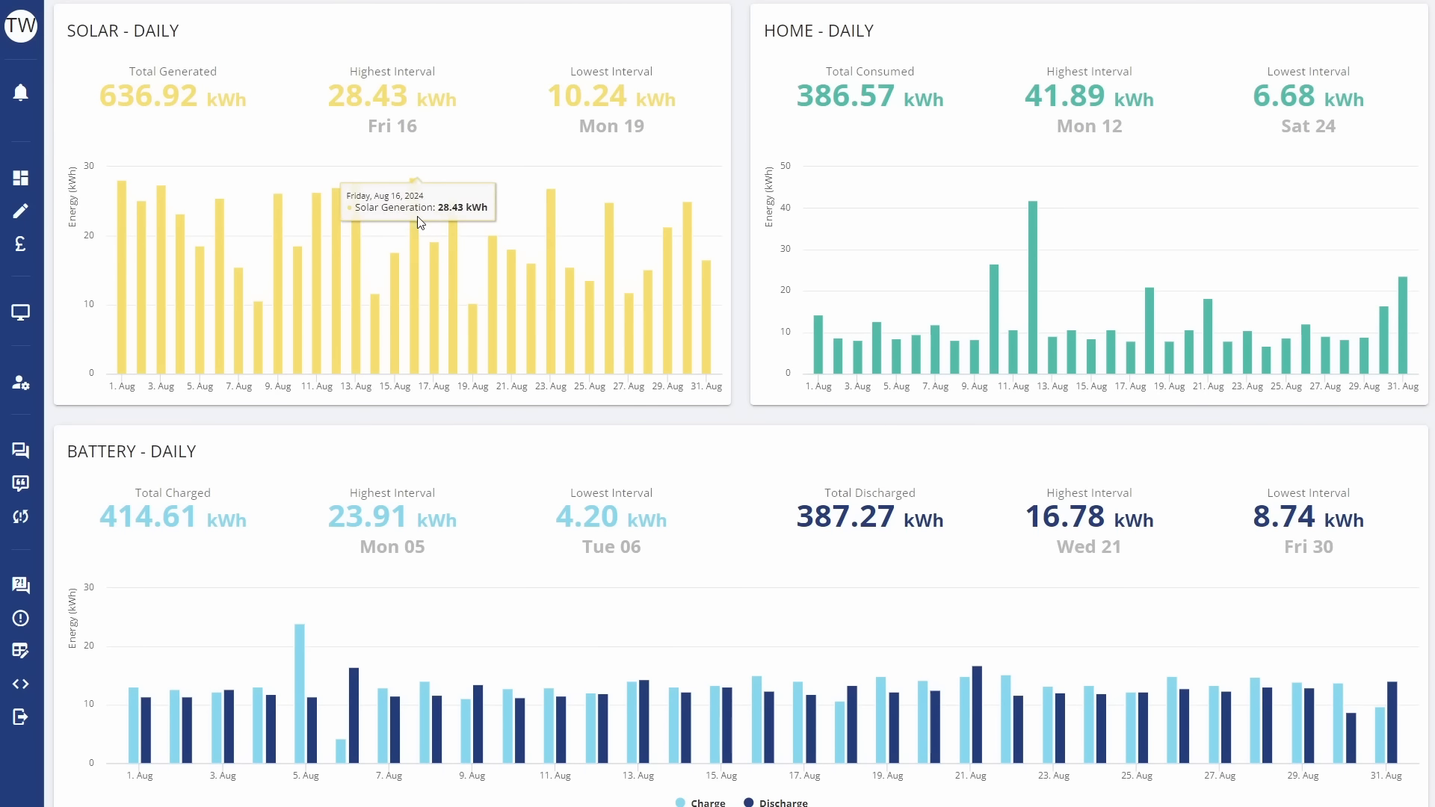
{"action": "mouse_move", "coordinate": [414, 219]}
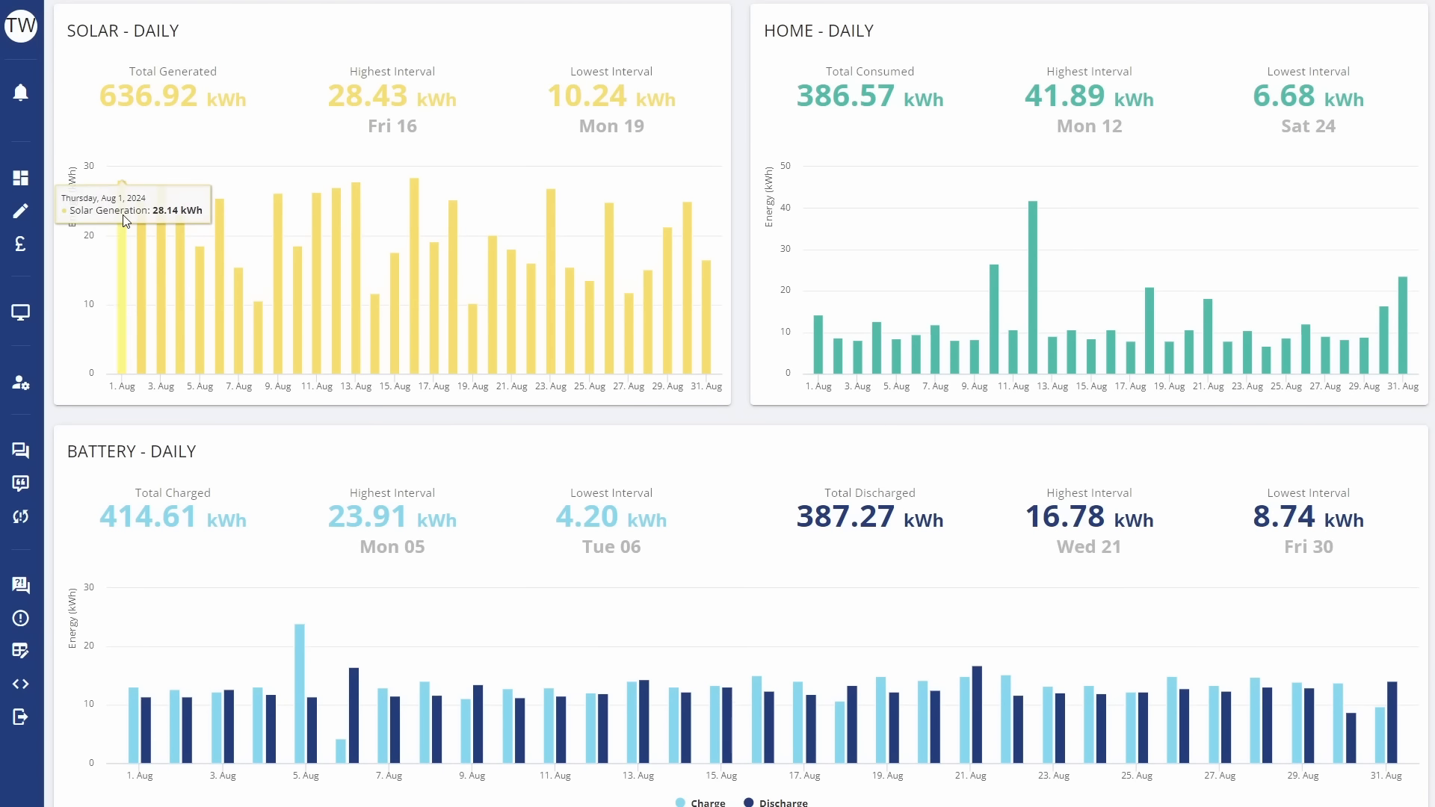
{"action": "mouse_move", "coordinate": [414, 202]}
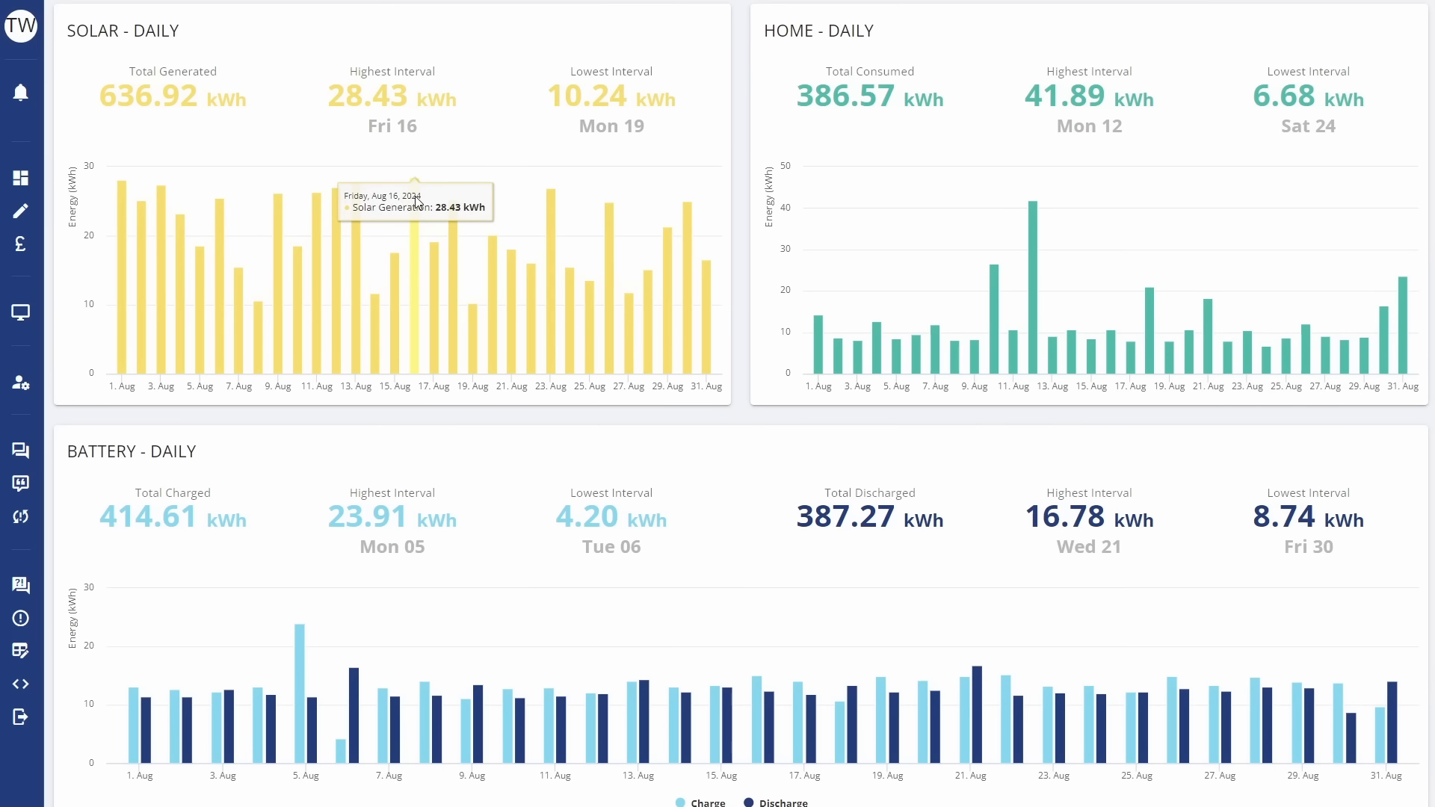
{"action": "mouse_move", "coordinate": [1157, 96]}
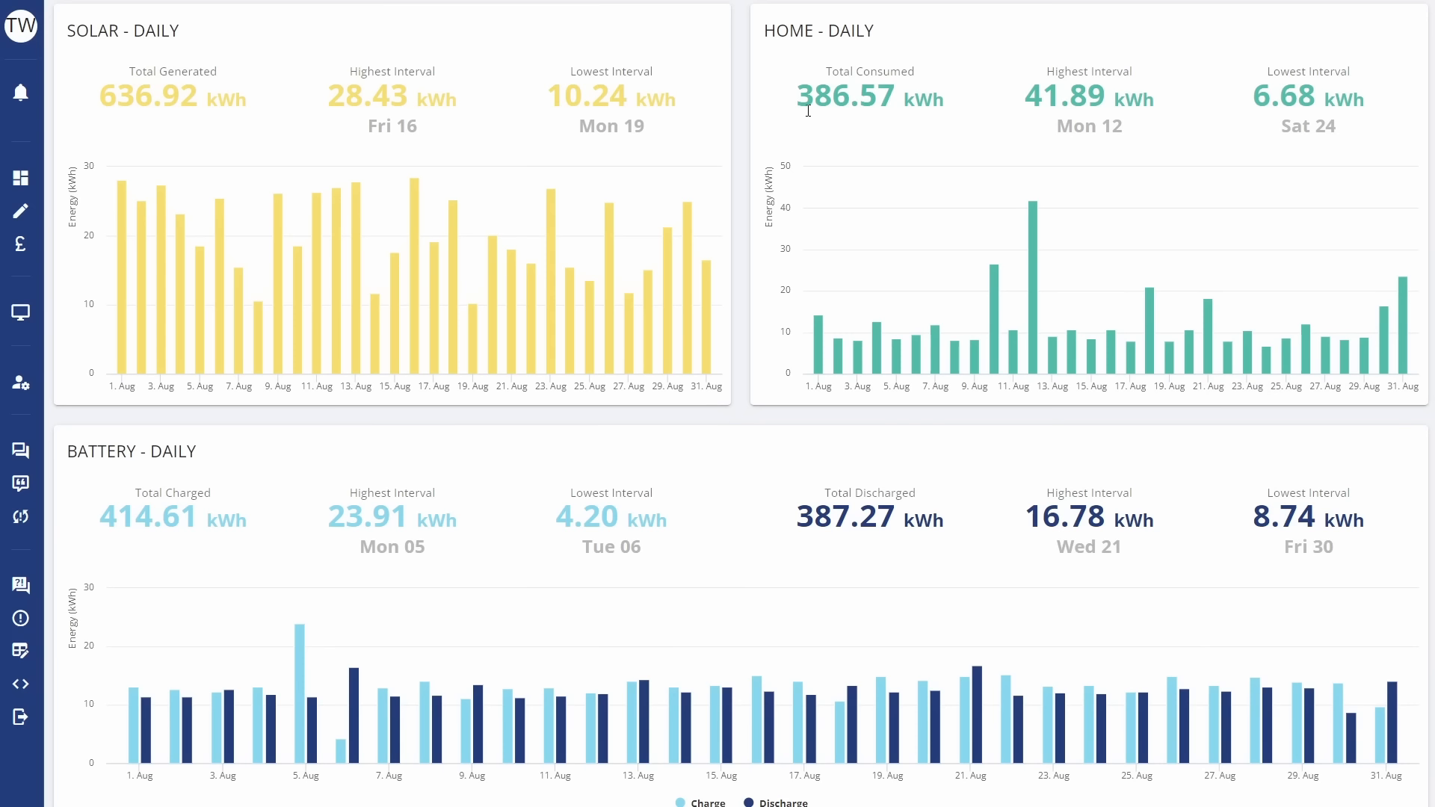
{"action": "mouse_move", "coordinate": [843, 123]}
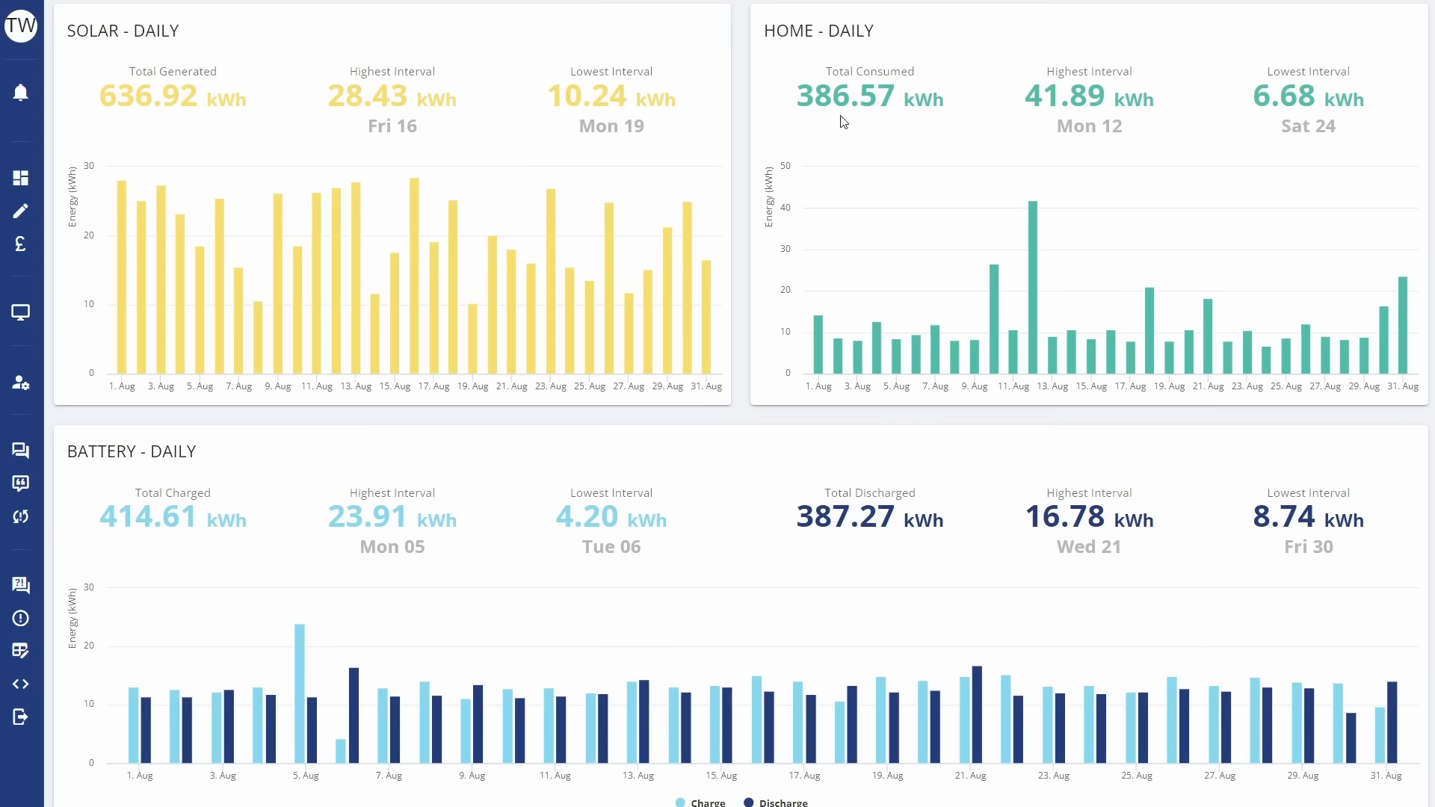
{"action": "mouse_move", "coordinate": [888, 107]}
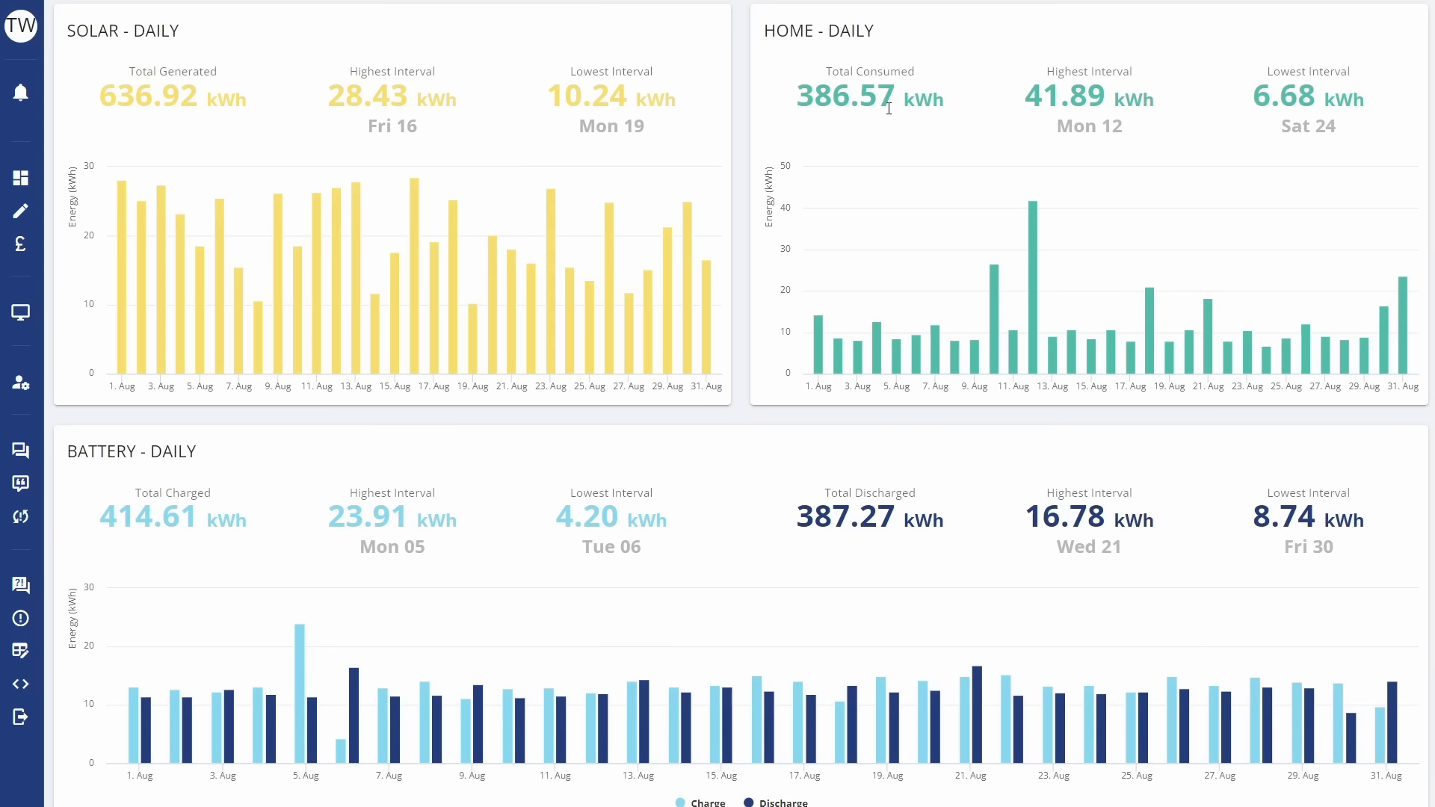
{"action": "mouse_move", "coordinate": [997, 302]}
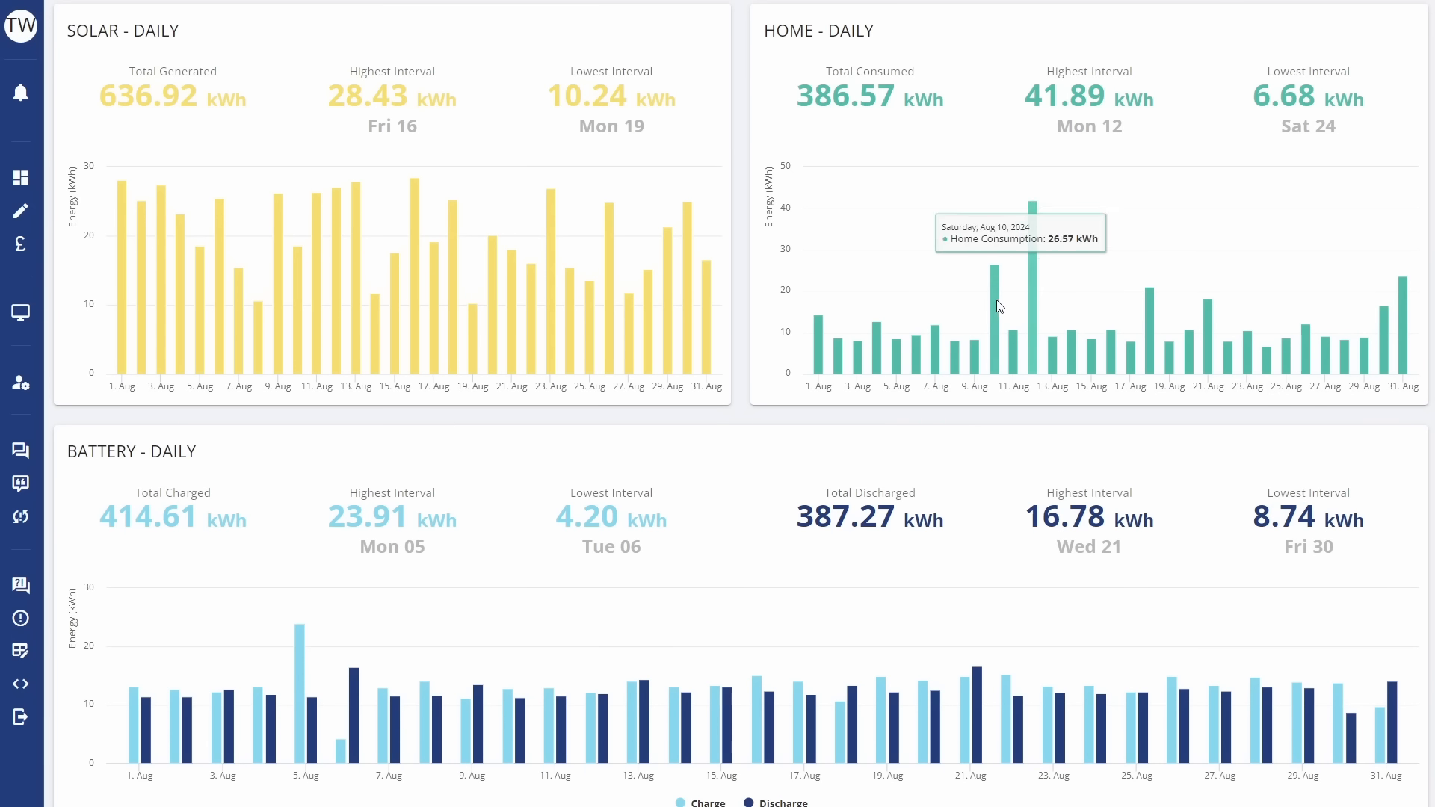
{"action": "mouse_move", "coordinate": [1152, 327]}
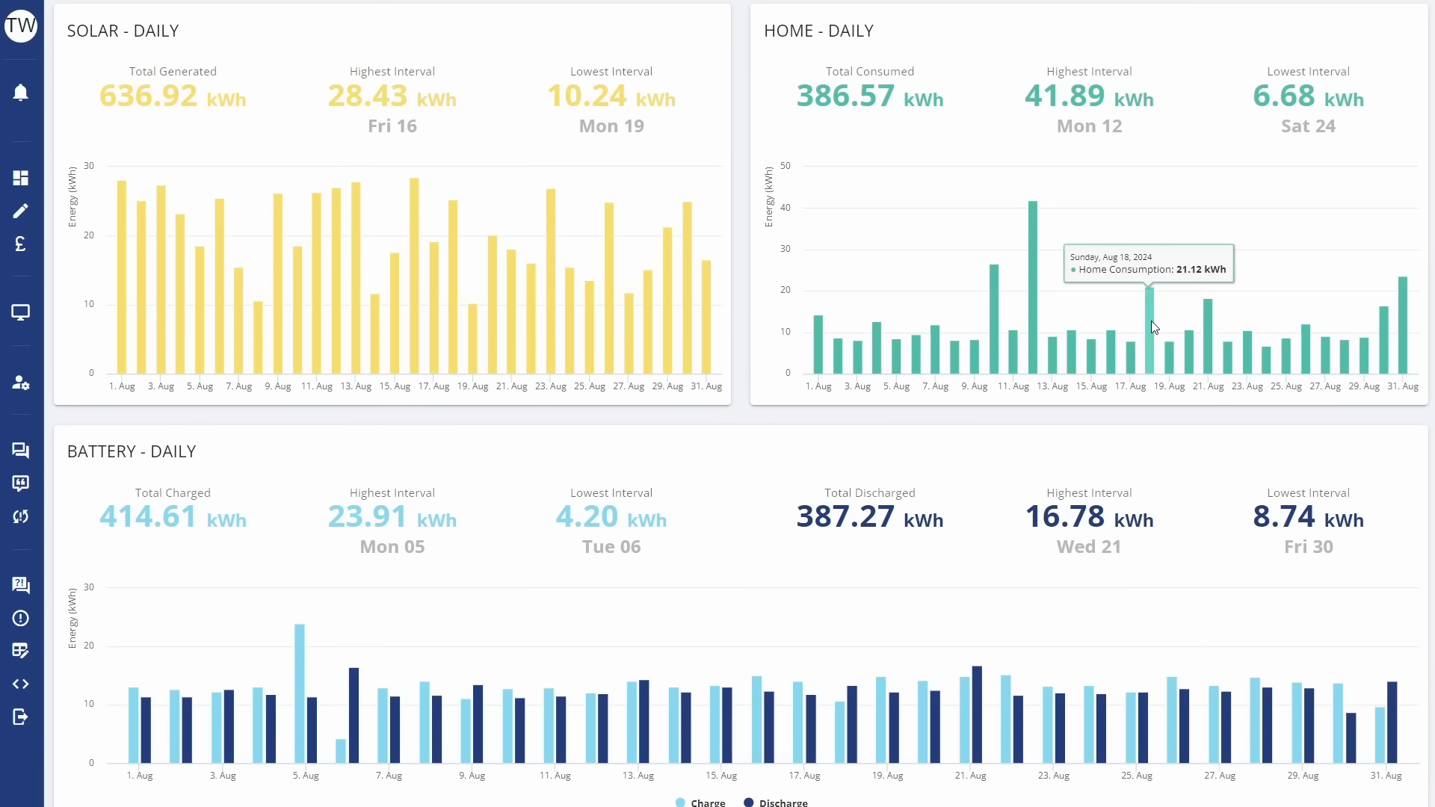
{"action": "mouse_move", "coordinate": [1153, 312]}
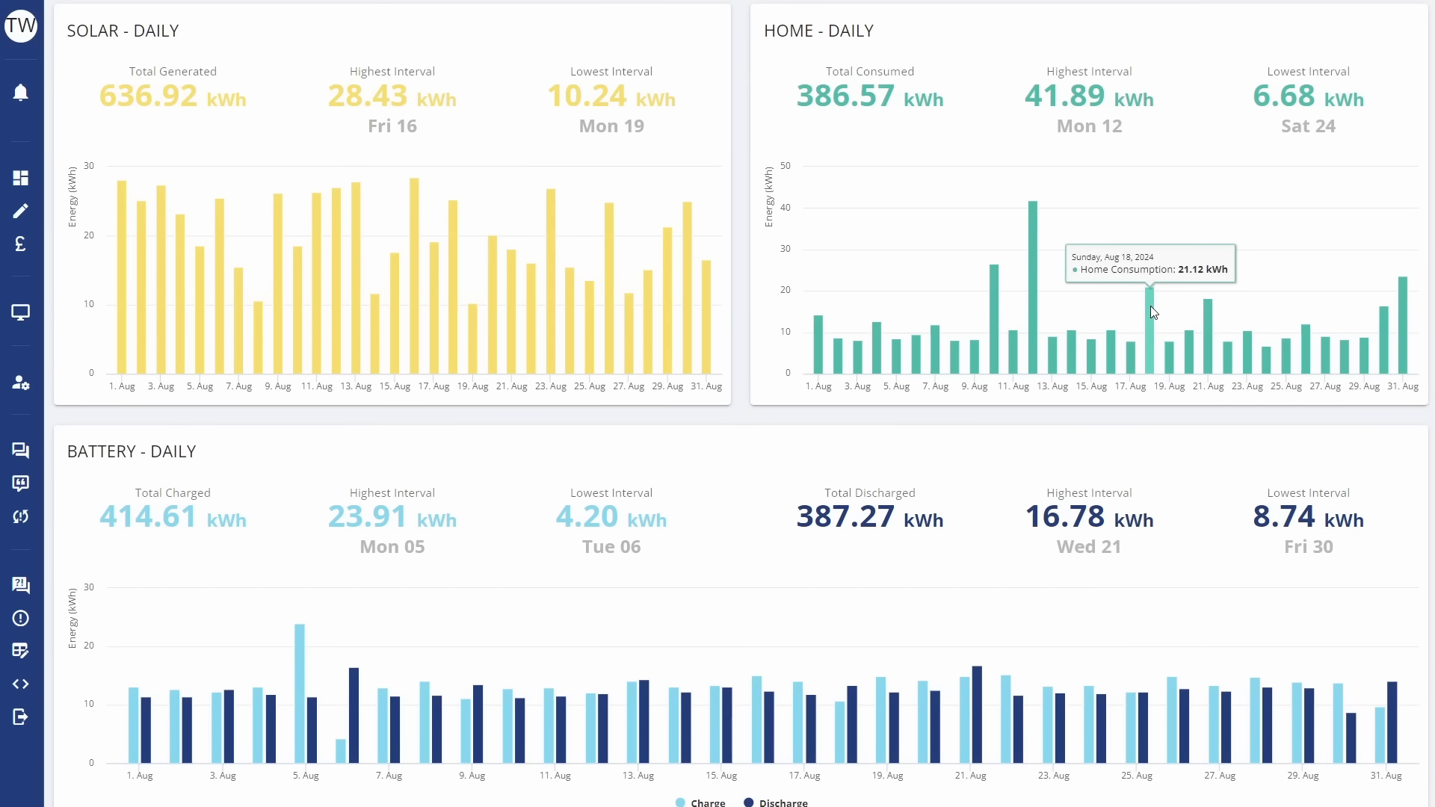
{"action": "mouse_move", "coordinate": [1210, 322]}
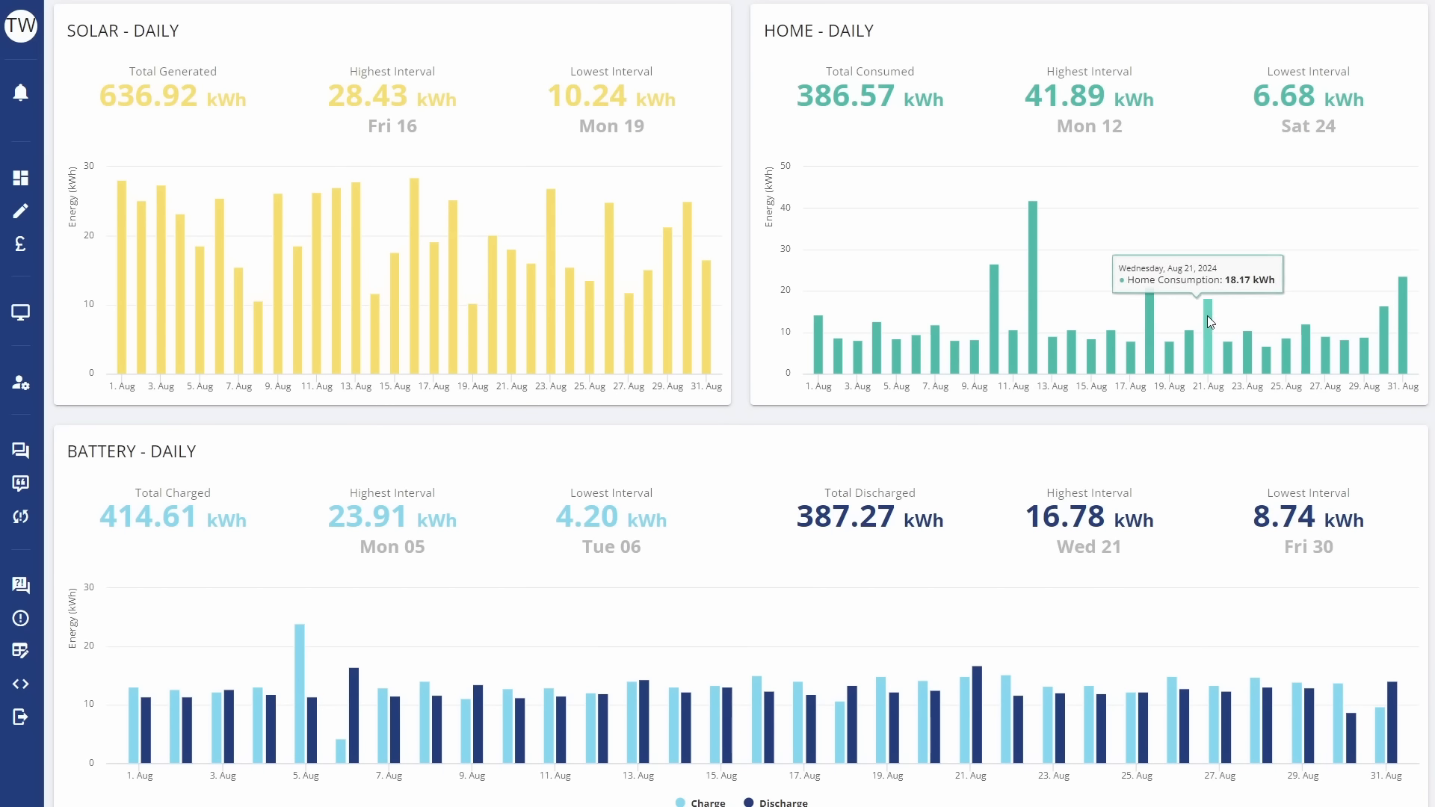
{"action": "mouse_move", "coordinate": [1210, 323]}
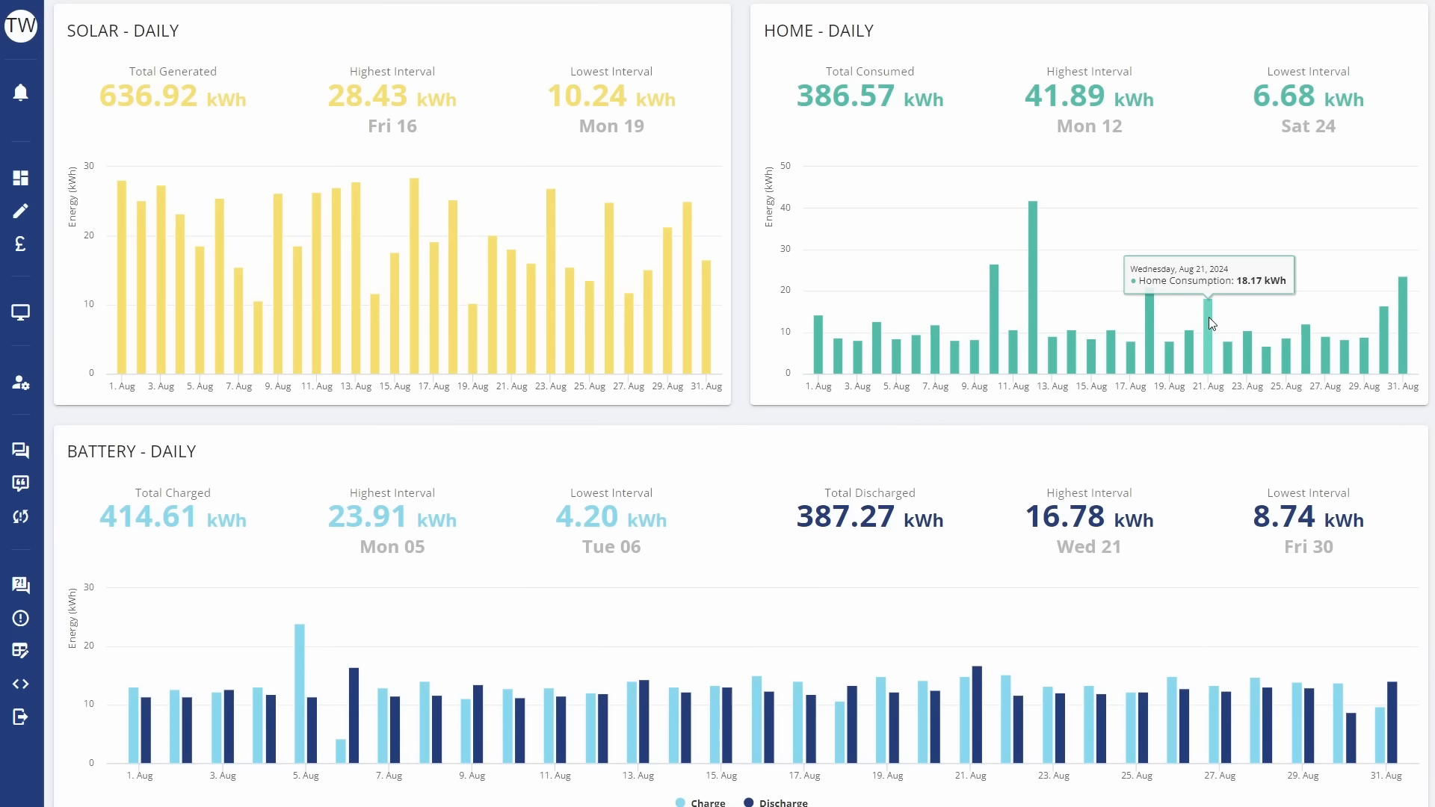
{"action": "mouse_move", "coordinate": [1209, 320]}
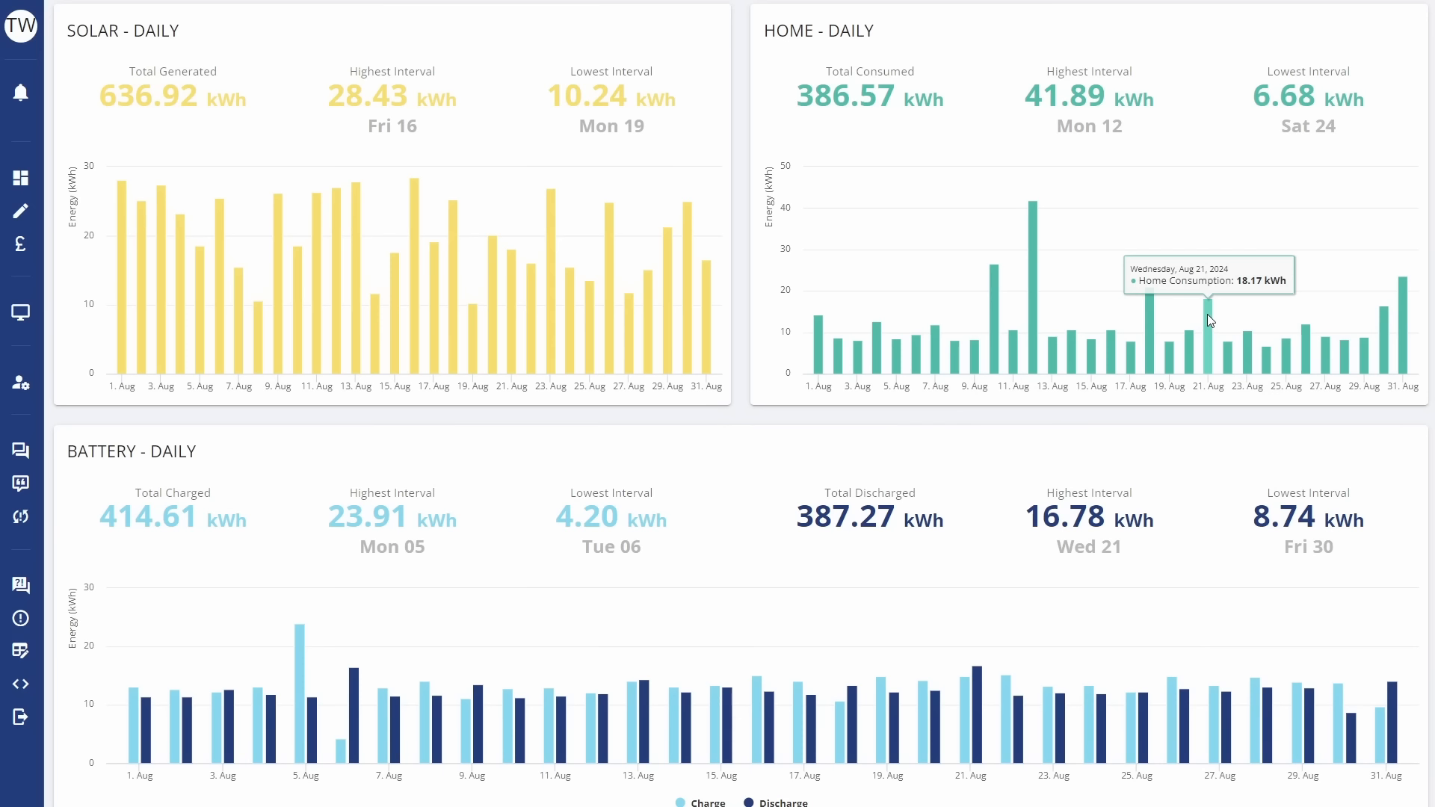
{"action": "mouse_move", "coordinate": [1148, 319]}
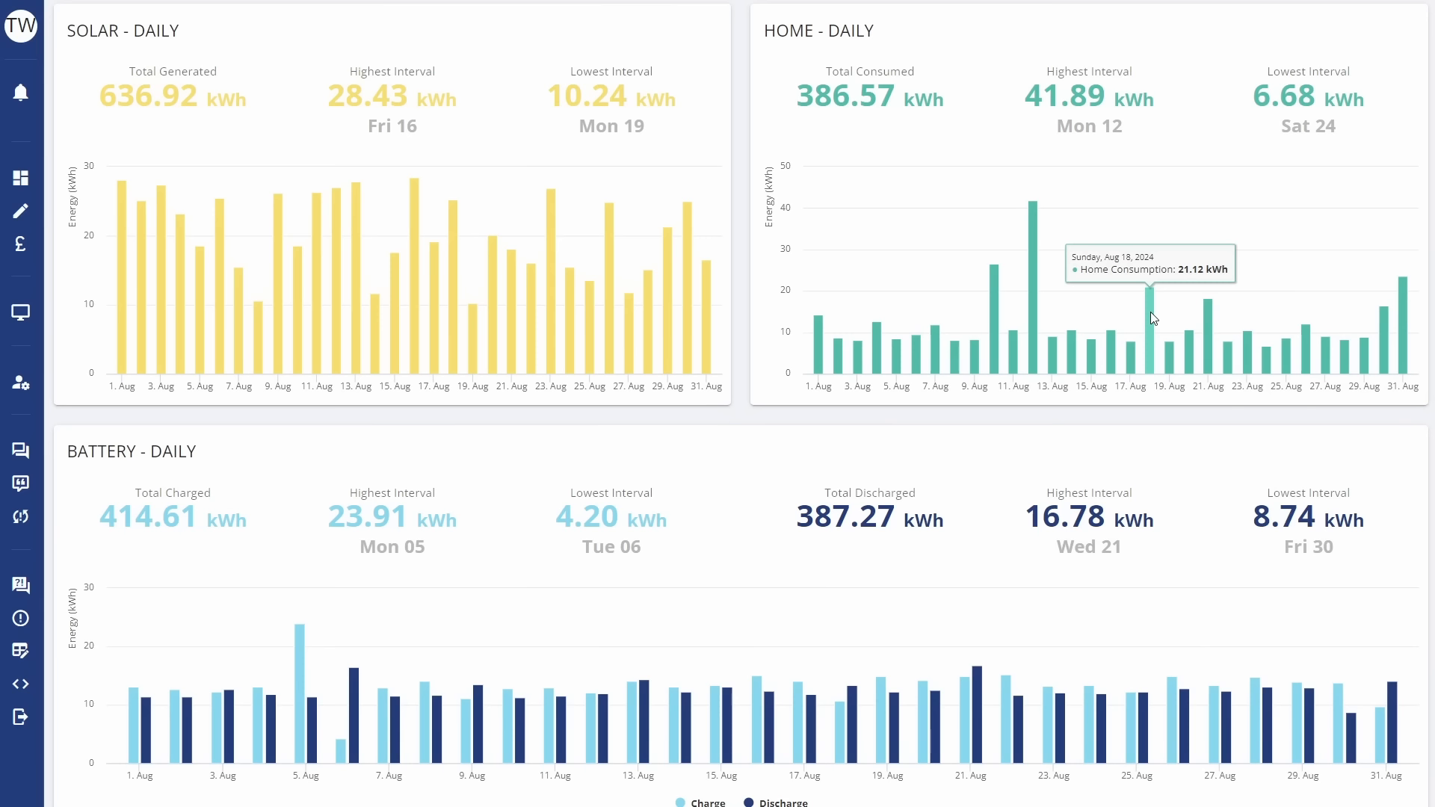
{"action": "mouse_move", "coordinate": [1210, 320]}
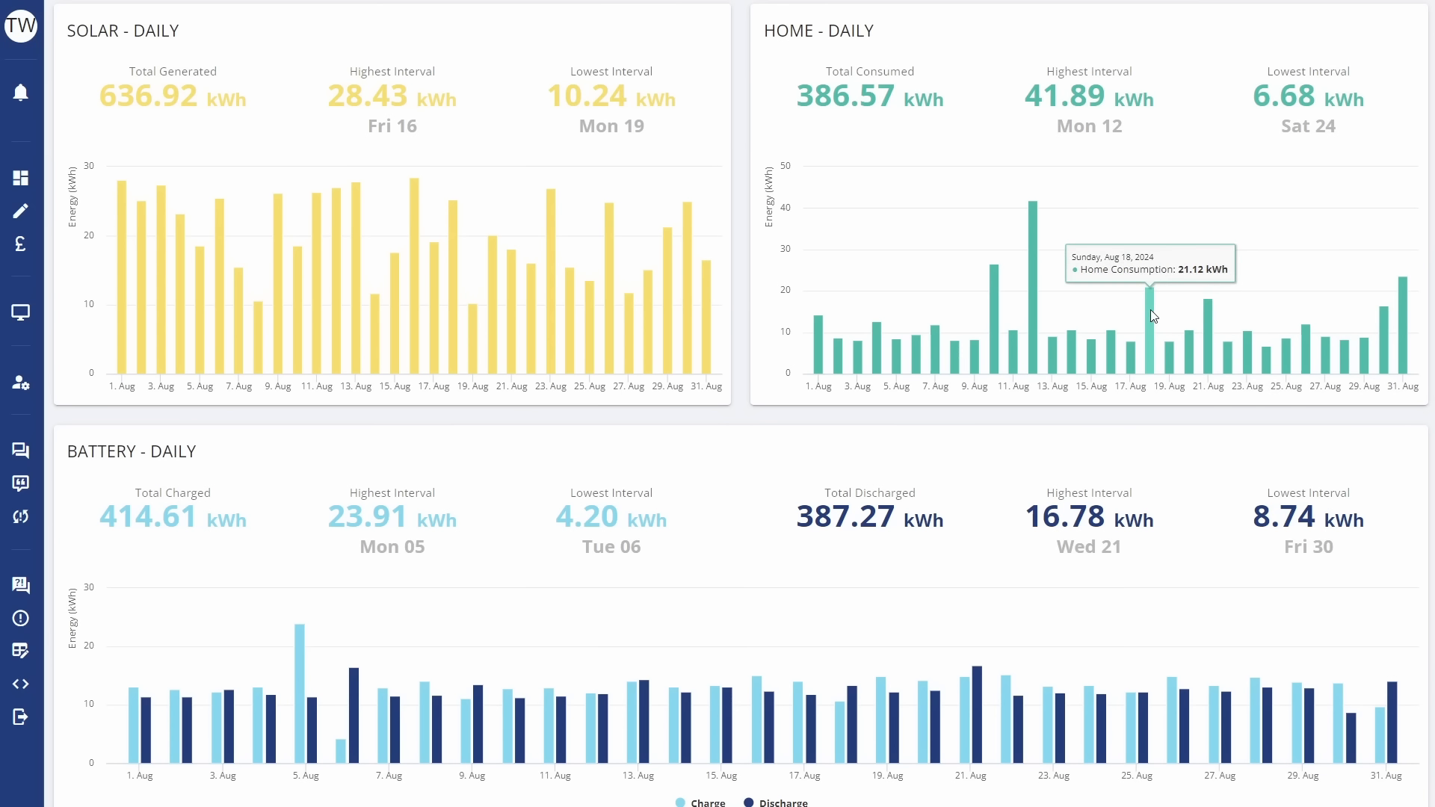
{"action": "mouse_move", "coordinate": [1129, 278]}
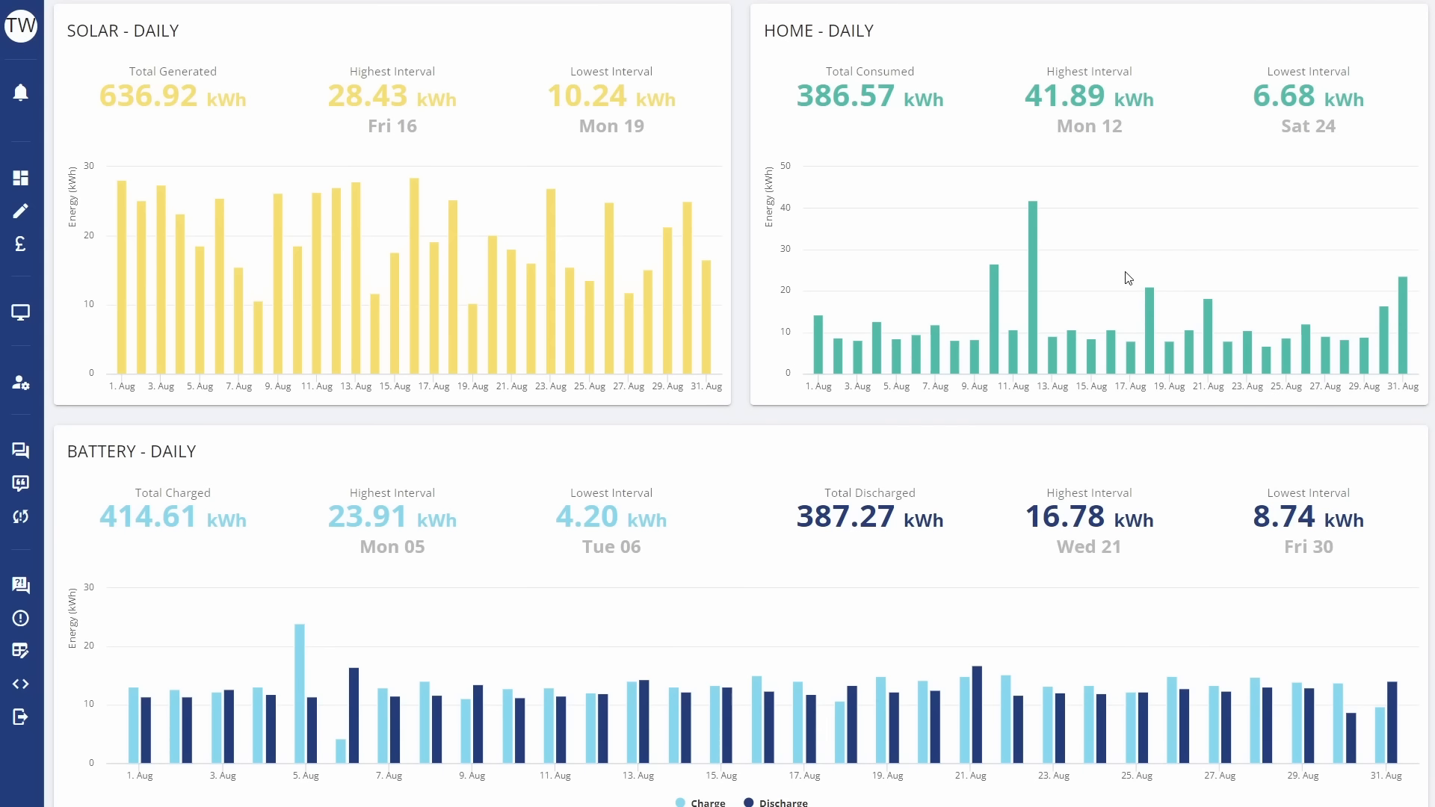
{"action": "mouse_move", "coordinate": [1115, 279]}
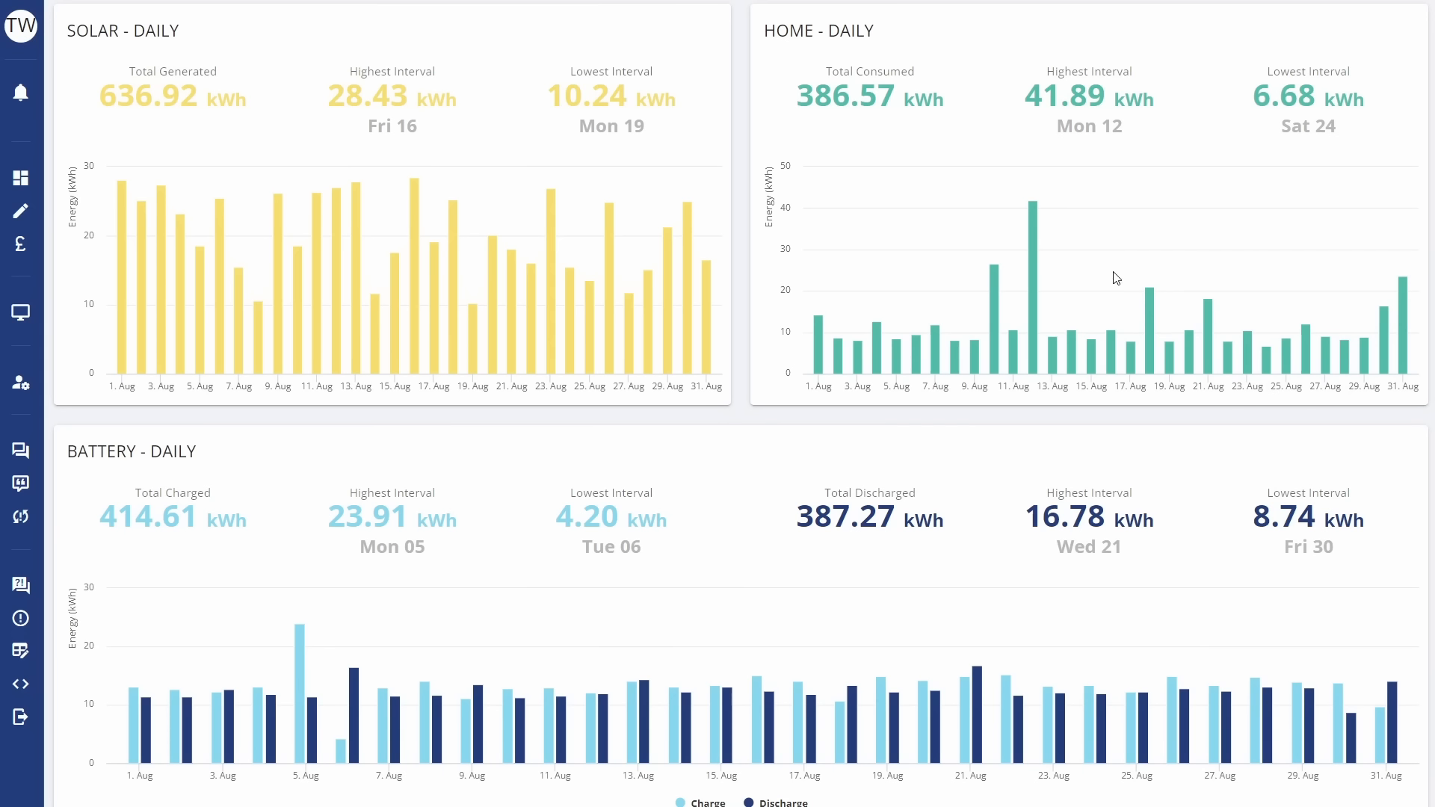
{"action": "mouse_move", "coordinate": [1104, 277]}
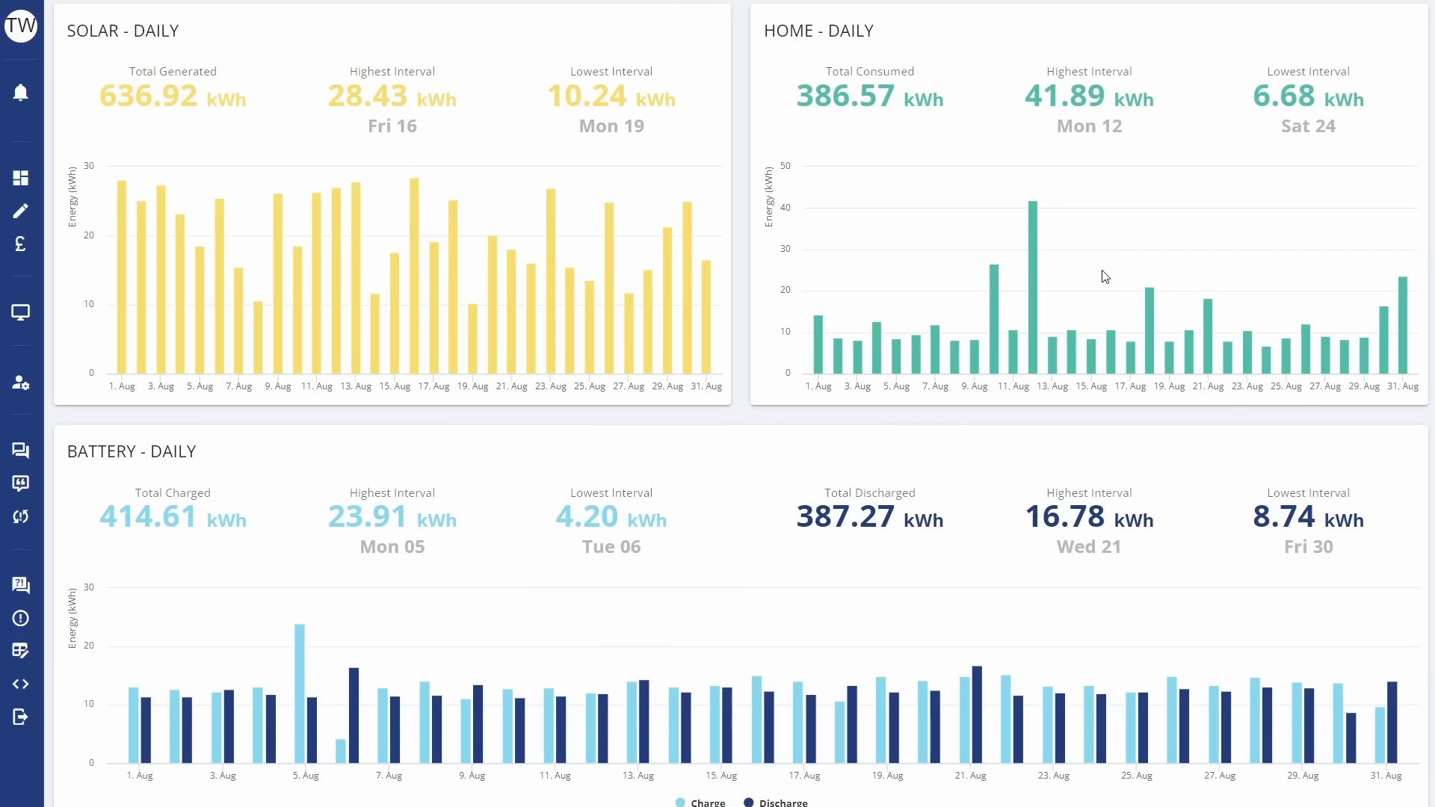
{"action": "mouse_move", "coordinate": [1072, 327]}
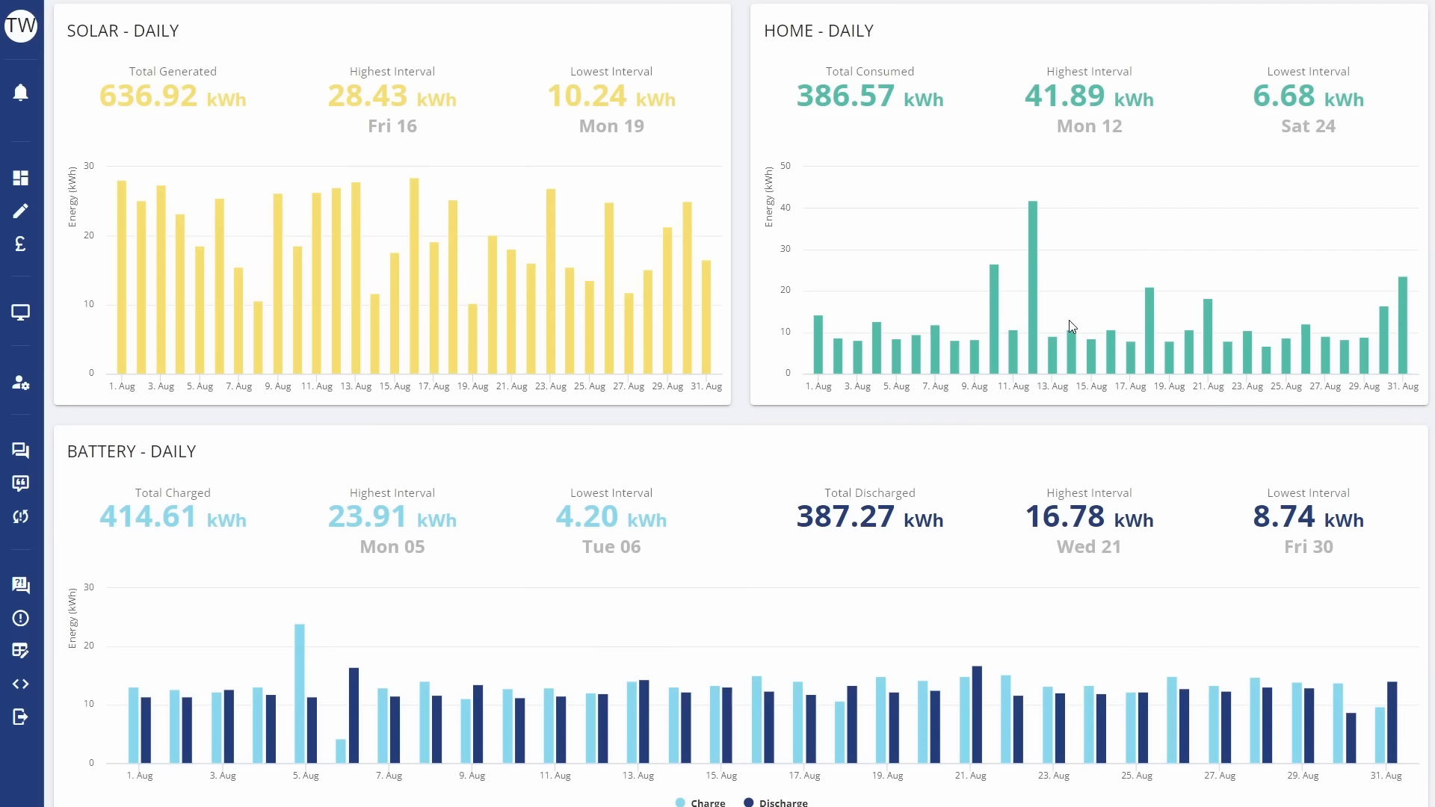
{"action": "mouse_move", "coordinate": [1113, 264]}
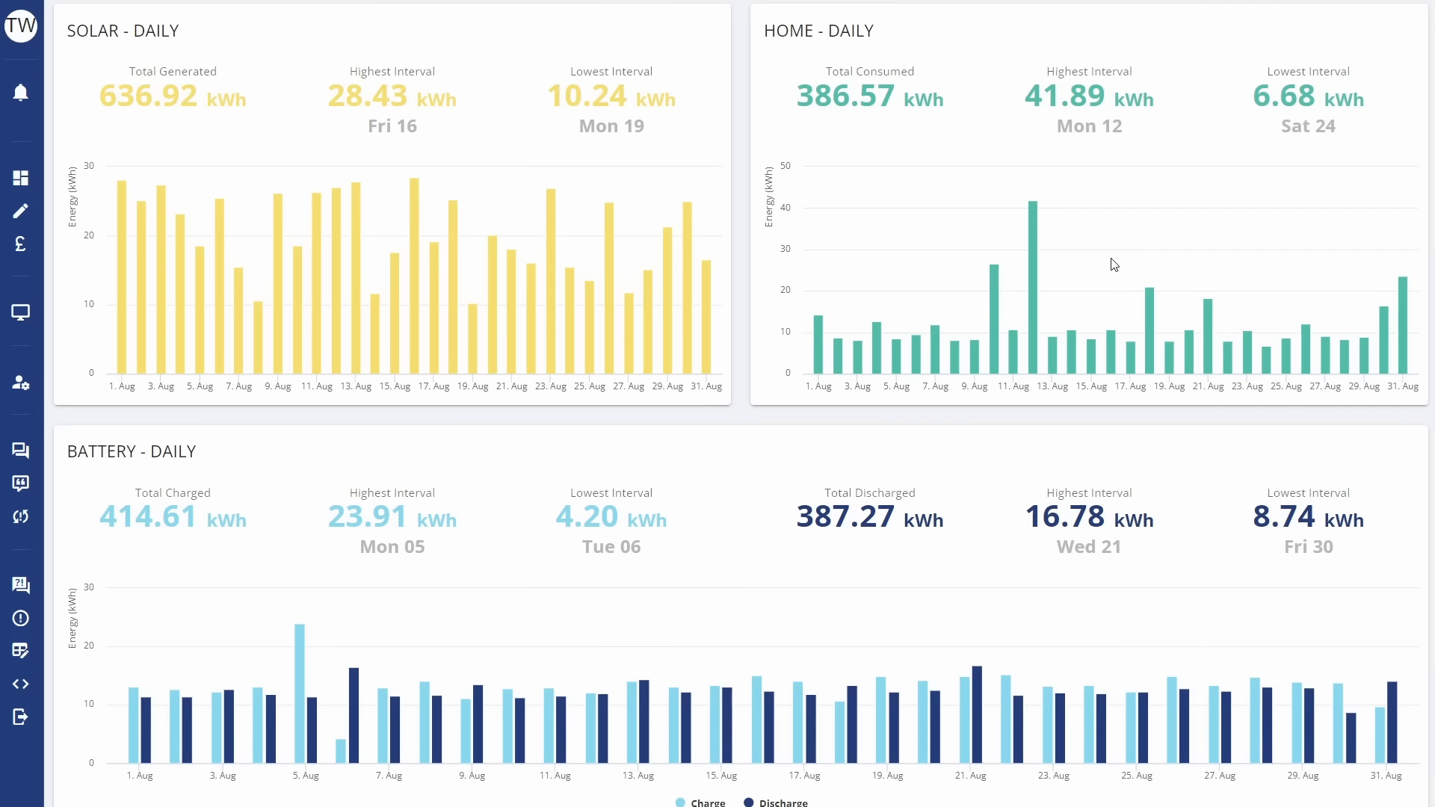
{"action": "mouse_move", "coordinate": [843, 606]}
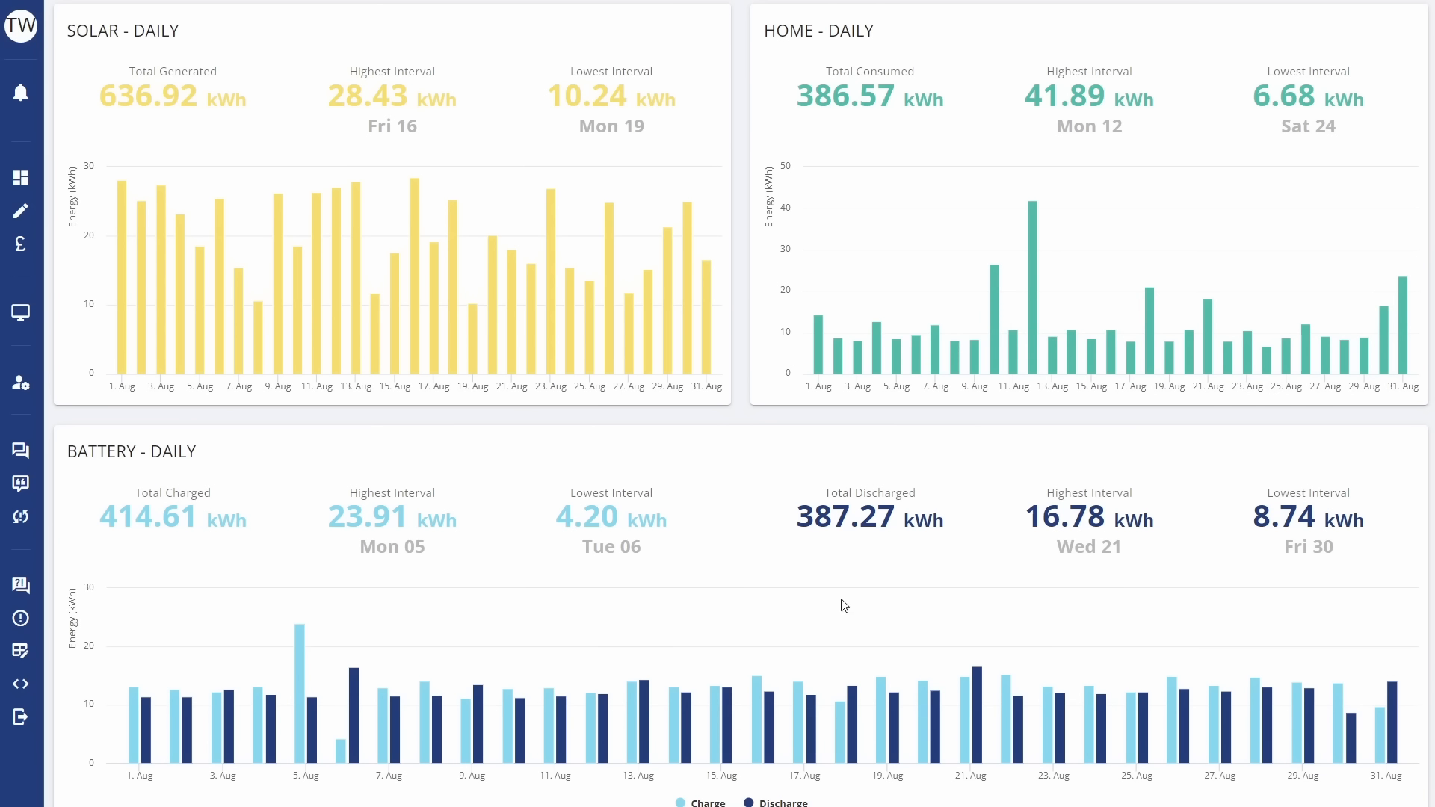
{"action": "mouse_move", "coordinate": [785, 646]}
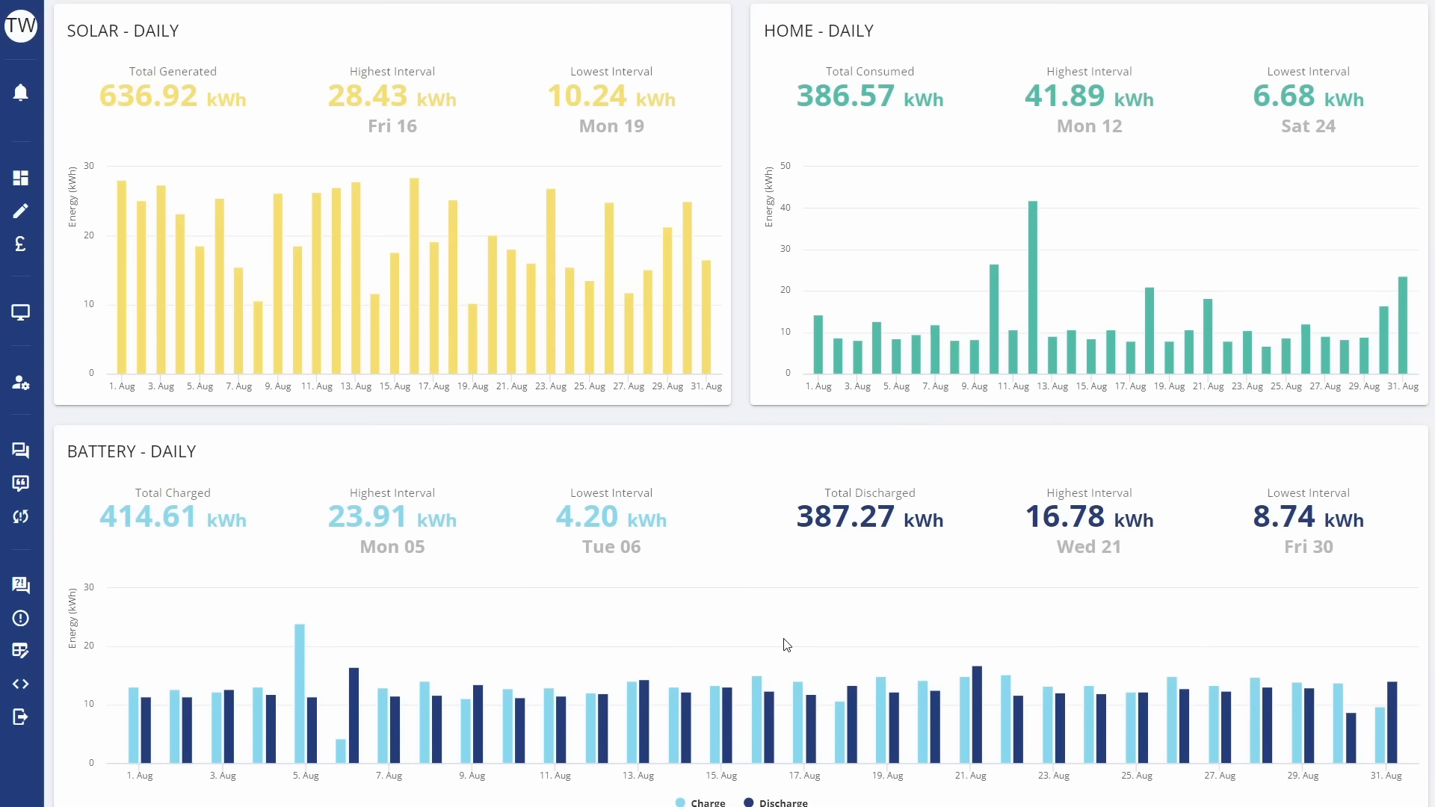
{"action": "mouse_move", "coordinate": [855, 674]}
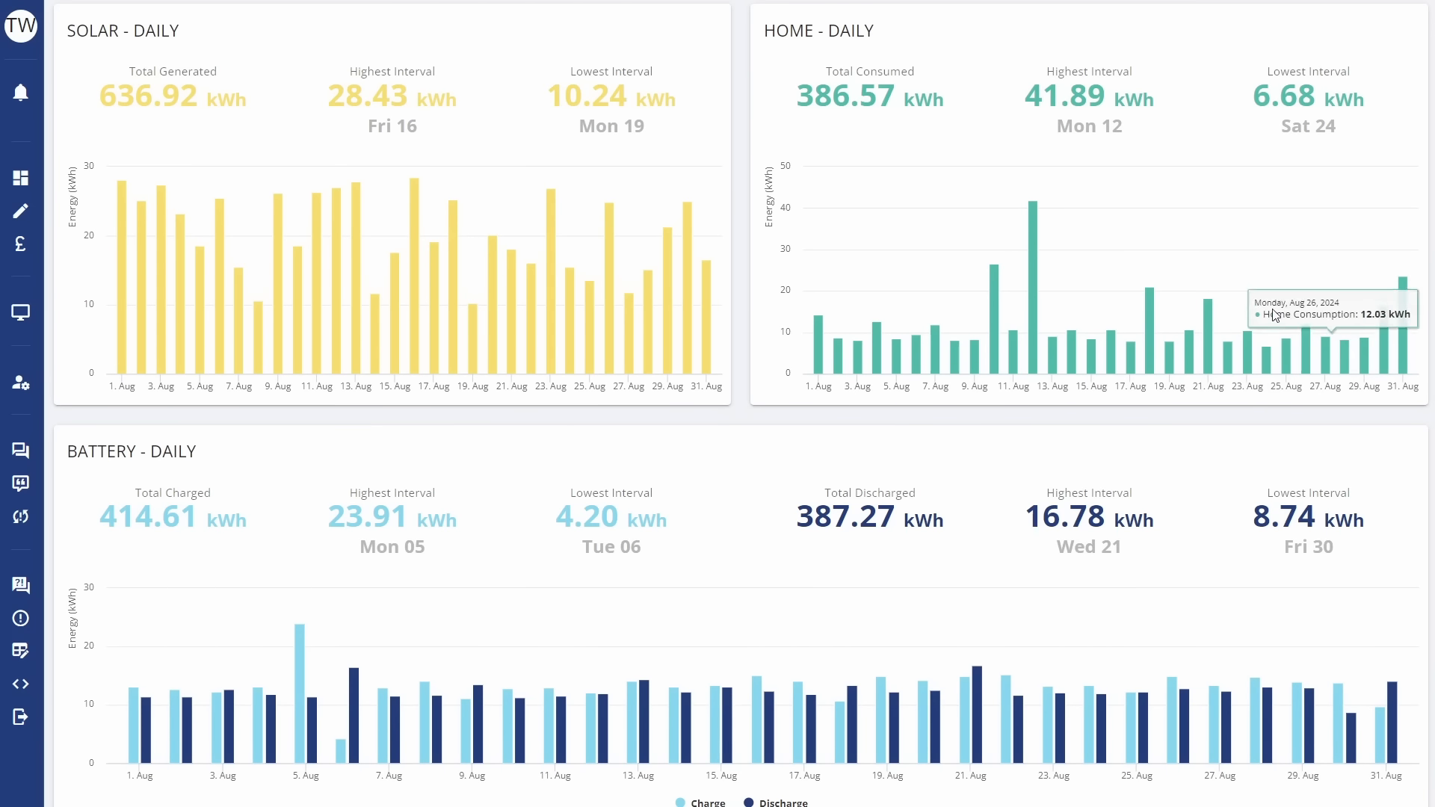
{"action": "mouse_move", "coordinate": [1151, 315]}
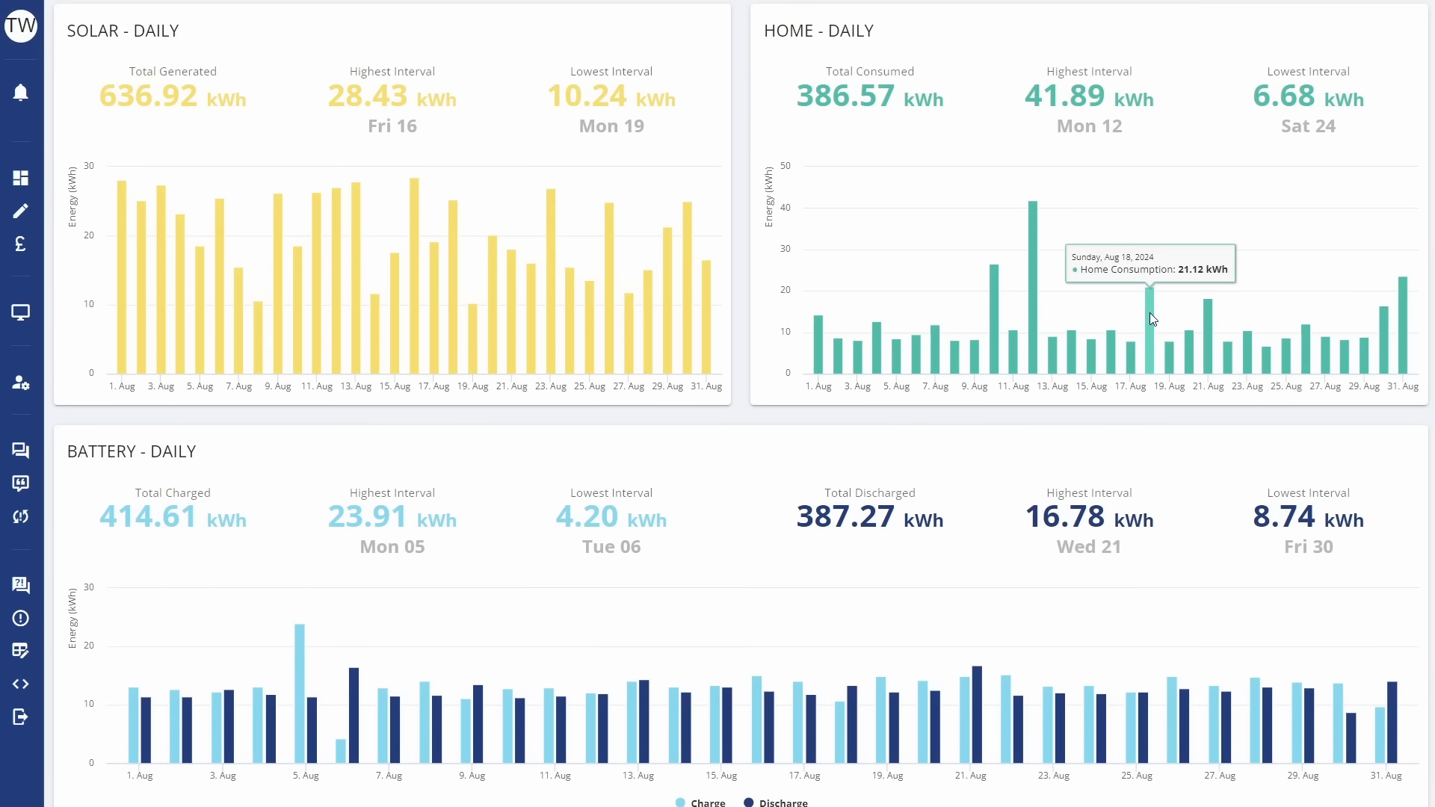
{"action": "mouse_move", "coordinate": [1311, 345]}
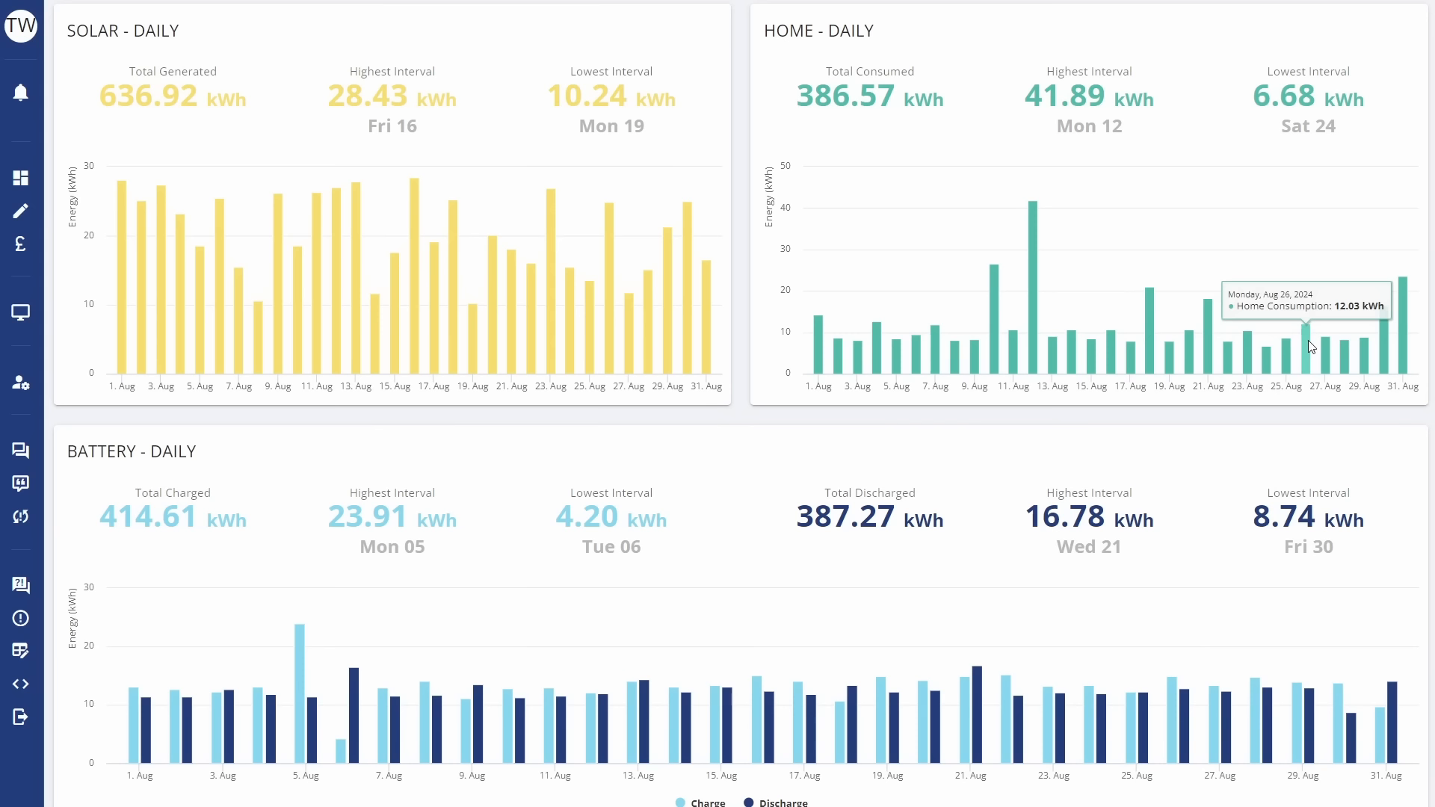
{"action": "mouse_move", "coordinate": [1254, 281]}
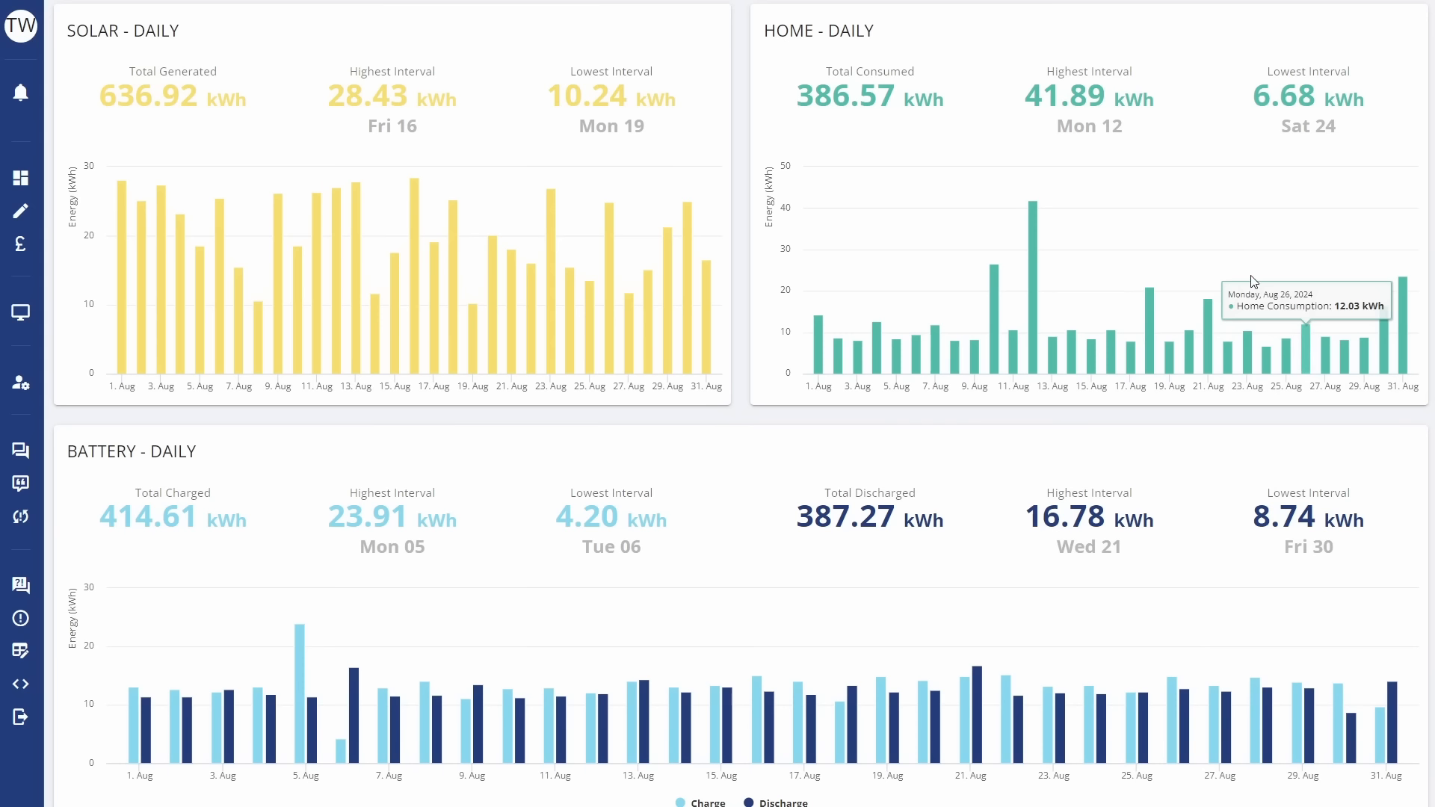
{"action": "mouse_move", "coordinate": [1187, 280]}
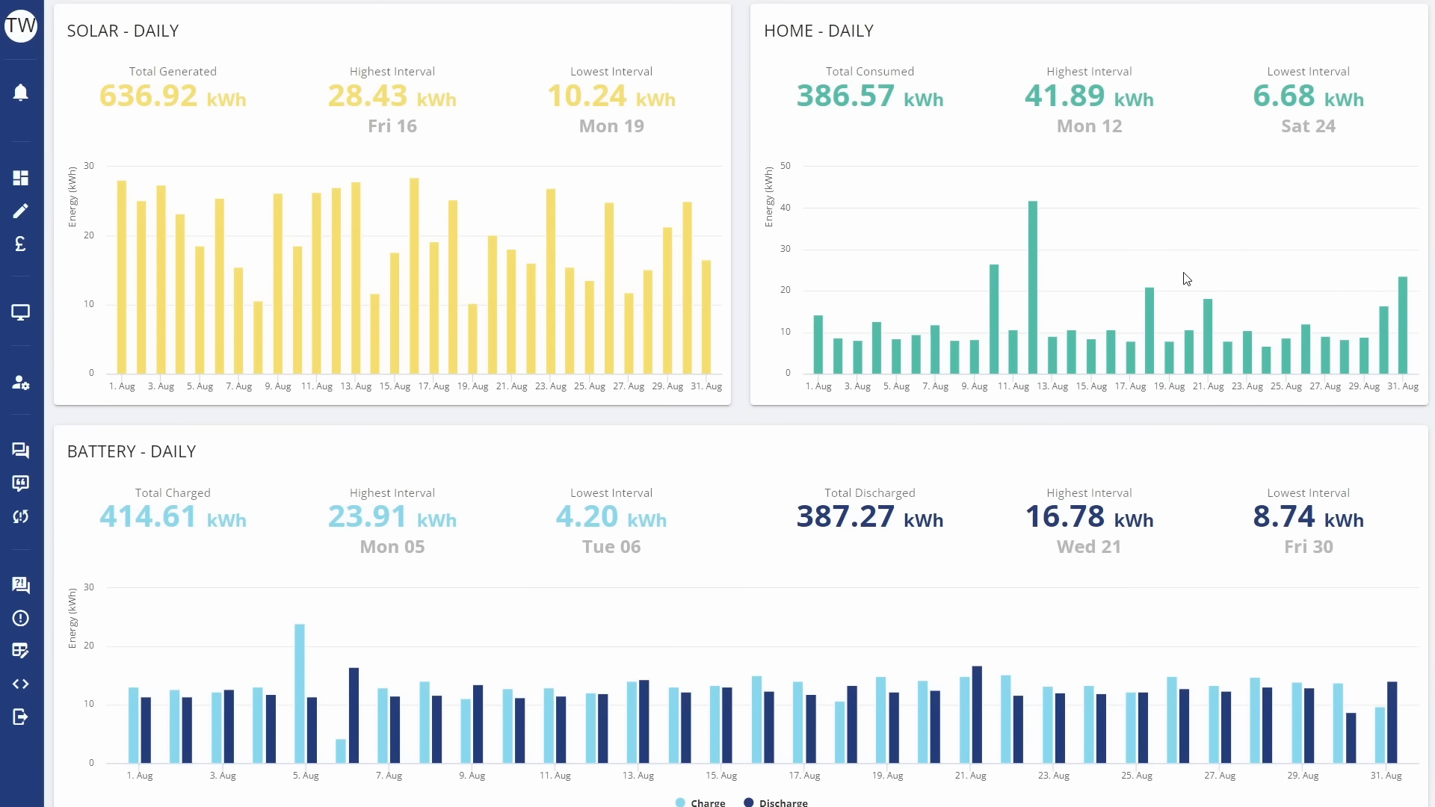
Step: Scroll down to the Grid - Daily import/export chart for August
{"action": "scroll", "scroll_direction": "down", "scroll_amount": 3}
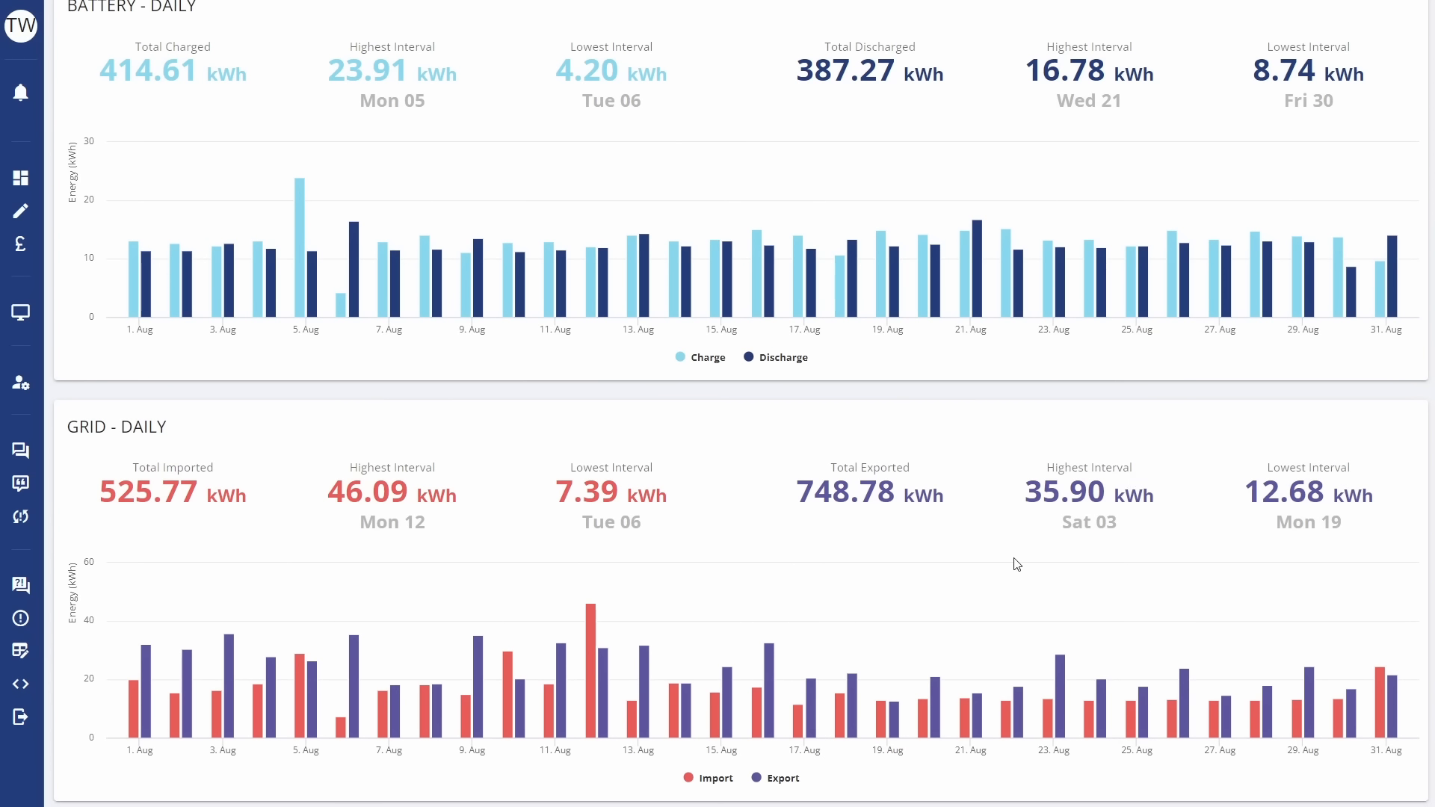
{"action": "mouse_move", "coordinate": [979, 601]}
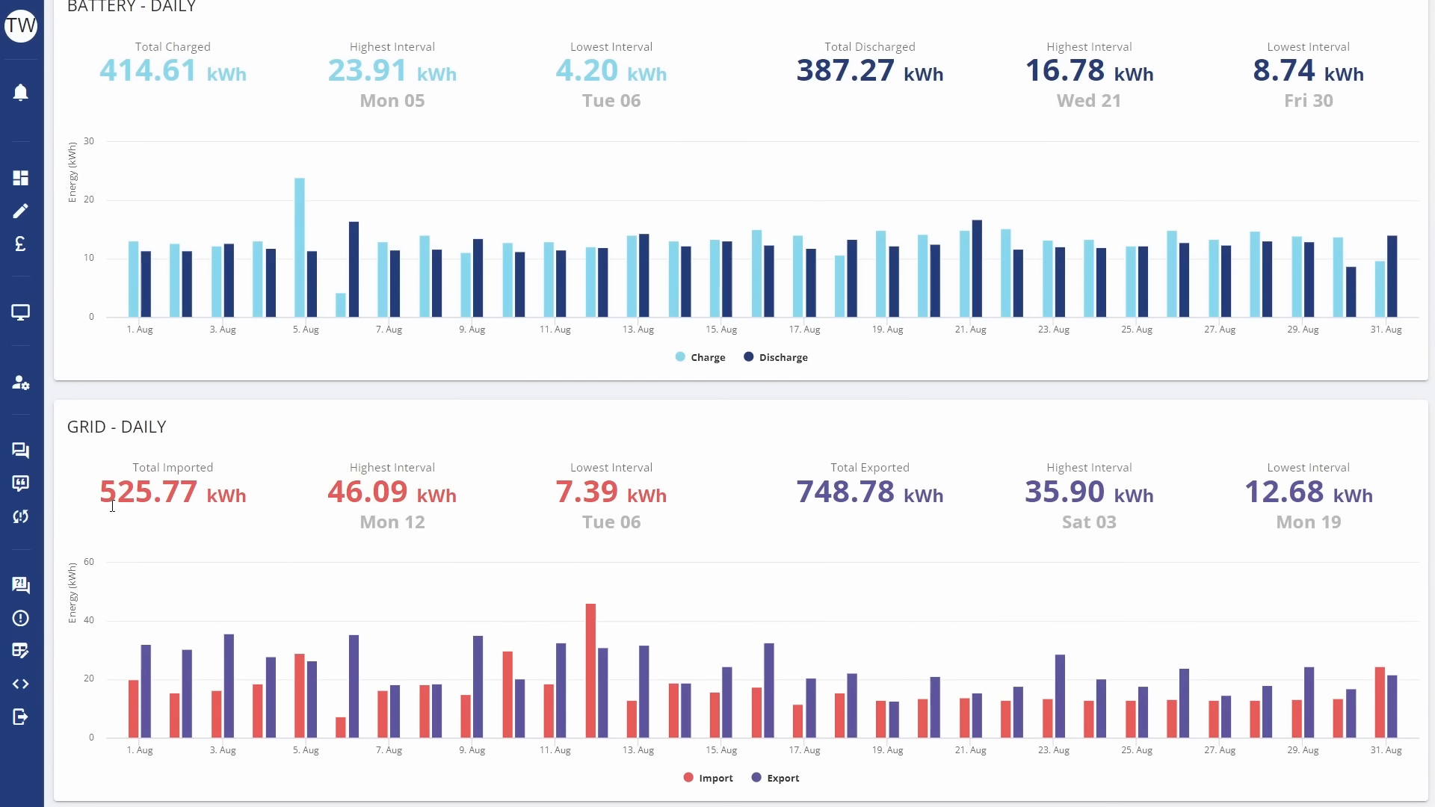
{"action": "mouse_move", "coordinate": [182, 522]}
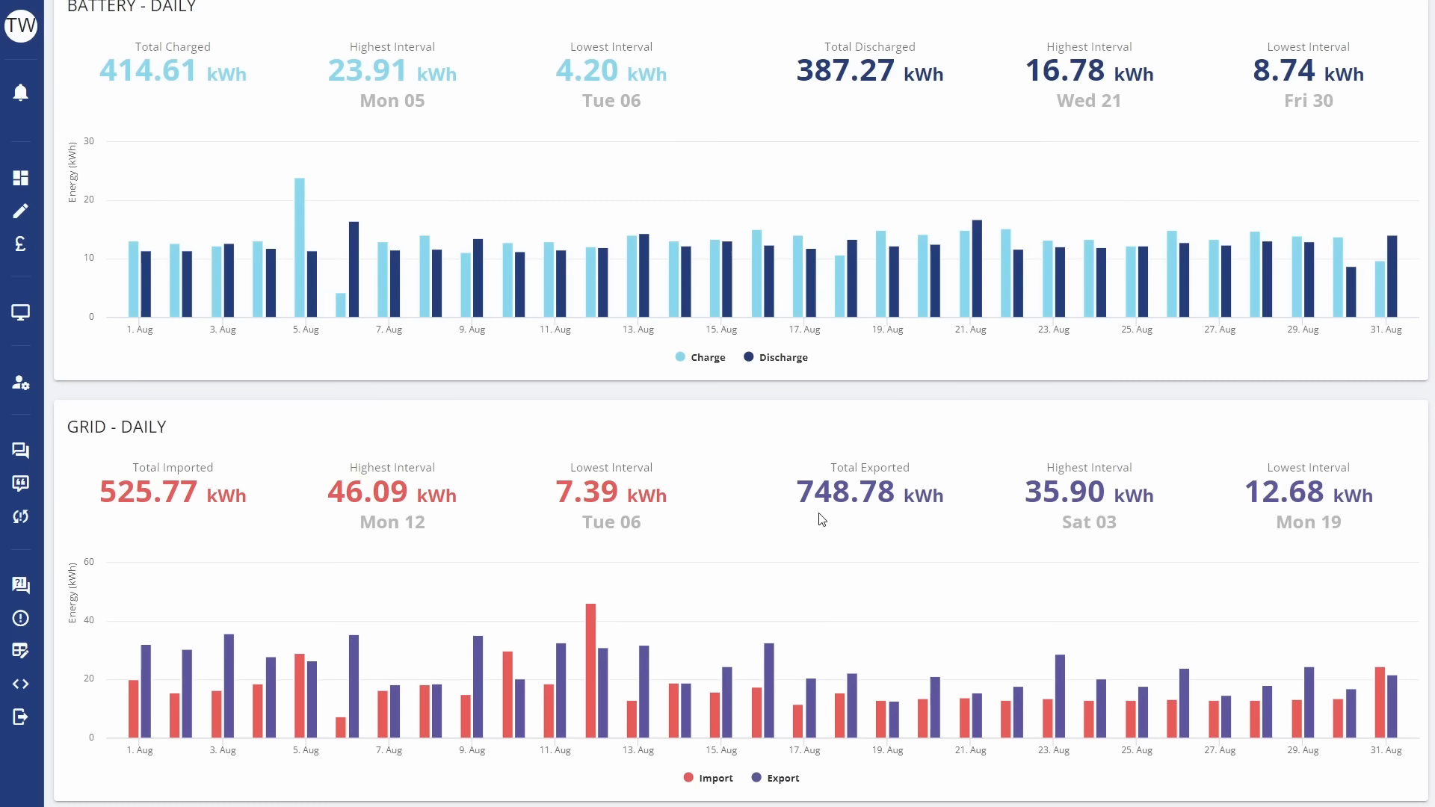
{"action": "mouse_move", "coordinate": [877, 508]}
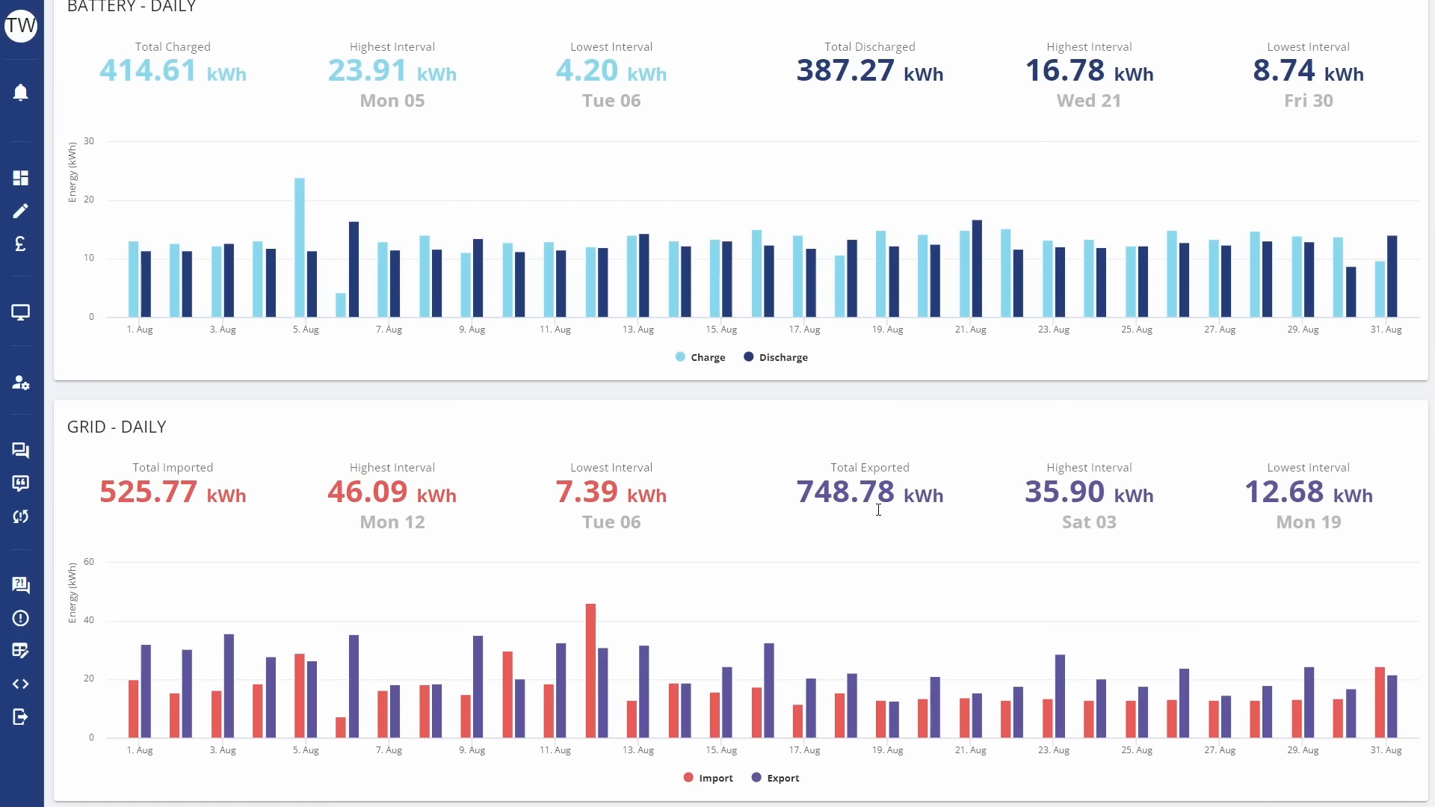
{"action": "mouse_move", "coordinate": [933, 695]}
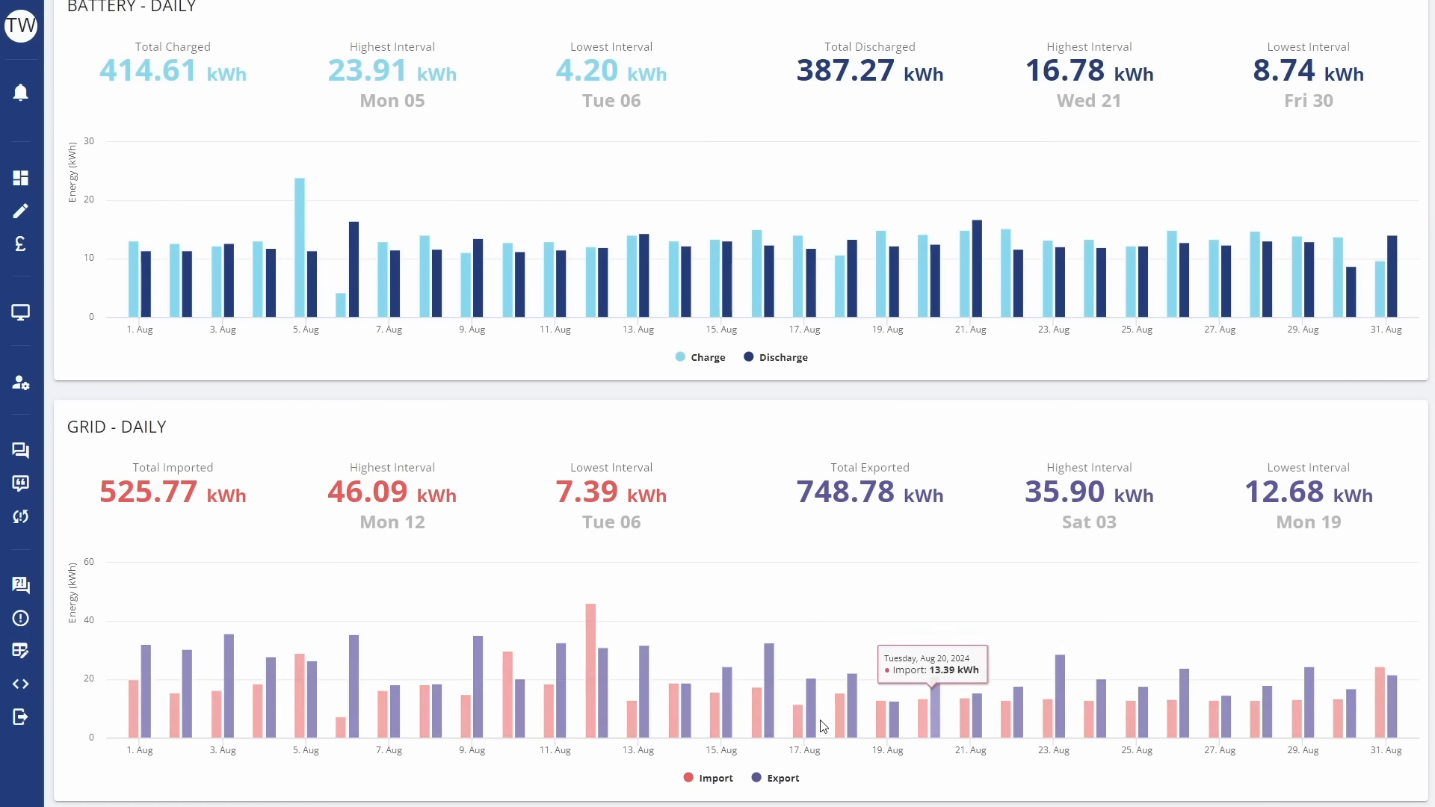
{"action": "mouse_move", "coordinate": [305, 702]}
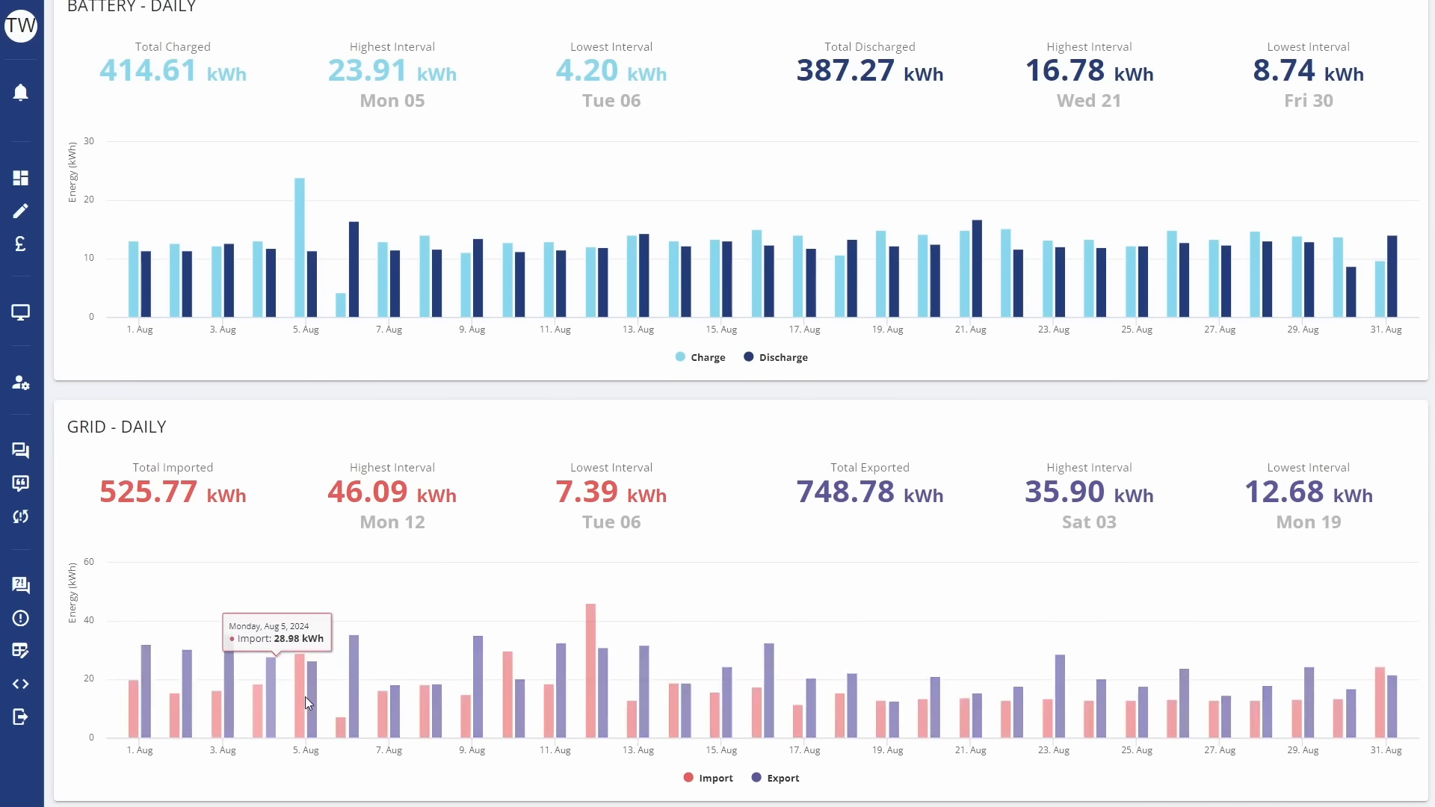
{"action": "mouse_move", "coordinate": [741, 702]}
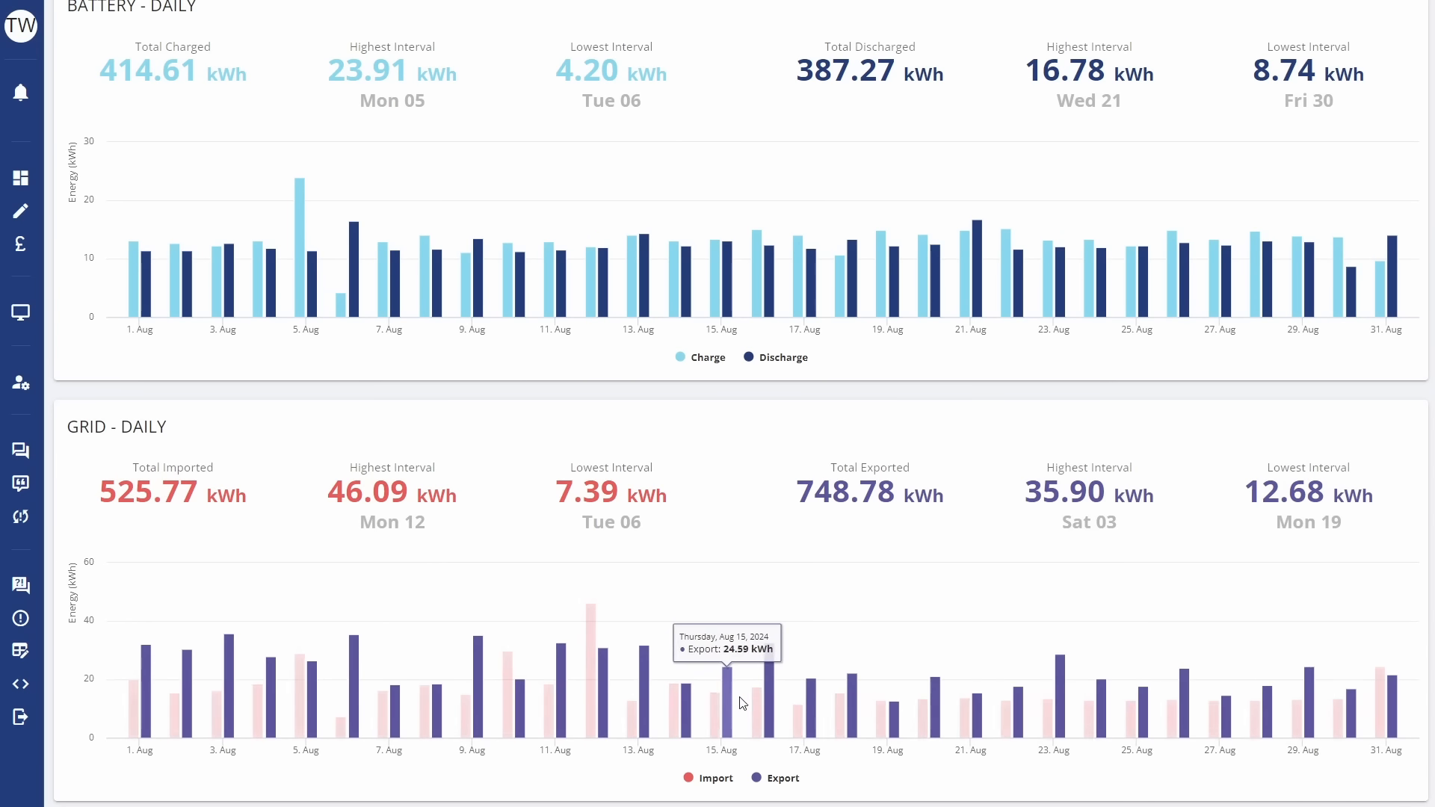
{"action": "mouse_move", "coordinate": [772, 703]}
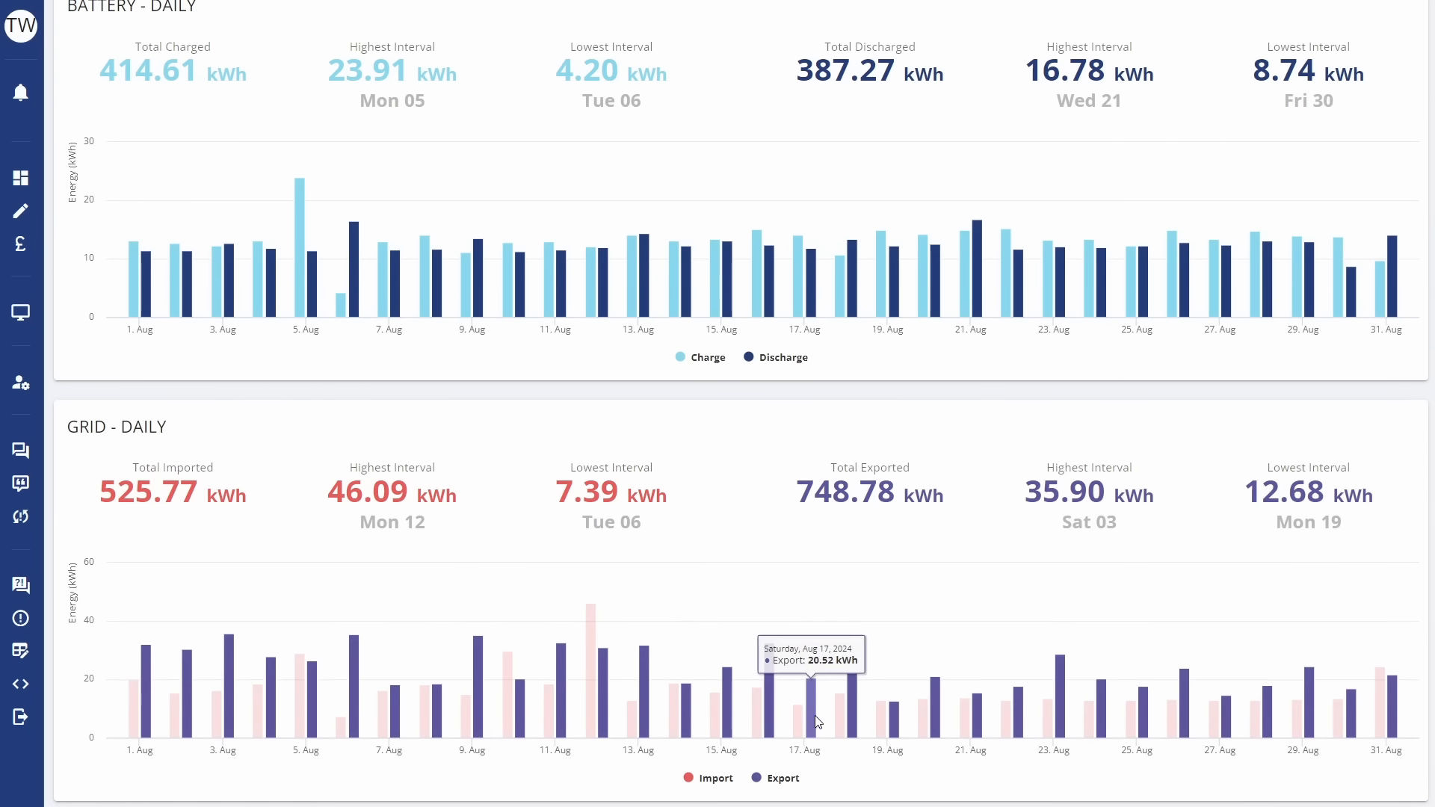
{"action": "mouse_move", "coordinate": [887, 730]}
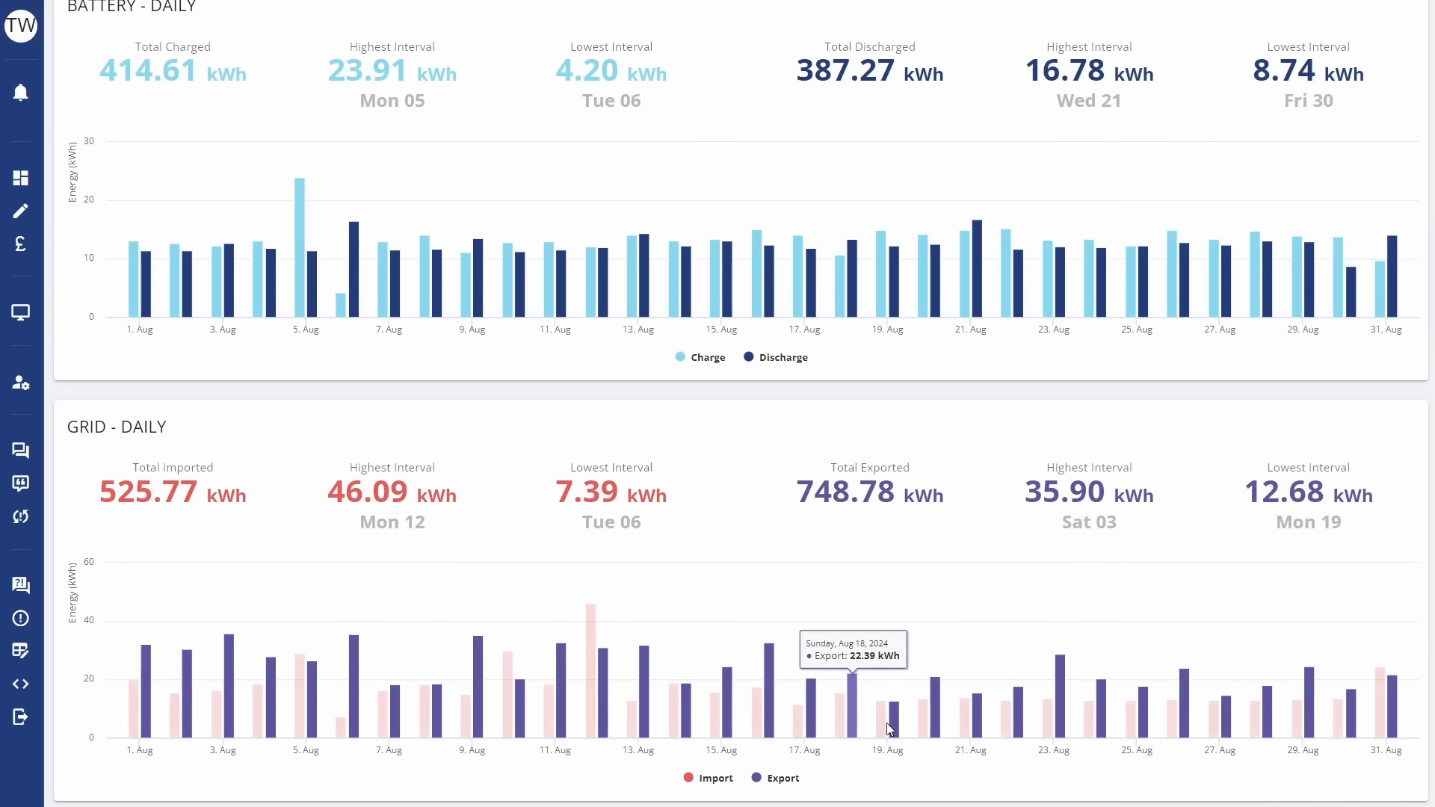
{"action": "mouse_move", "coordinate": [882, 704]}
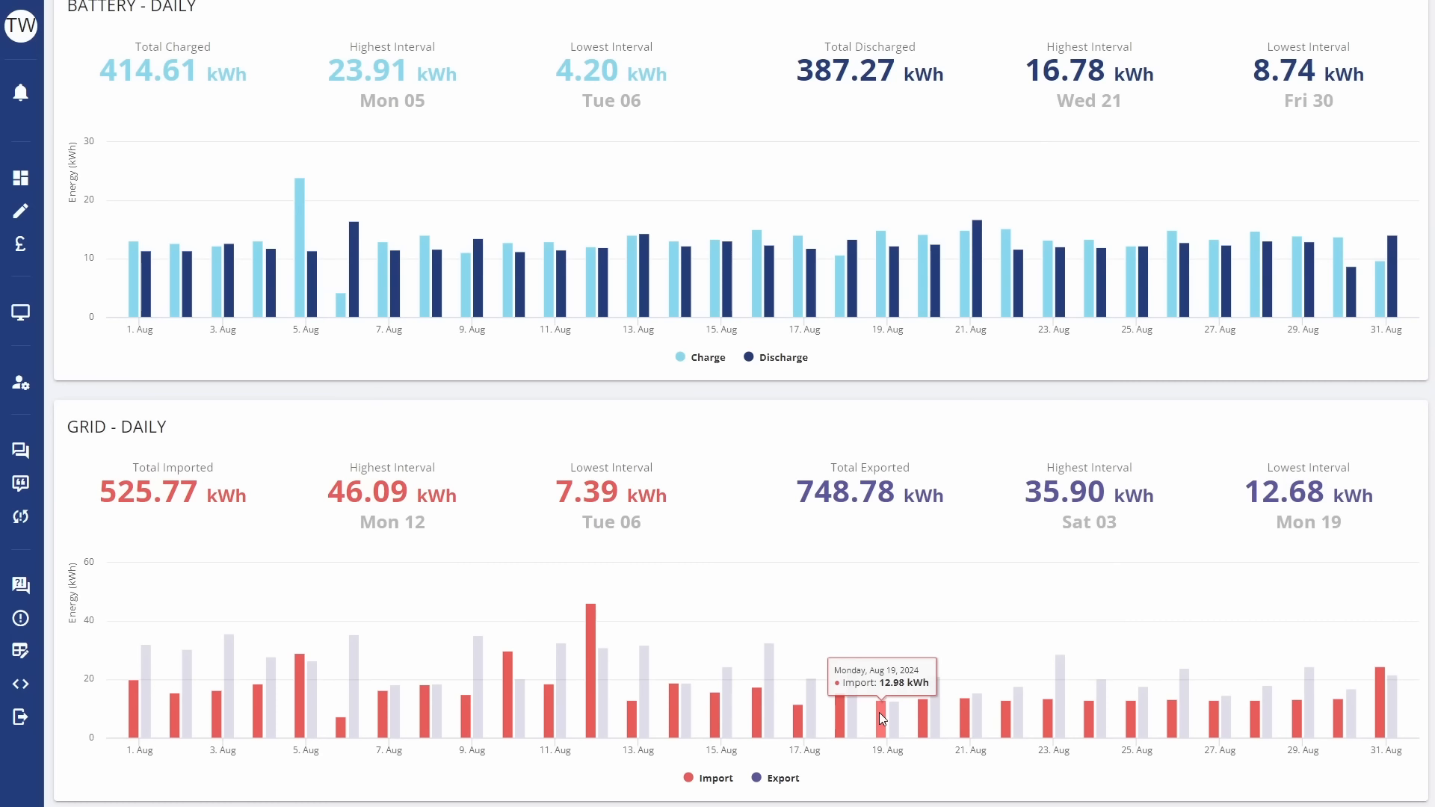
{"action": "mouse_move", "coordinate": [1054, 724]}
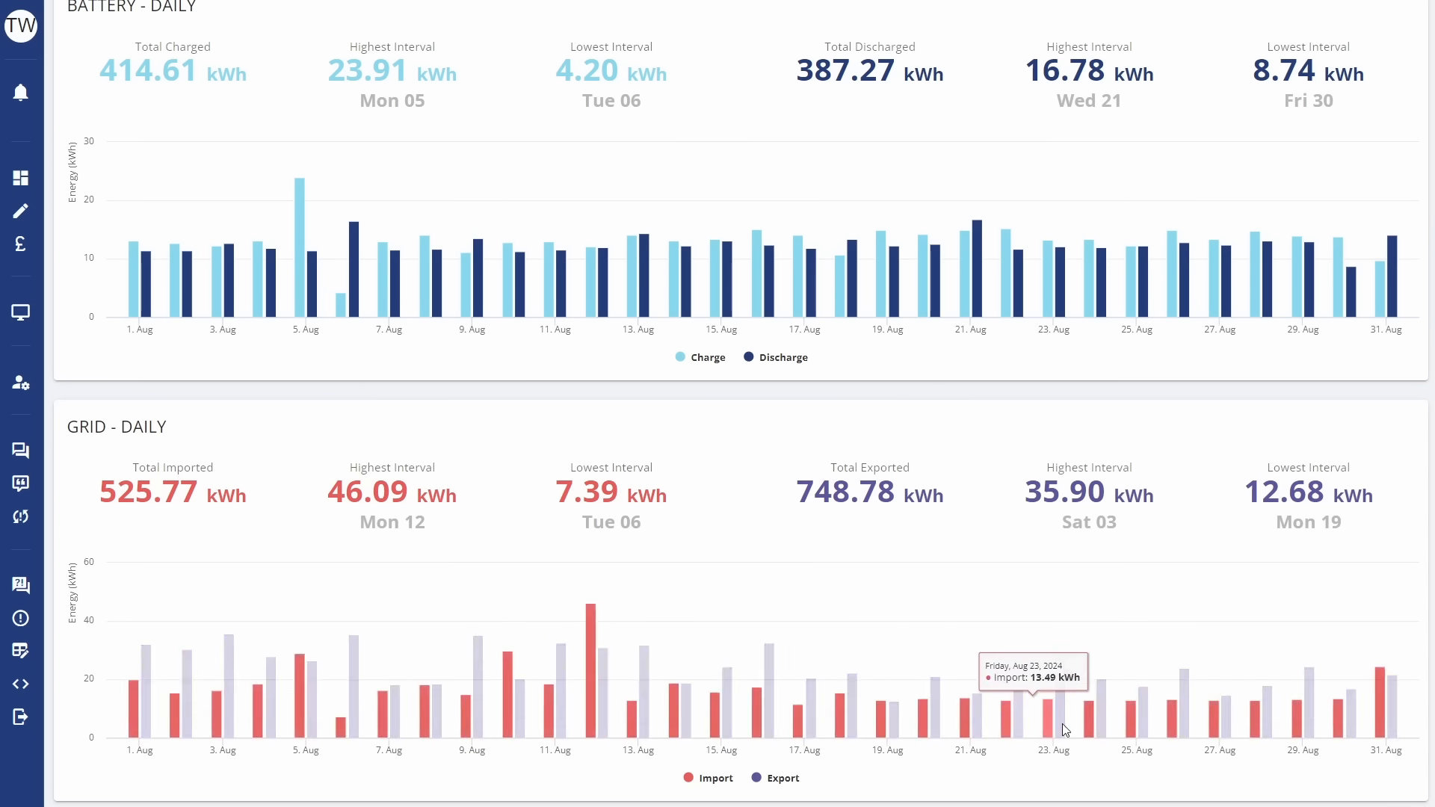
{"action": "mouse_move", "coordinate": [1266, 730]}
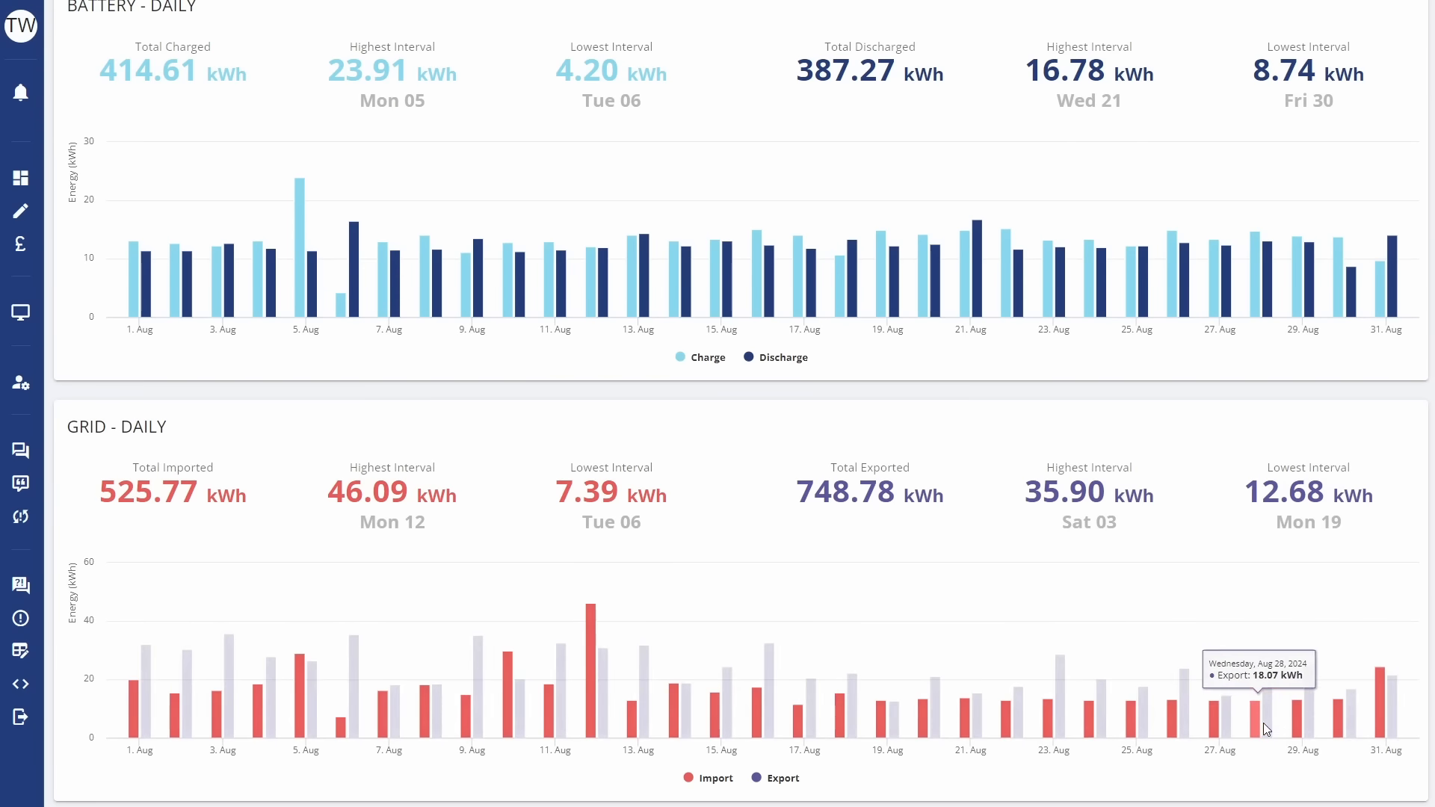
{"action": "mouse_move", "coordinate": [1339, 728]}
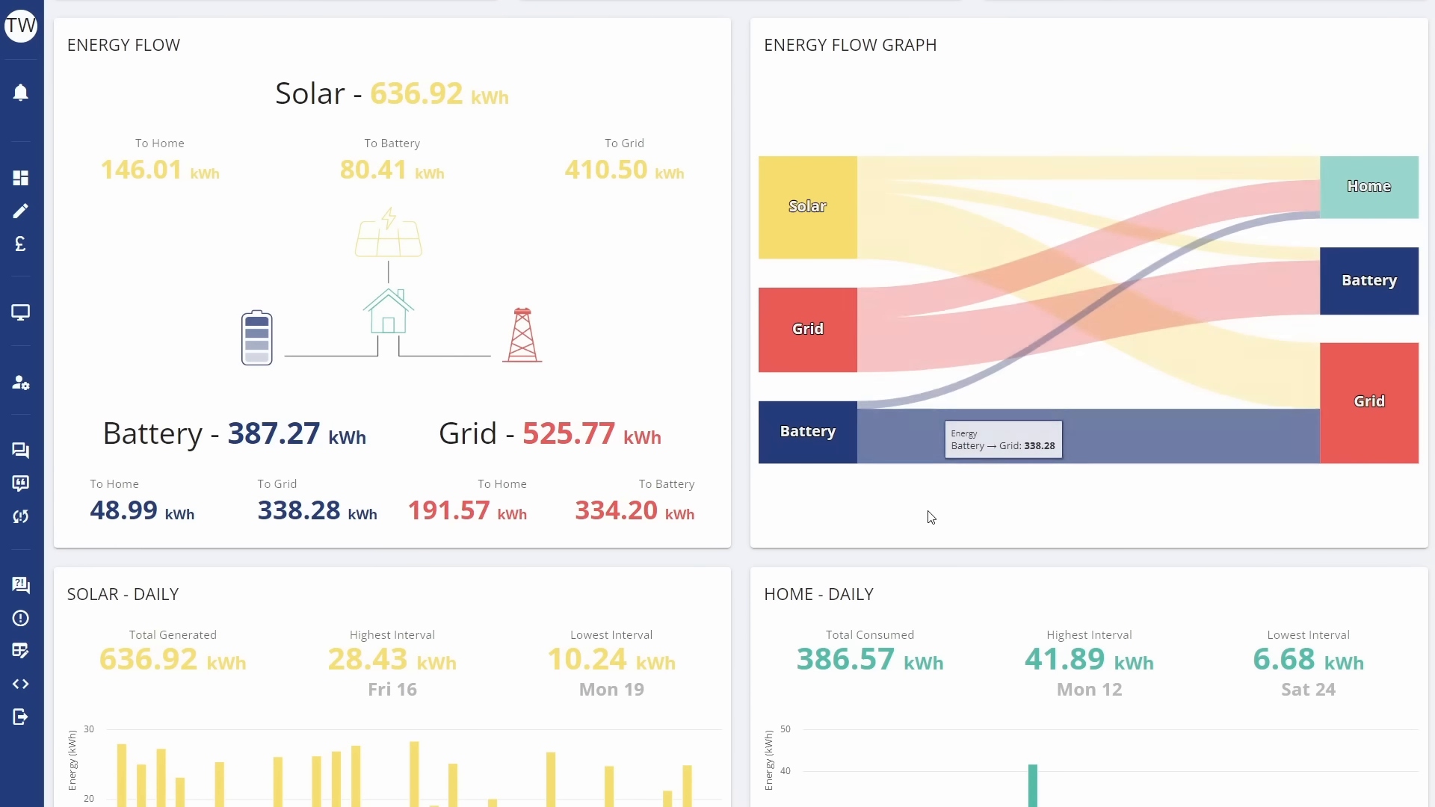
{"action": "mouse_move", "coordinate": [888, 520]}
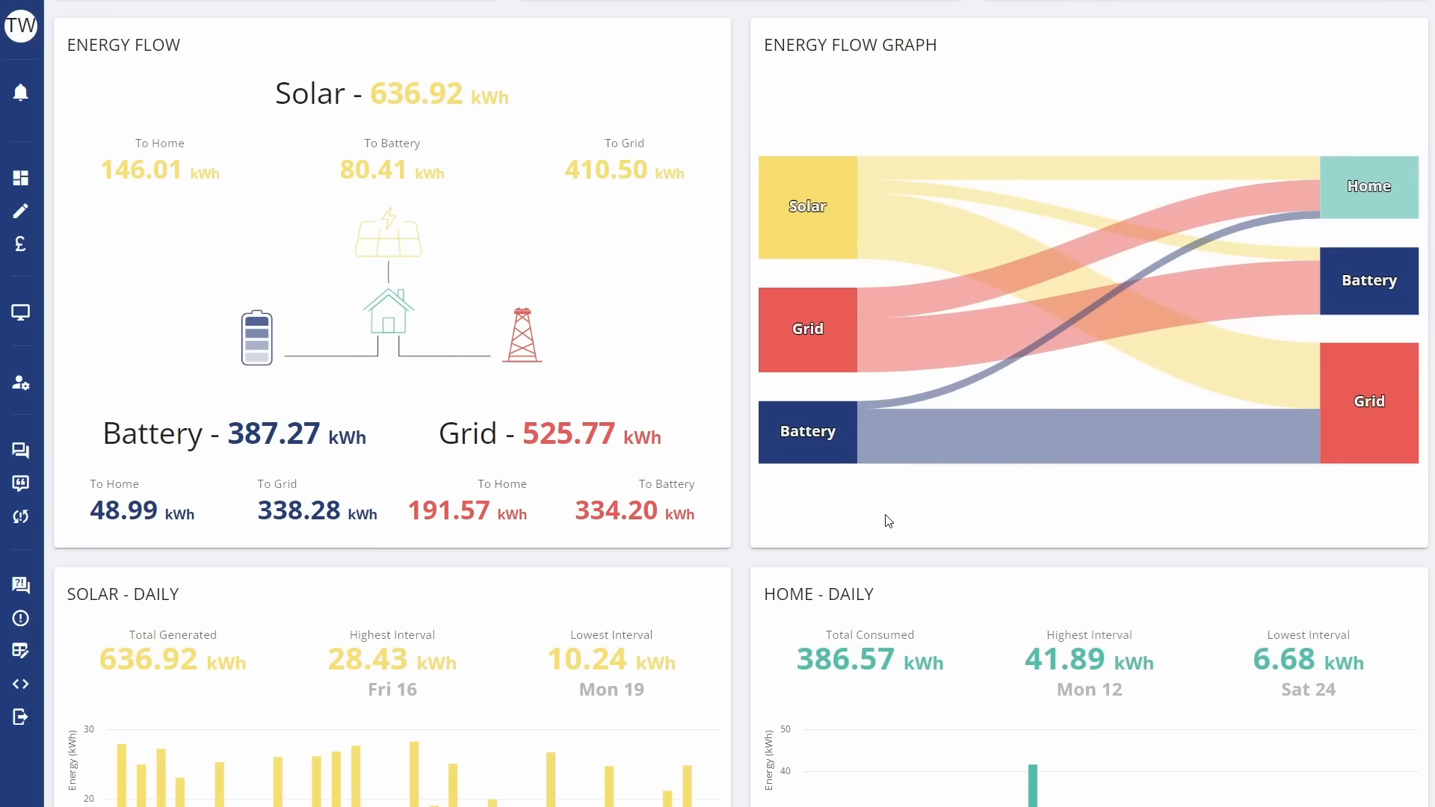
{"action": "mouse_move", "coordinate": [807, 432]}
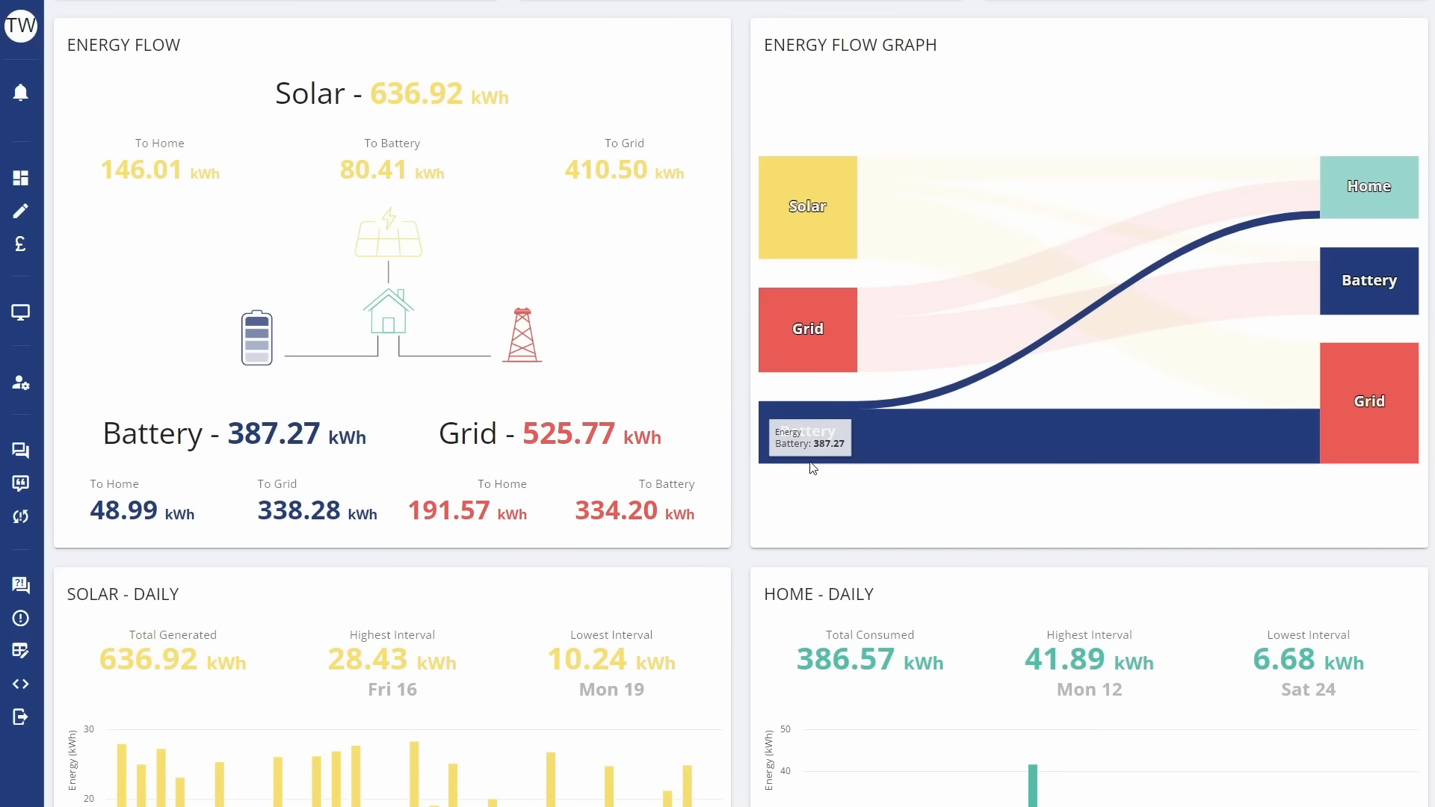
{"action": "mouse_move", "coordinate": [858, 440]}
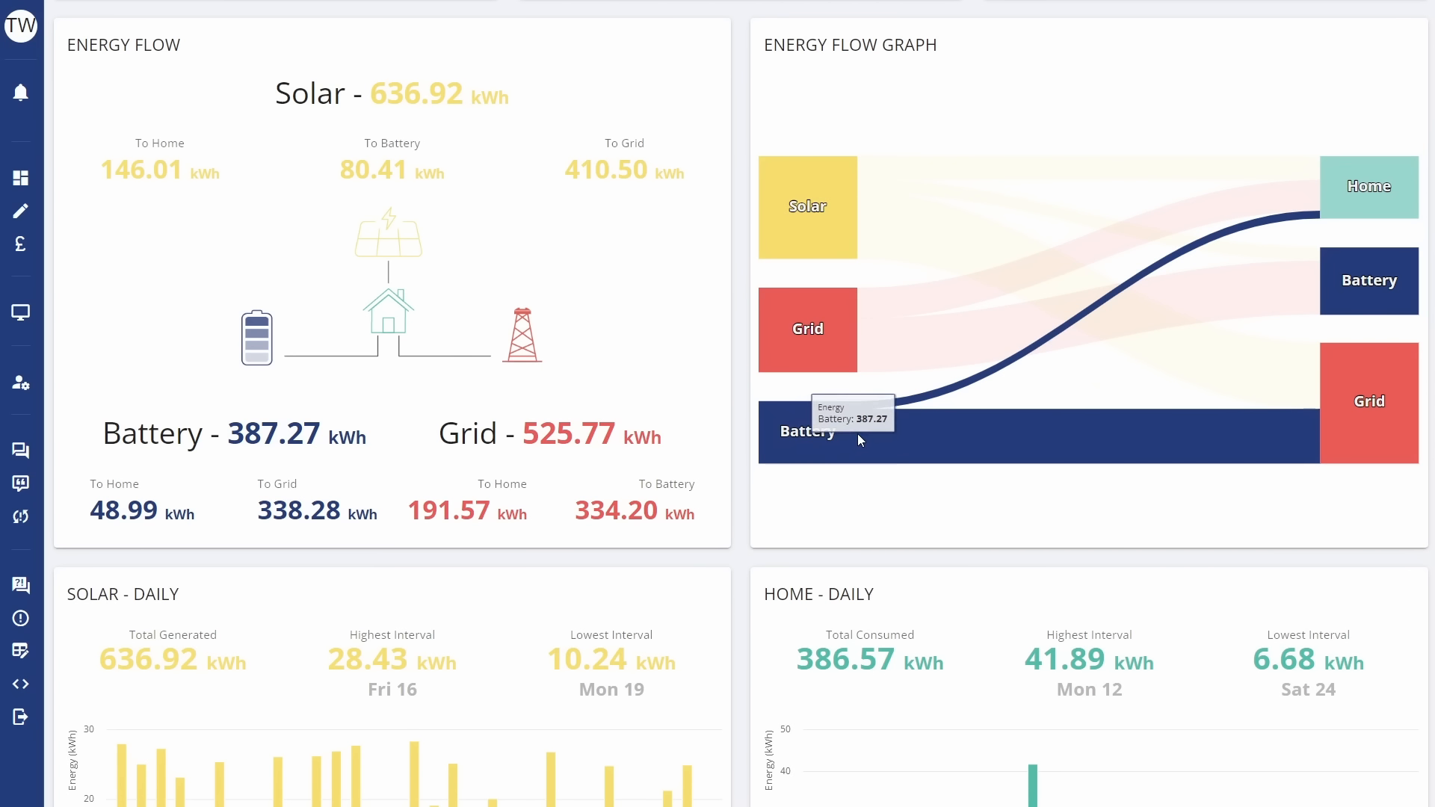
{"action": "mouse_move", "coordinate": [1103, 406]}
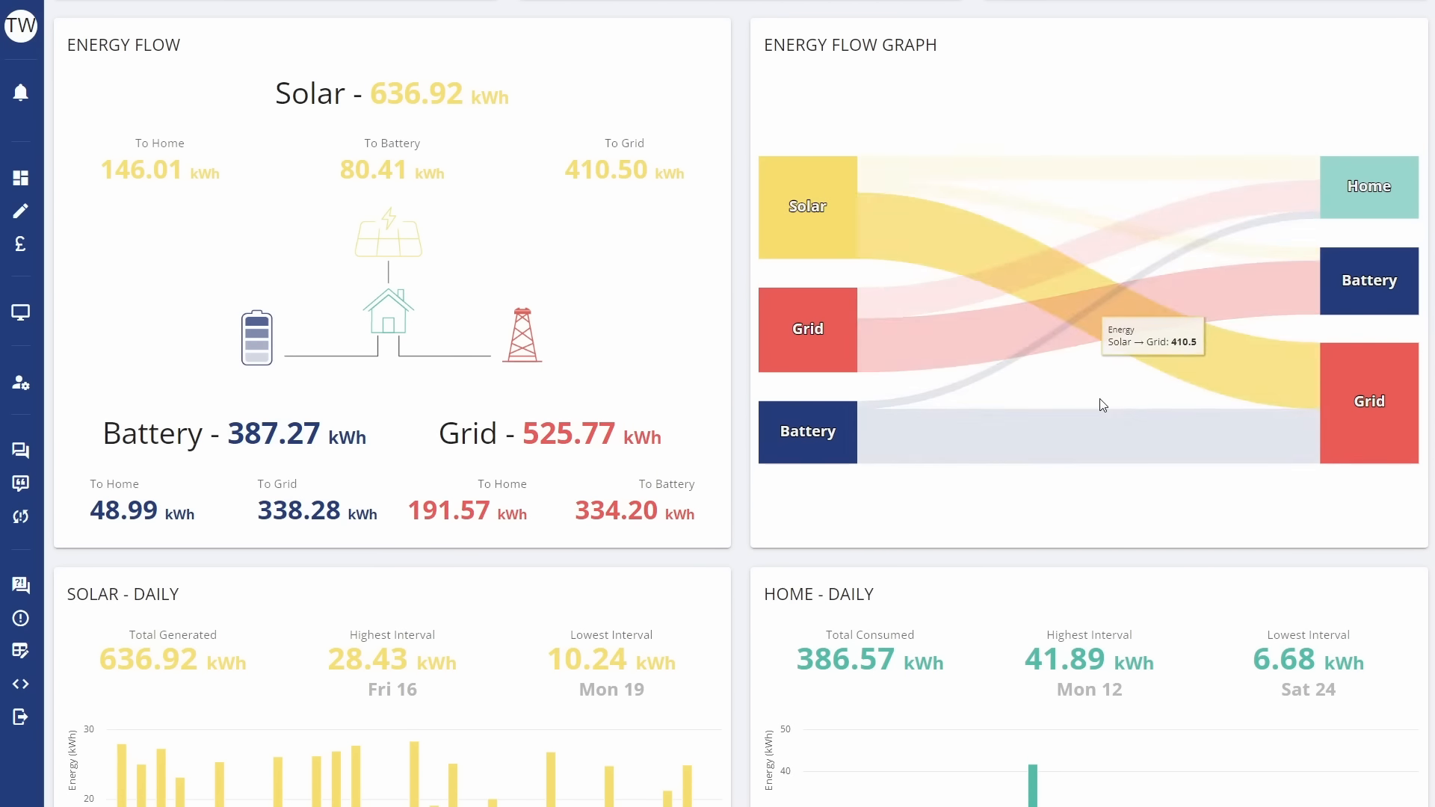
{"action": "mouse_move", "coordinate": [971, 450]}
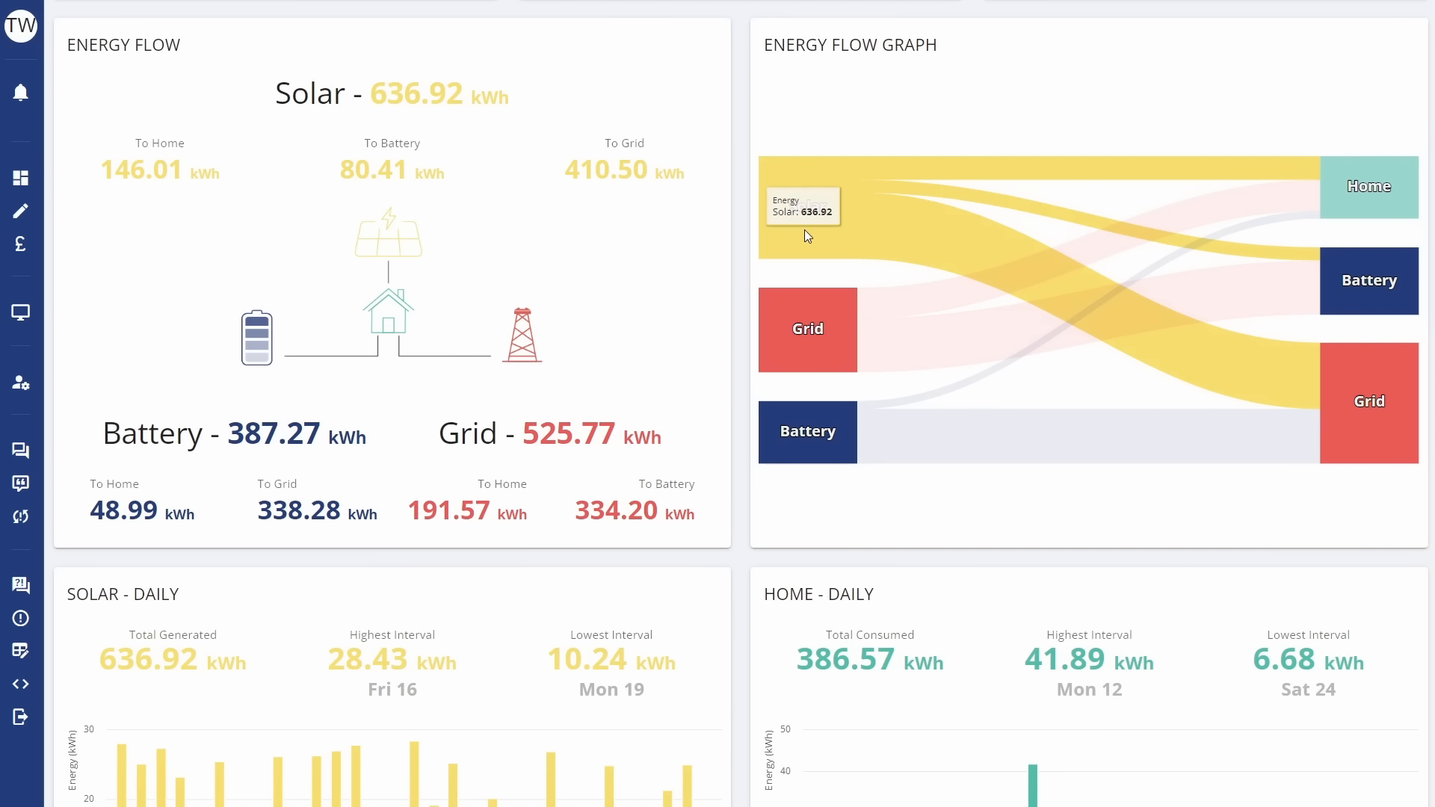
{"action": "mouse_move", "coordinate": [819, 203]}
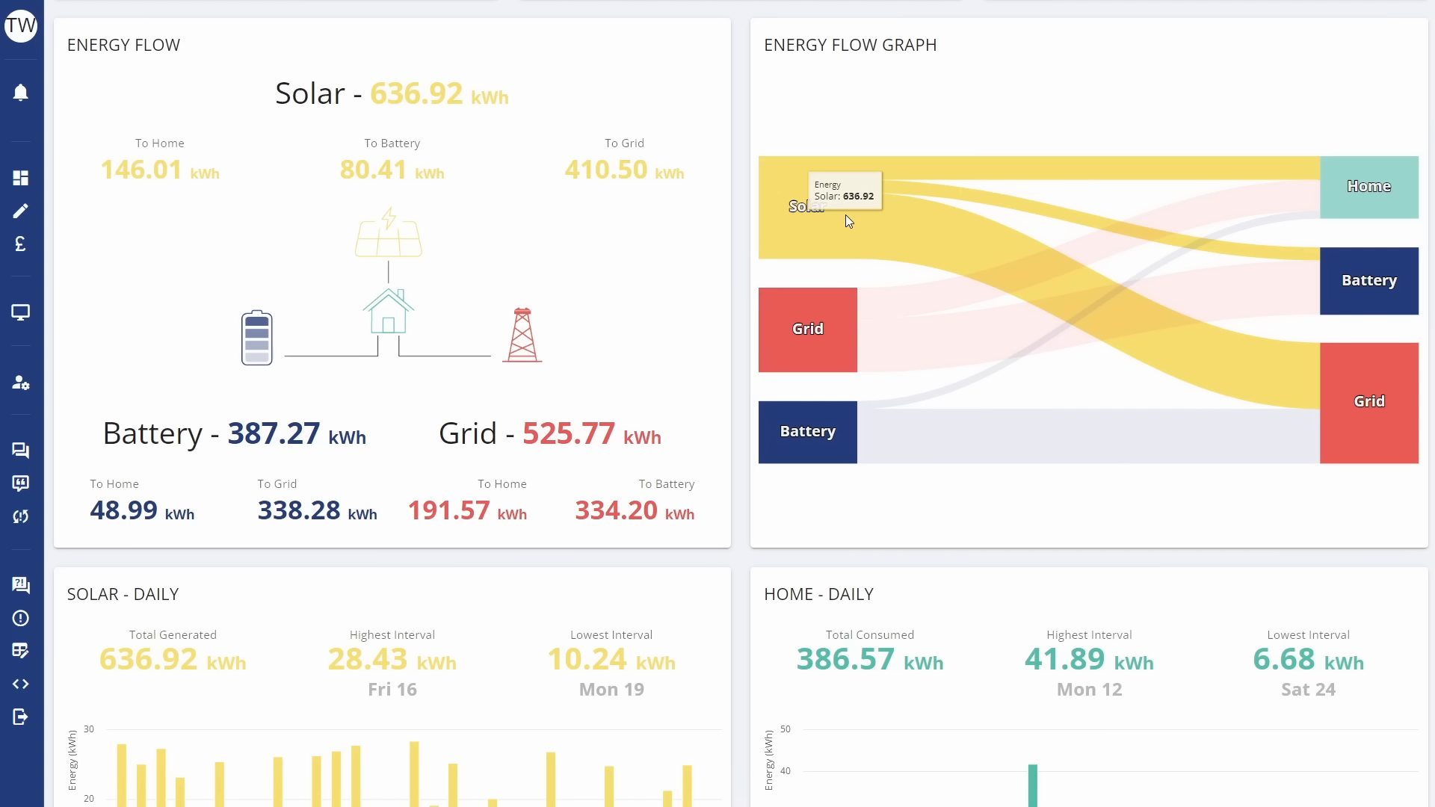
{"action": "mouse_move", "coordinate": [861, 199]}
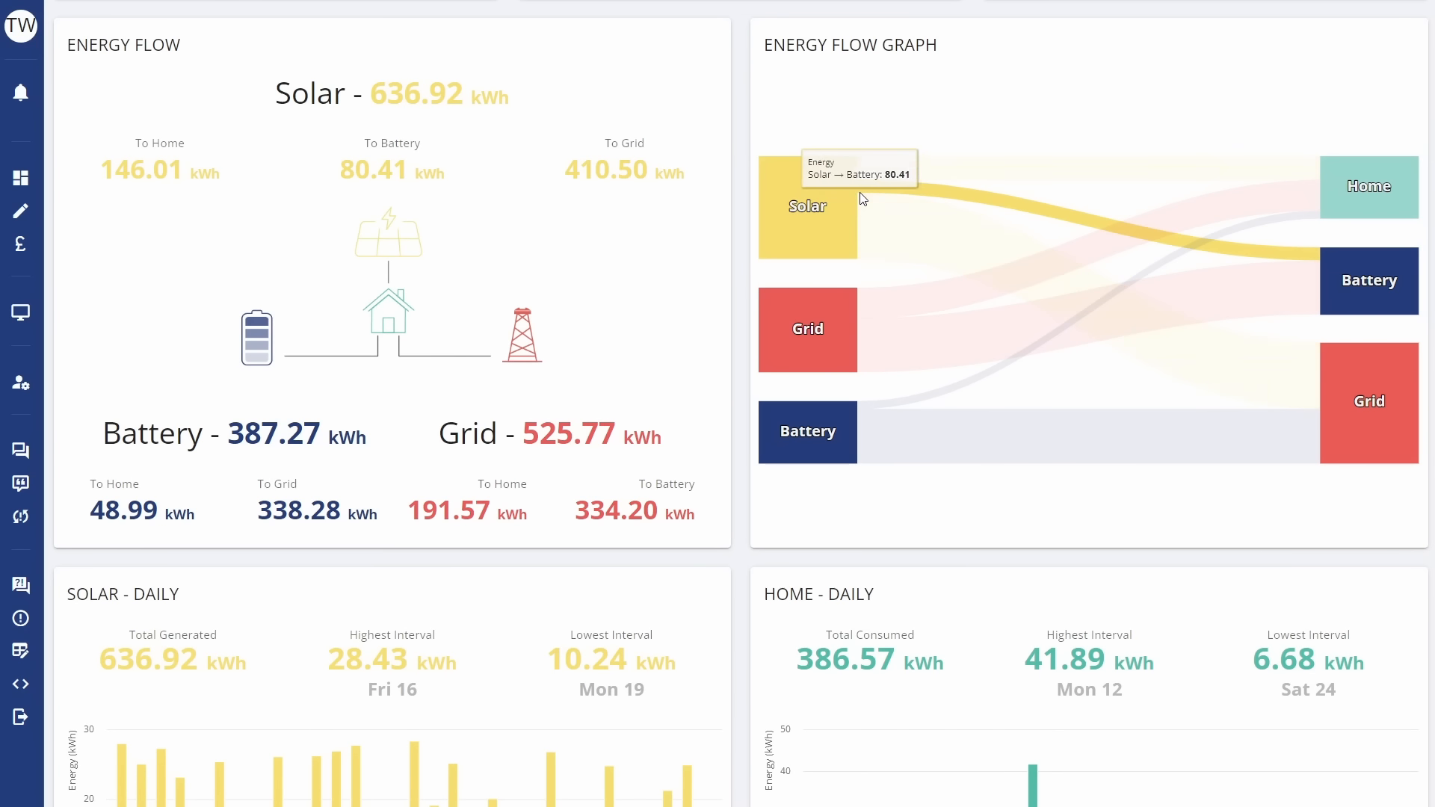
{"action": "mouse_move", "coordinate": [866, 194]}
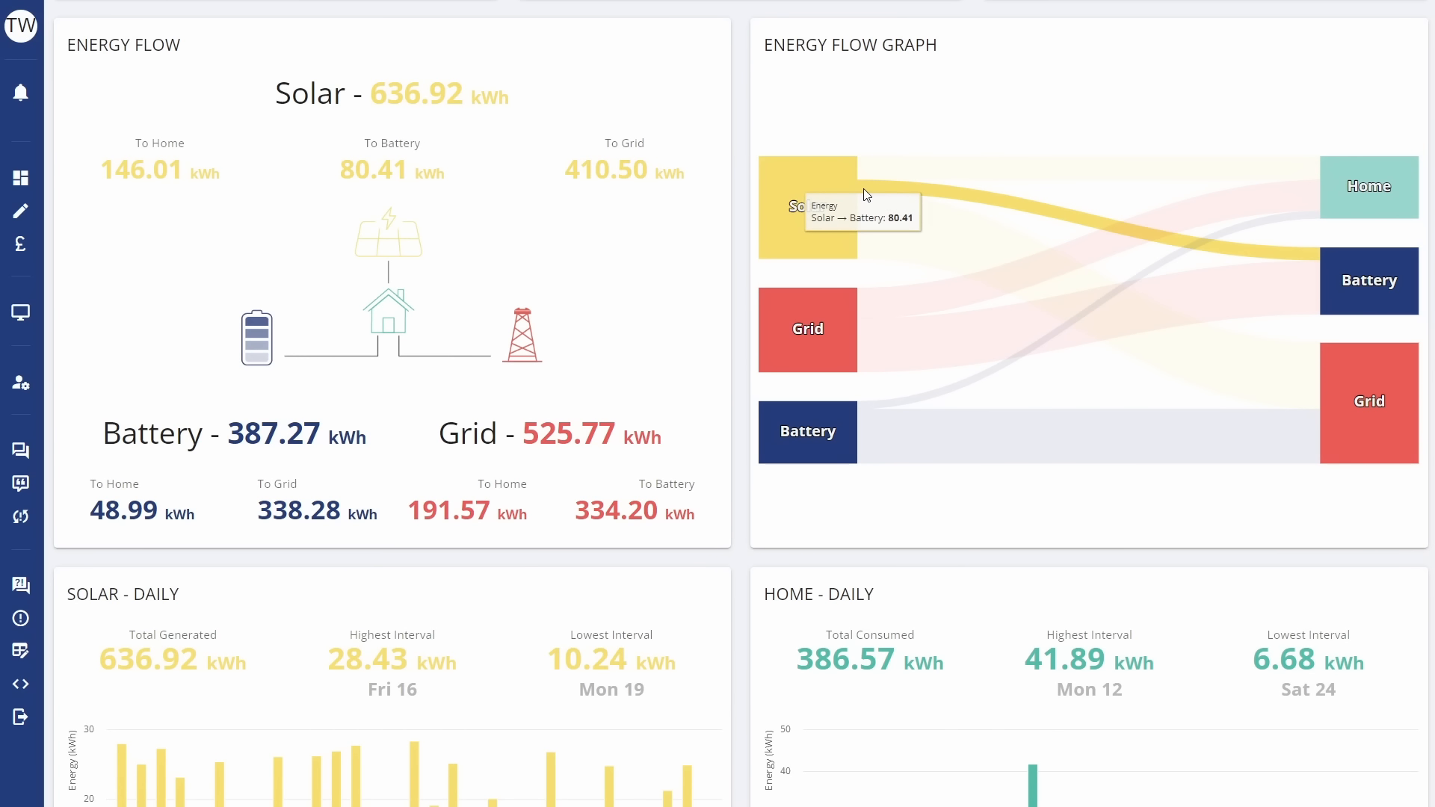
{"action": "mouse_move", "coordinate": [1012, 371]}
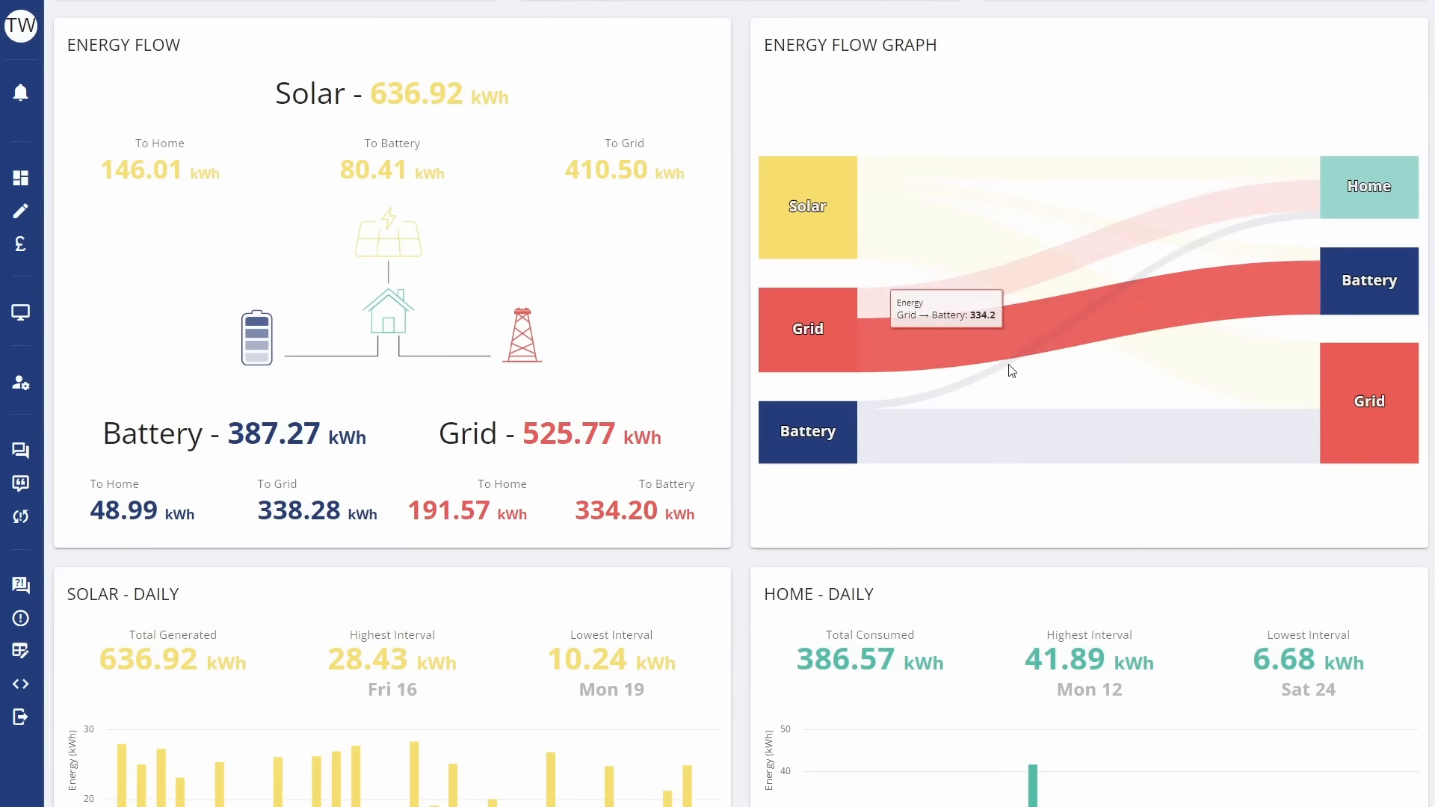
{"action": "mouse_move", "coordinate": [1082, 384]}
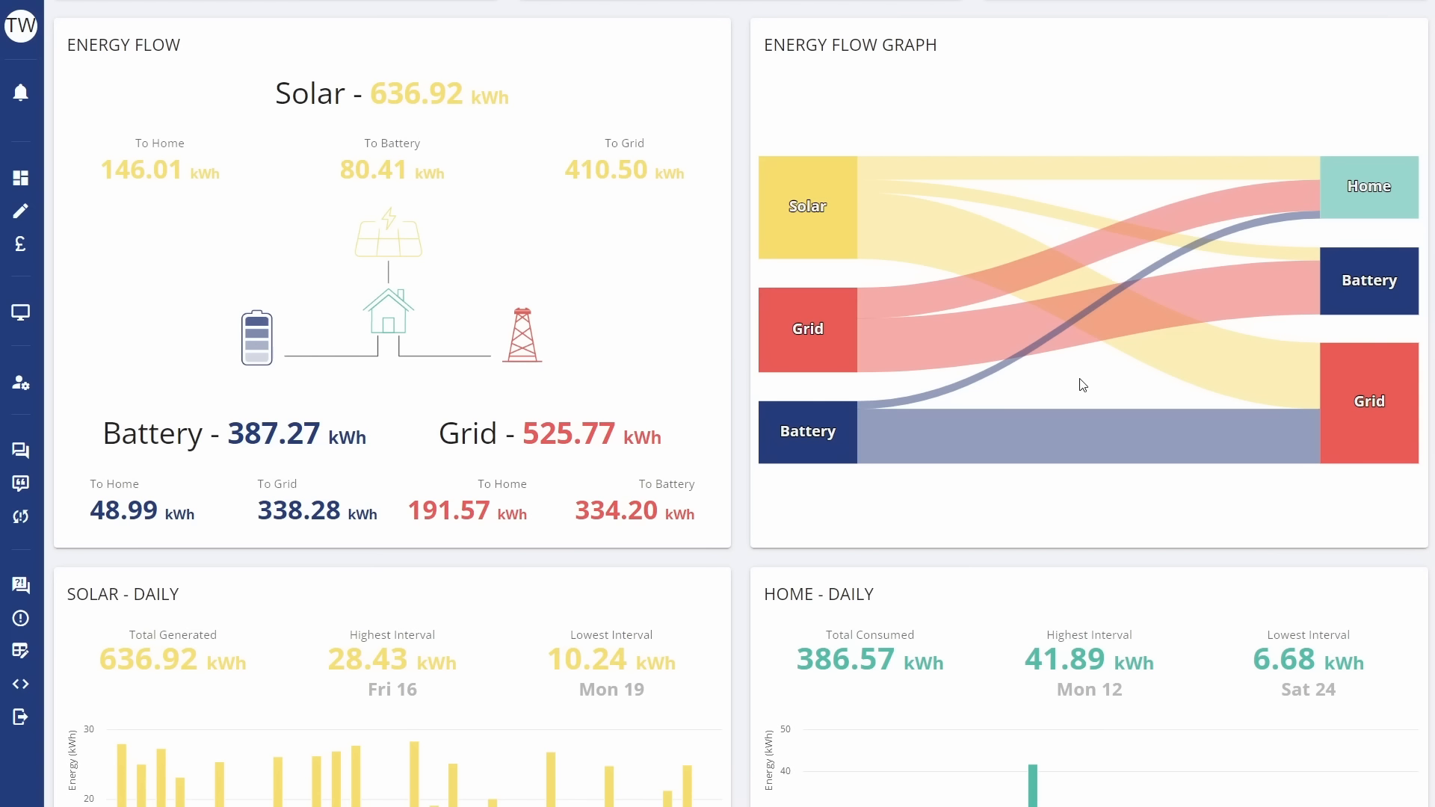
{"action": "mouse_move", "coordinate": [1071, 388]}
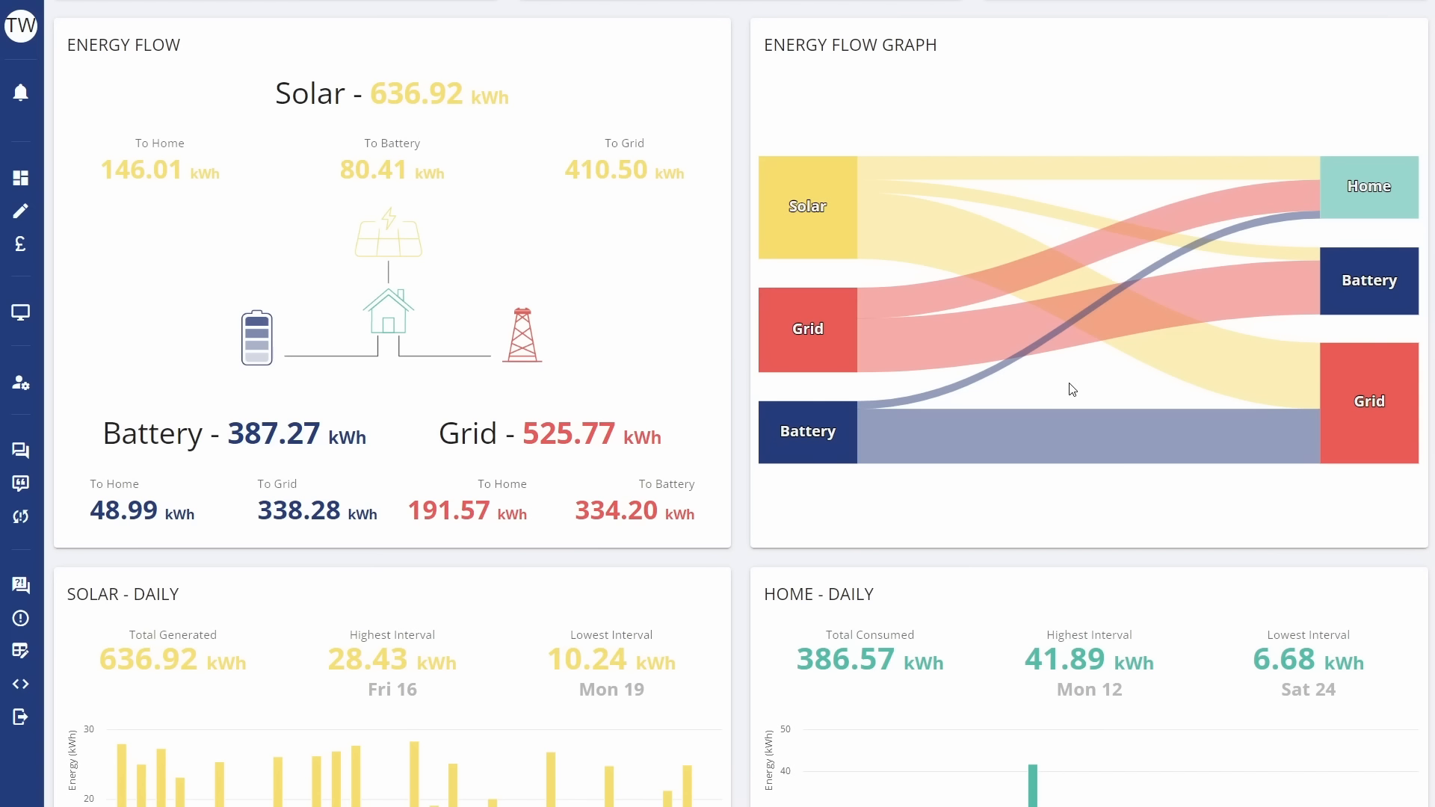
{"action": "mouse_move", "coordinate": [1081, 387]}
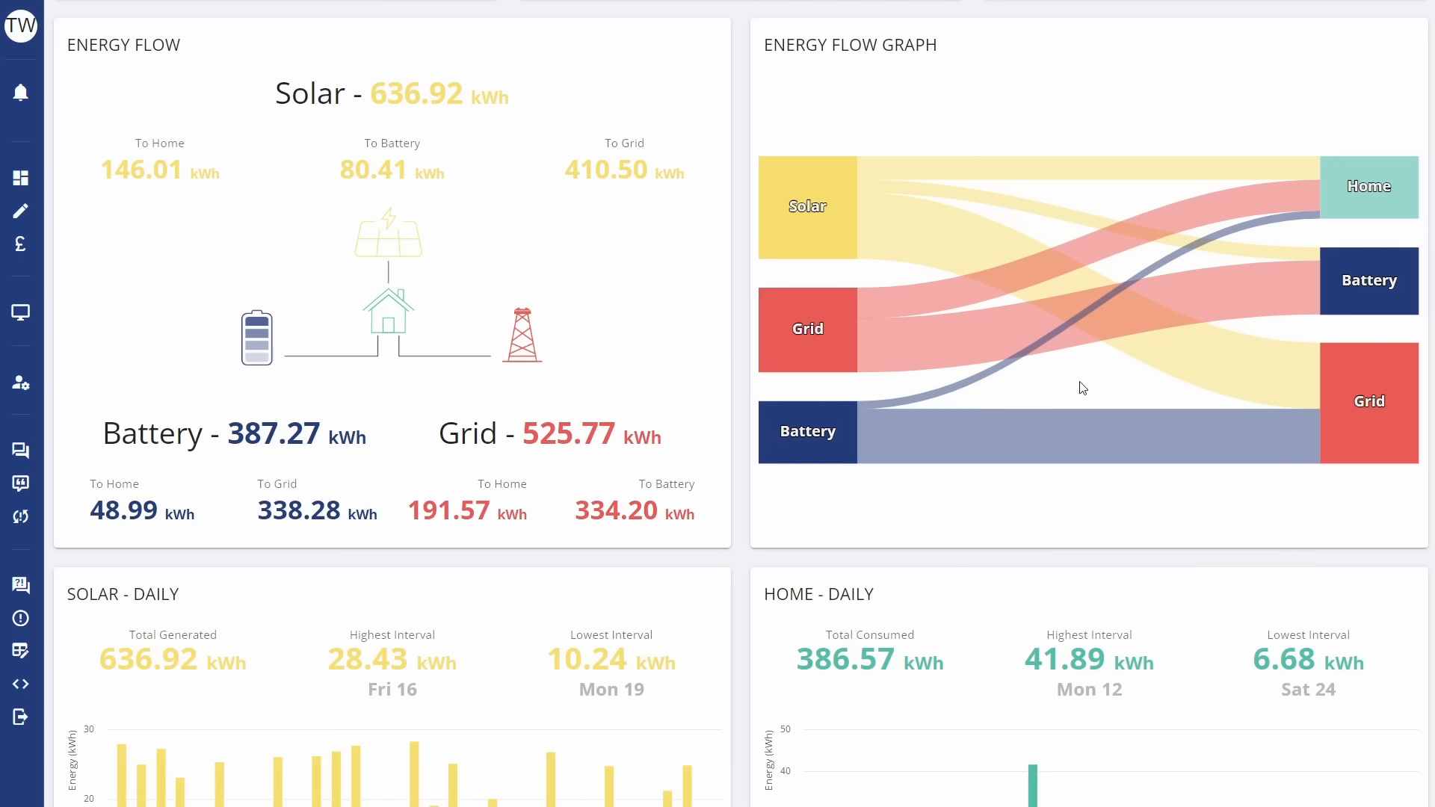
{"action": "mouse_move", "coordinate": [1072, 393]}
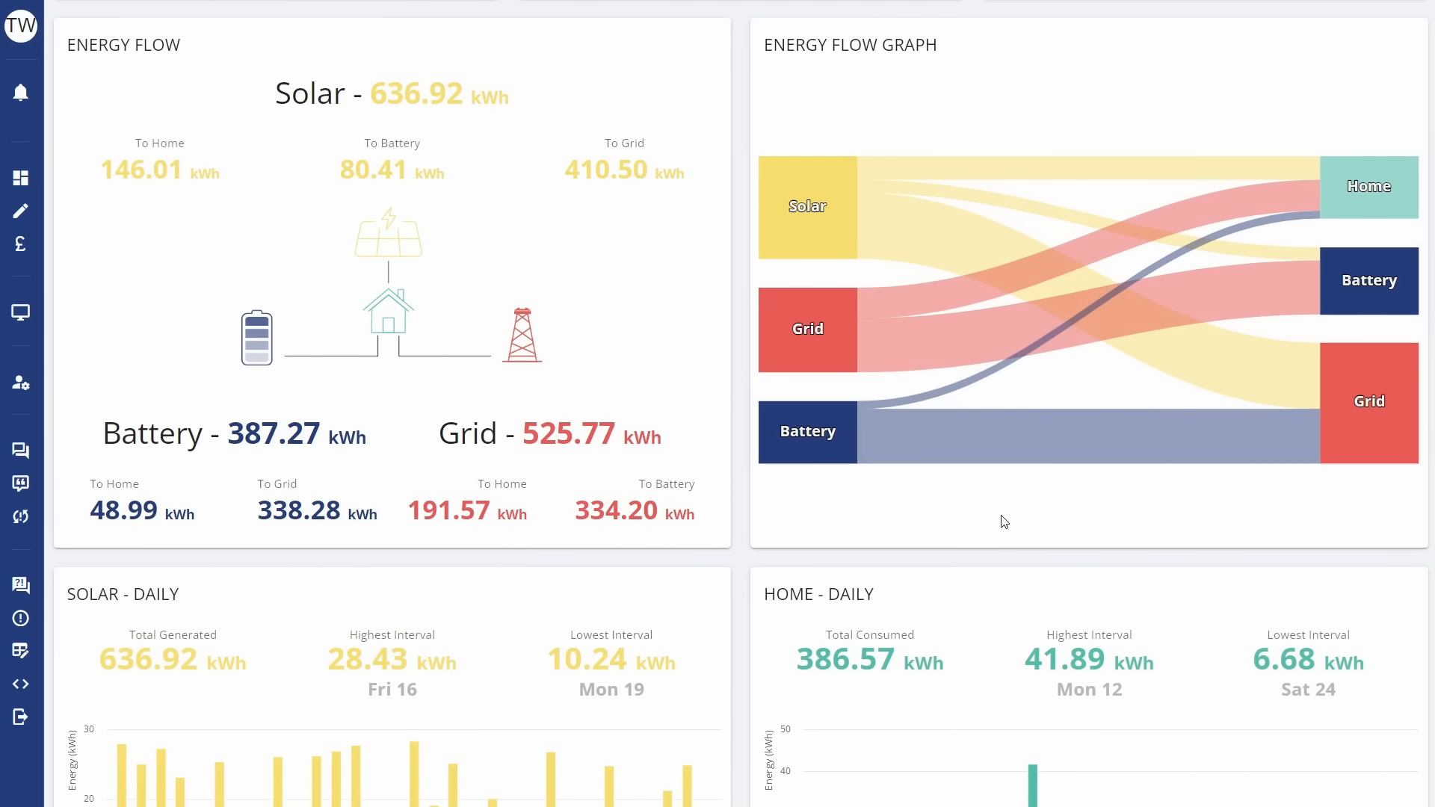
{"action": "mouse_move", "coordinate": [997, 520]}
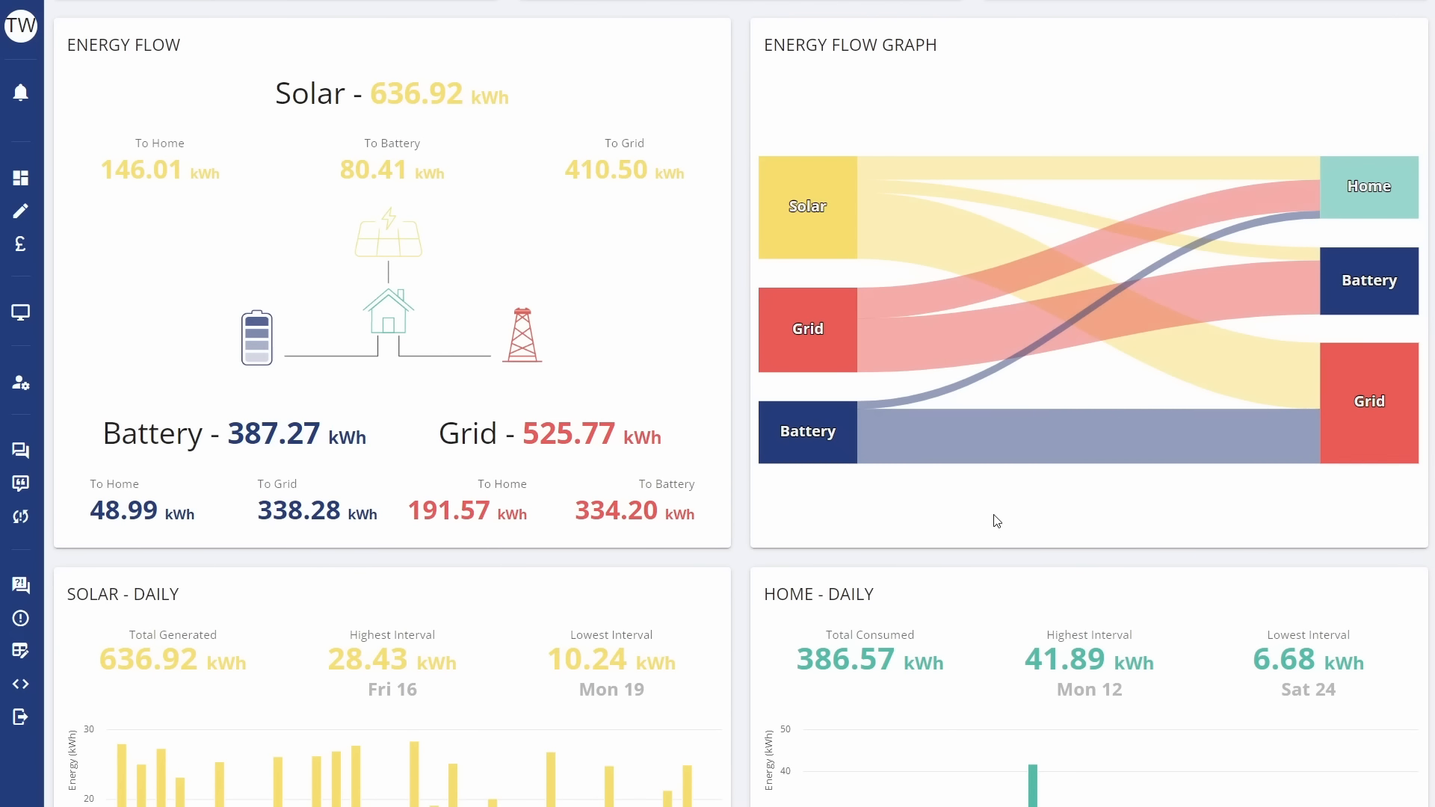
{"action": "mouse_move", "coordinate": [1017, 508]}
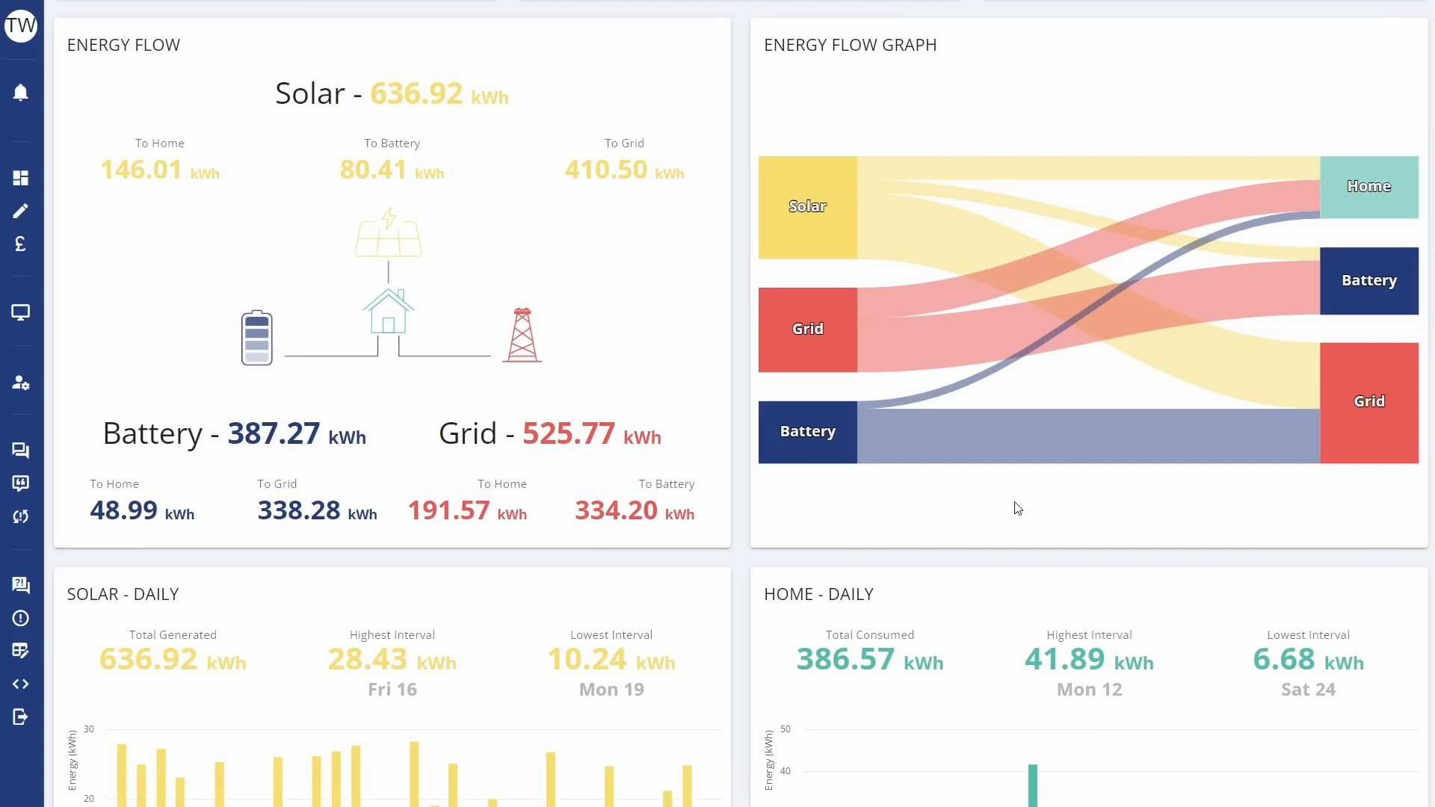
{"action": "mouse_move", "coordinate": [1012, 509]}
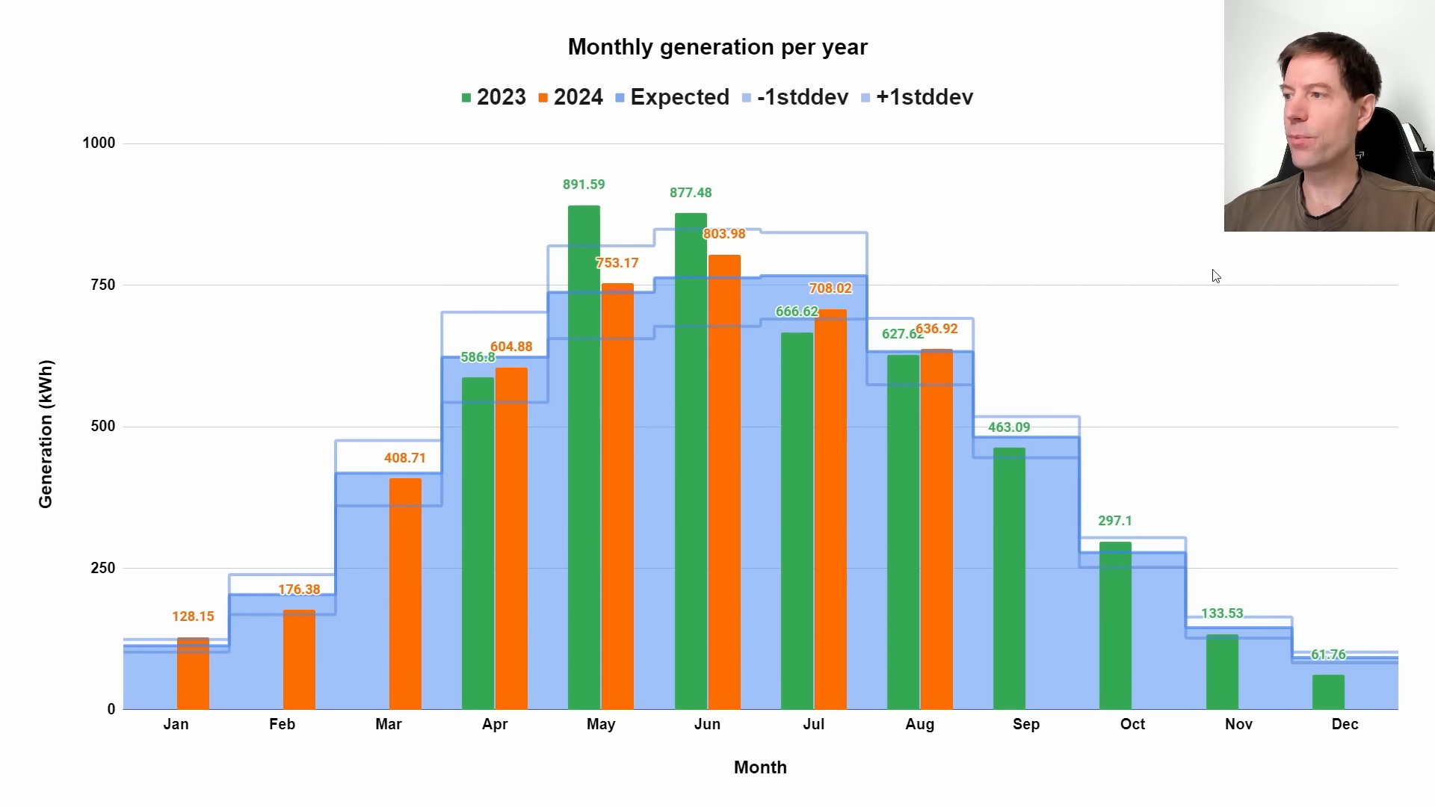
{"action": "mouse_move", "coordinate": [949, 339]}
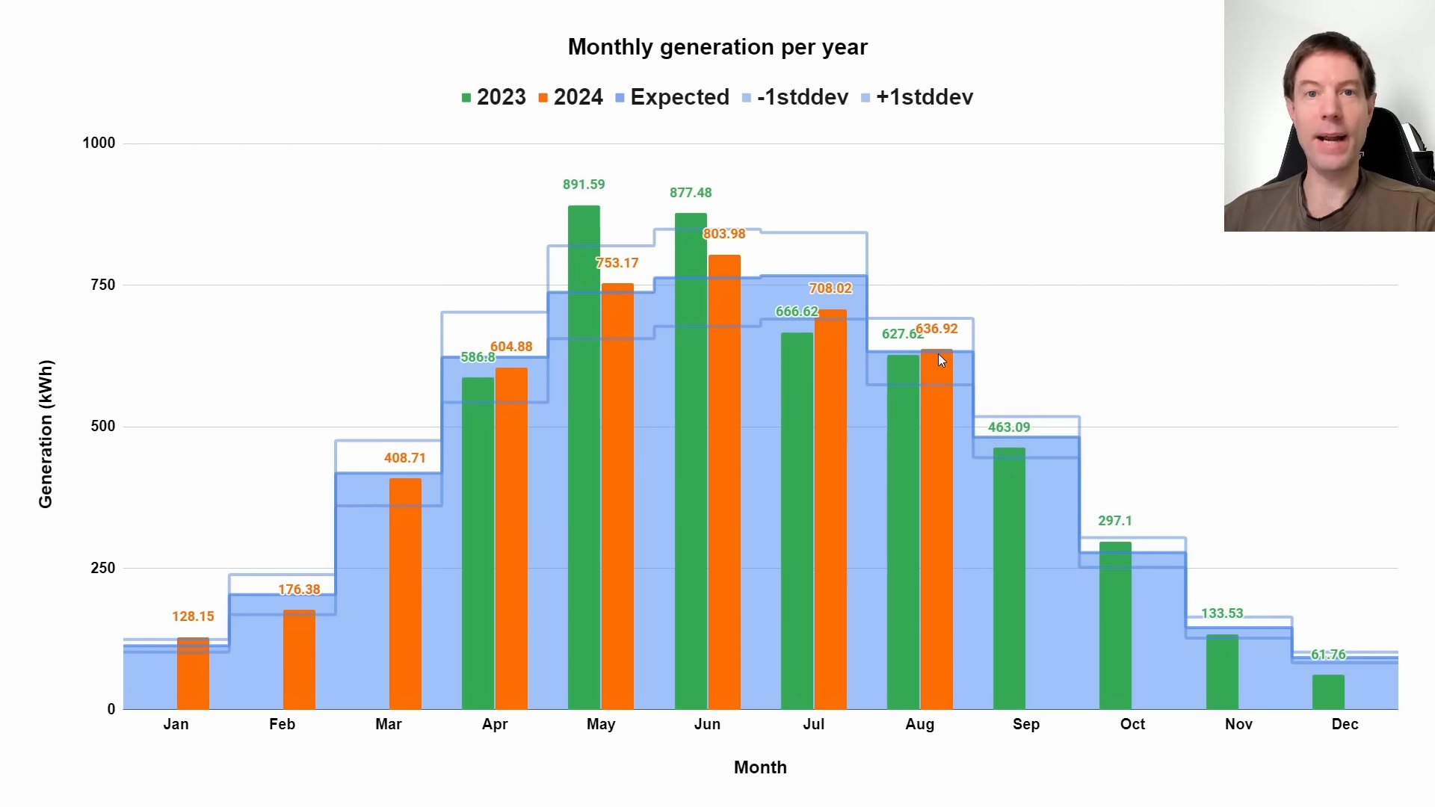
{"action": "mouse_move", "coordinate": [1108, 241]}
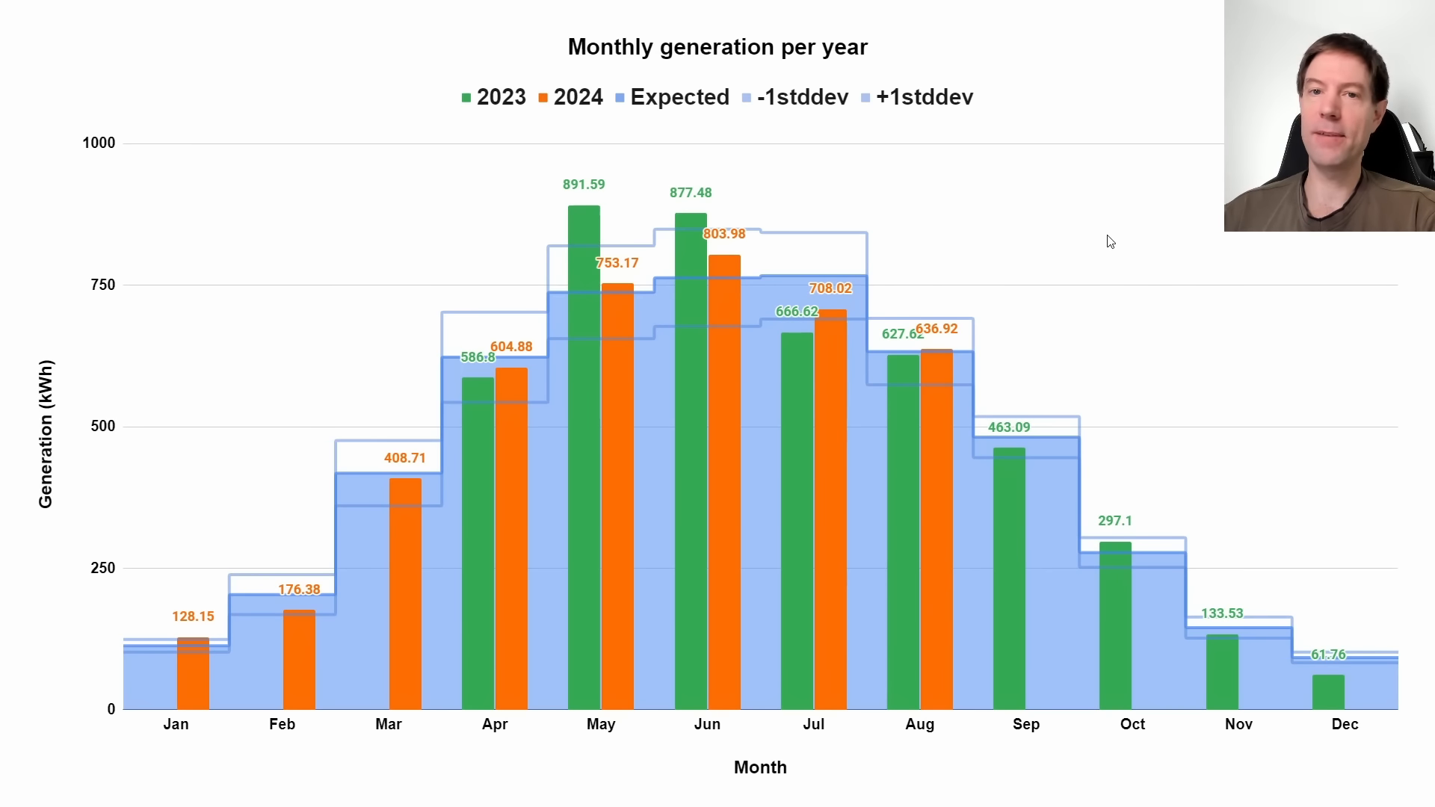
{"action": "mouse_move", "coordinate": [1063, 442]}
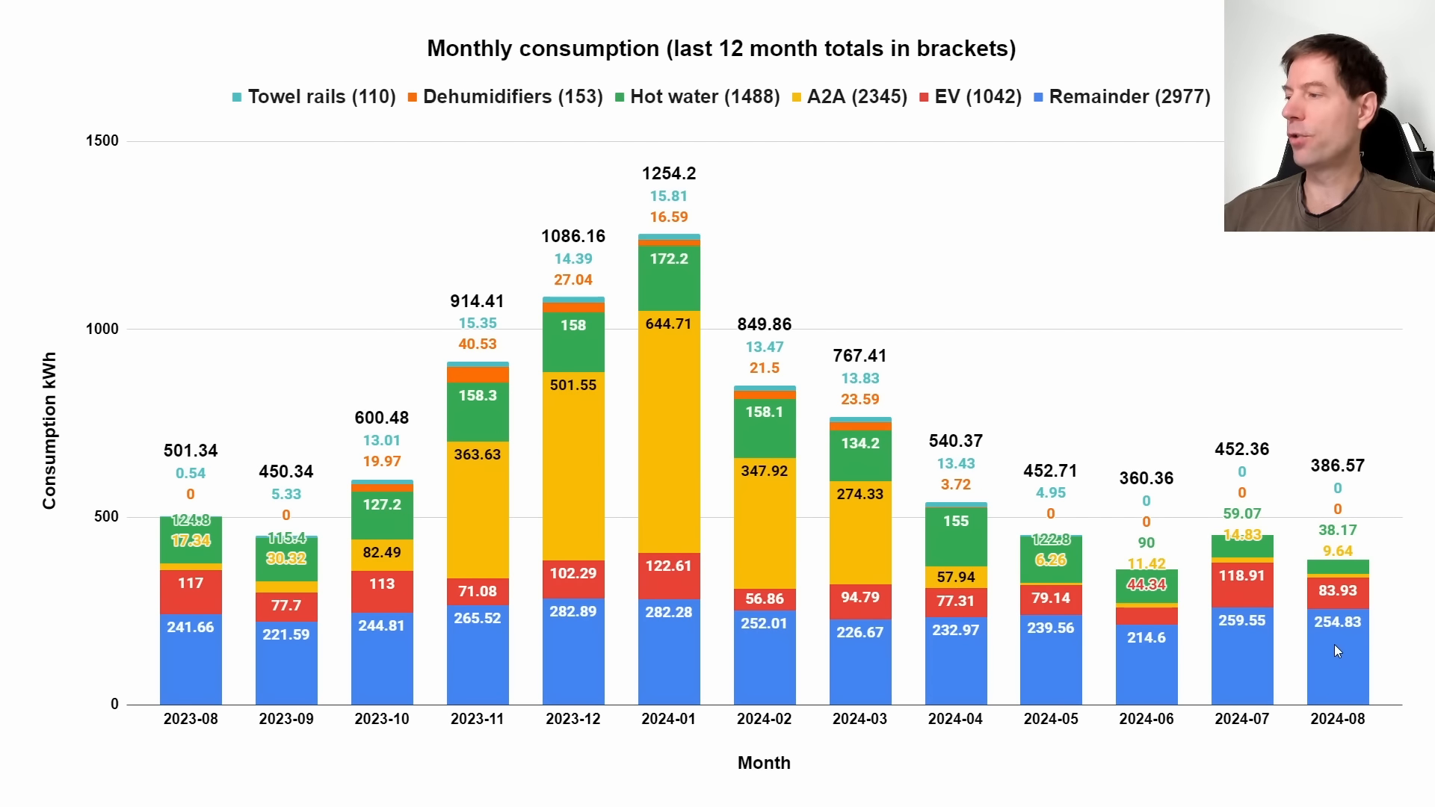
{"action": "mouse_move", "coordinate": [1225, 591]}
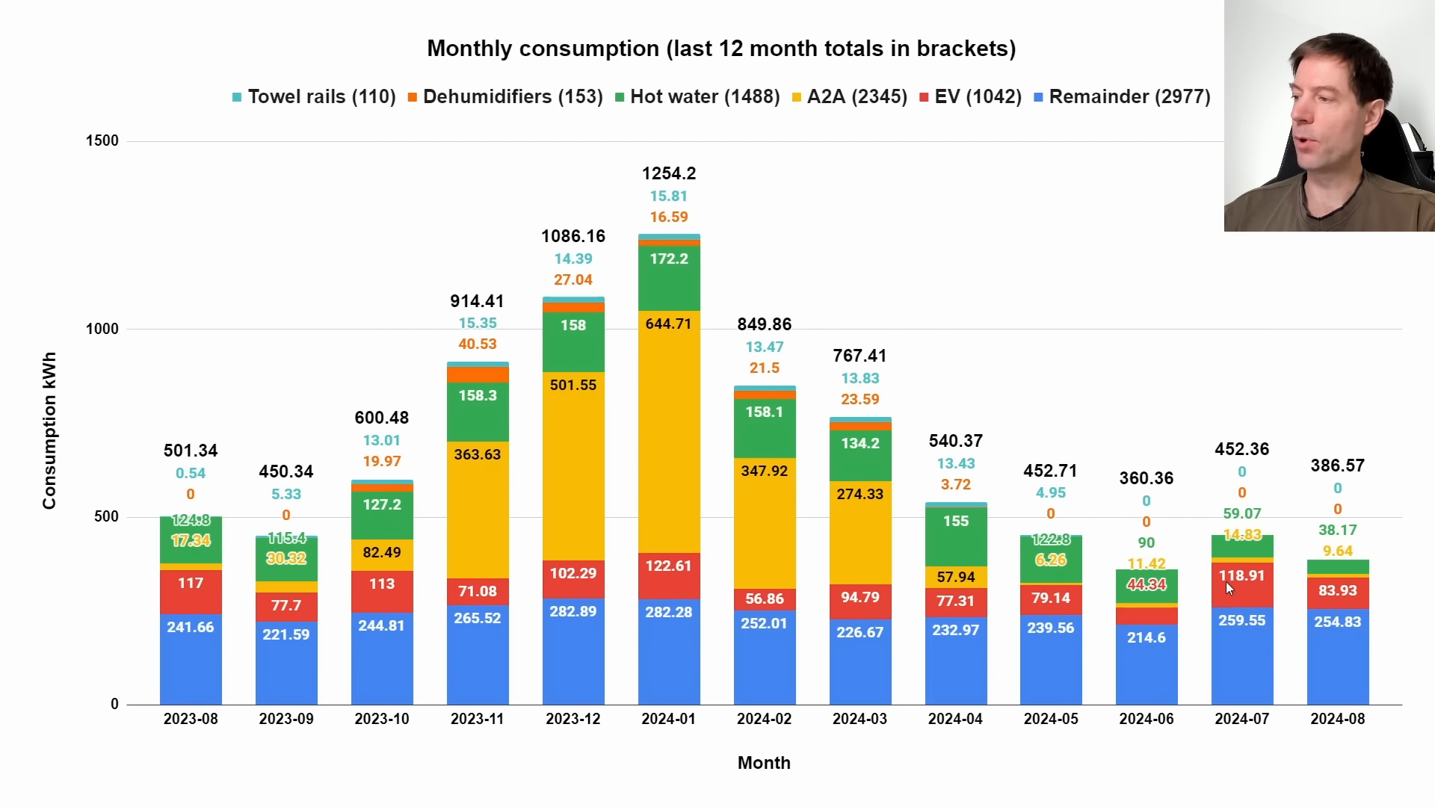
{"action": "mouse_move", "coordinate": [1351, 599]}
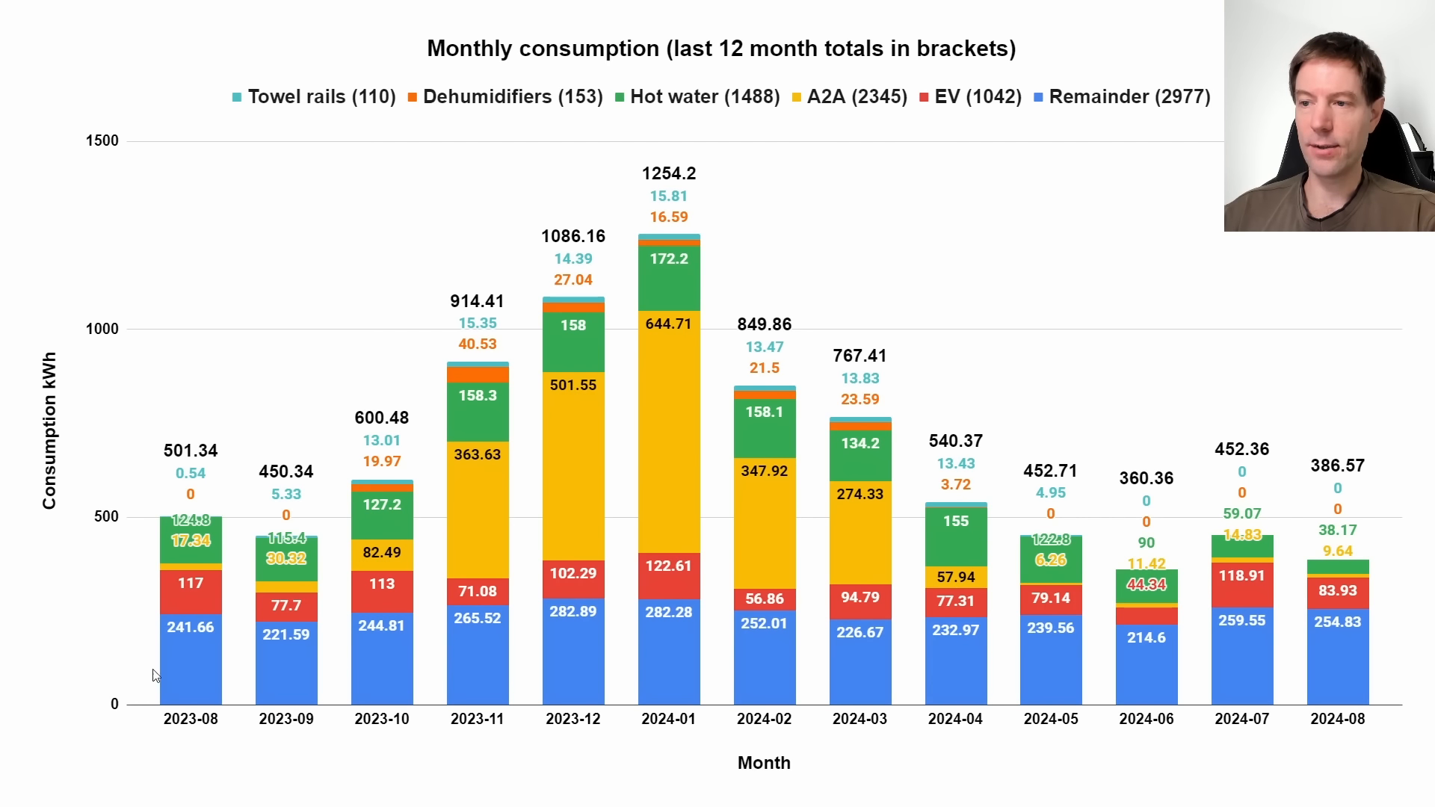
{"action": "mouse_move", "coordinate": [1333, 545]}
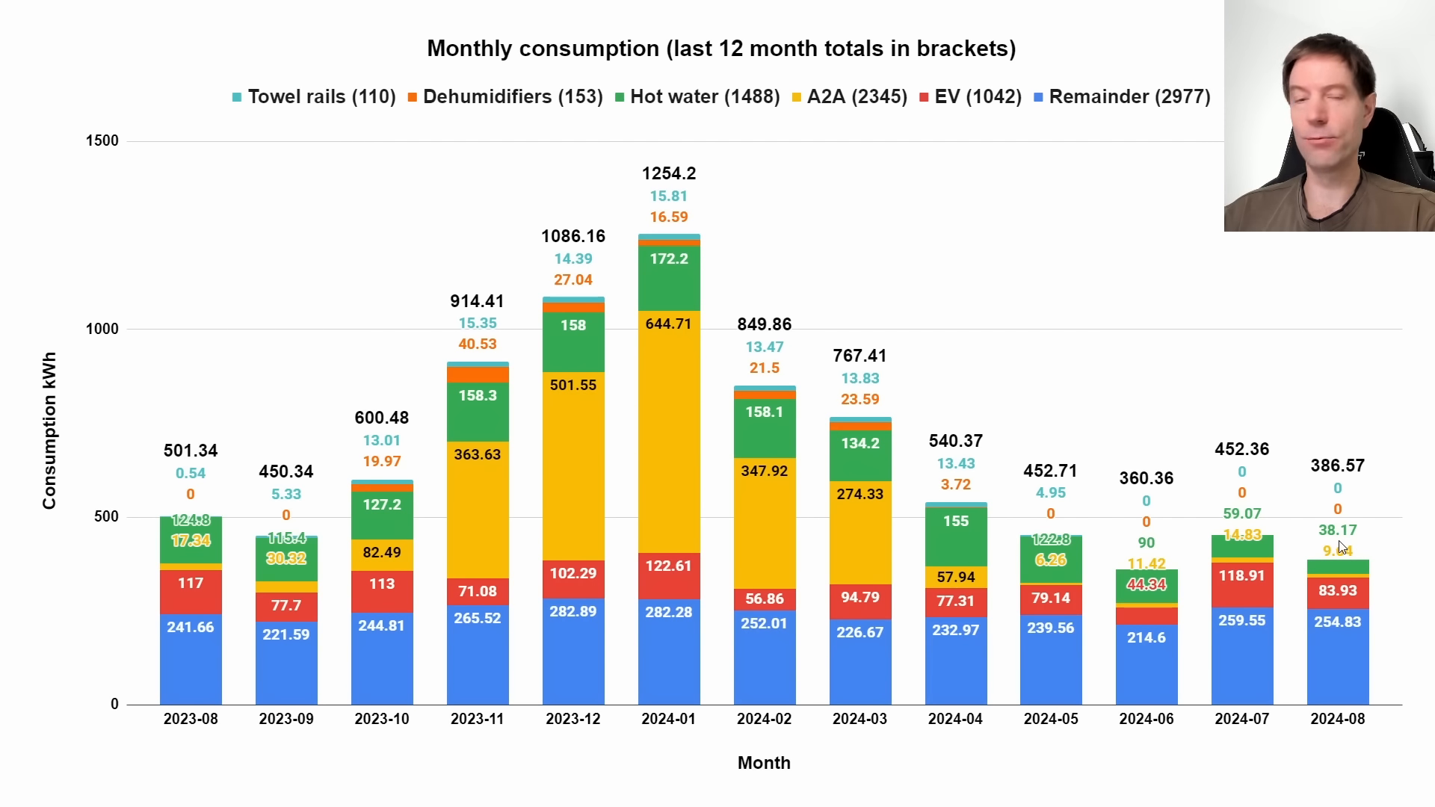
{"action": "mouse_move", "coordinate": [1363, 538]}
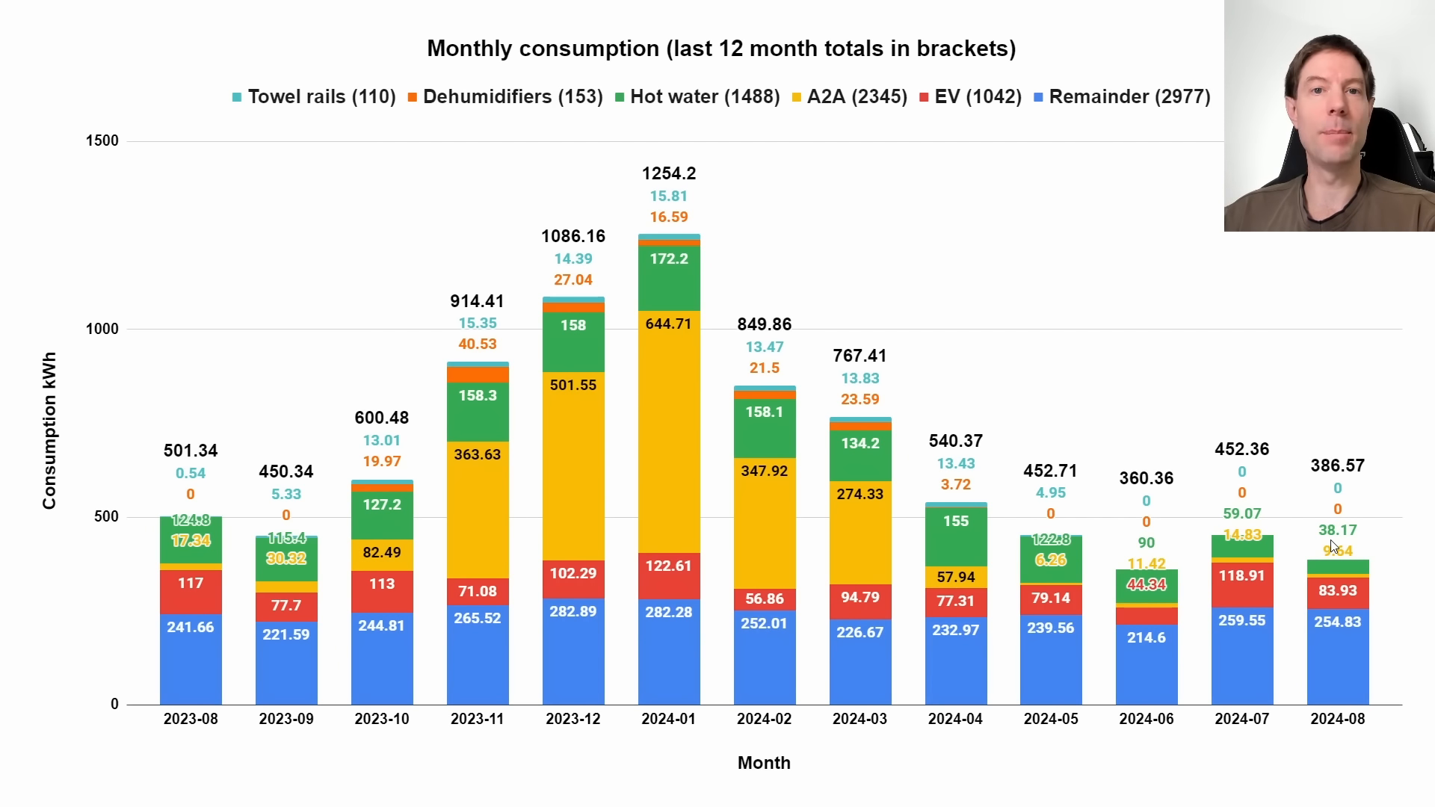
{"action": "mouse_move", "coordinate": [1311, 534]}
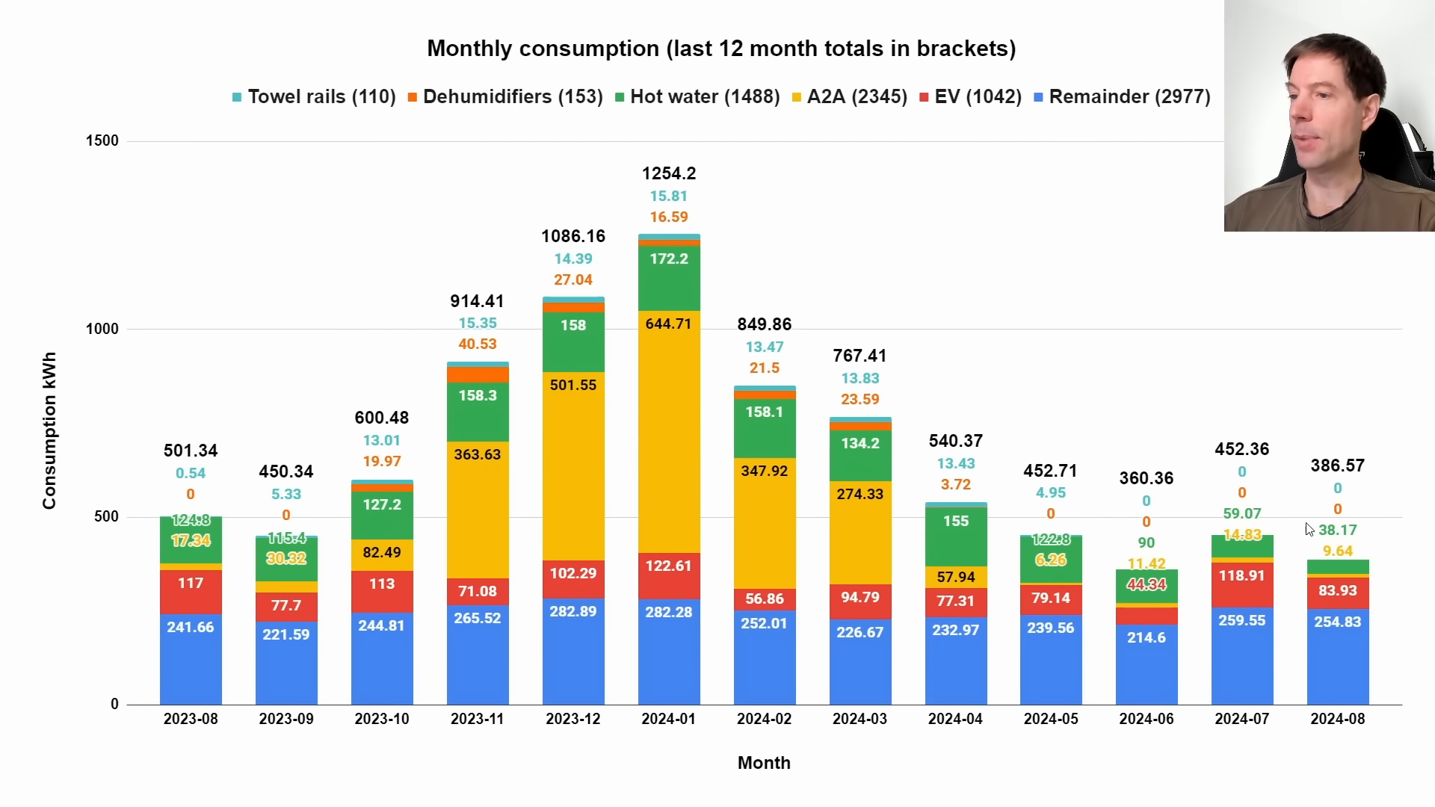
{"action": "mouse_move", "coordinate": [1326, 539]}
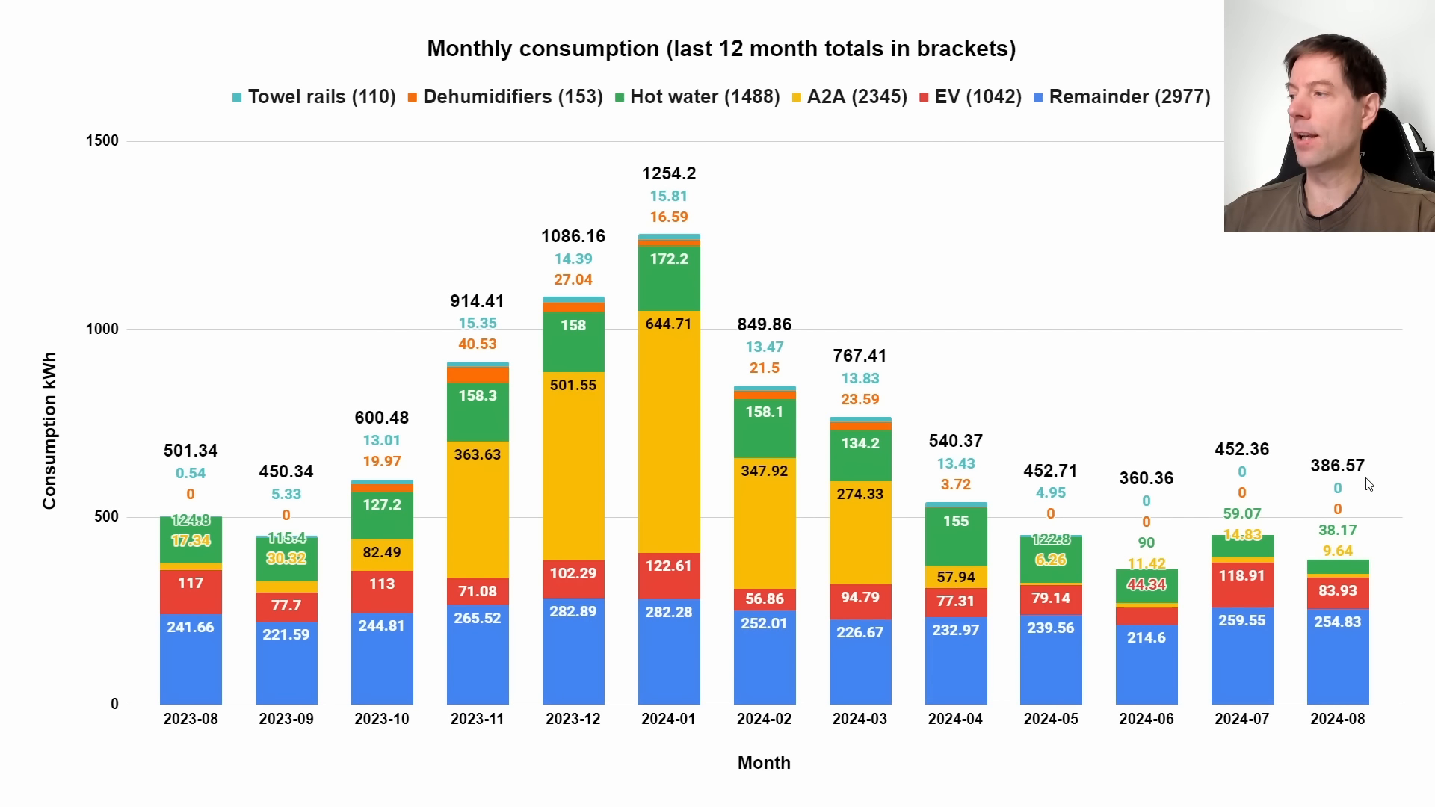
{"action": "mouse_move", "coordinate": [1335, 485]}
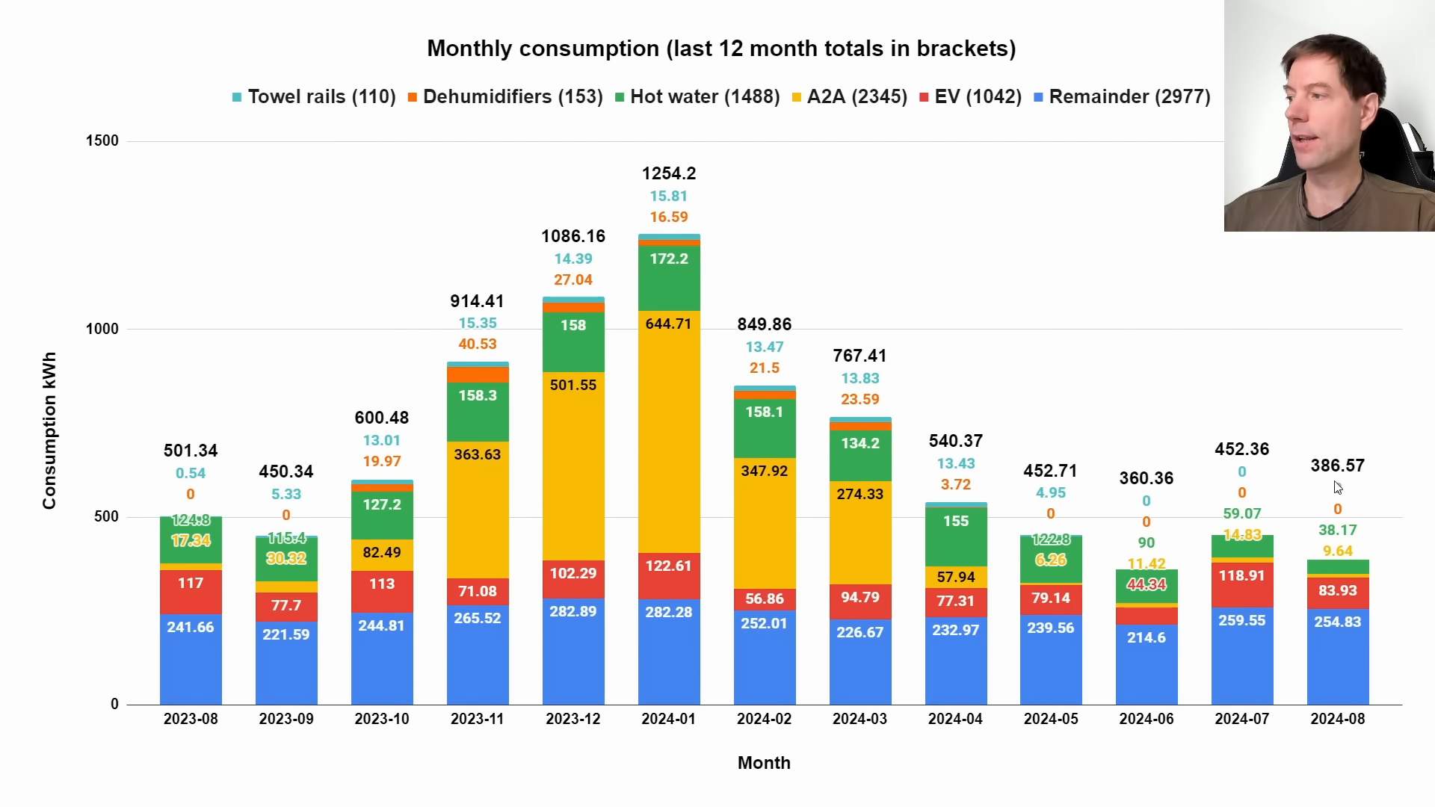
{"action": "mouse_move", "coordinate": [1367, 564]}
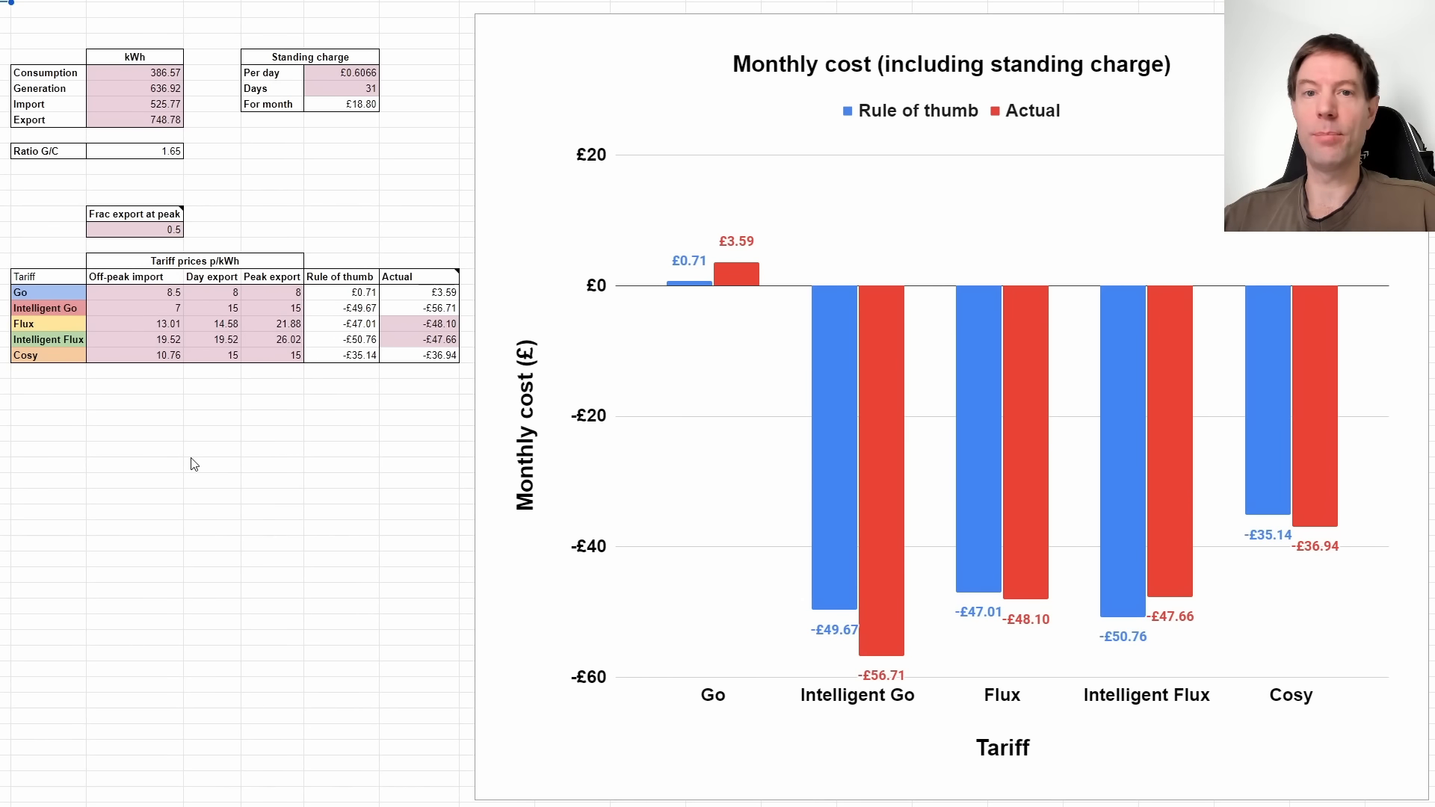
{"action": "mouse_move", "coordinate": [217, 463]}
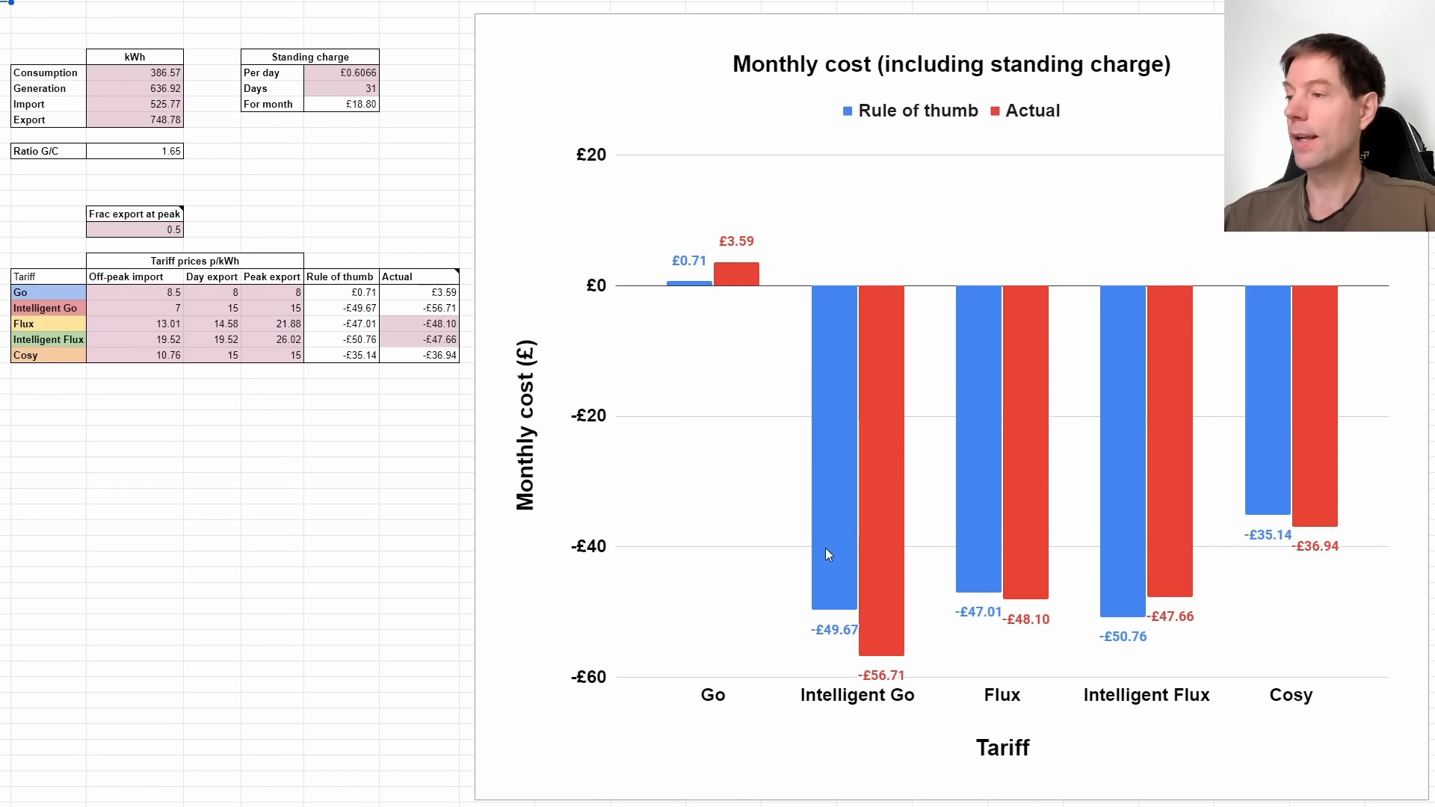
{"action": "mouse_move", "coordinate": [995, 590]}
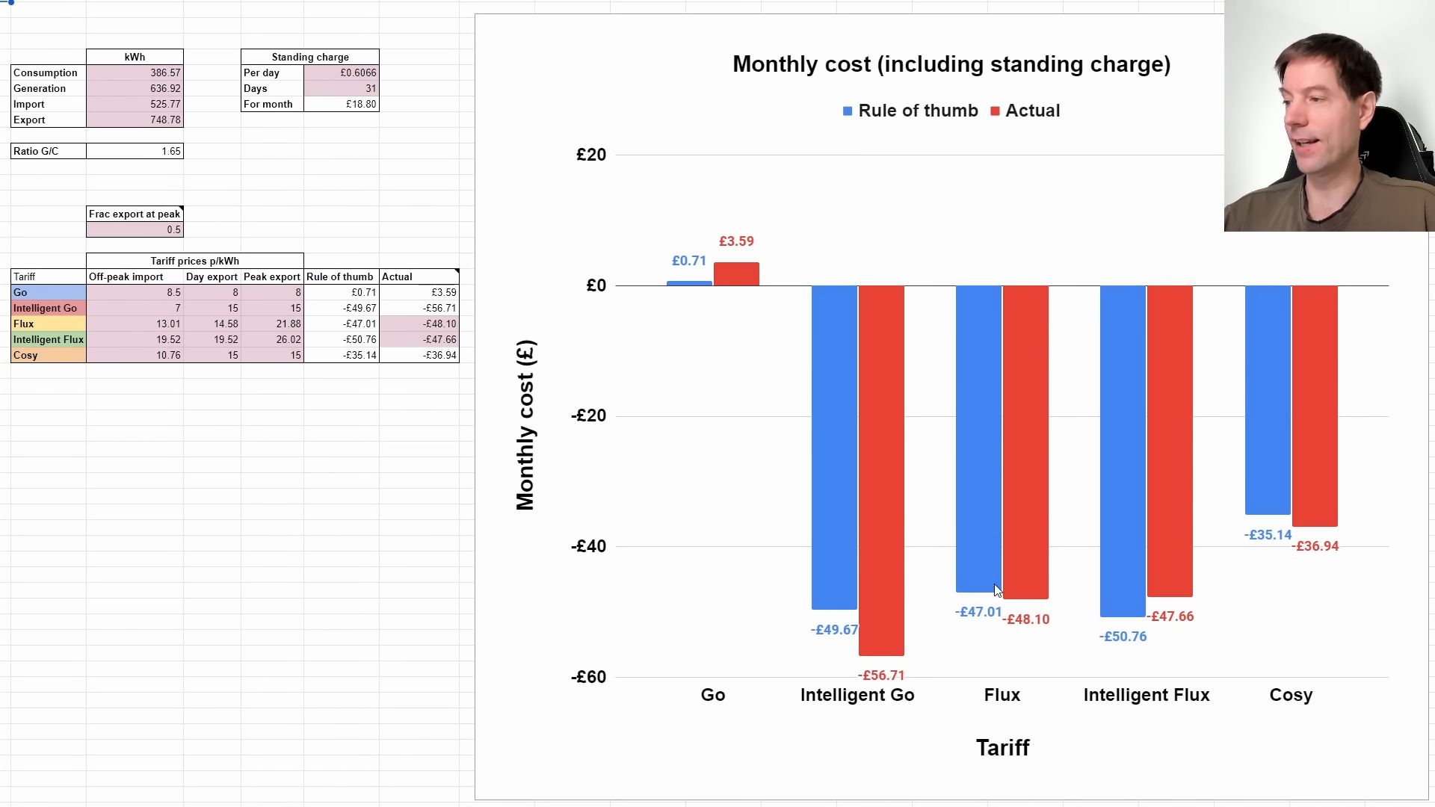
{"action": "mouse_move", "coordinate": [827, 621]}
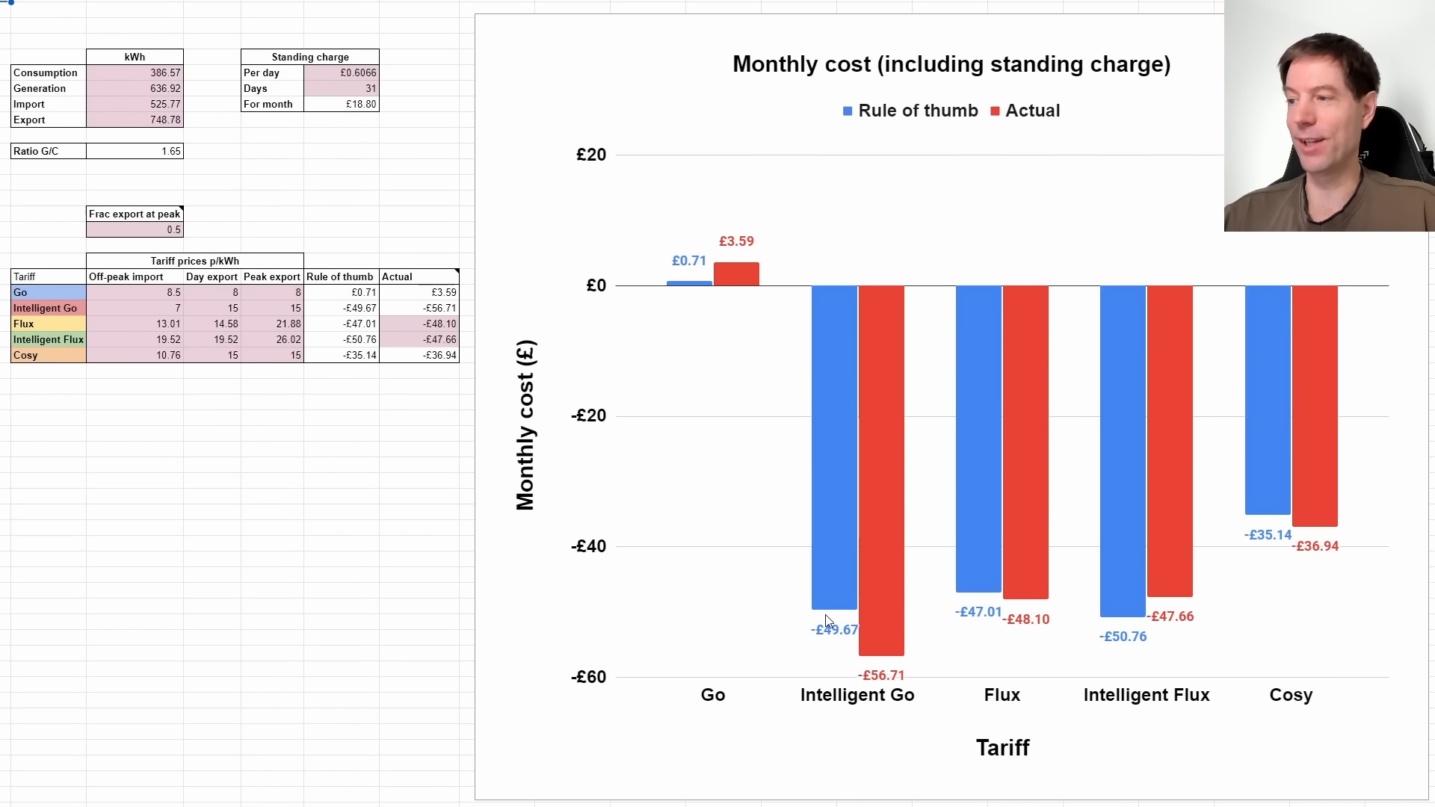
{"action": "mouse_move", "coordinate": [882, 543]}
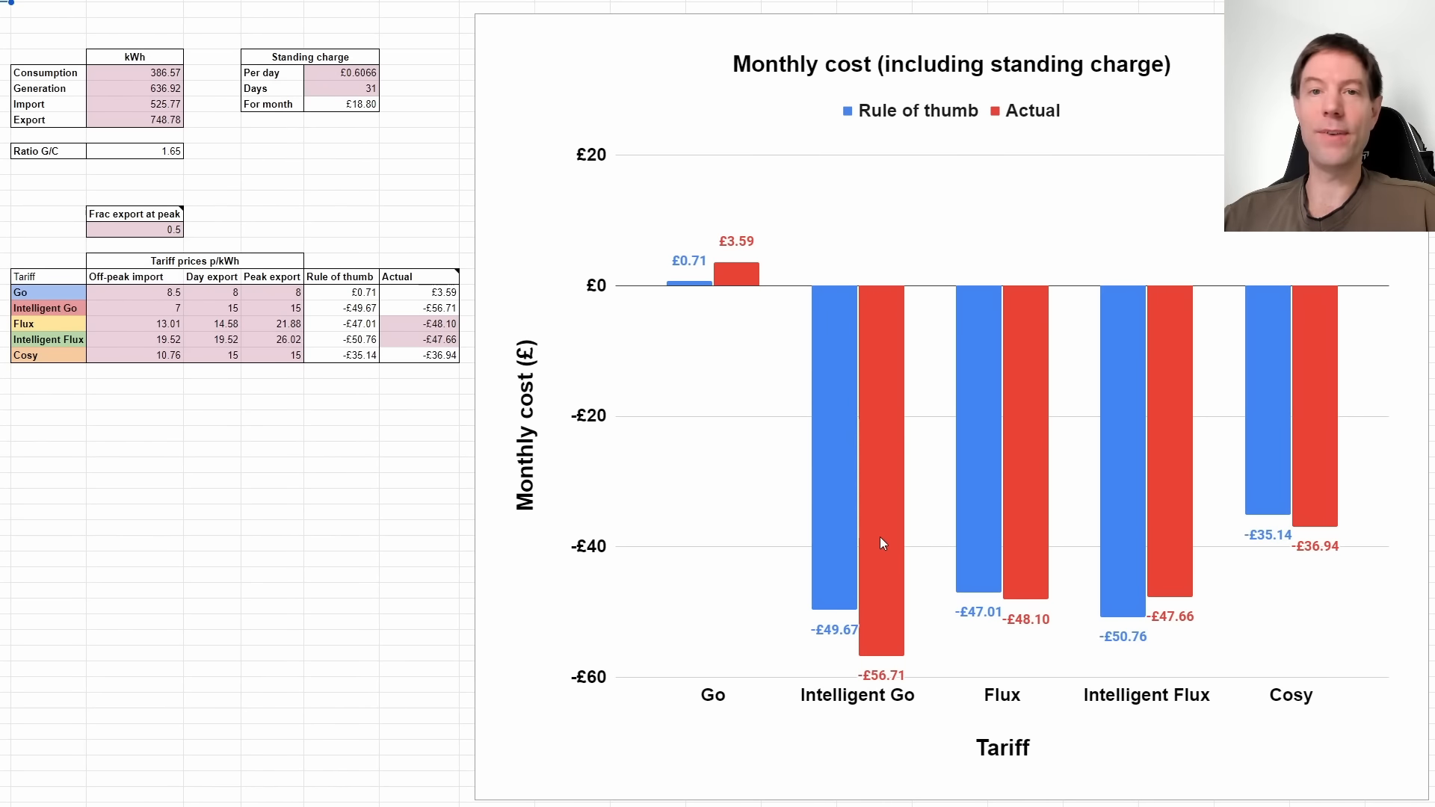
{"action": "mouse_move", "coordinate": [876, 480]}
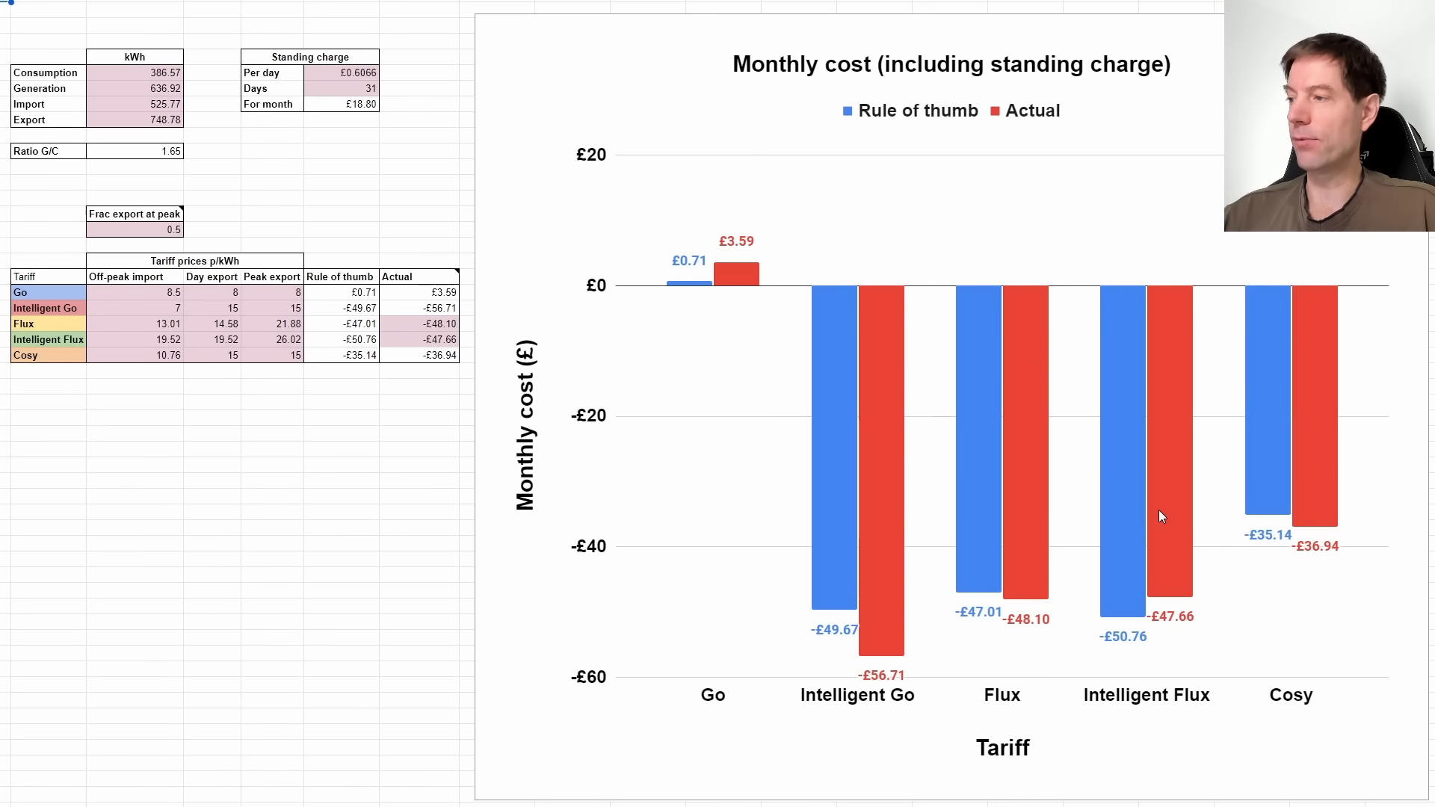
{"action": "mouse_move", "coordinate": [1175, 646]}
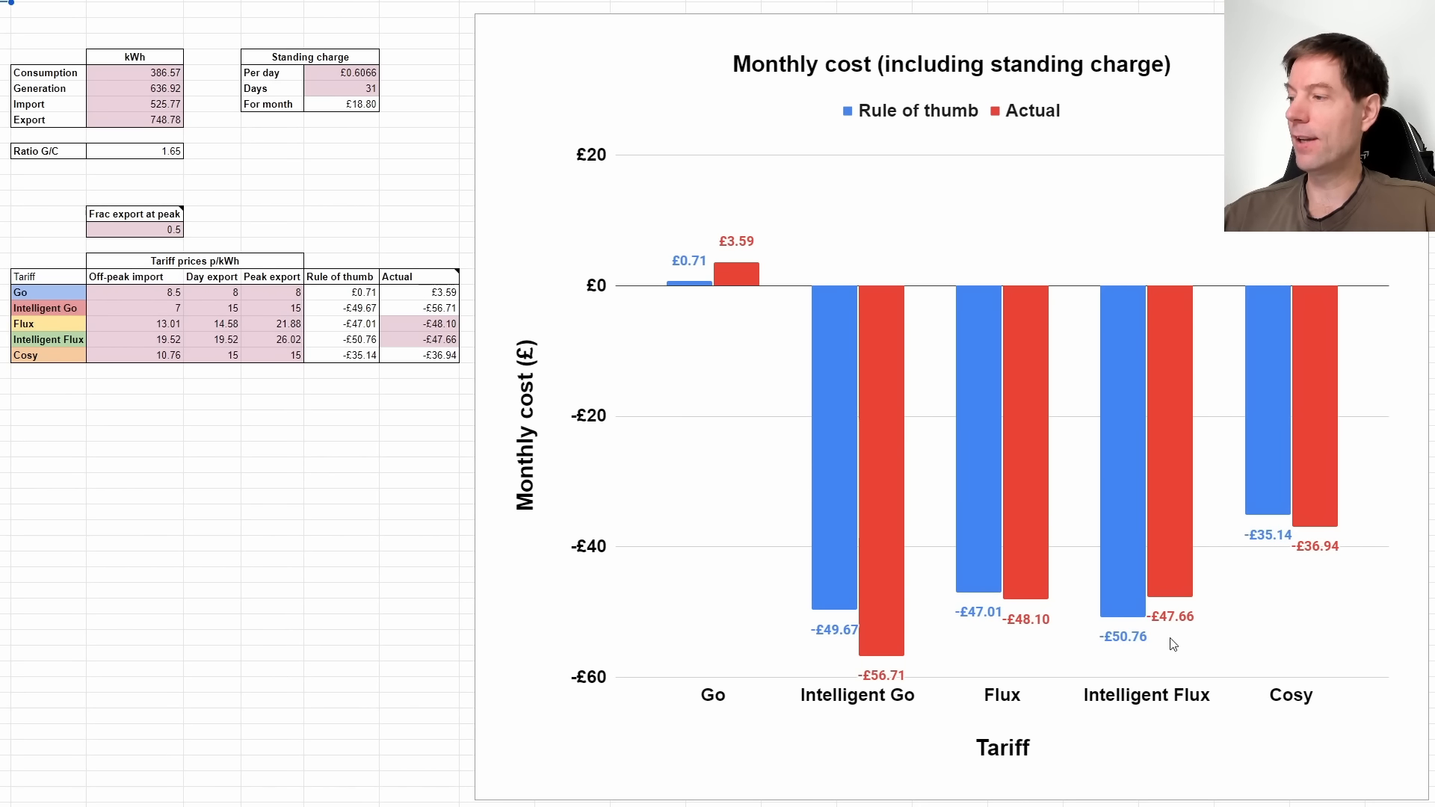
{"action": "mouse_move", "coordinate": [1181, 622]}
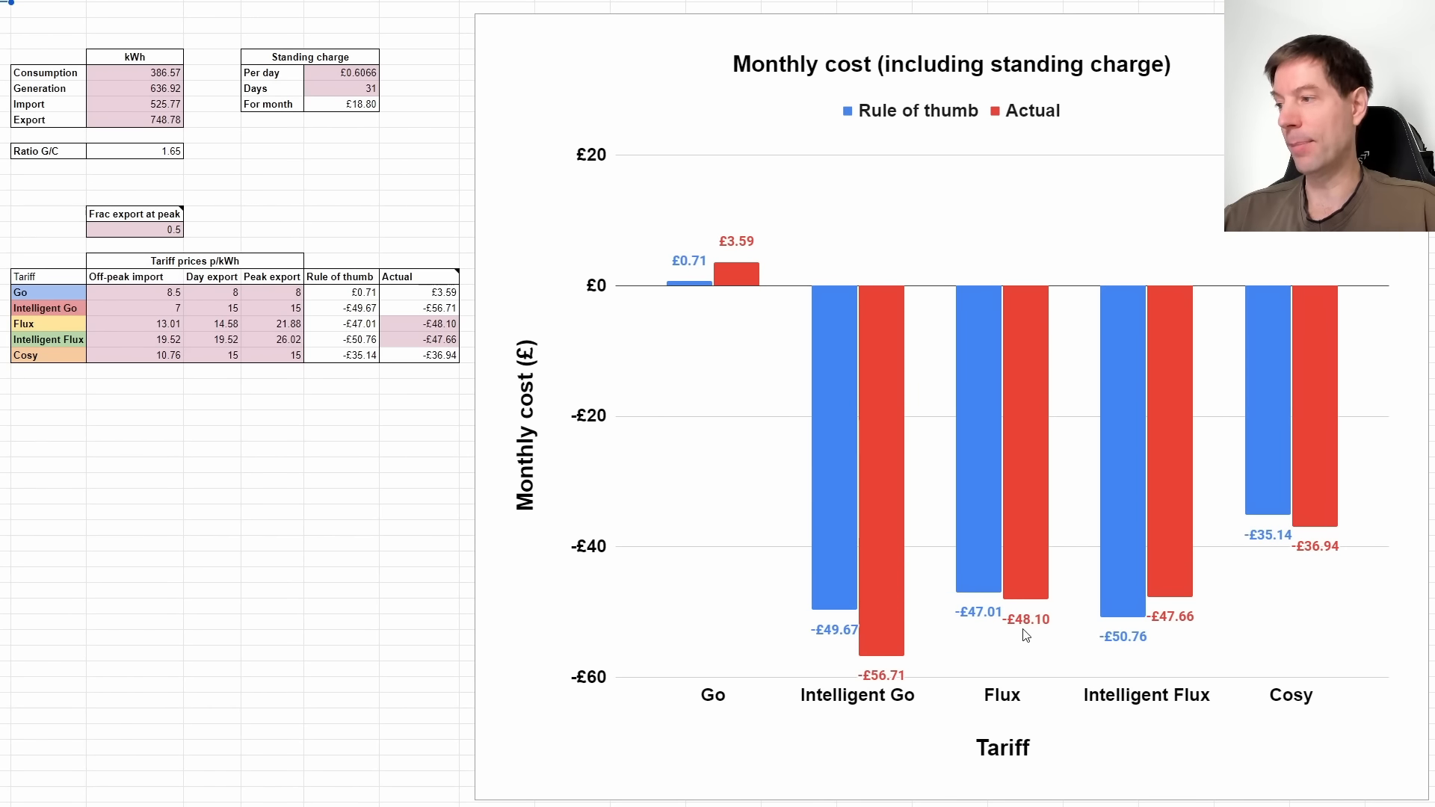
{"action": "mouse_move", "coordinate": [1025, 616]}
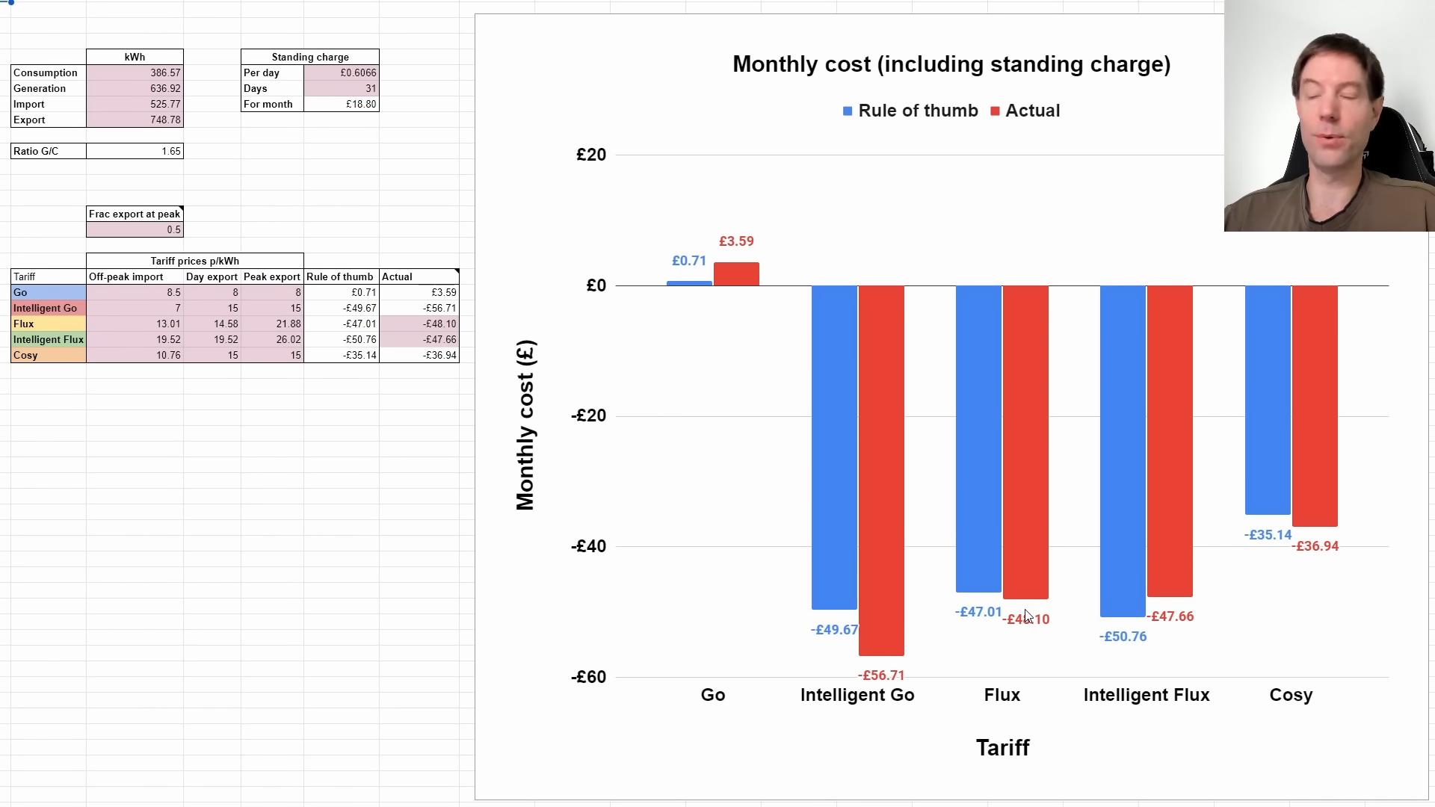
{"action": "mouse_move", "coordinate": [912, 644]}
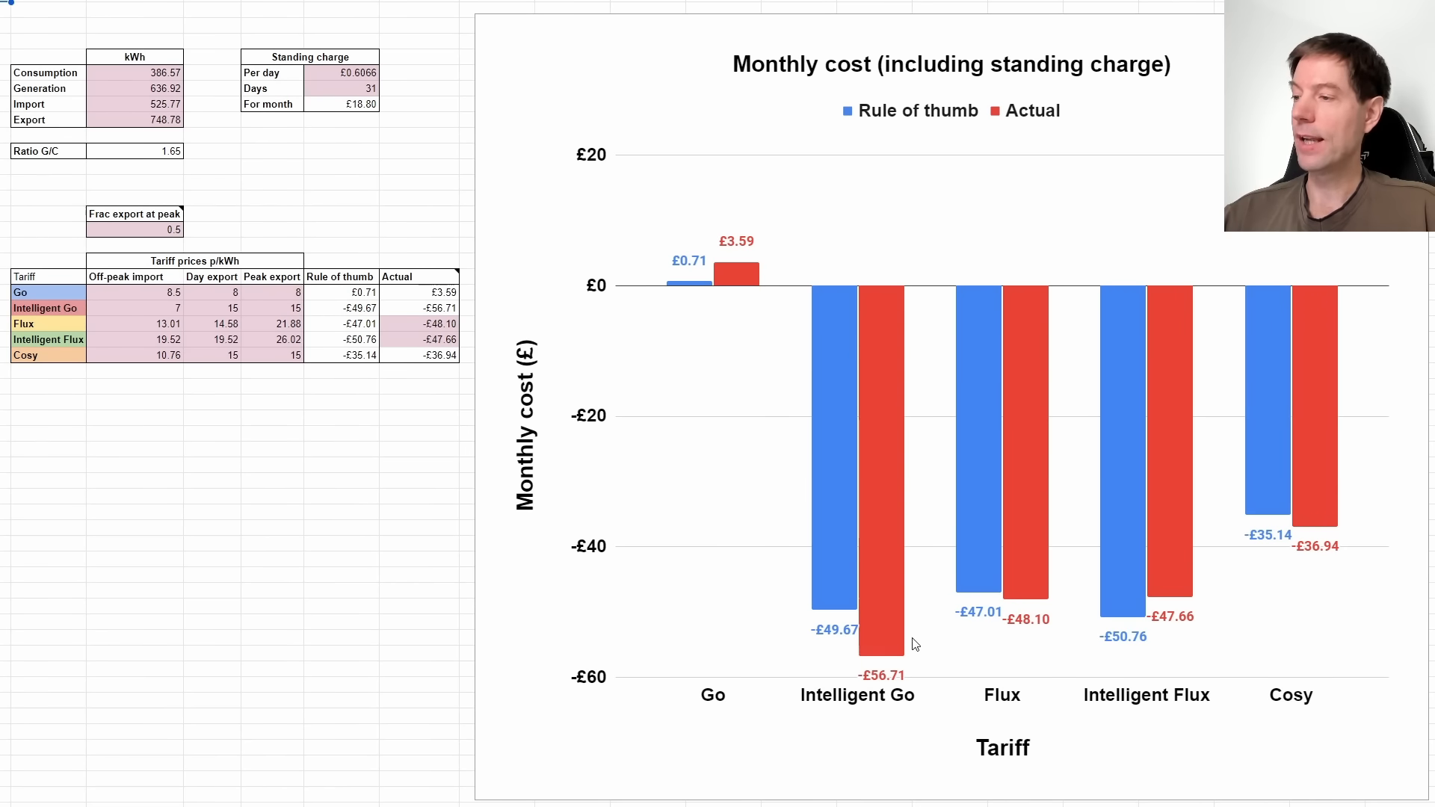
{"action": "mouse_move", "coordinate": [874, 590]}
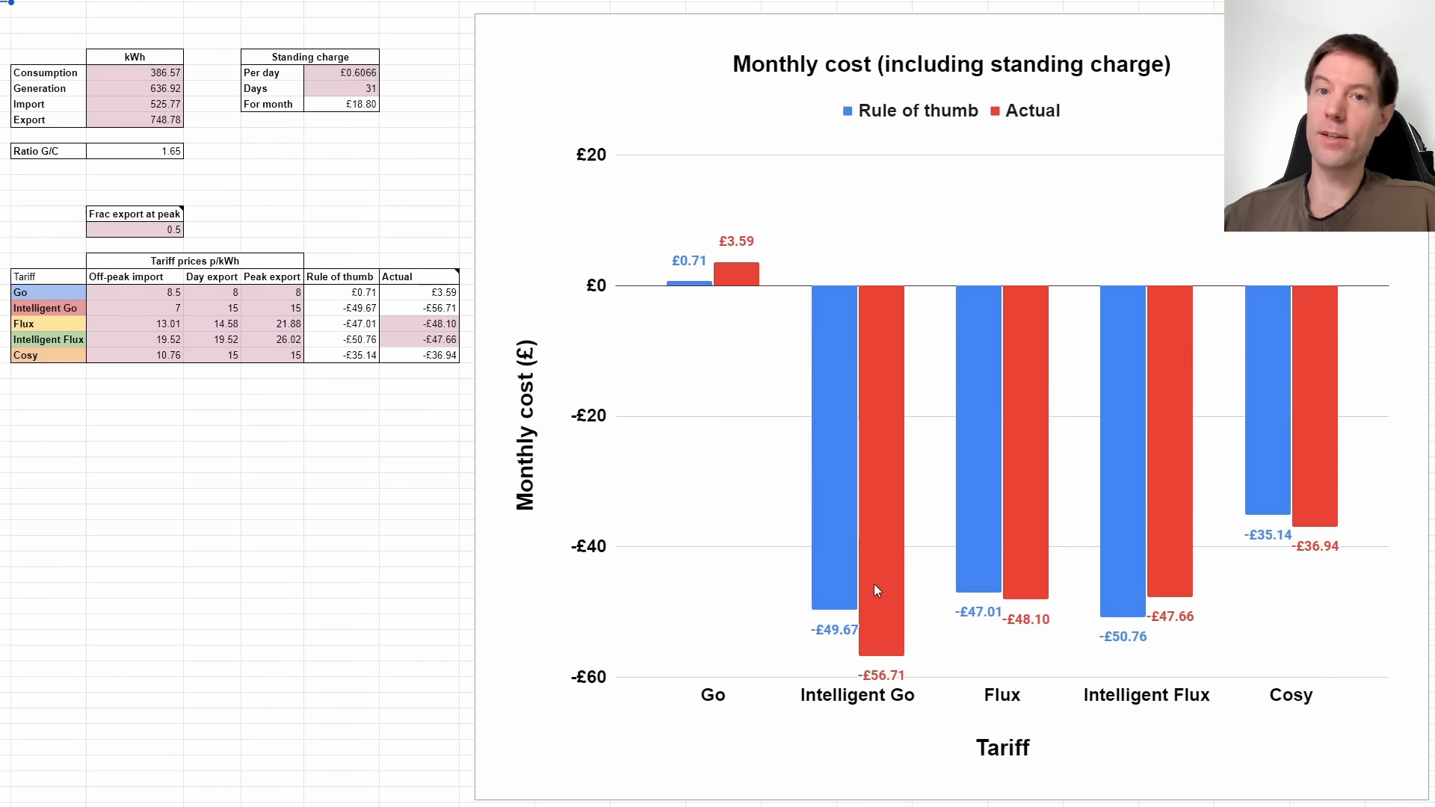
{"action": "mouse_move", "coordinate": [884, 598]}
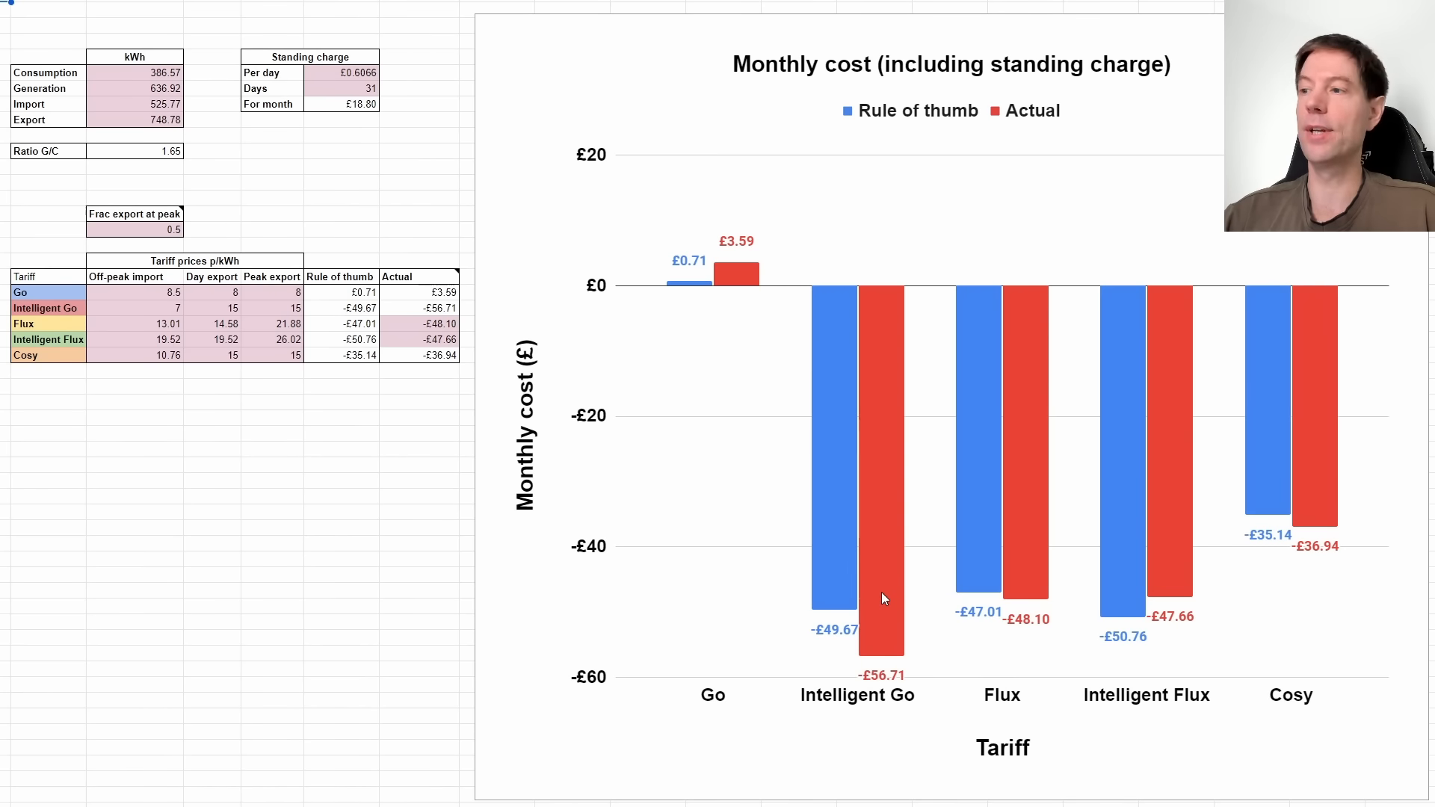
{"action": "mouse_move", "coordinate": [878, 458]}
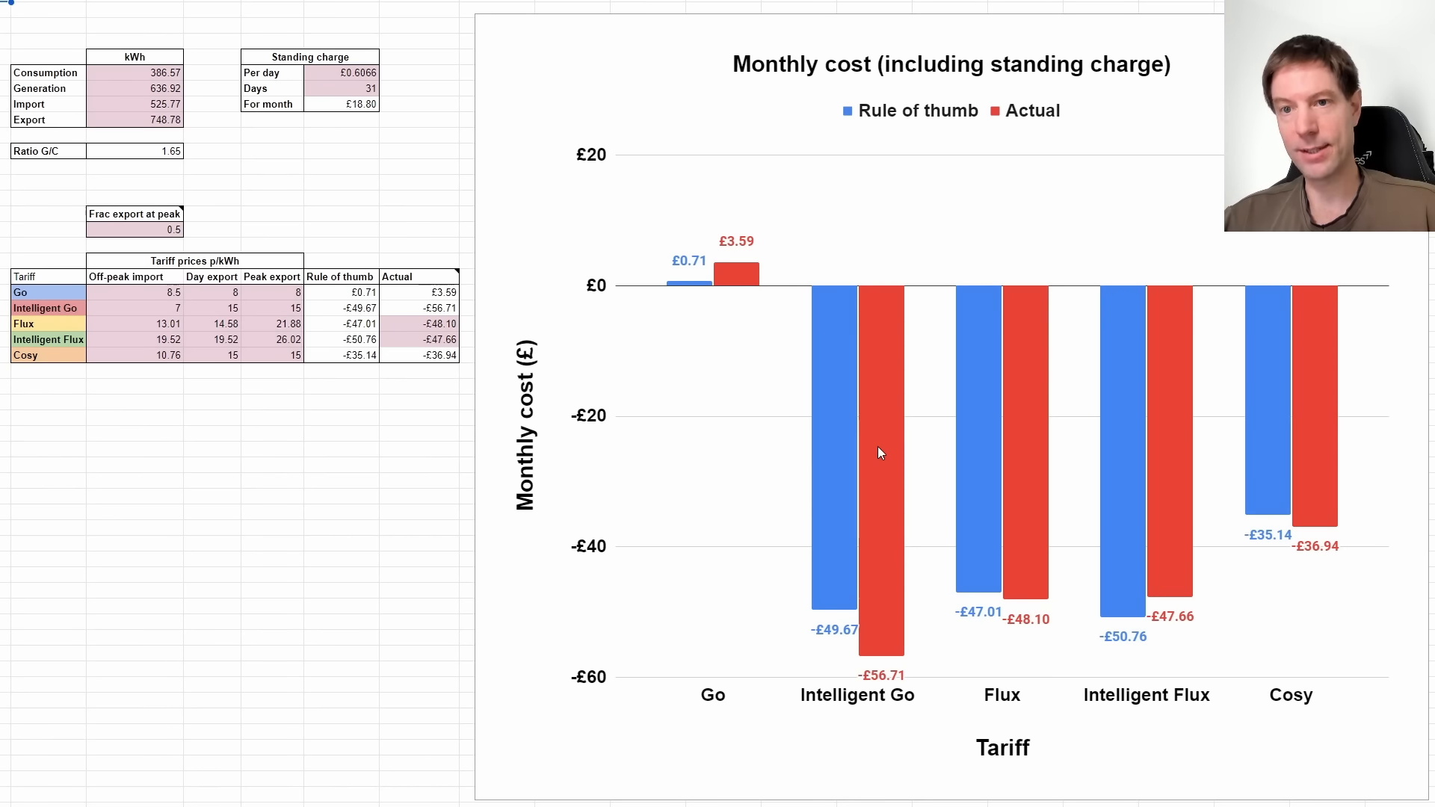
{"action": "mouse_move", "coordinate": [281, 508]}
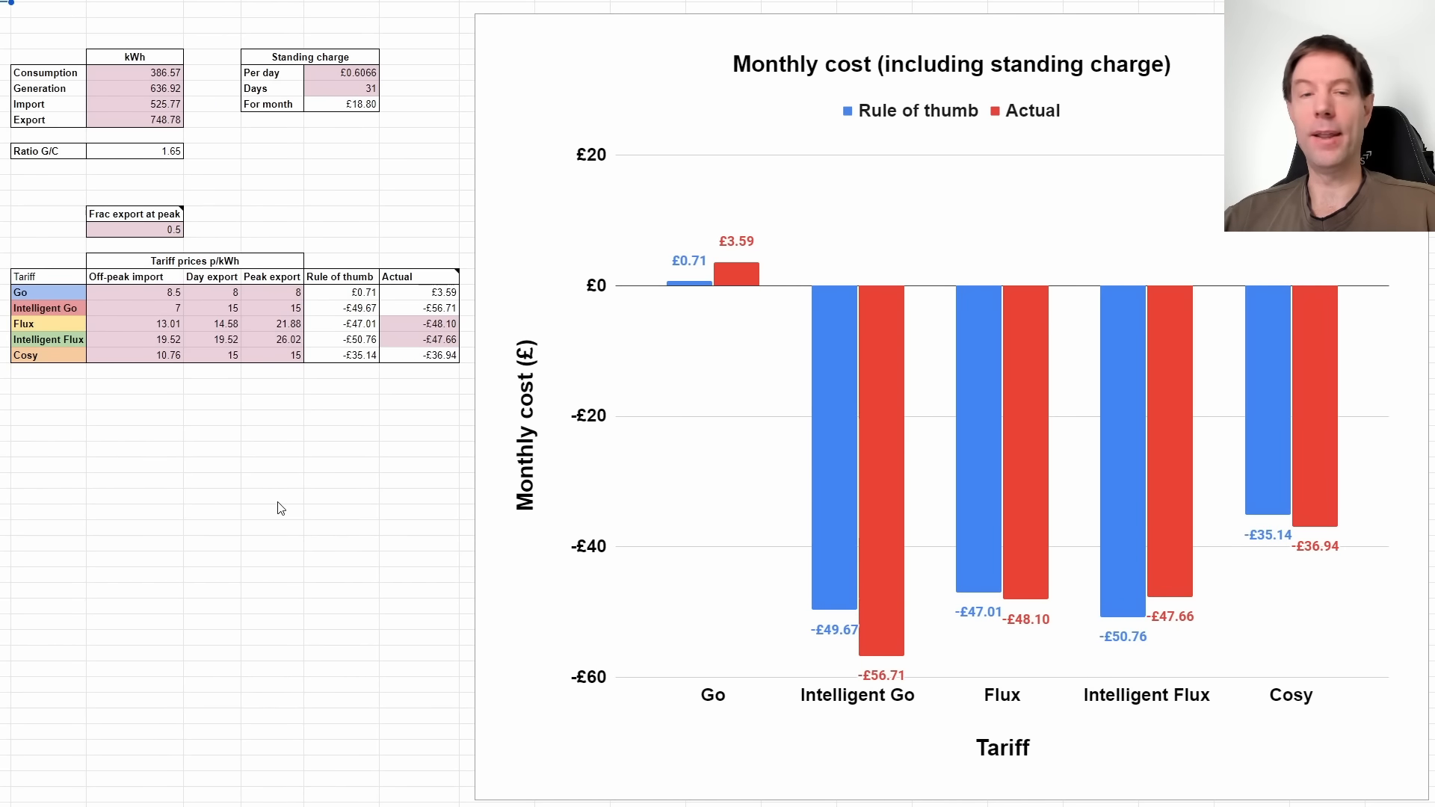
{"action": "mouse_move", "coordinate": [903, 570]}
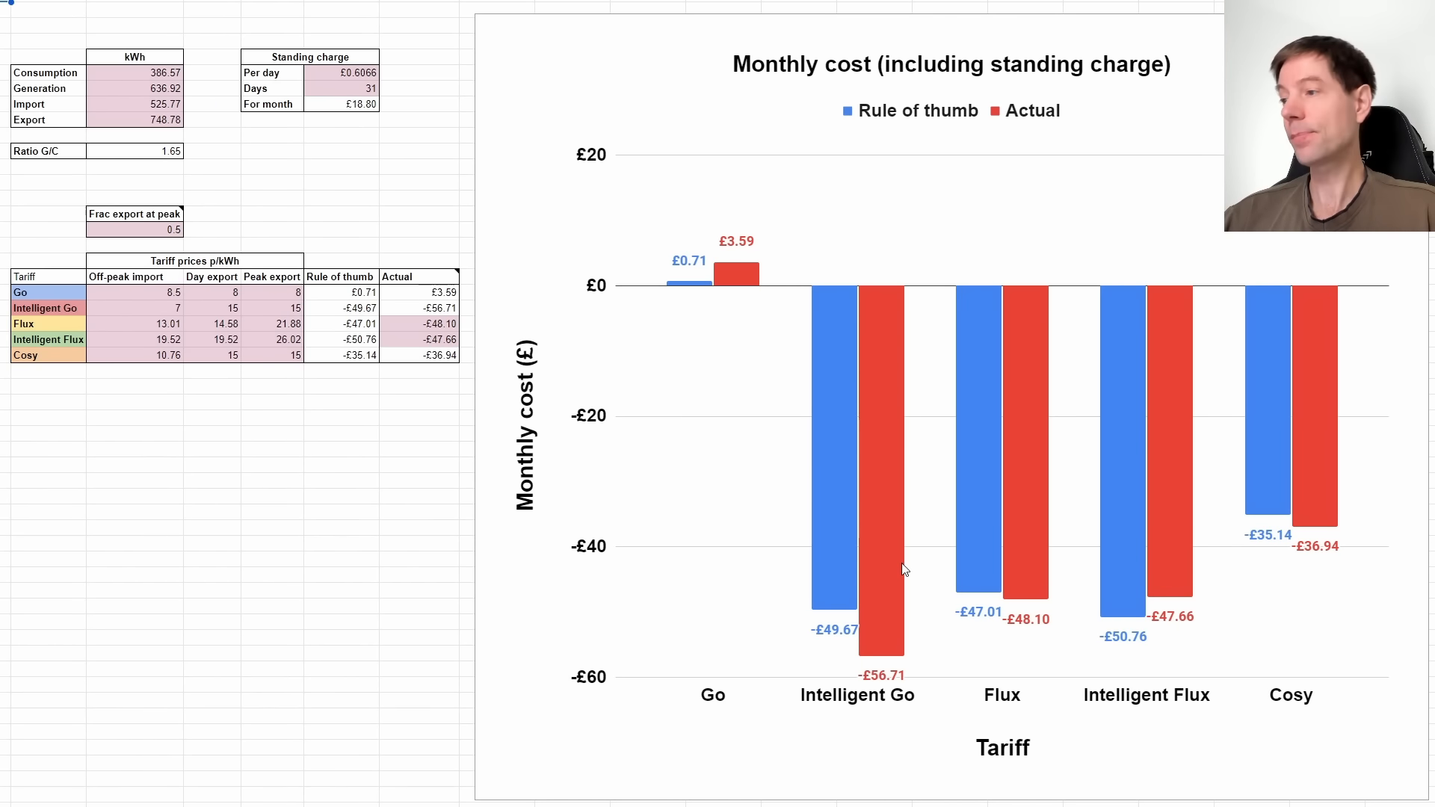
{"action": "mouse_move", "coordinate": [884, 613]}
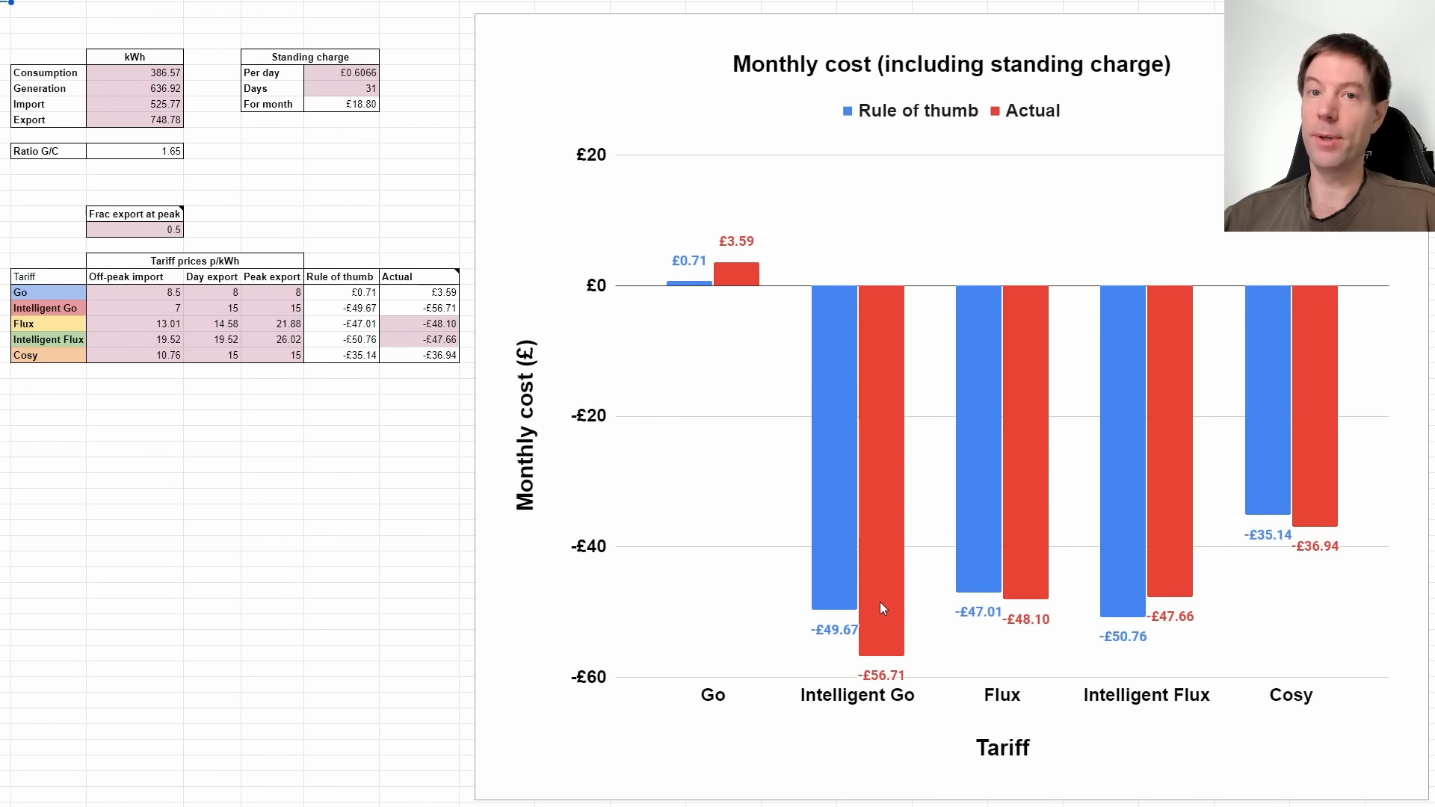
{"action": "mouse_move", "coordinate": [349, 529]}
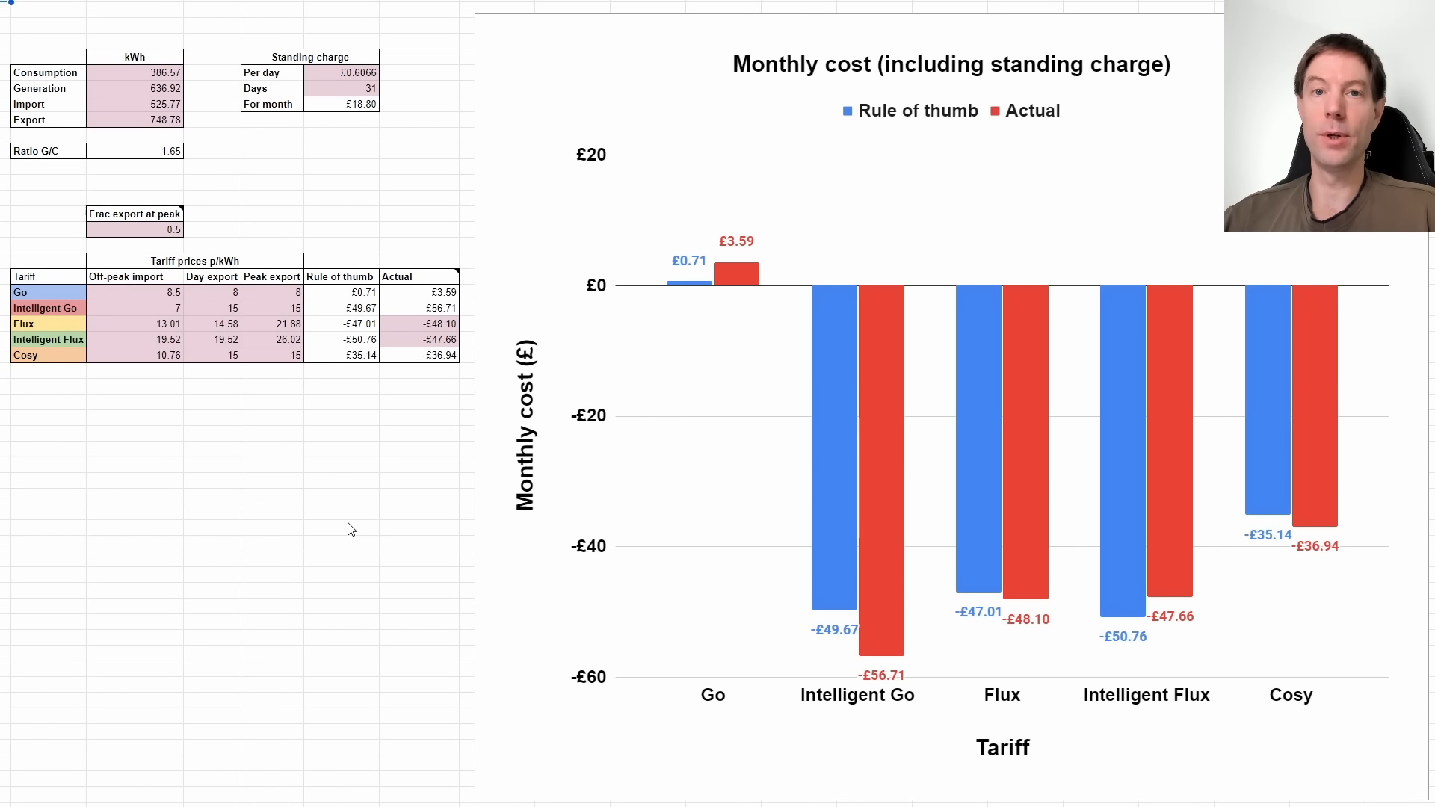
{"action": "mouse_move", "coordinate": [347, 521]}
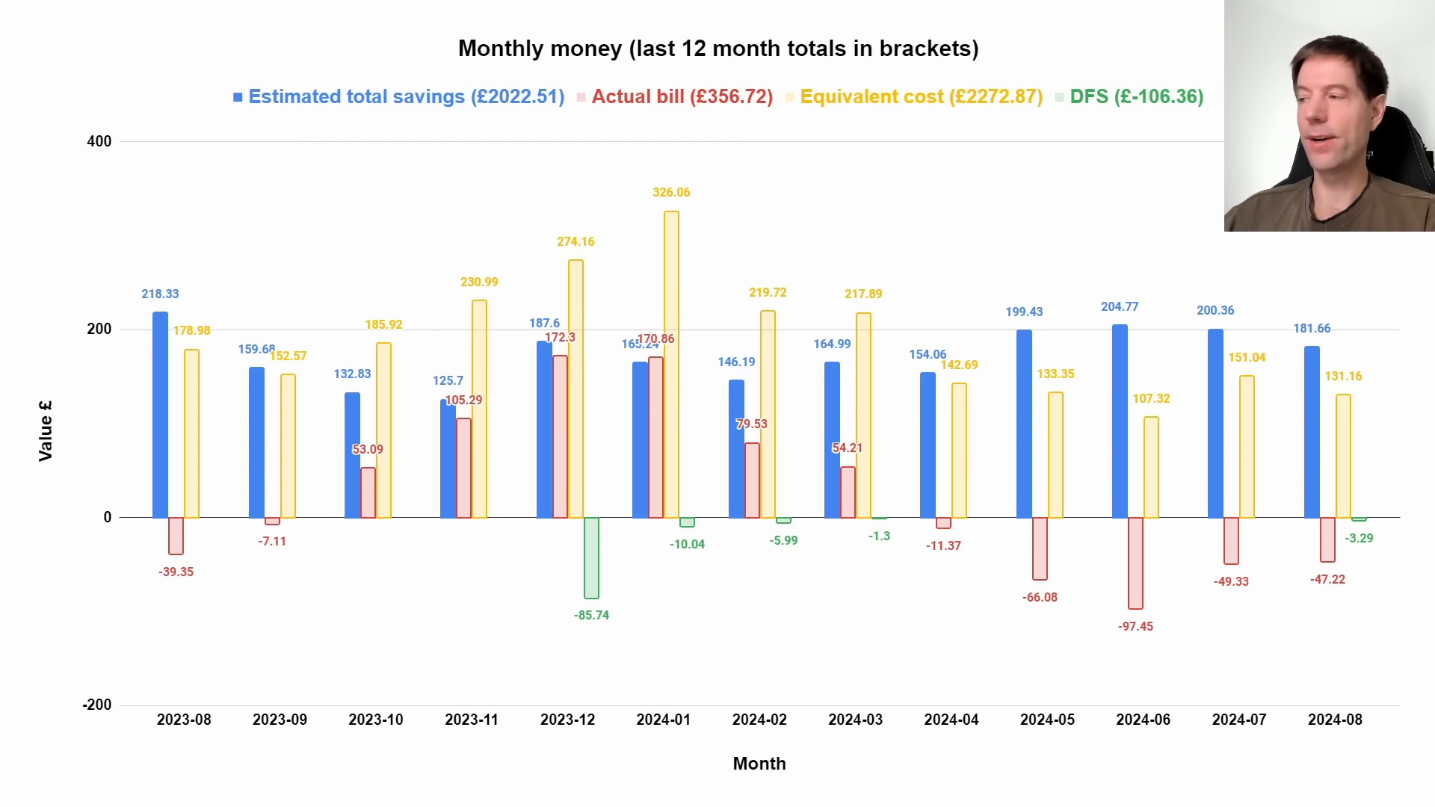
{"action": "mouse_move", "coordinate": [1320, 596]}
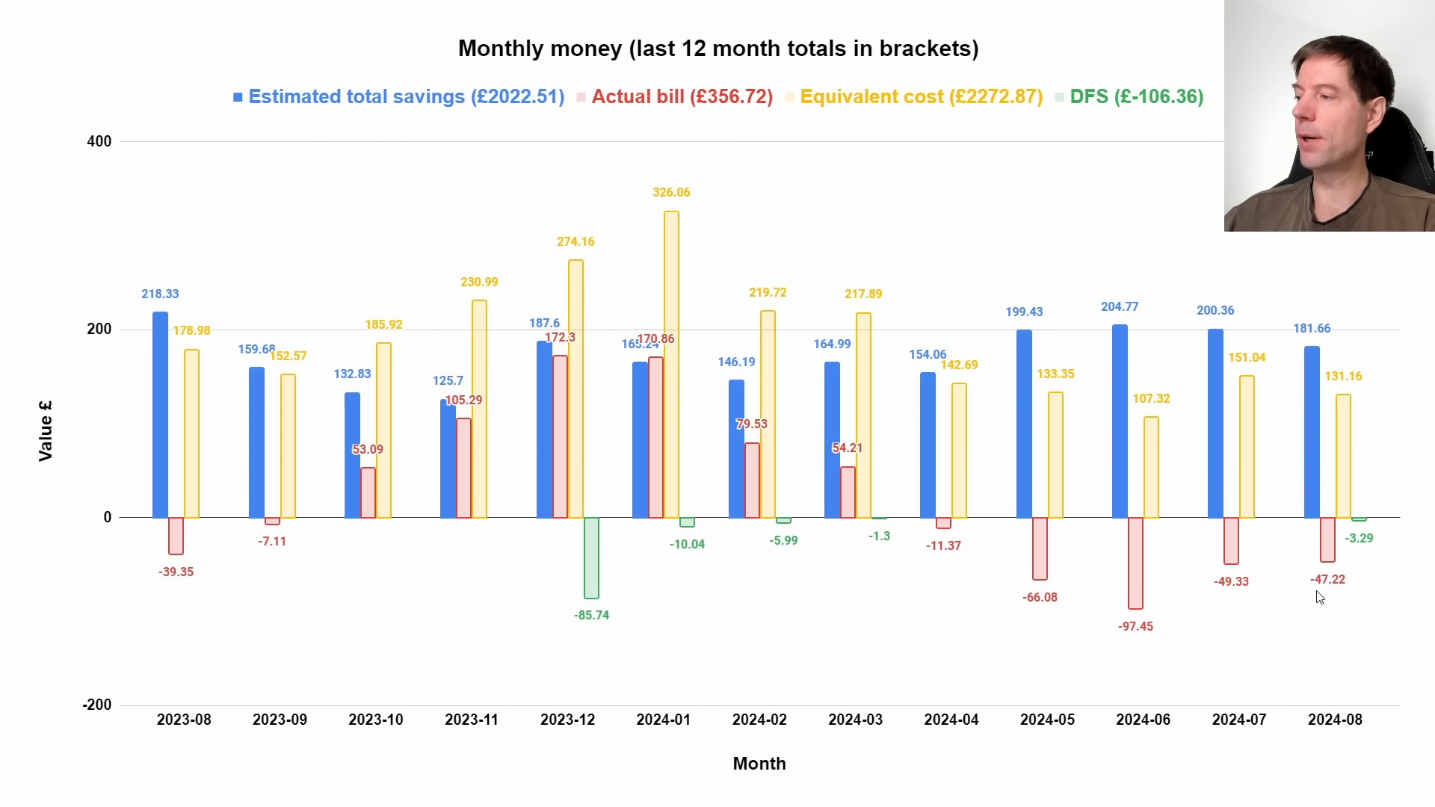
{"action": "mouse_move", "coordinate": [1360, 519]}
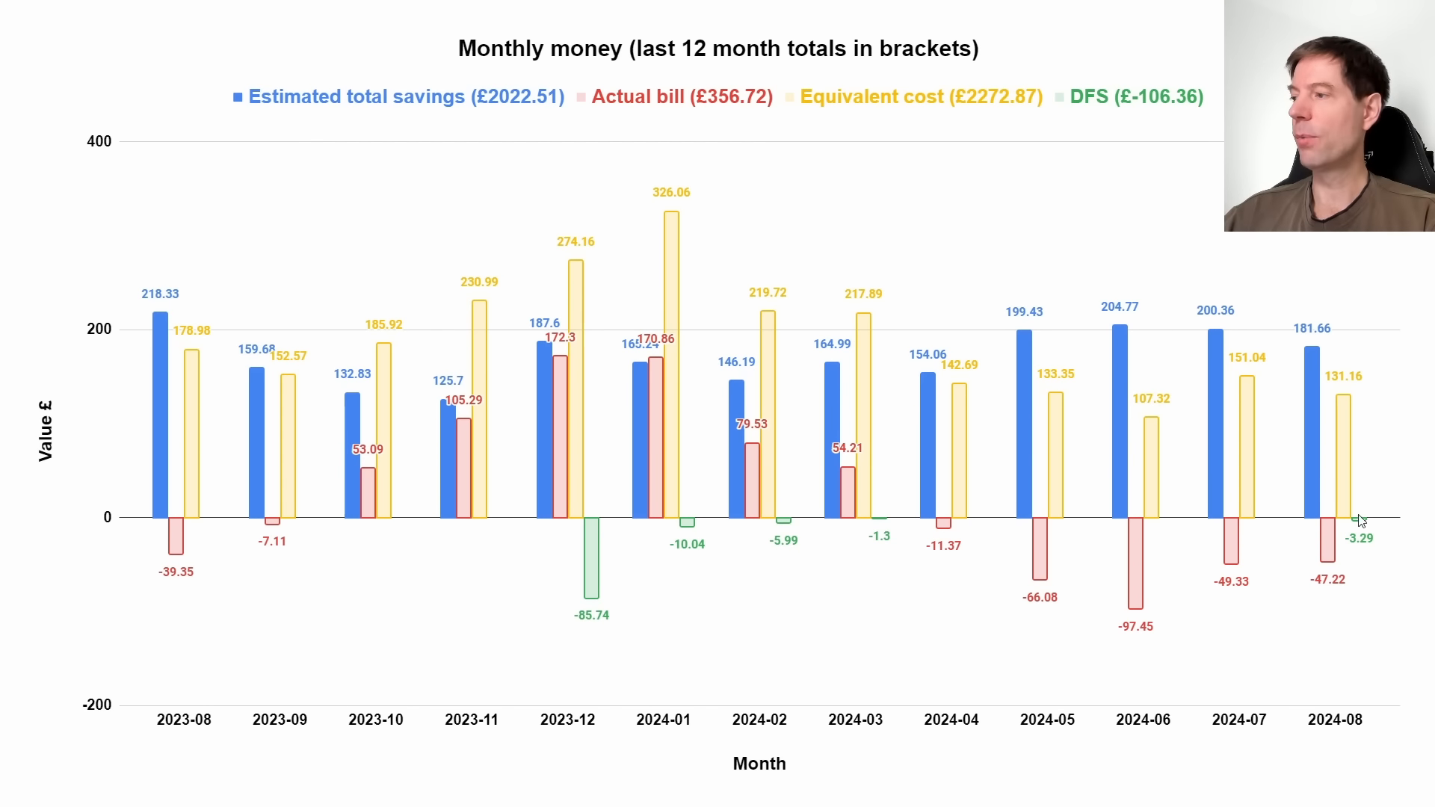
{"action": "mouse_move", "coordinate": [1360, 556]}
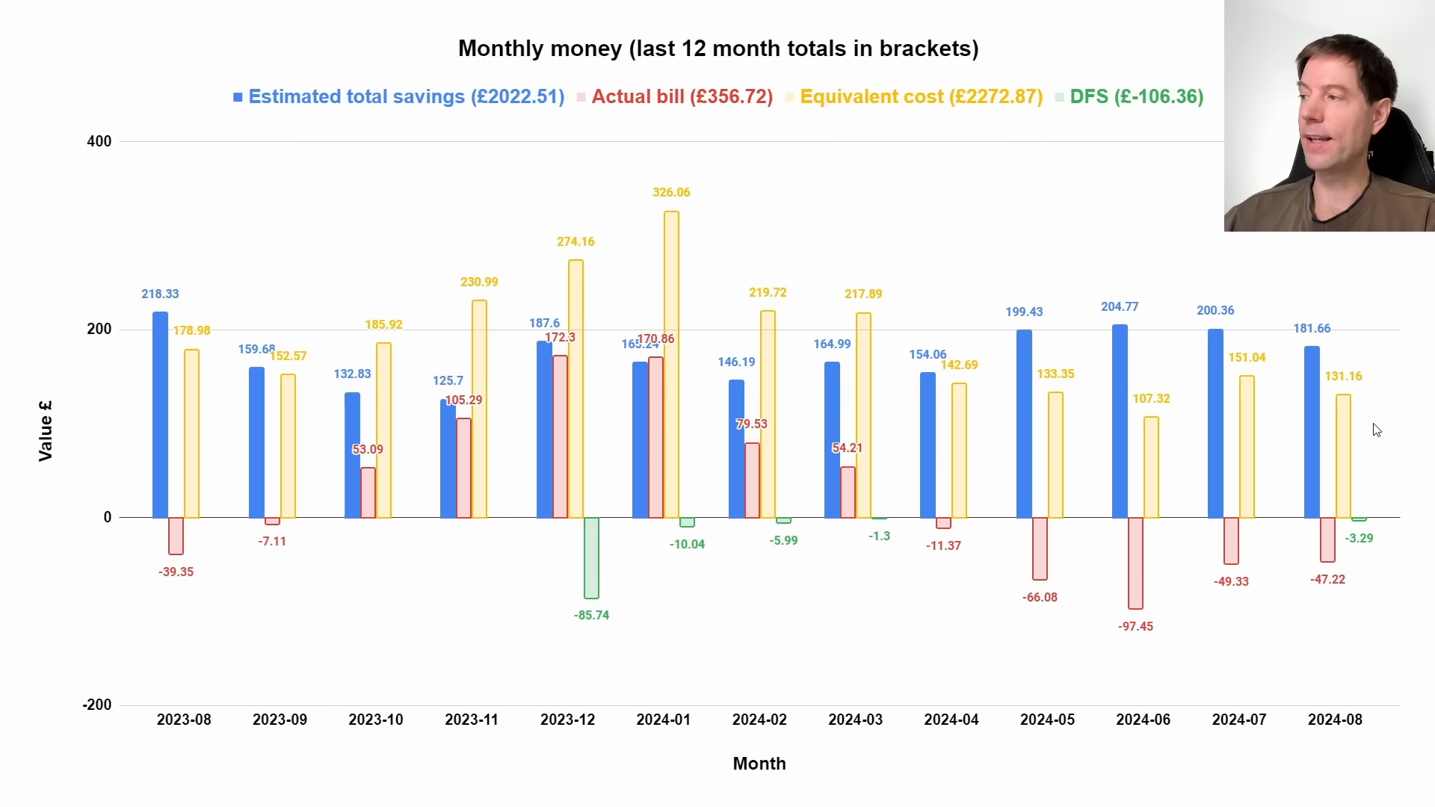
{"action": "mouse_move", "coordinate": [1358, 421]}
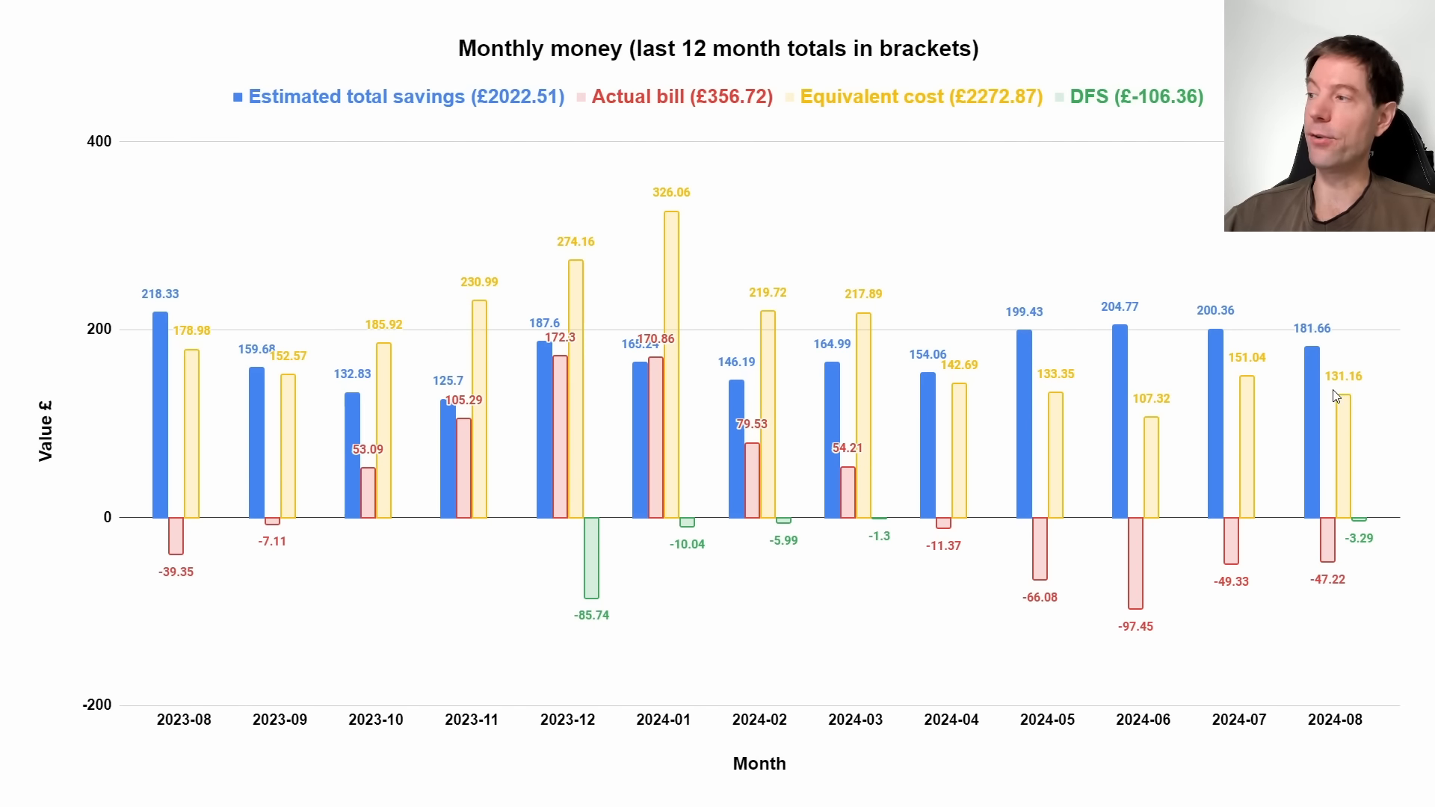
{"action": "mouse_move", "coordinate": [1326, 344]}
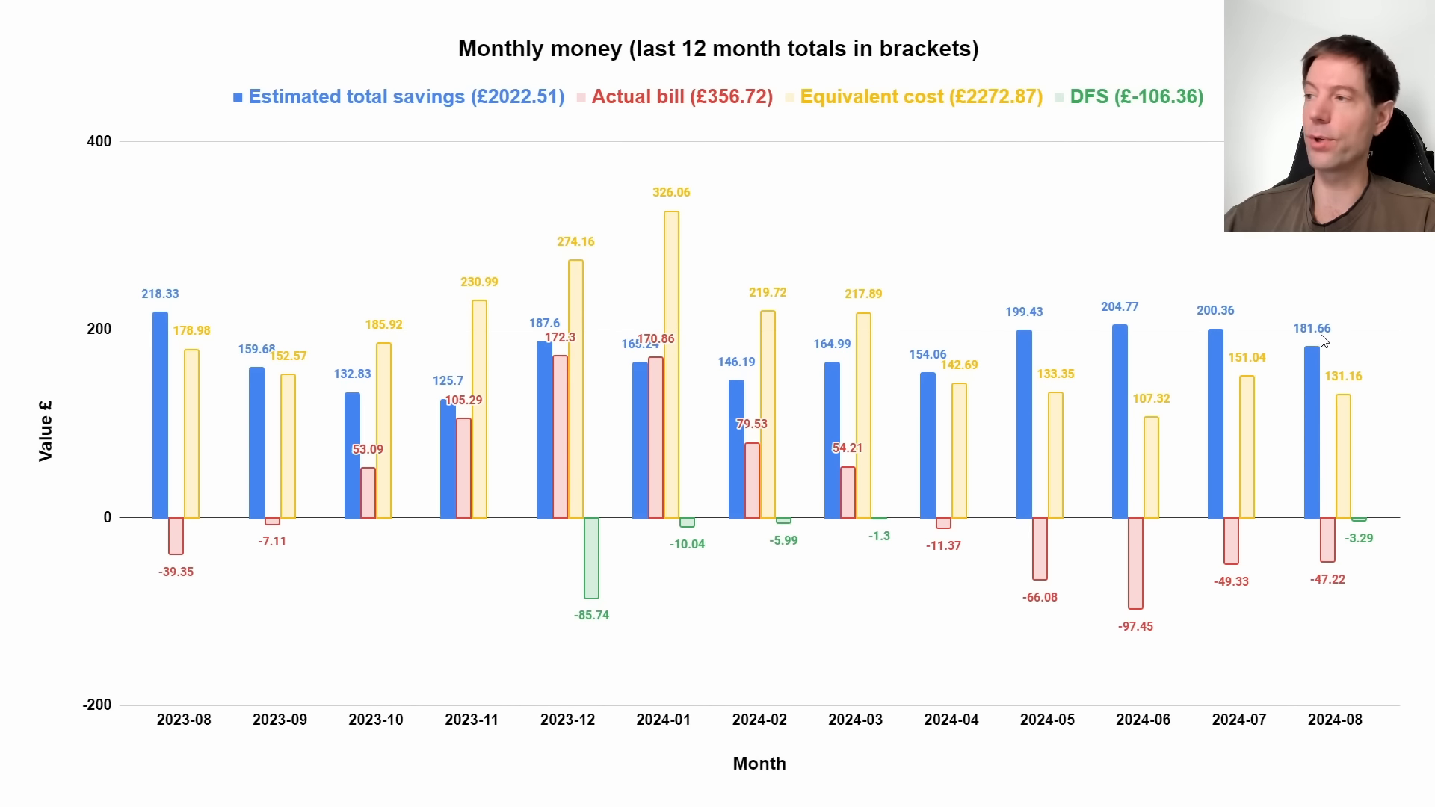
{"action": "mouse_move", "coordinate": [1281, 343]}
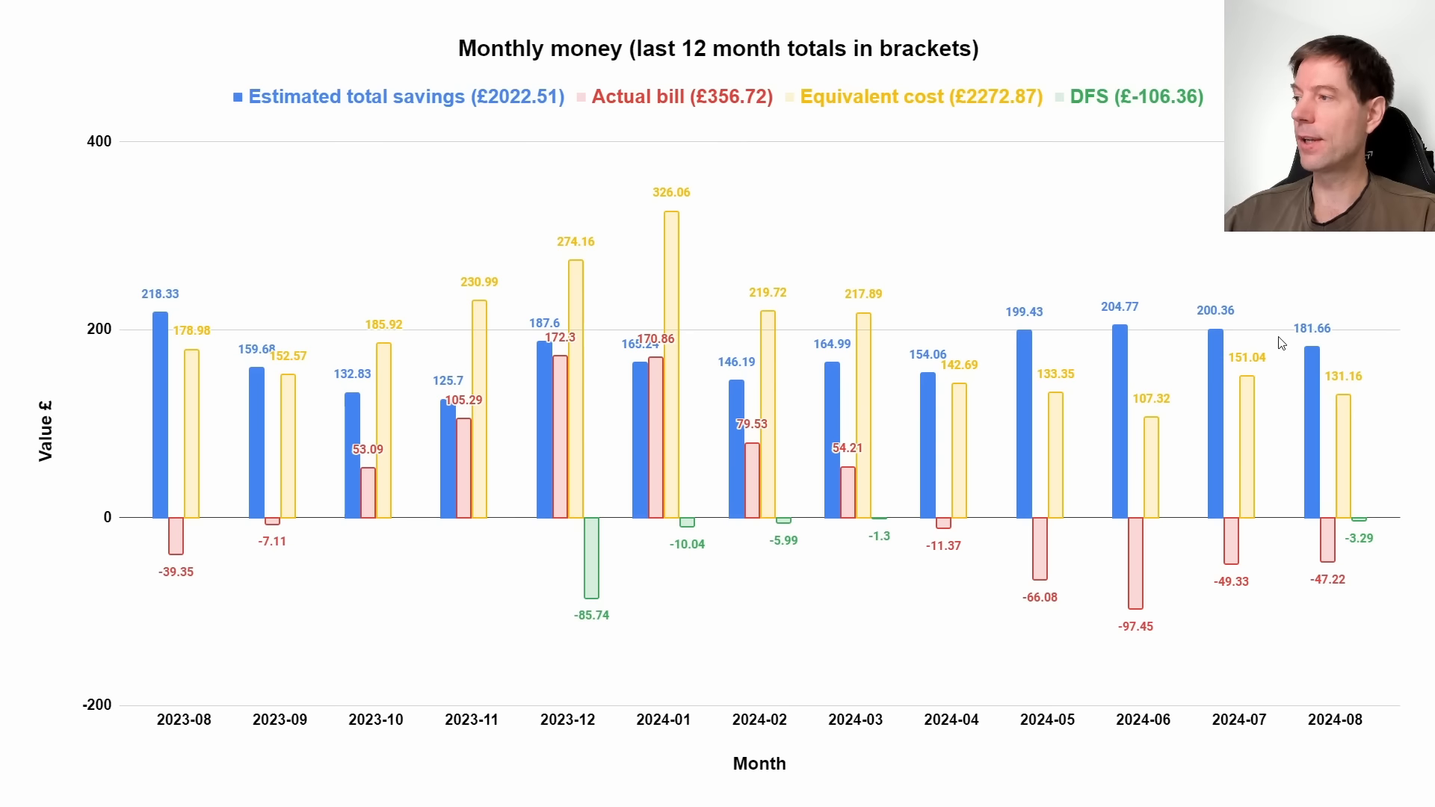
{"action": "mouse_move", "coordinate": [1351, 311]}
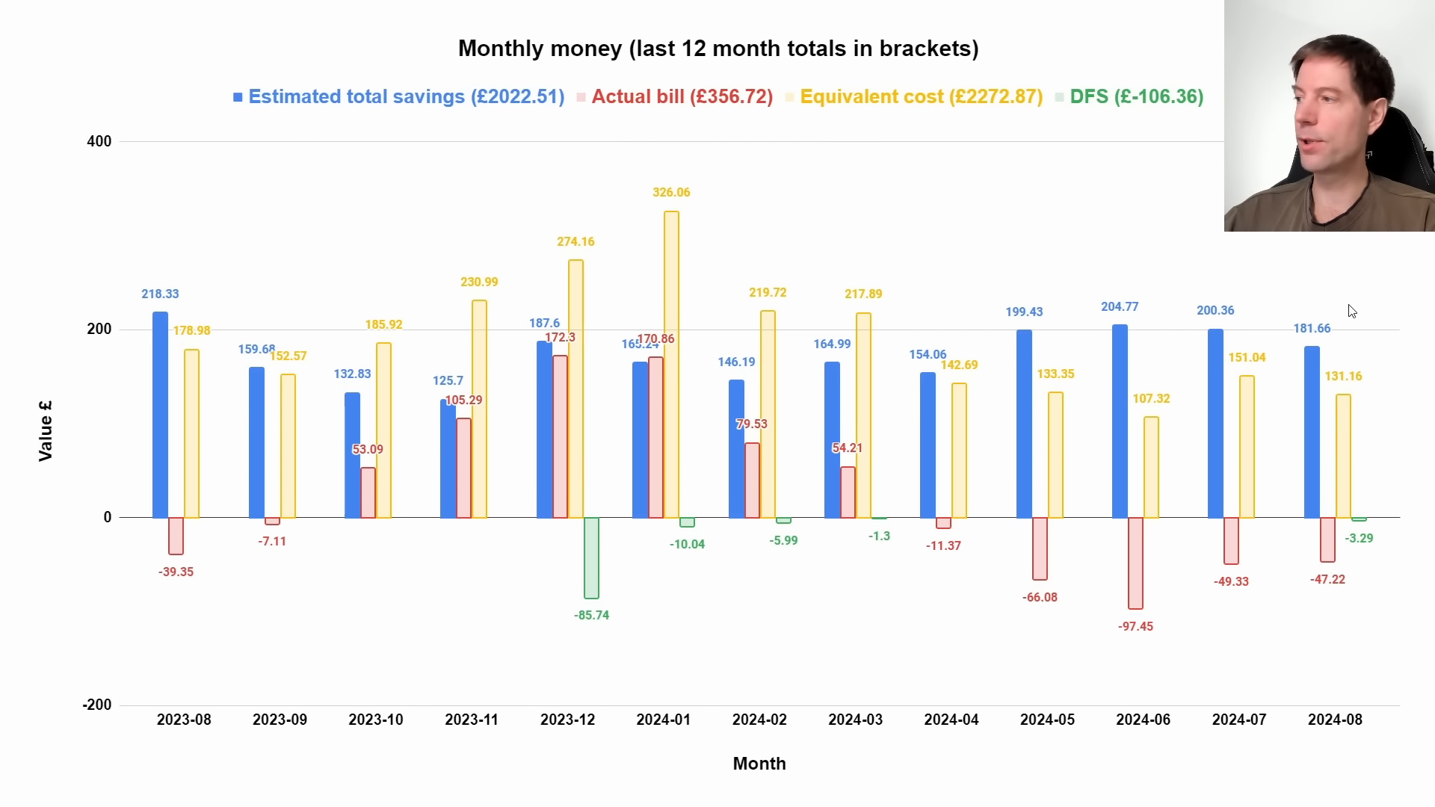
{"action": "mouse_move", "coordinate": [1359, 287]}
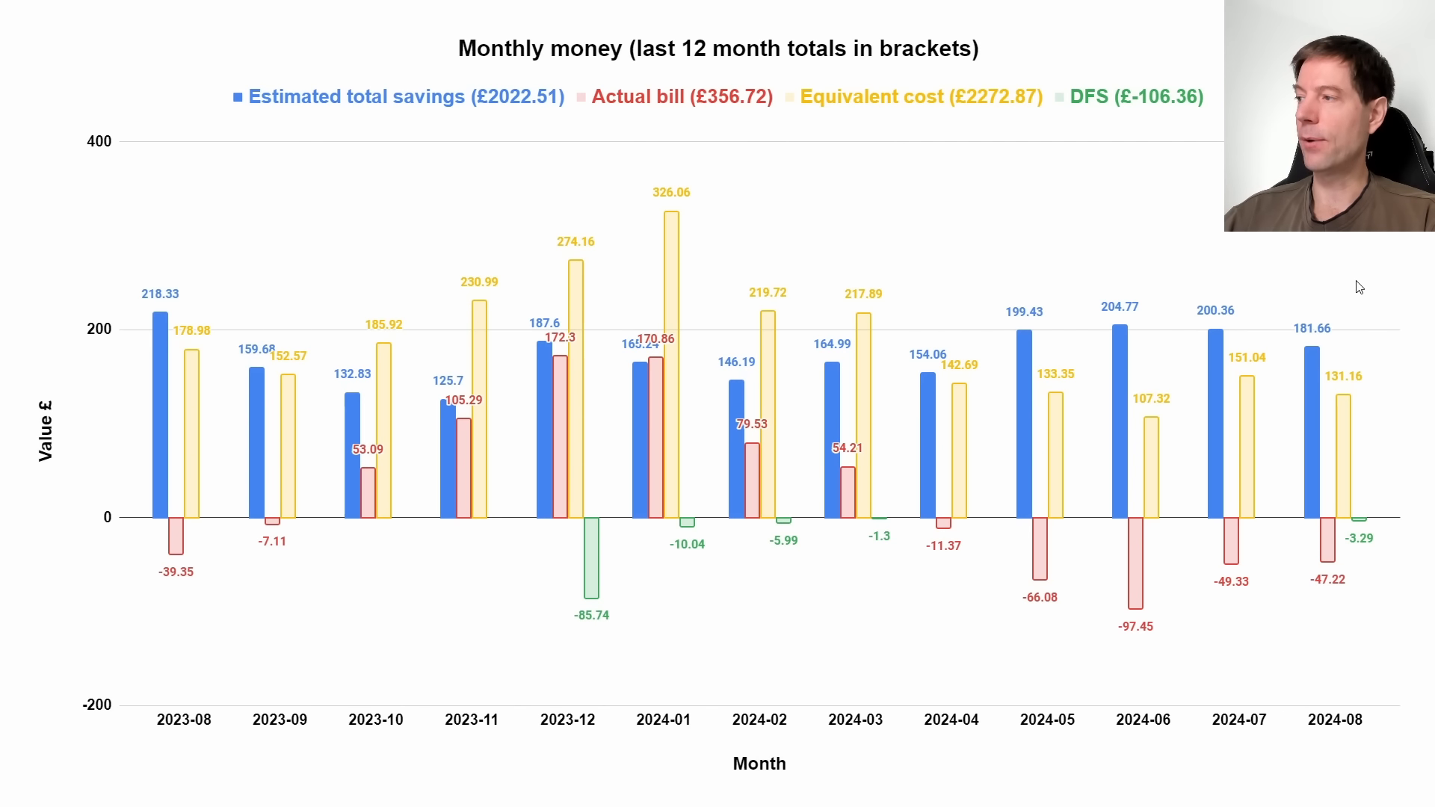
{"action": "mouse_move", "coordinate": [86, 286]}
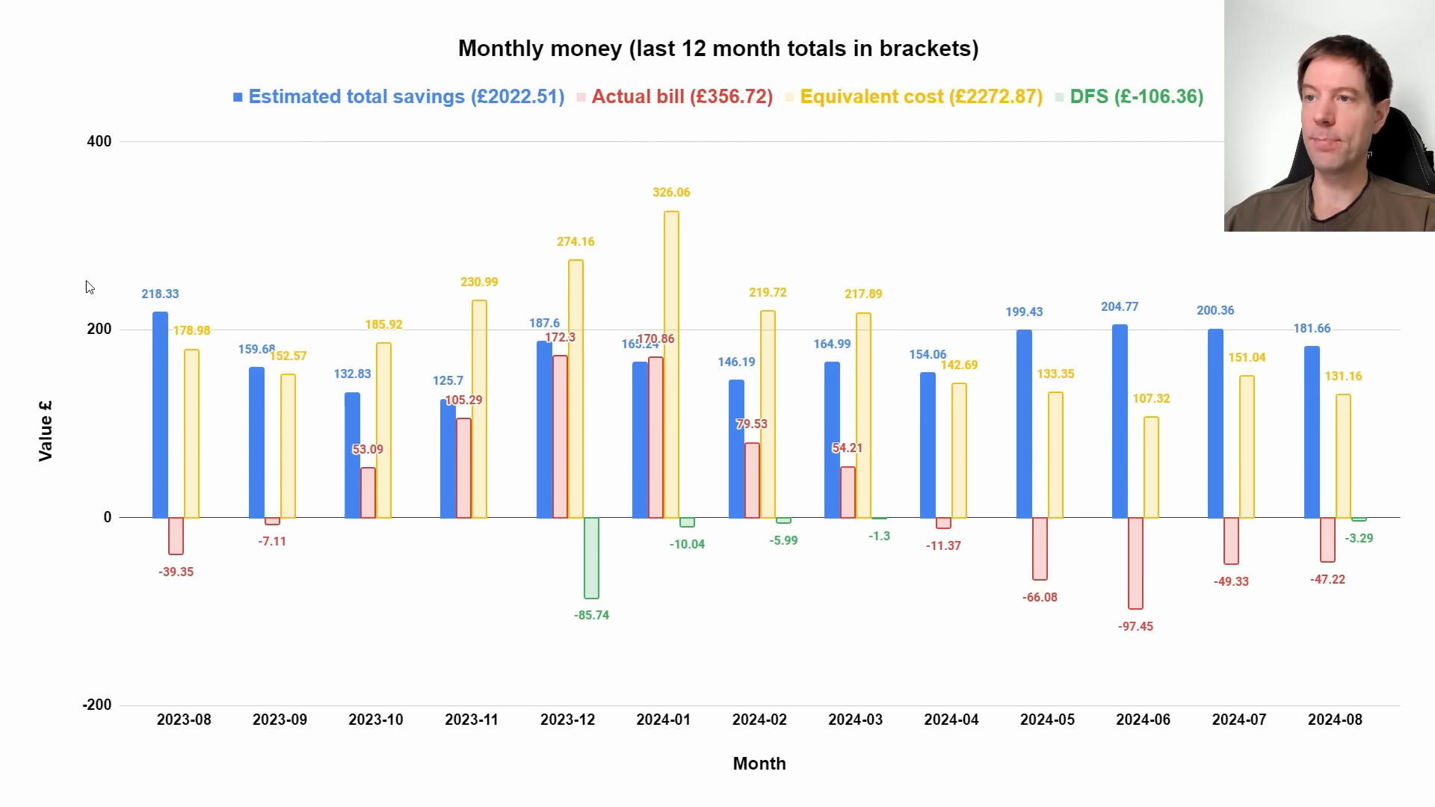
{"action": "mouse_move", "coordinate": [206, 396]}
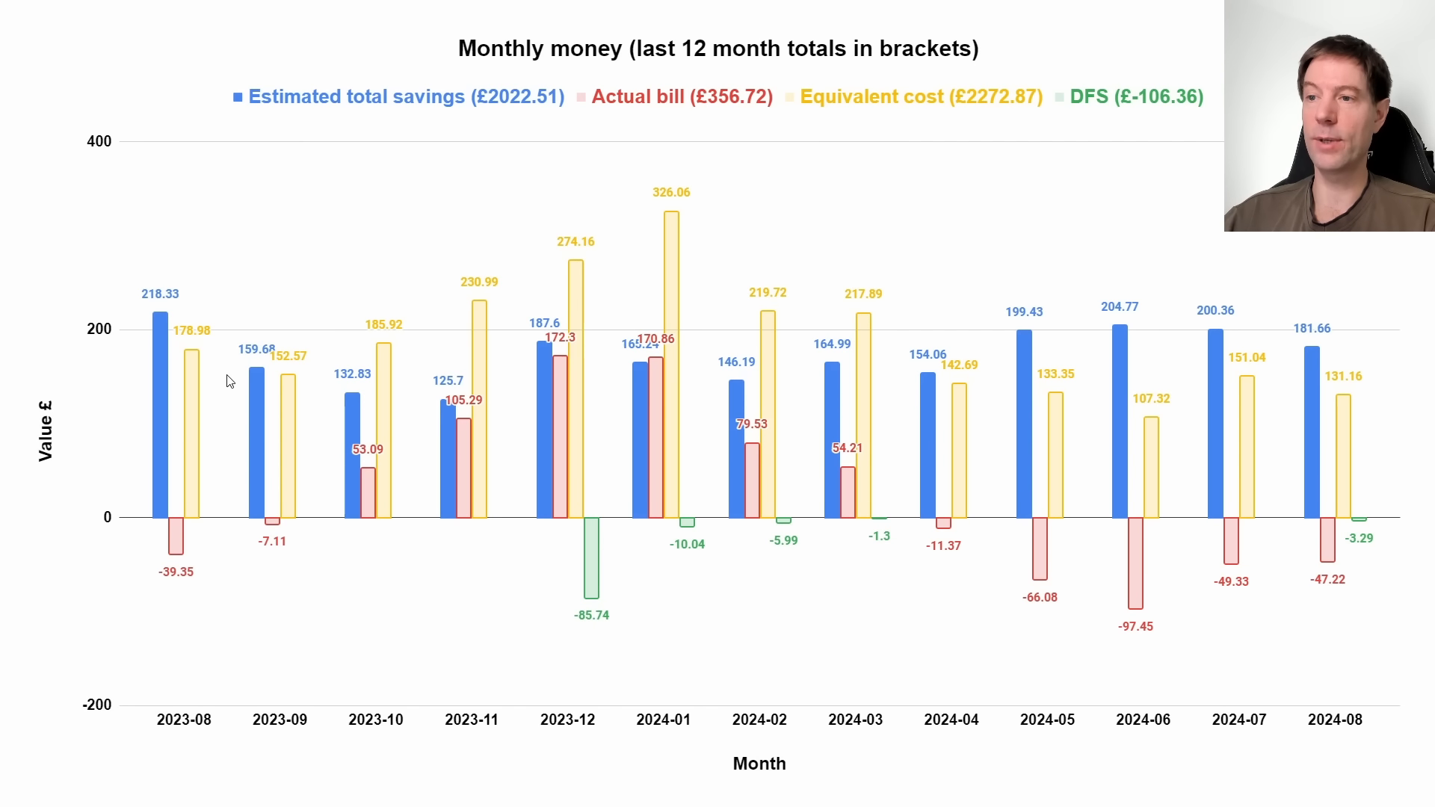
{"action": "mouse_move", "coordinate": [232, 380]}
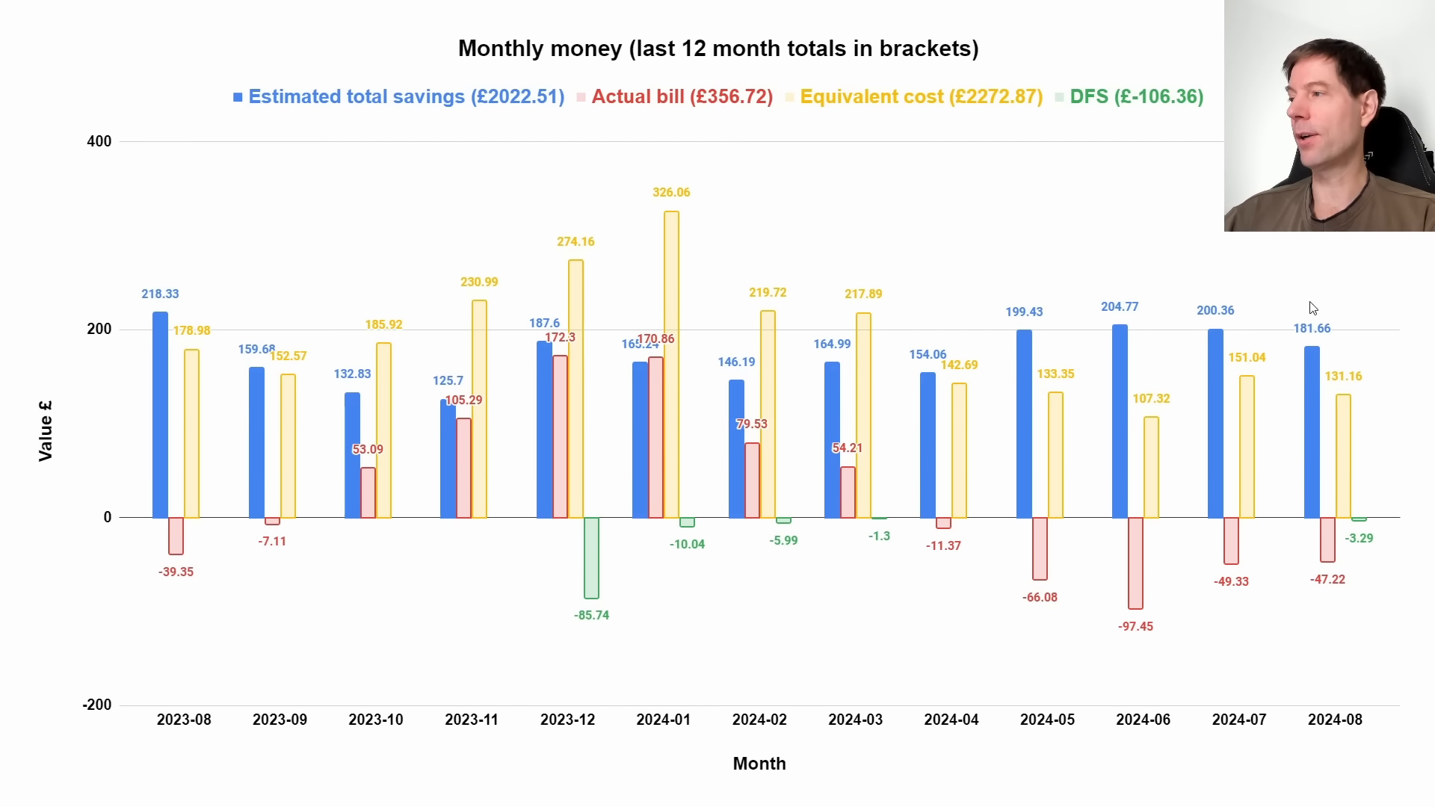
{"action": "mouse_move", "coordinate": [1340, 393]}
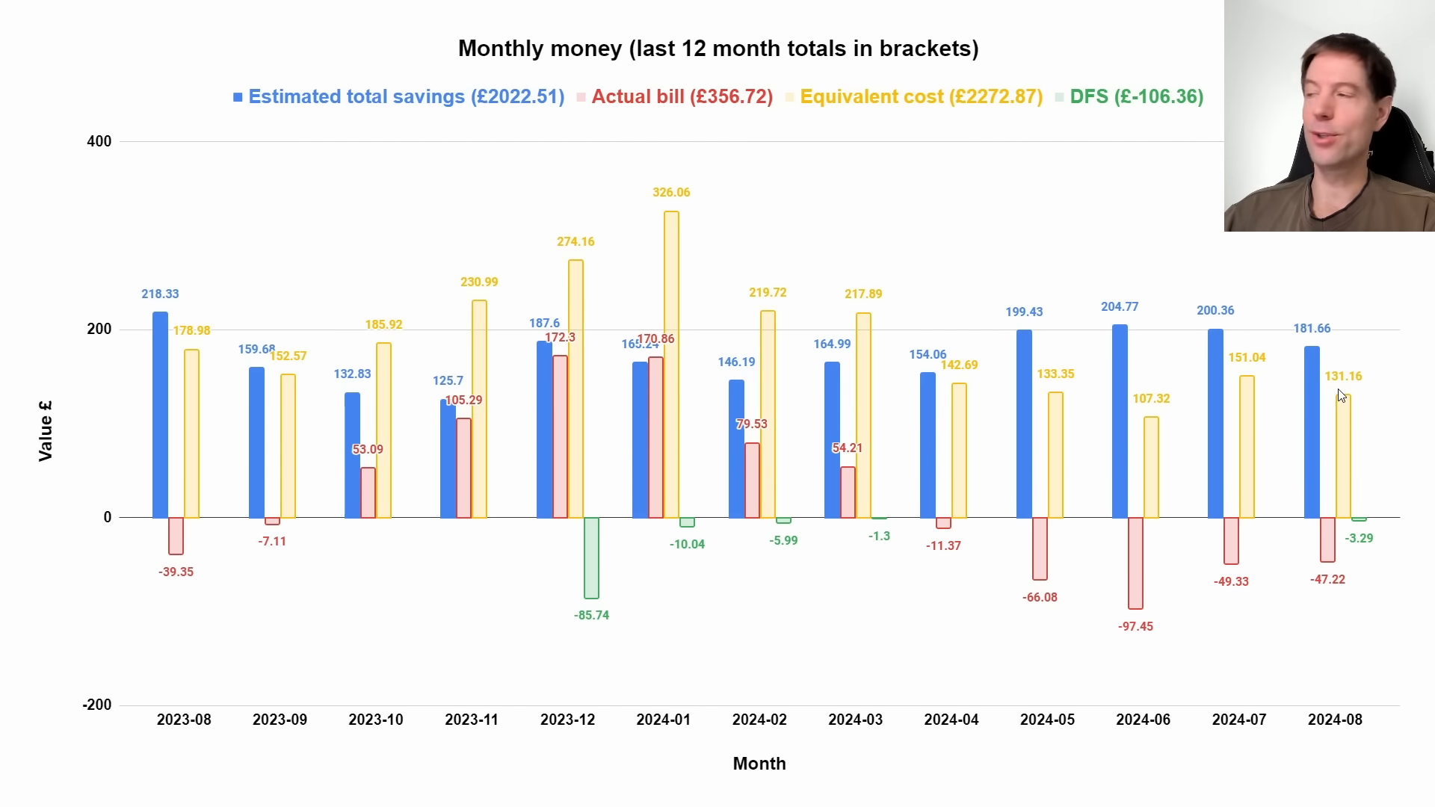
{"action": "mouse_move", "coordinate": [1397, 393]}
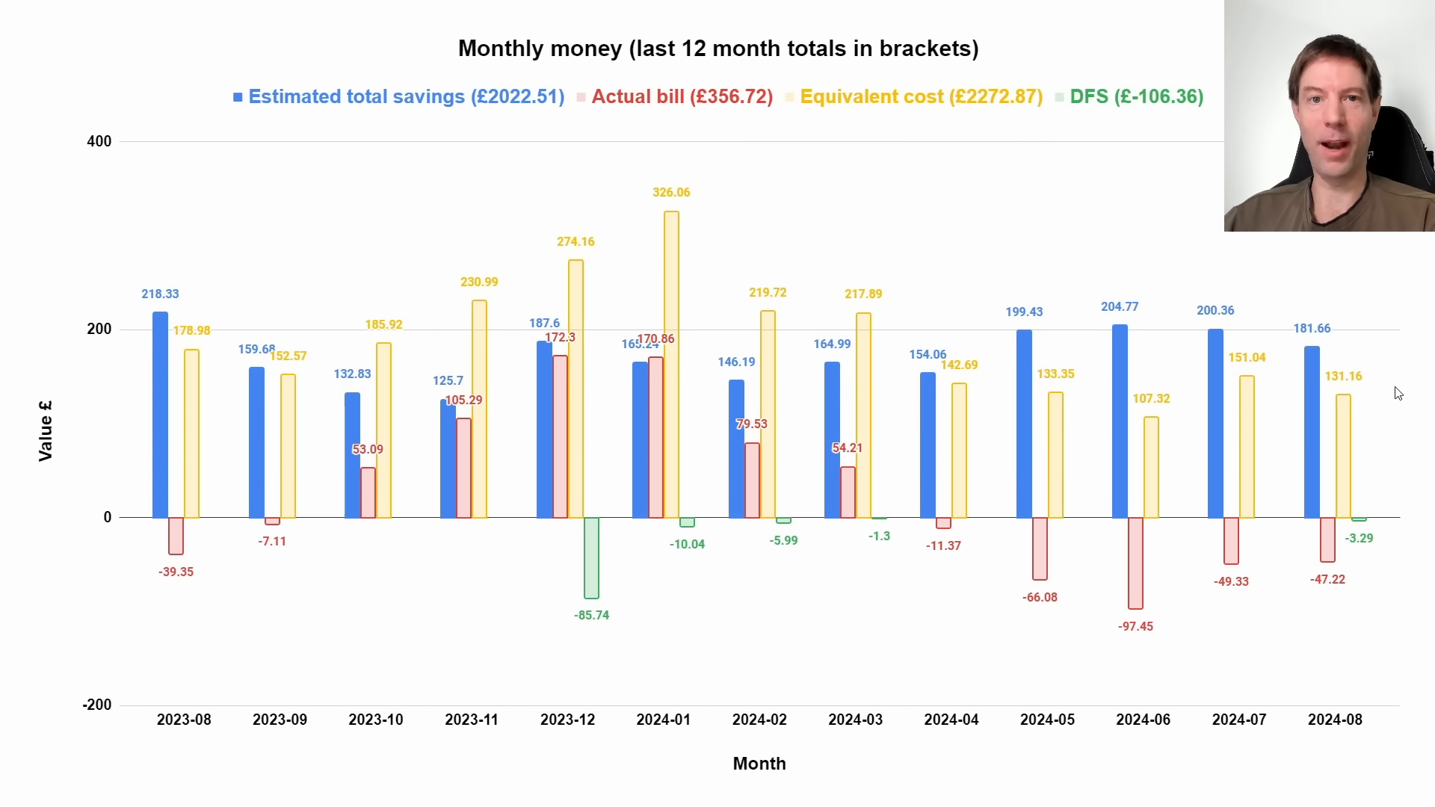
{"action": "mouse_move", "coordinate": [1379, 405]}
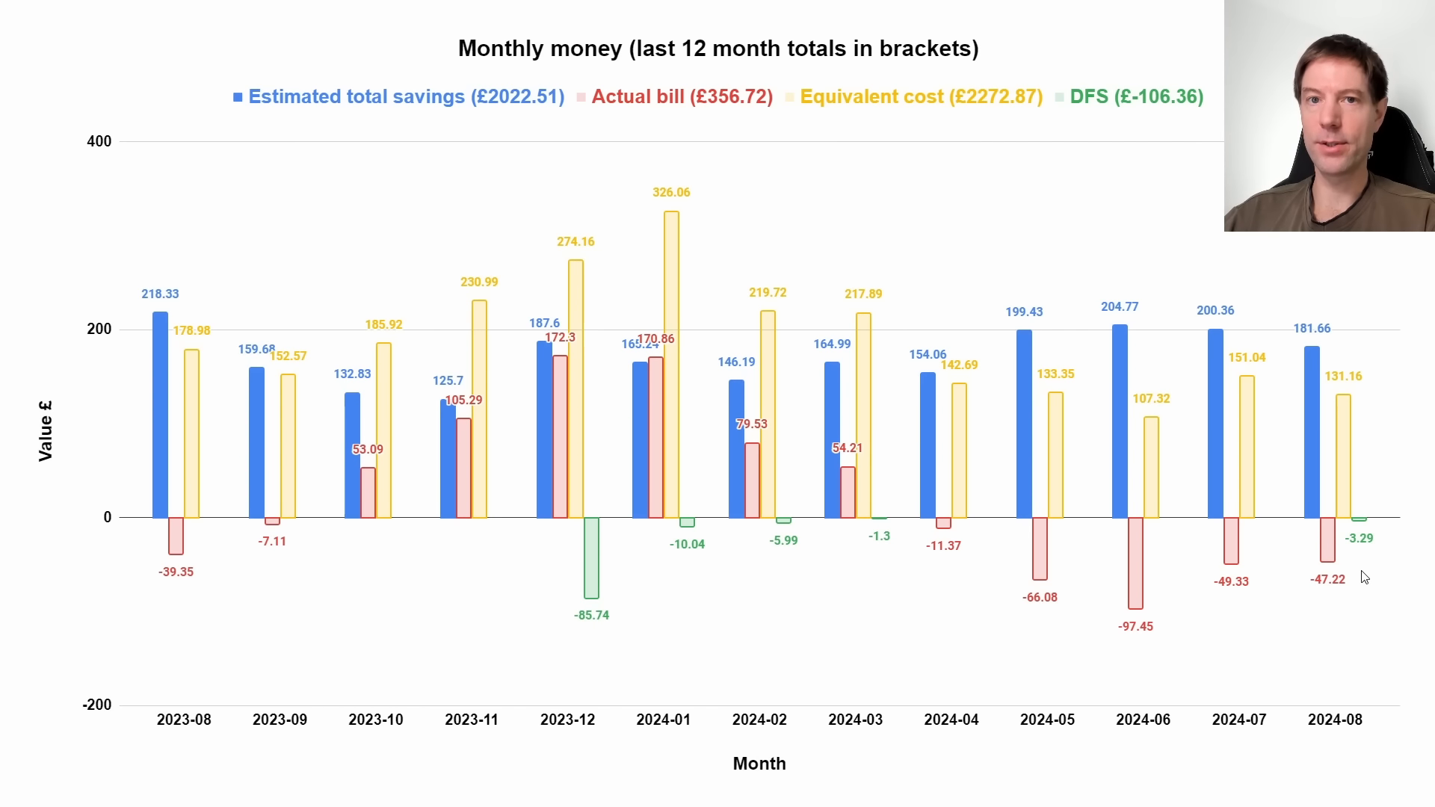
{"action": "mouse_move", "coordinate": [1372, 553]}
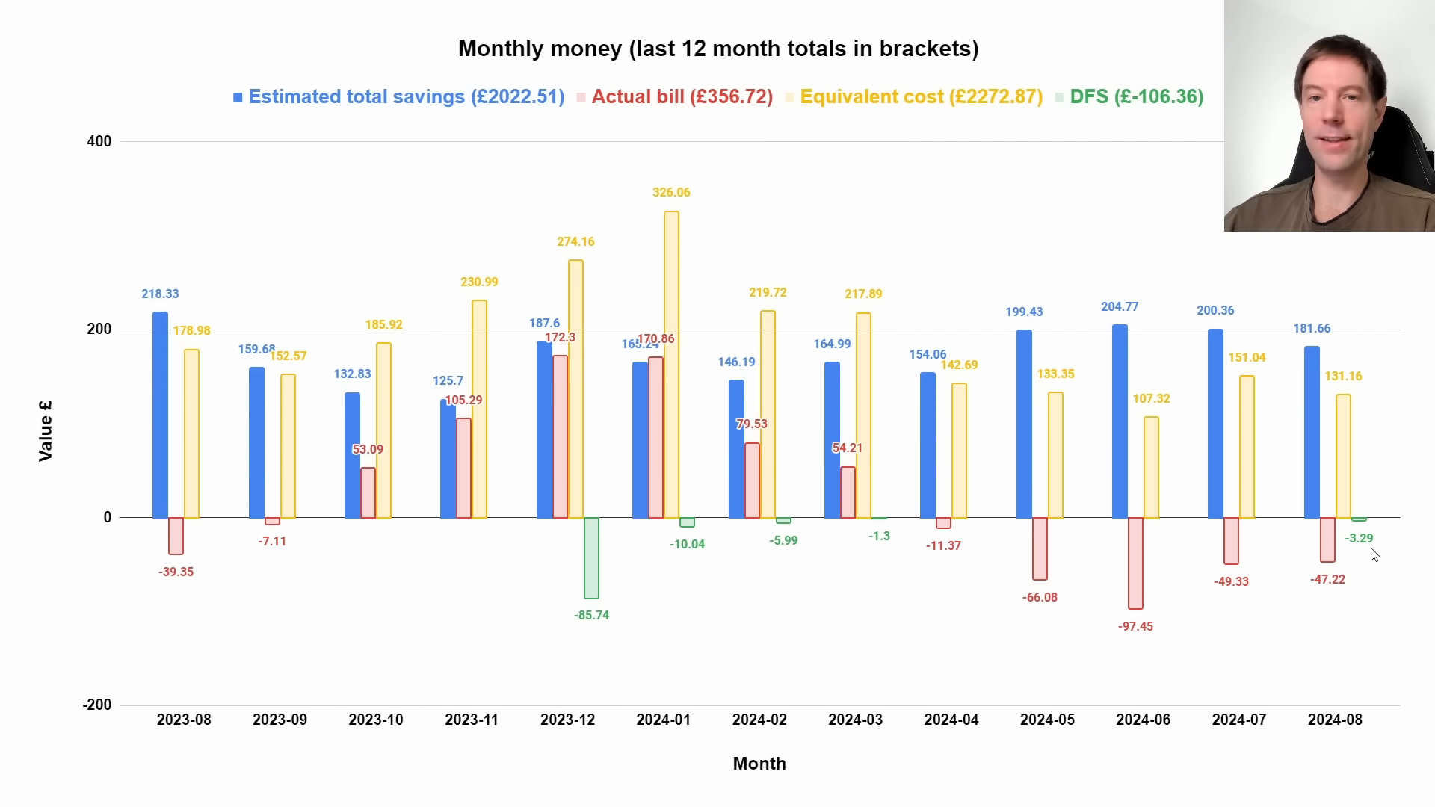
{"action": "mouse_move", "coordinate": [1360, 568]}
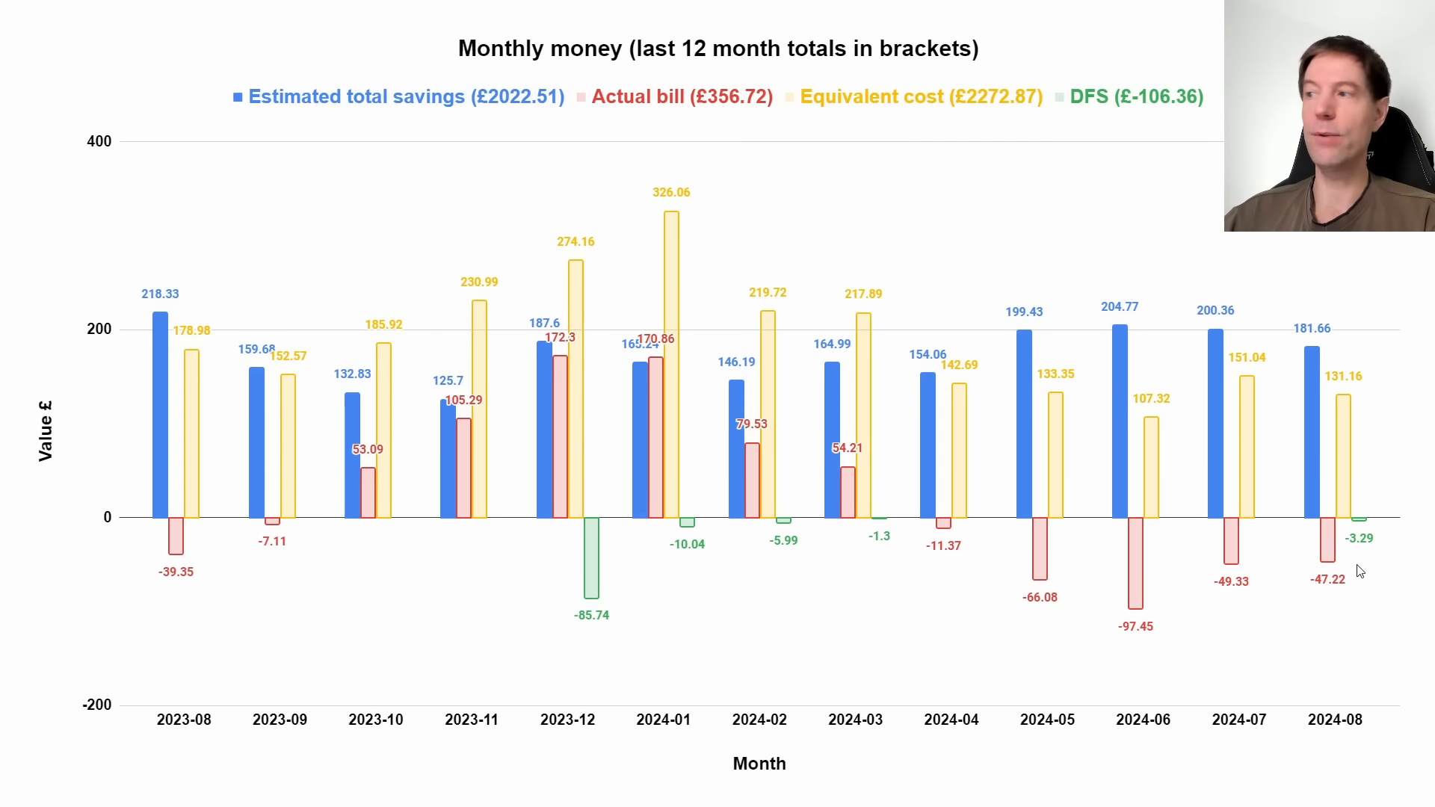
{"action": "mouse_move", "coordinate": [1365, 510]}
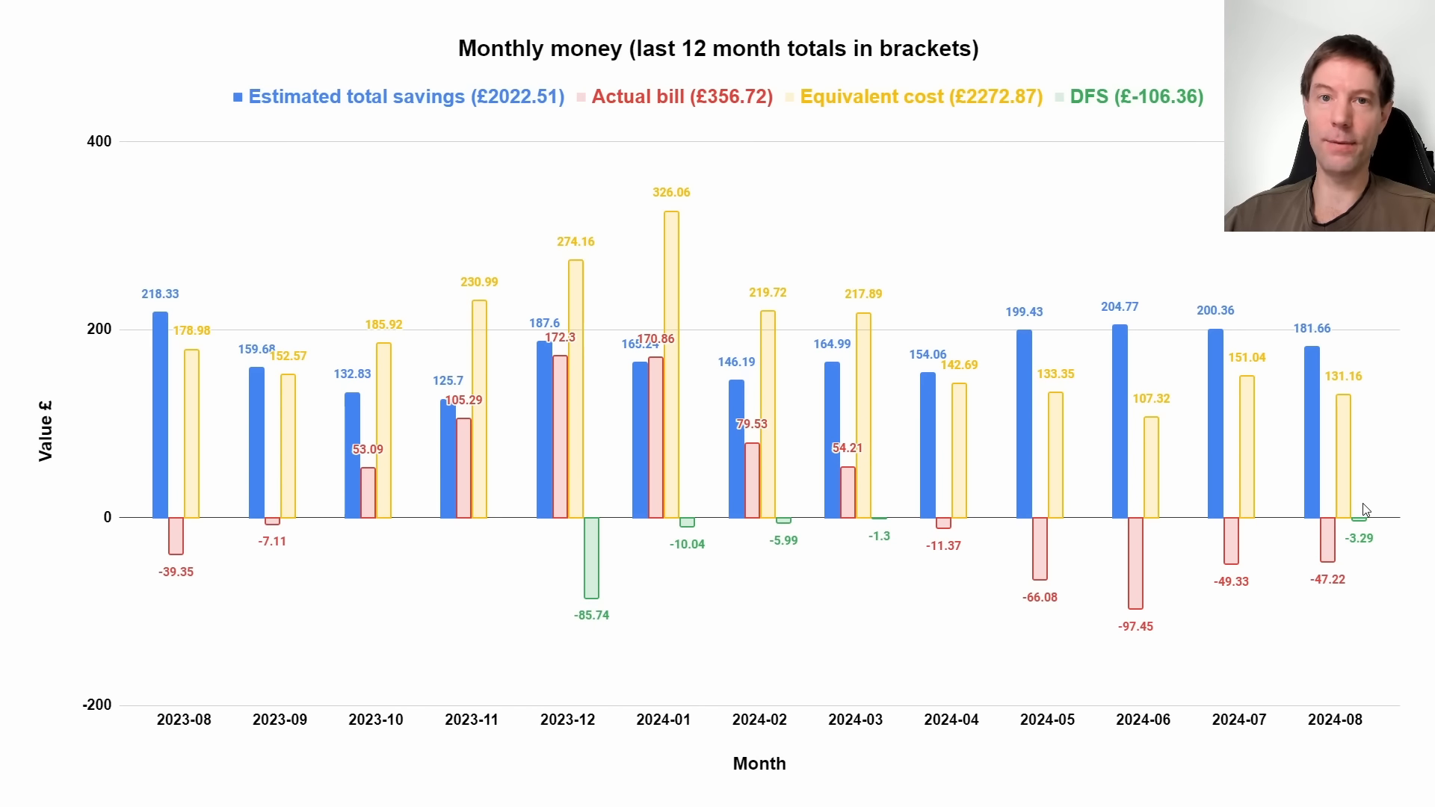
{"action": "mouse_move", "coordinate": [1380, 553]}
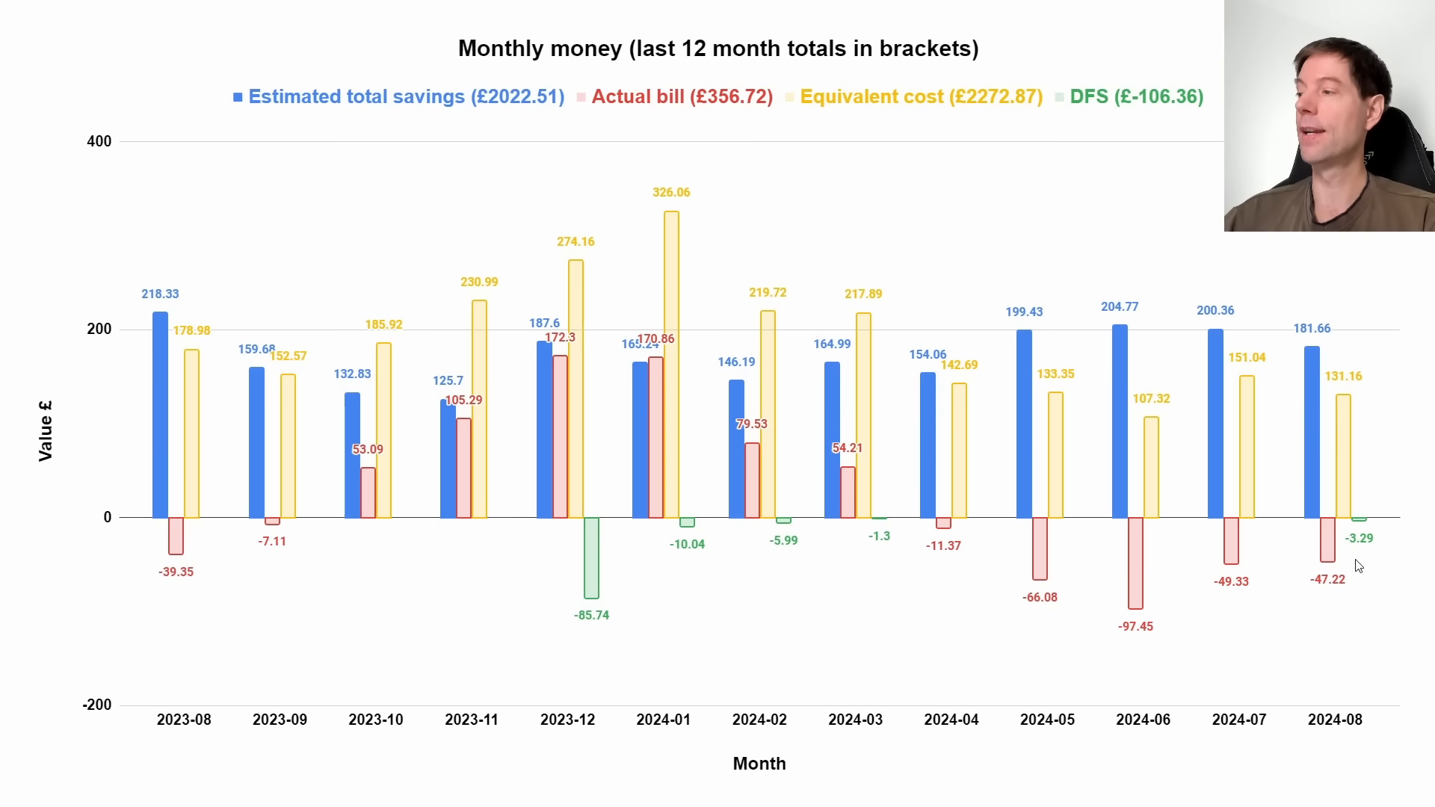
{"action": "mouse_move", "coordinate": [1371, 511]}
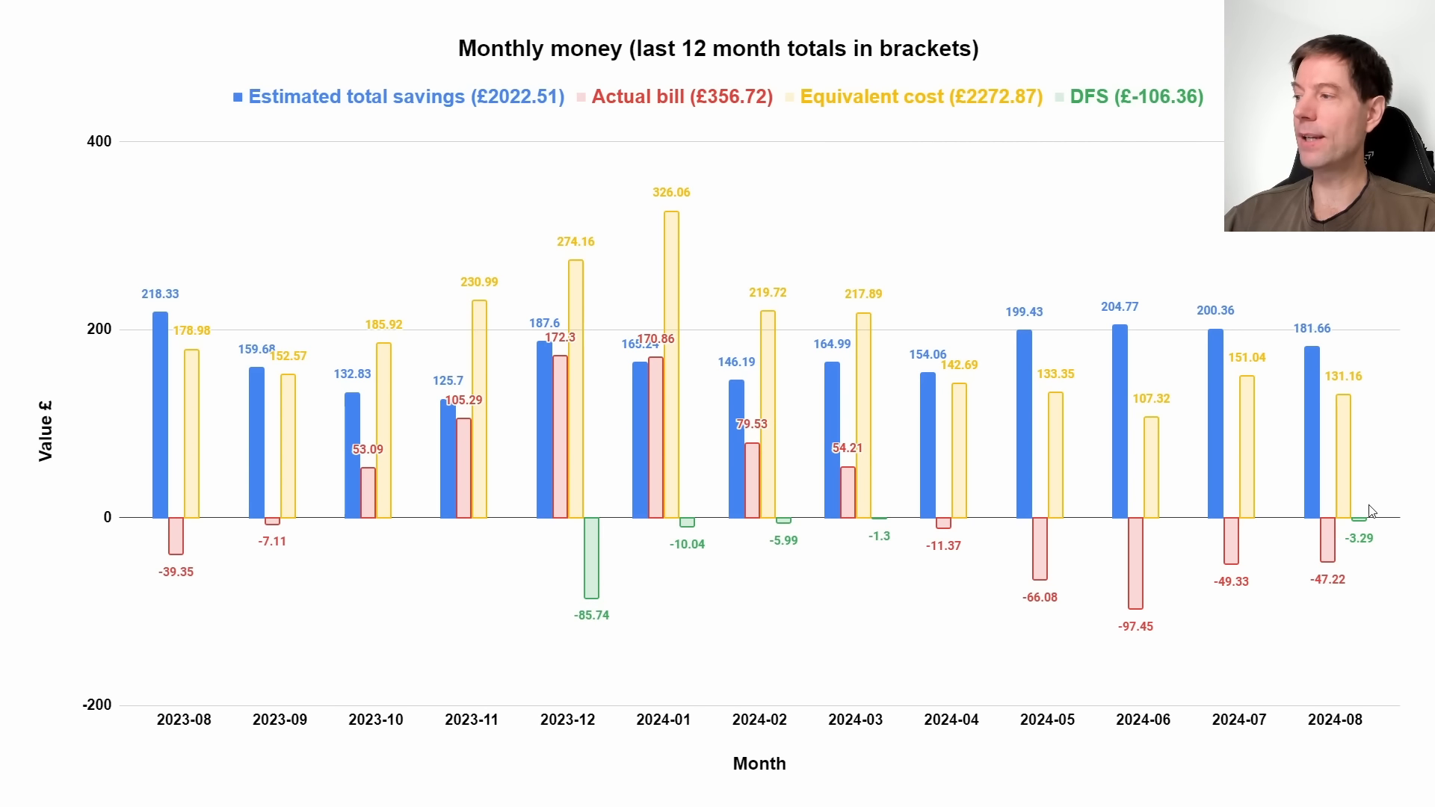
{"action": "mouse_move", "coordinate": [1364, 557]}
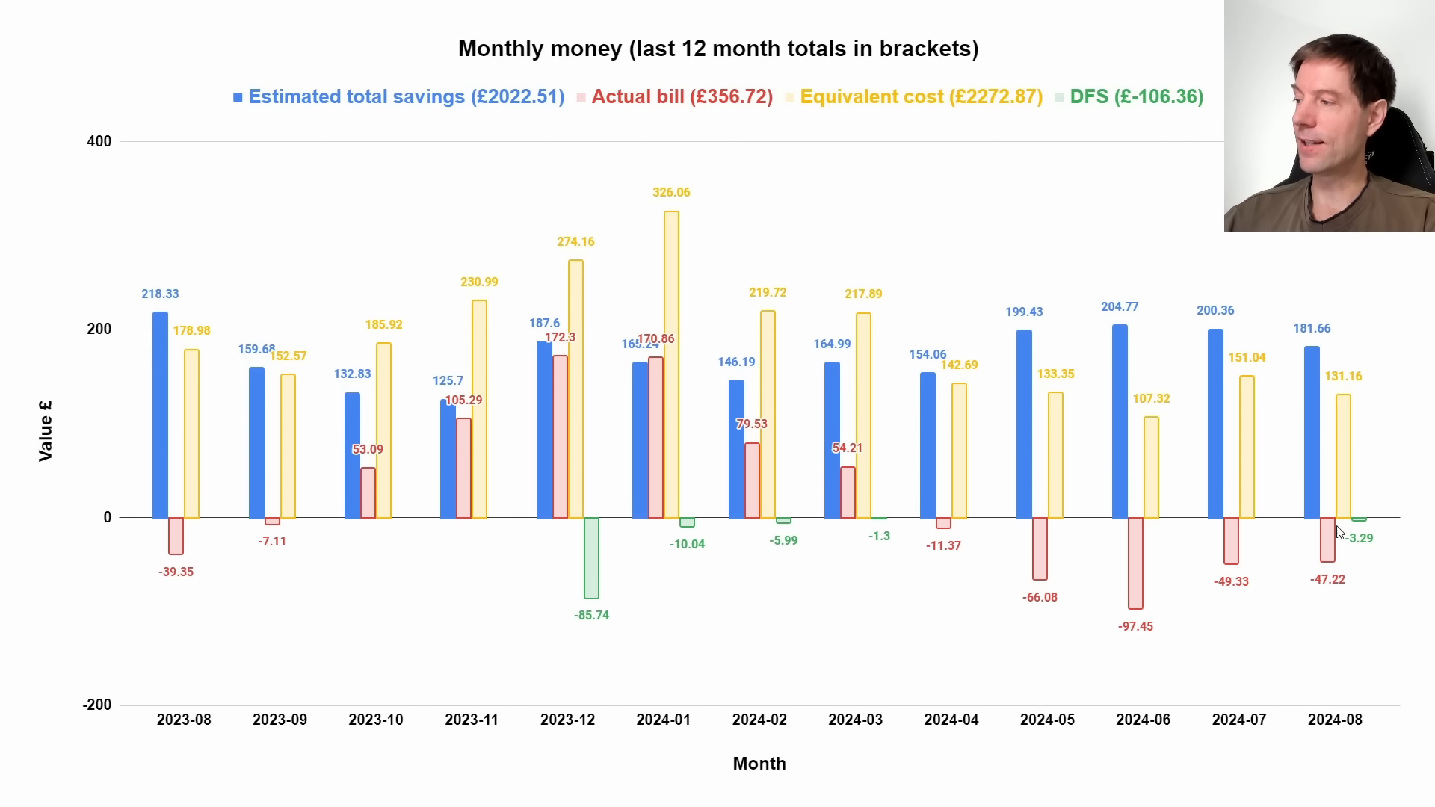
{"action": "mouse_move", "coordinate": [1332, 574]}
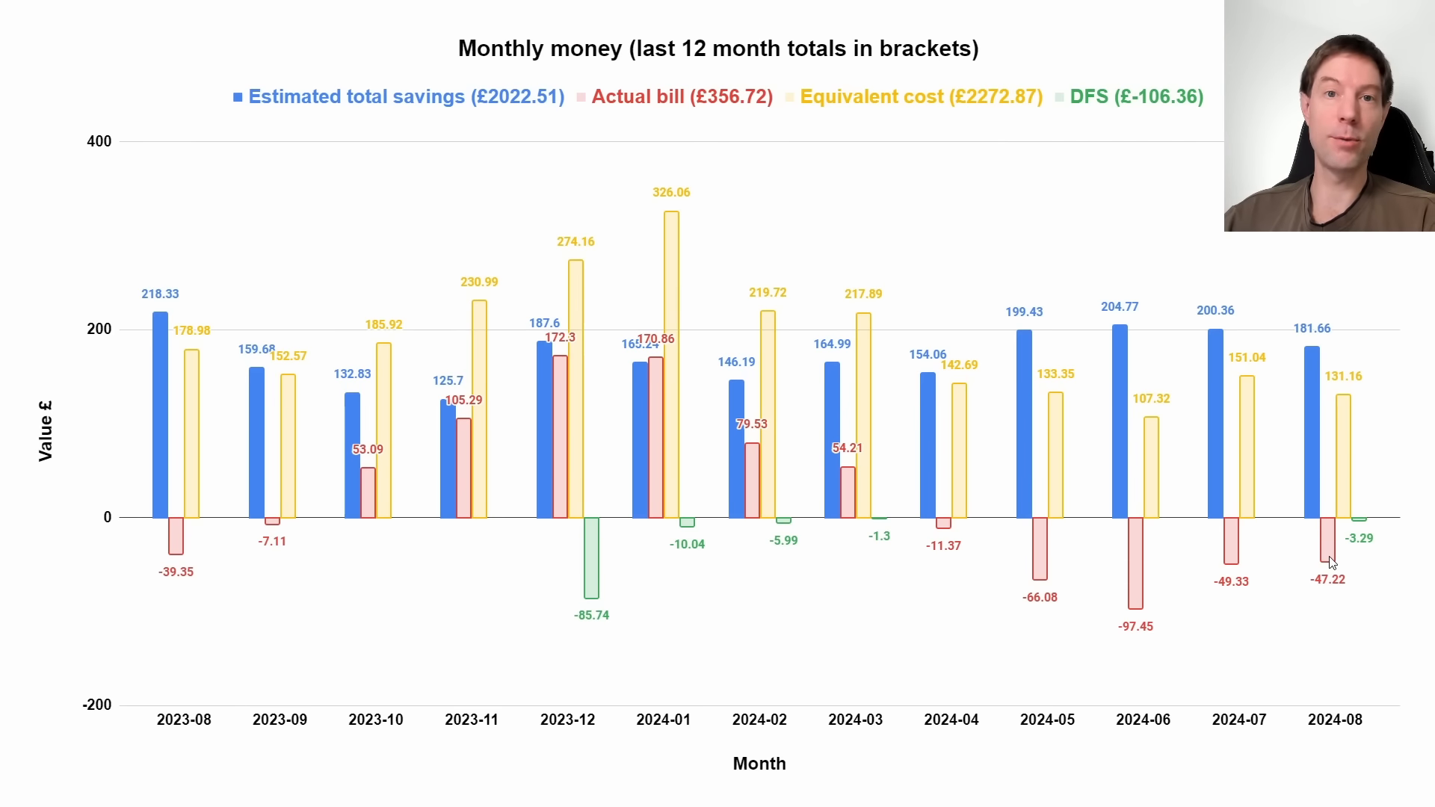
{"action": "mouse_move", "coordinate": [1346, 564]}
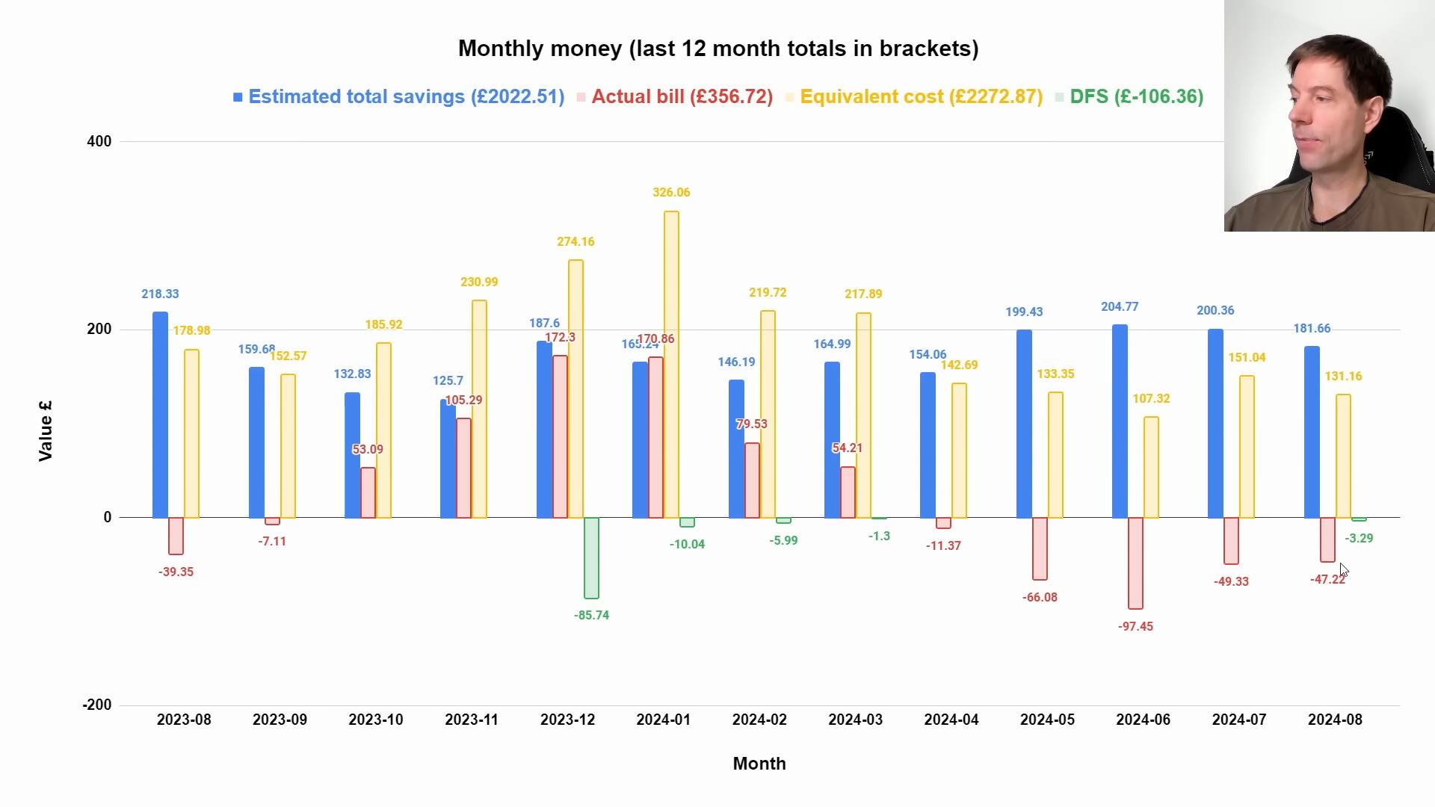
{"action": "mouse_move", "coordinate": [1361, 549]}
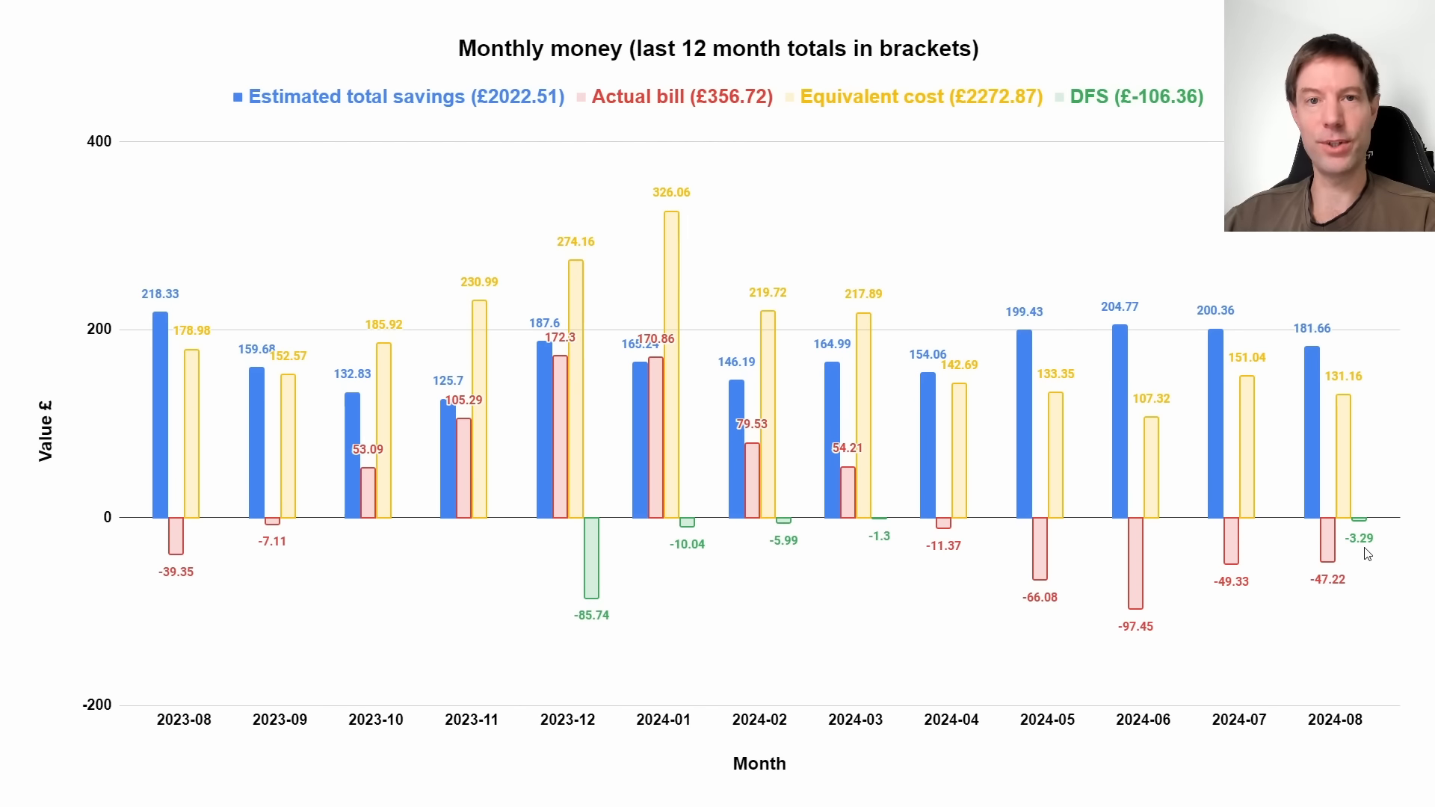
{"action": "mouse_move", "coordinate": [1341, 549]}
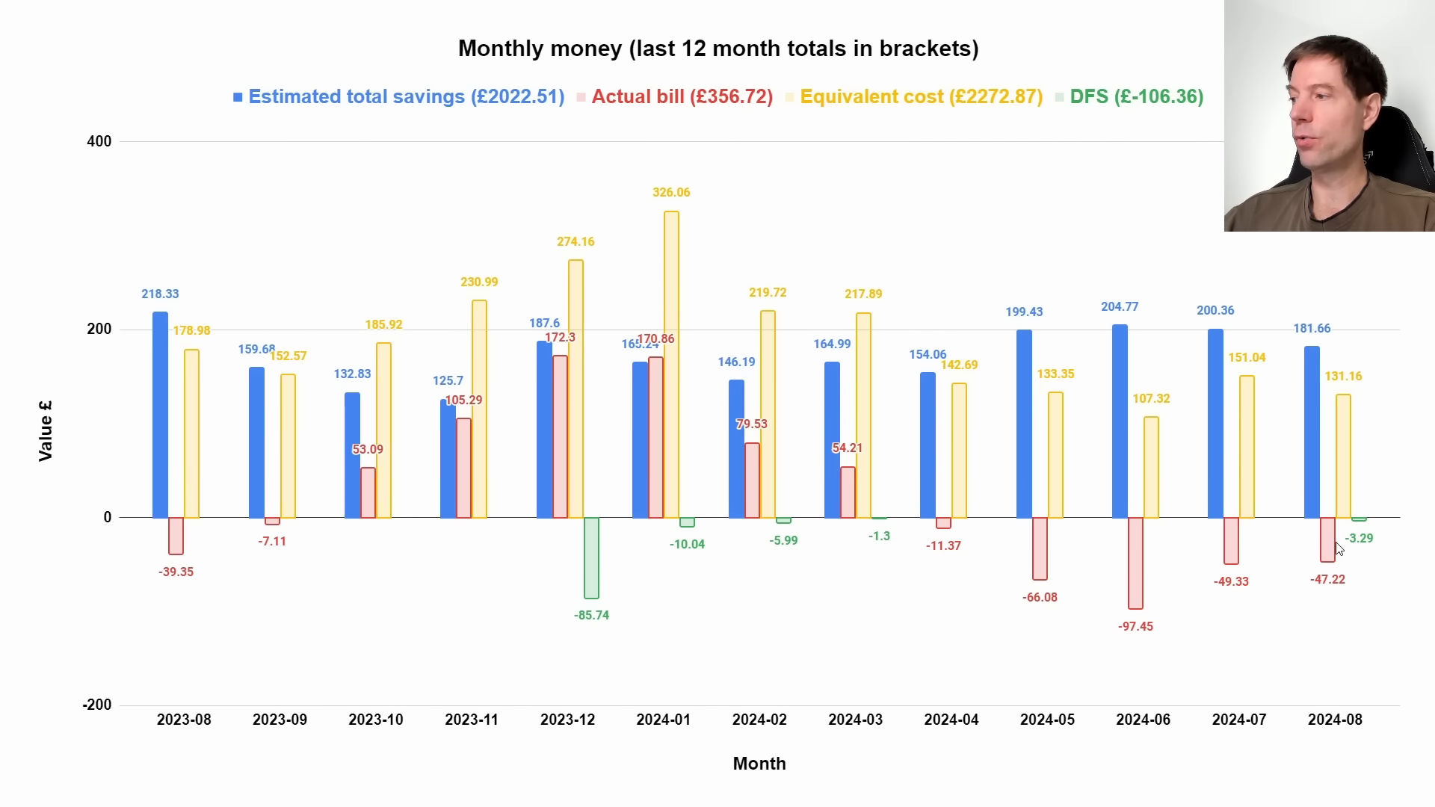
{"action": "mouse_move", "coordinate": [1367, 553]}
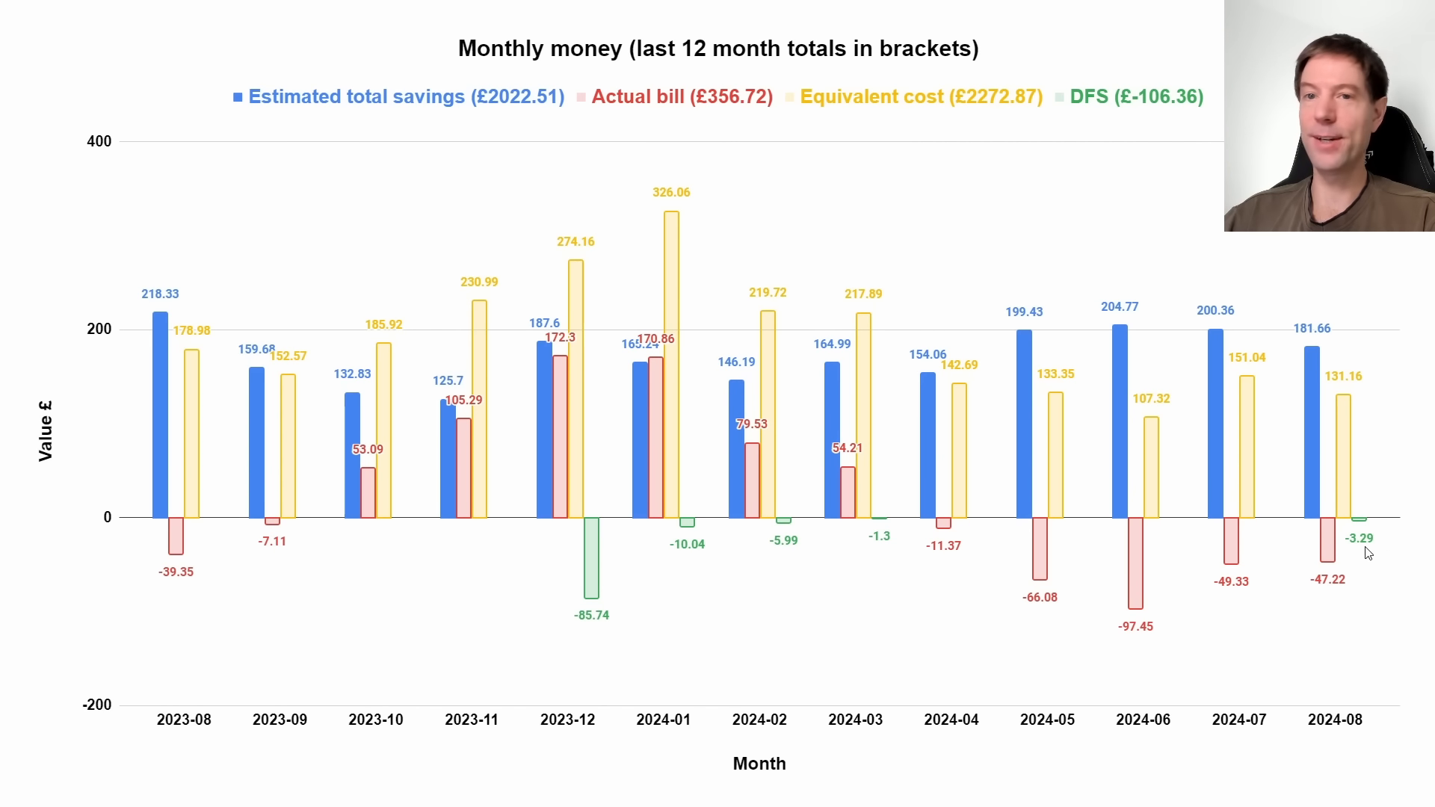